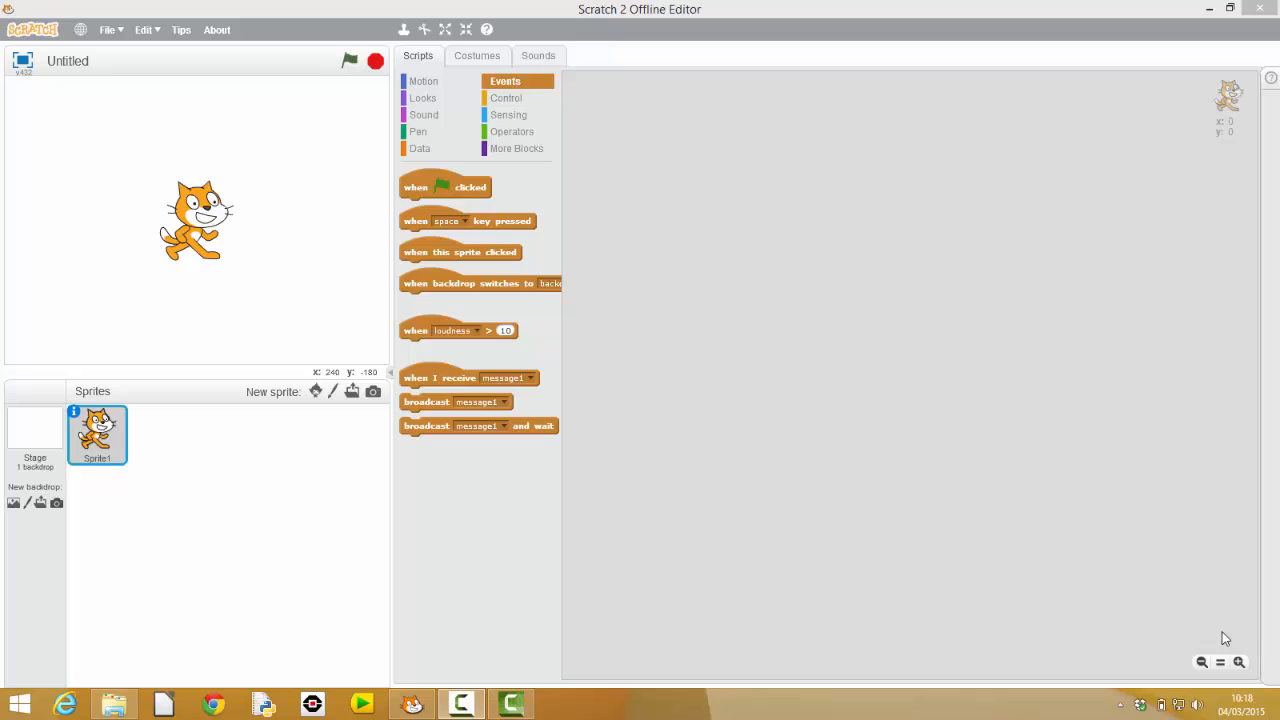
{"action": "mouse_move", "coordinate": [508, 206]}
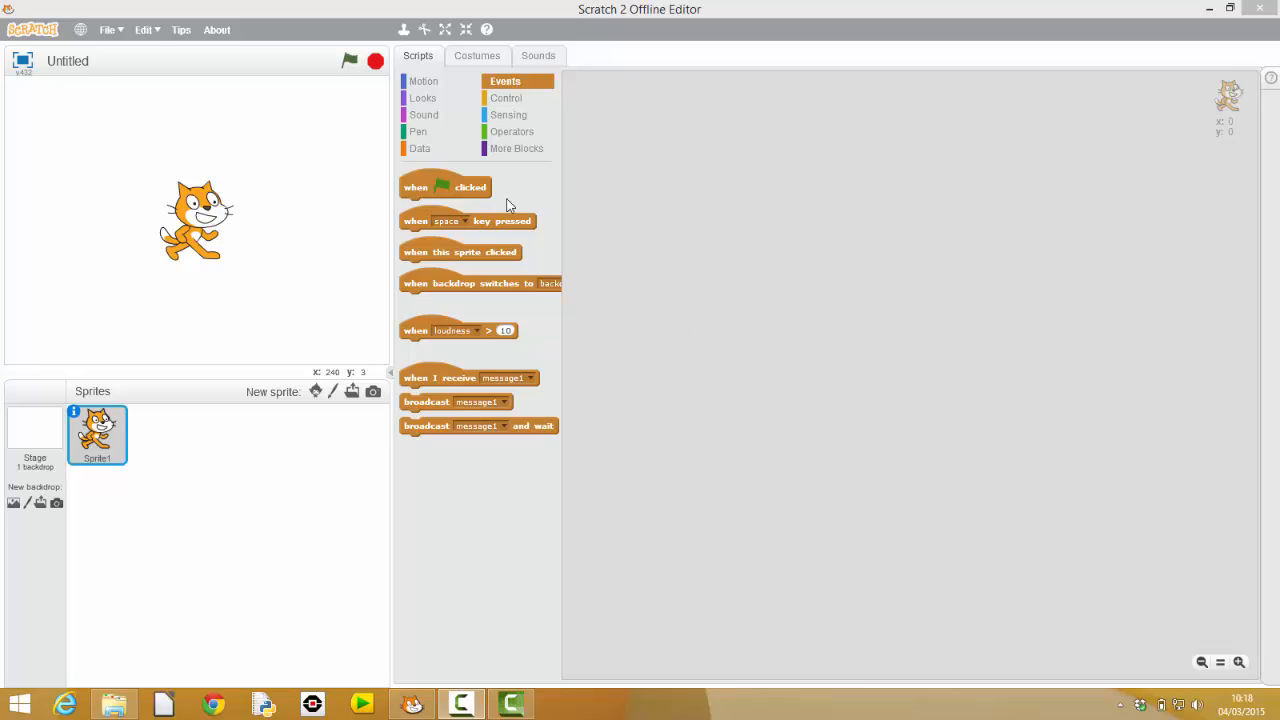
Place a 'when green flag clicked' hat block in the cat sprite's script area.
{"action": "left_click_drag", "start_coordinate": [444, 188], "coordinate": [790, 172]}
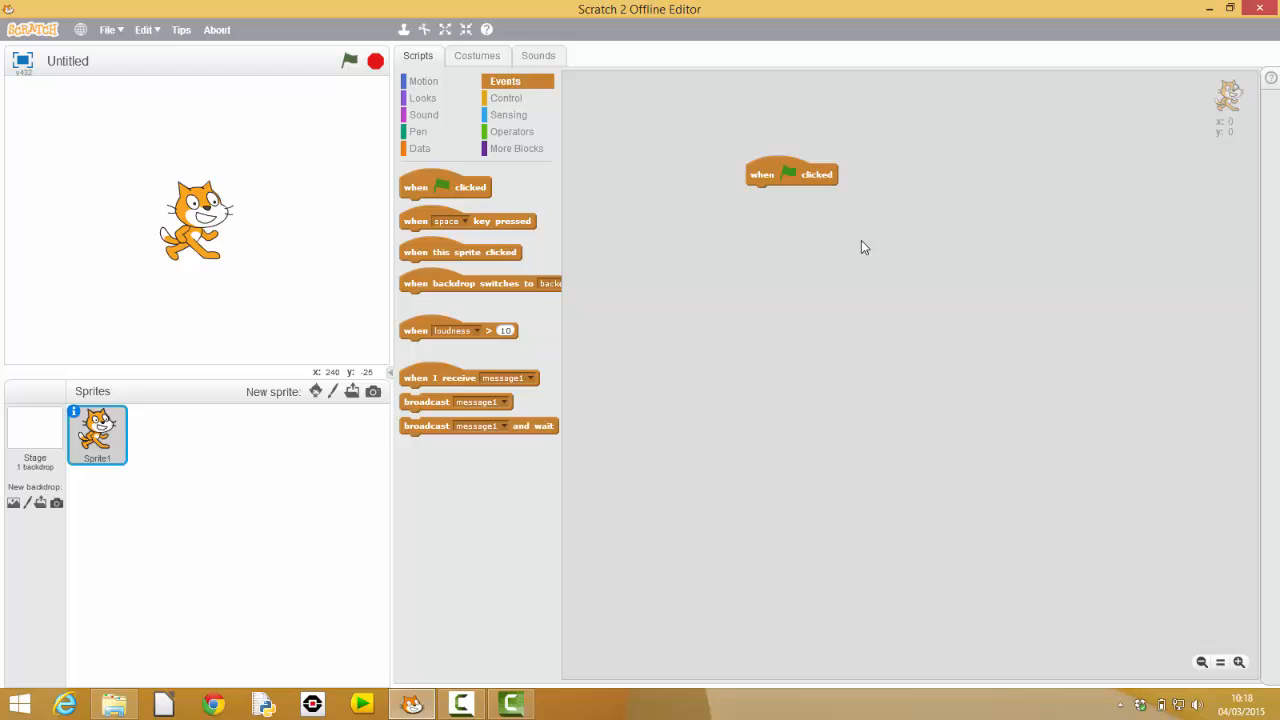
{"action": "mouse_move", "coordinate": [676, 248]}
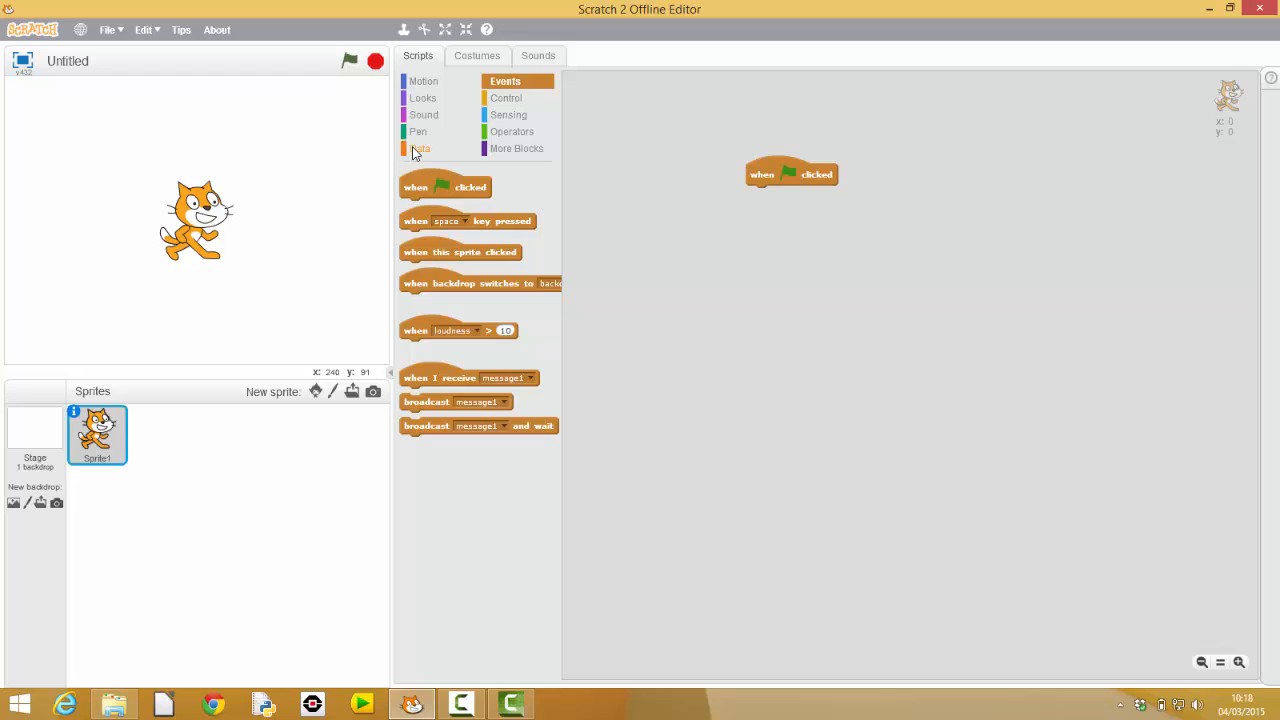
Create a new variable named rand_num.
{"action": "left_click", "coordinate": [440, 176]}
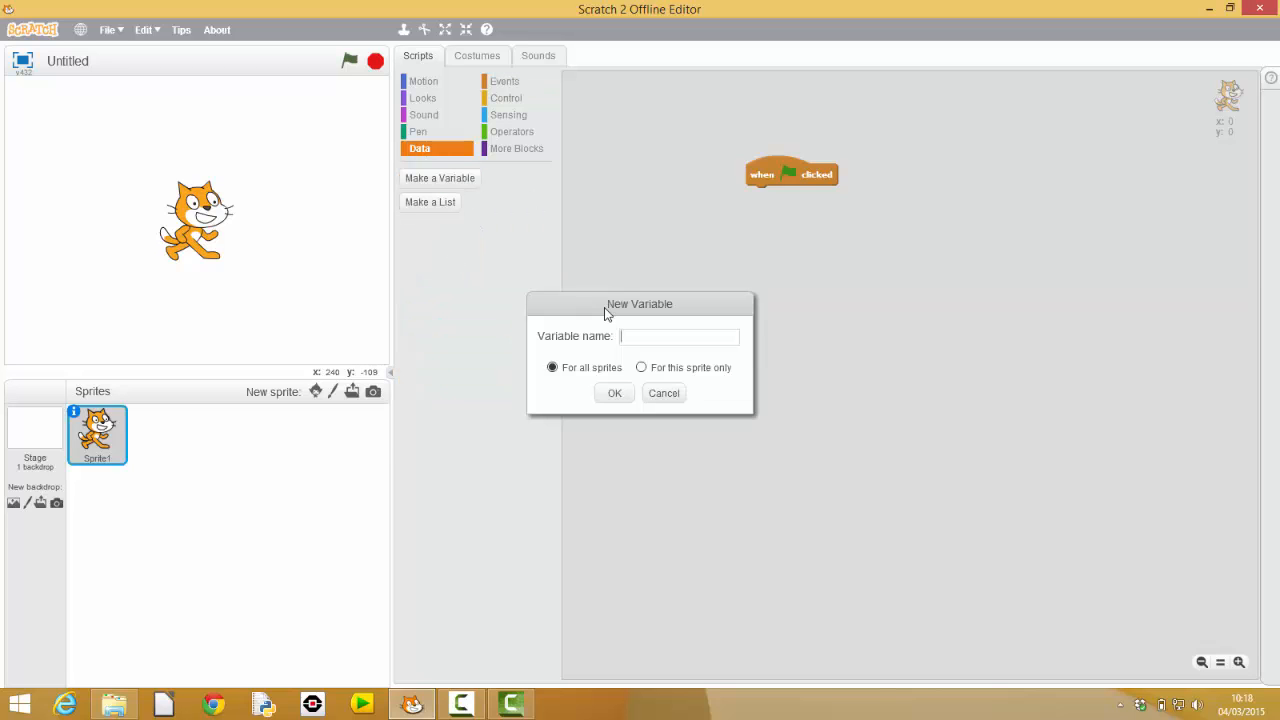
{"action": "type", "text": "rand_nu"}
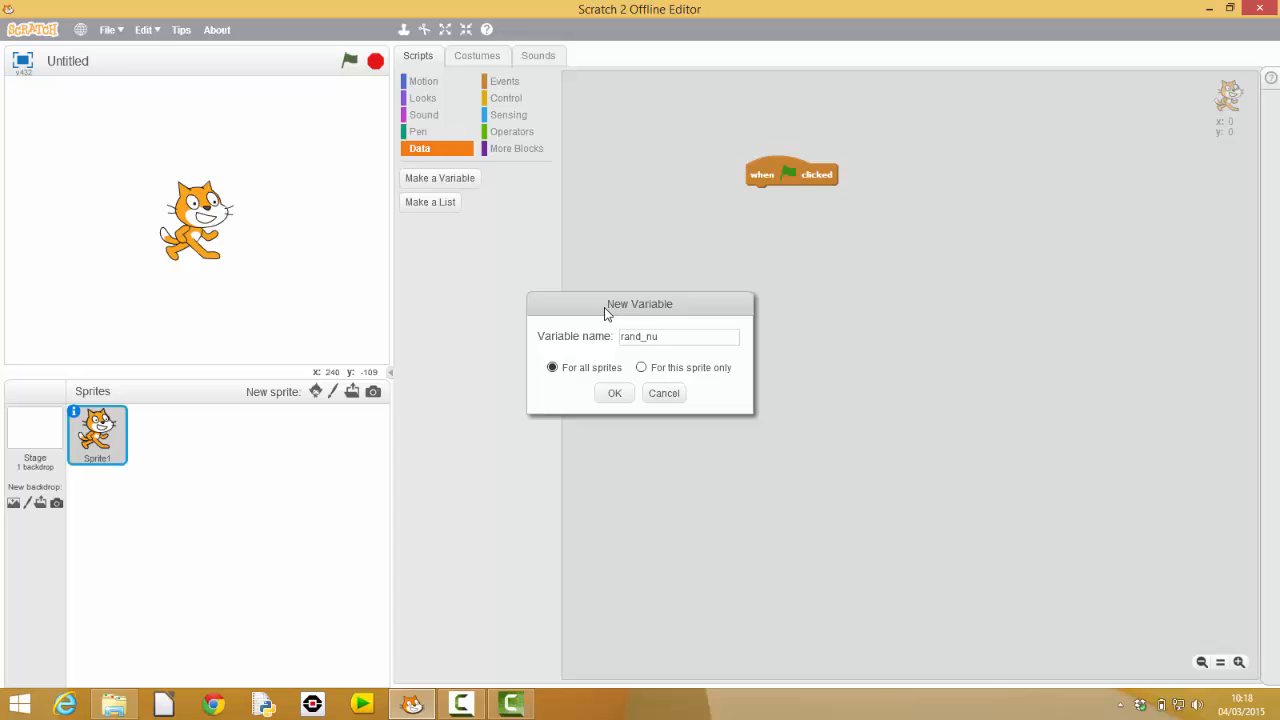
{"action": "left_click", "coordinate": [614, 392]}
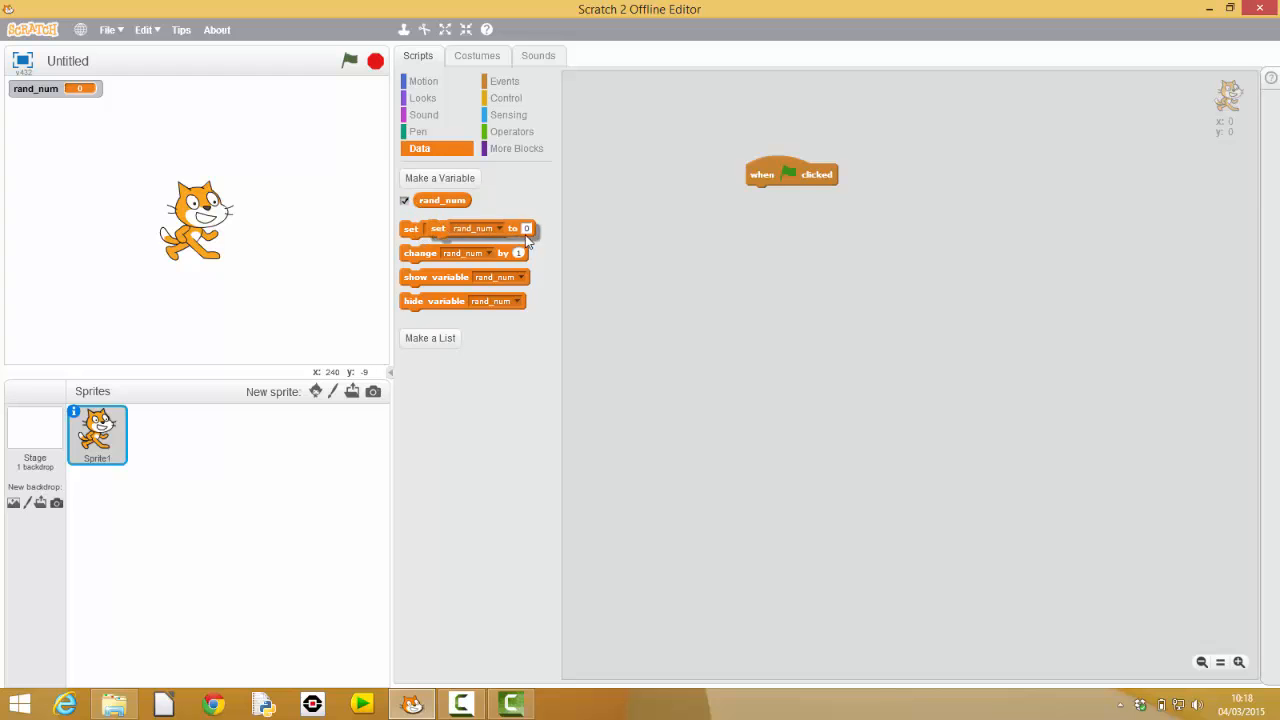
Under the flag event, set rand_num to pick random 1 to 10.
{"action": "left_click_drag", "start_coordinate": [436, 228], "coordinate": [756, 194]}
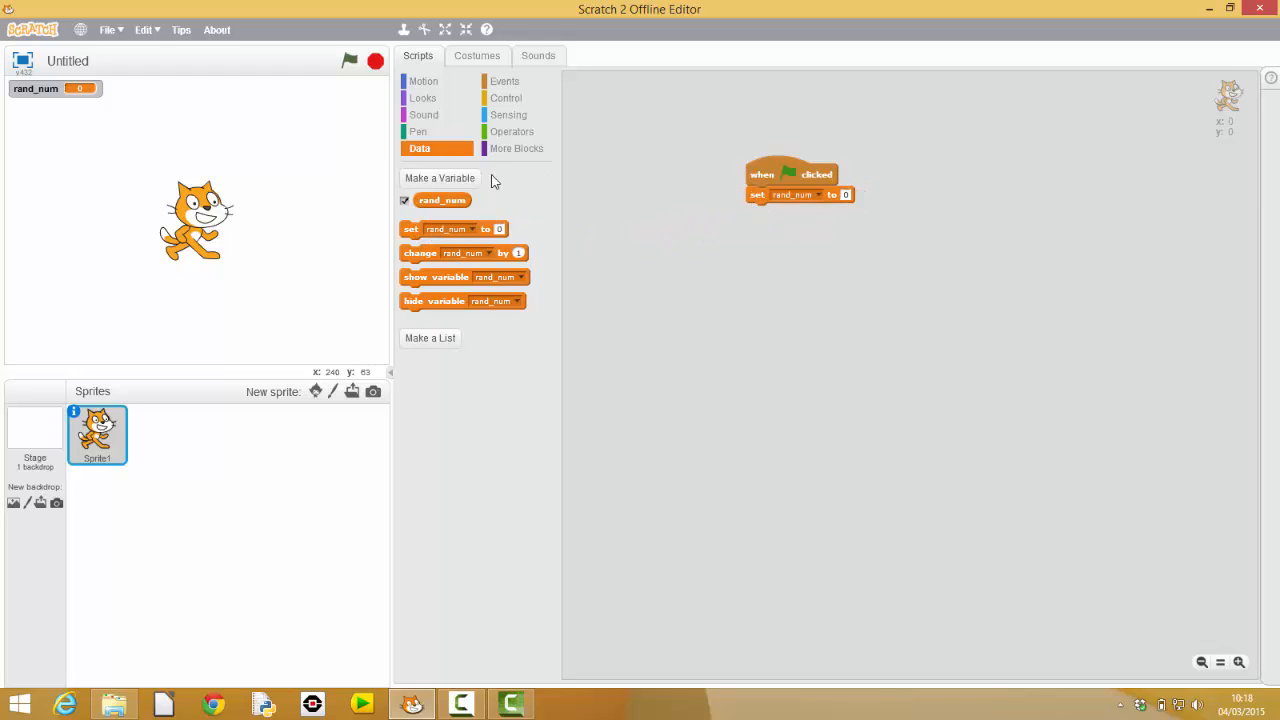
{"action": "left_click", "coordinate": [512, 132]}
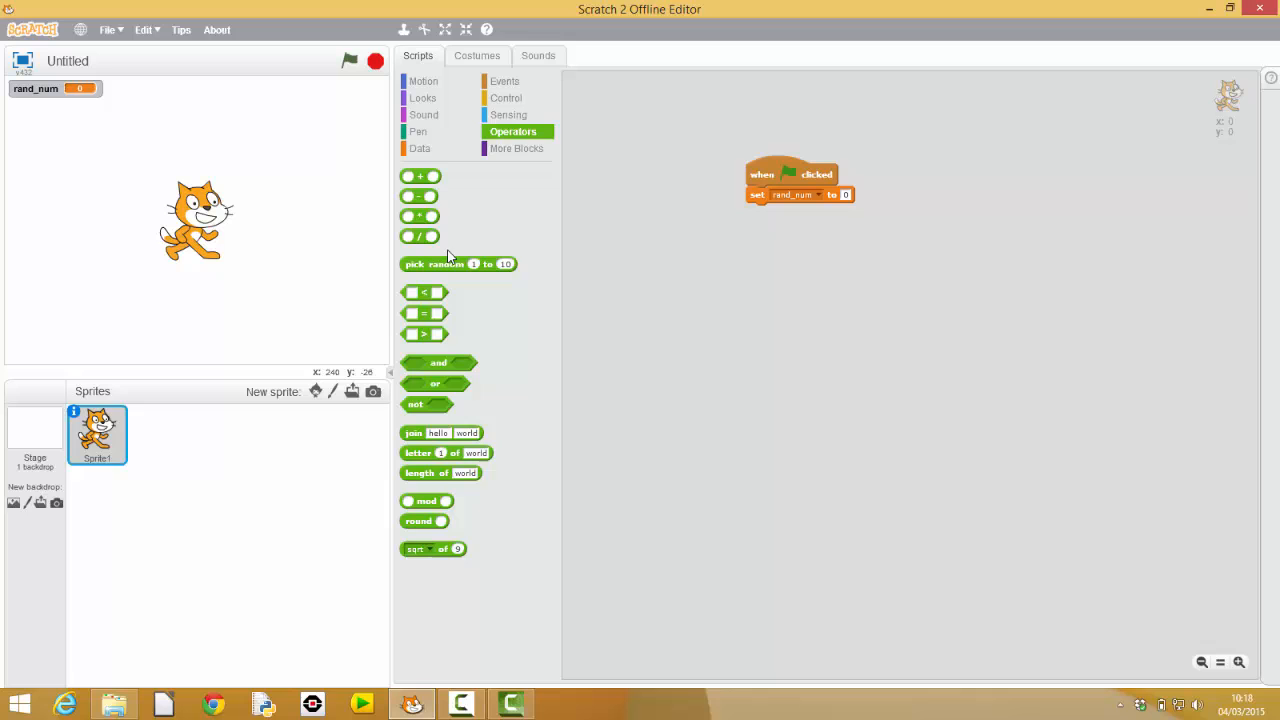
{"action": "left_click_drag", "start_coordinate": [458, 264], "coordinate": [856, 200]}
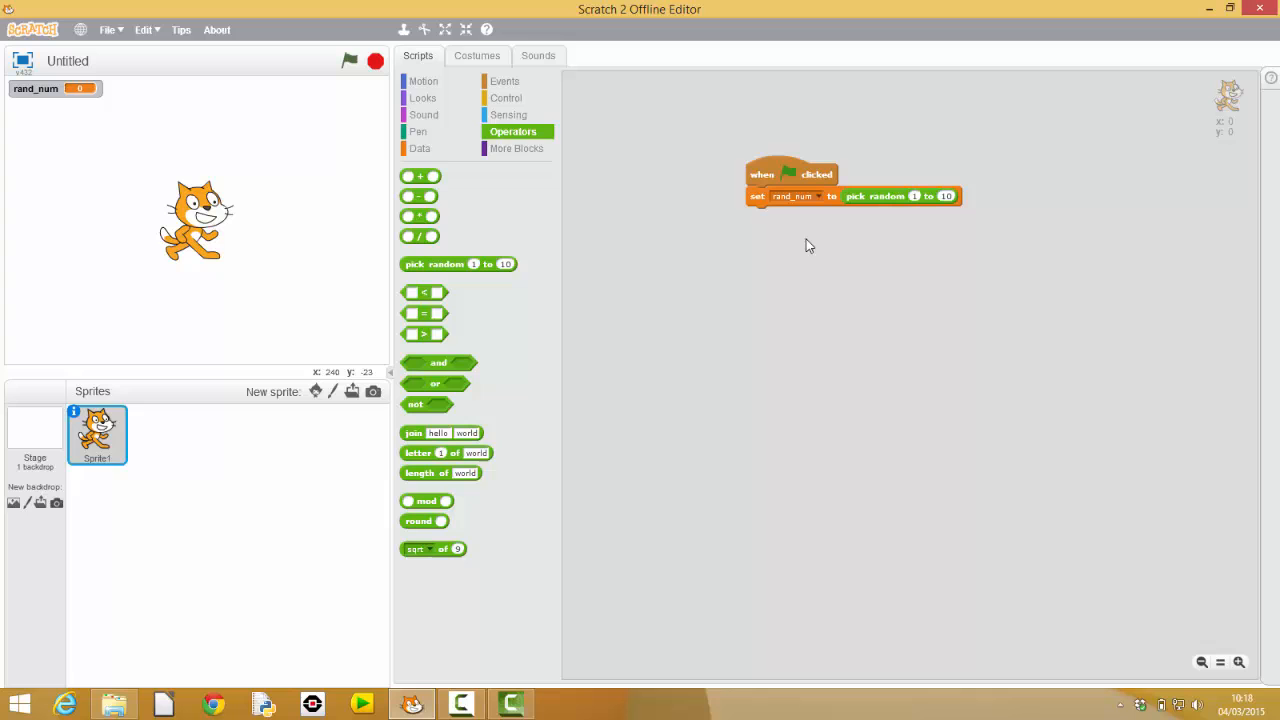
Add an ask-and-wait step 'What number am I thinking of?' after setting rand_num.
{"action": "left_click", "coordinate": [424, 80]}
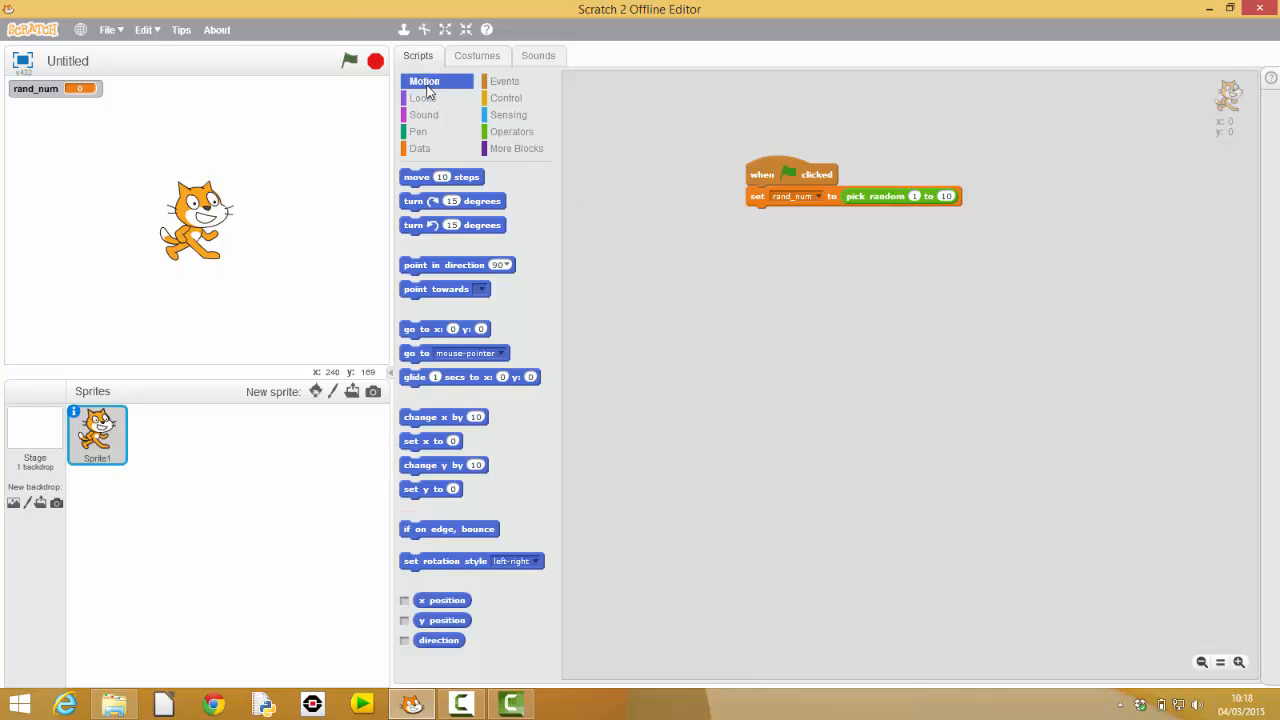
{"action": "left_click", "coordinate": [424, 96]}
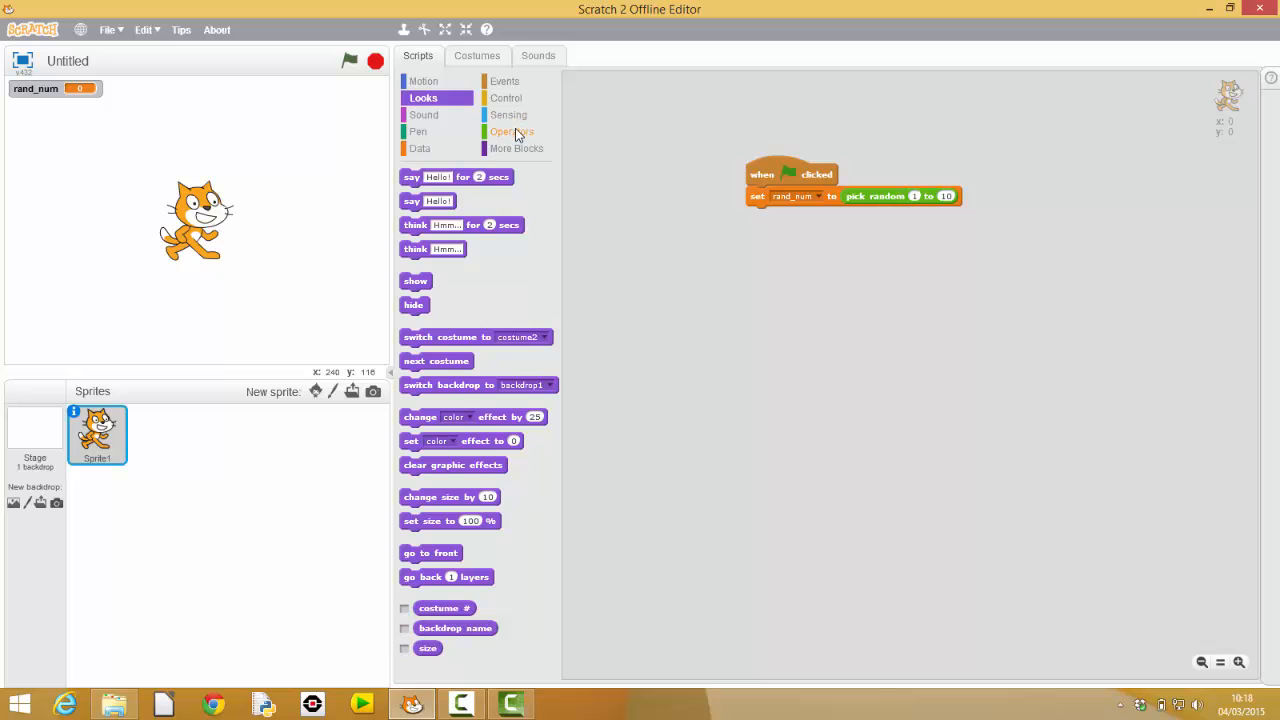
{"action": "left_click", "coordinate": [512, 132]}
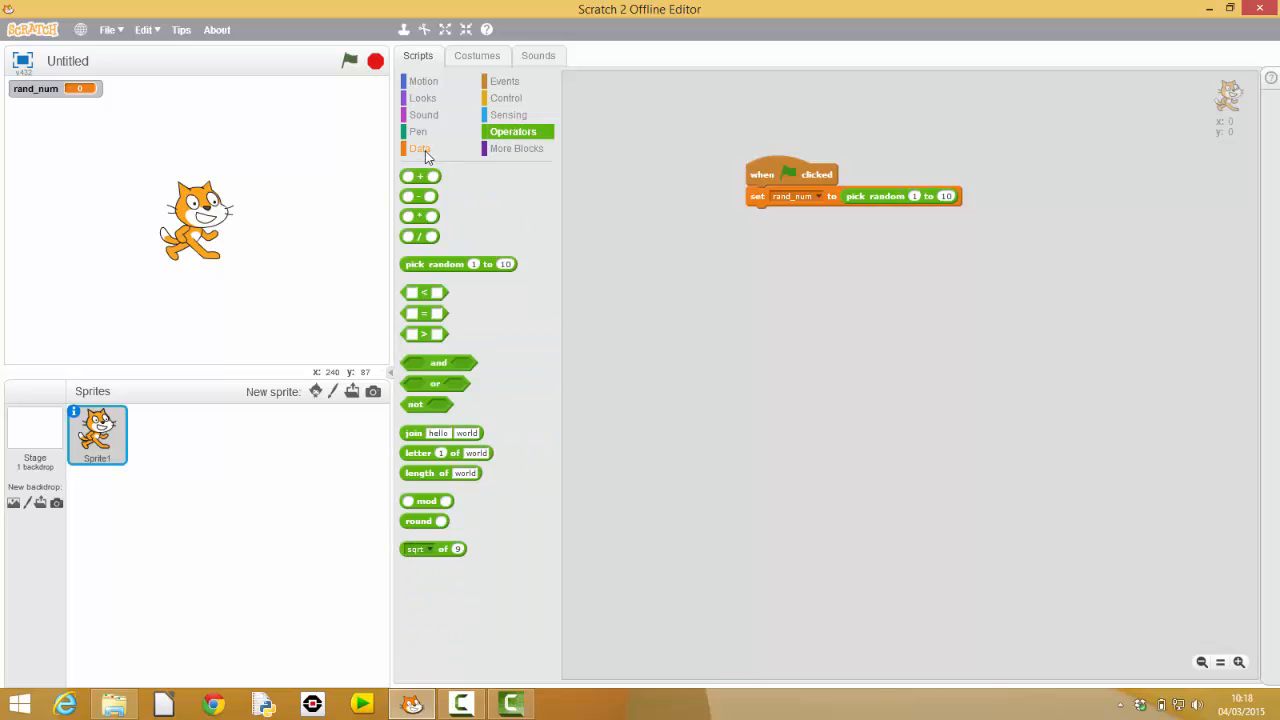
{"action": "mouse_move", "coordinate": [508, 114]}
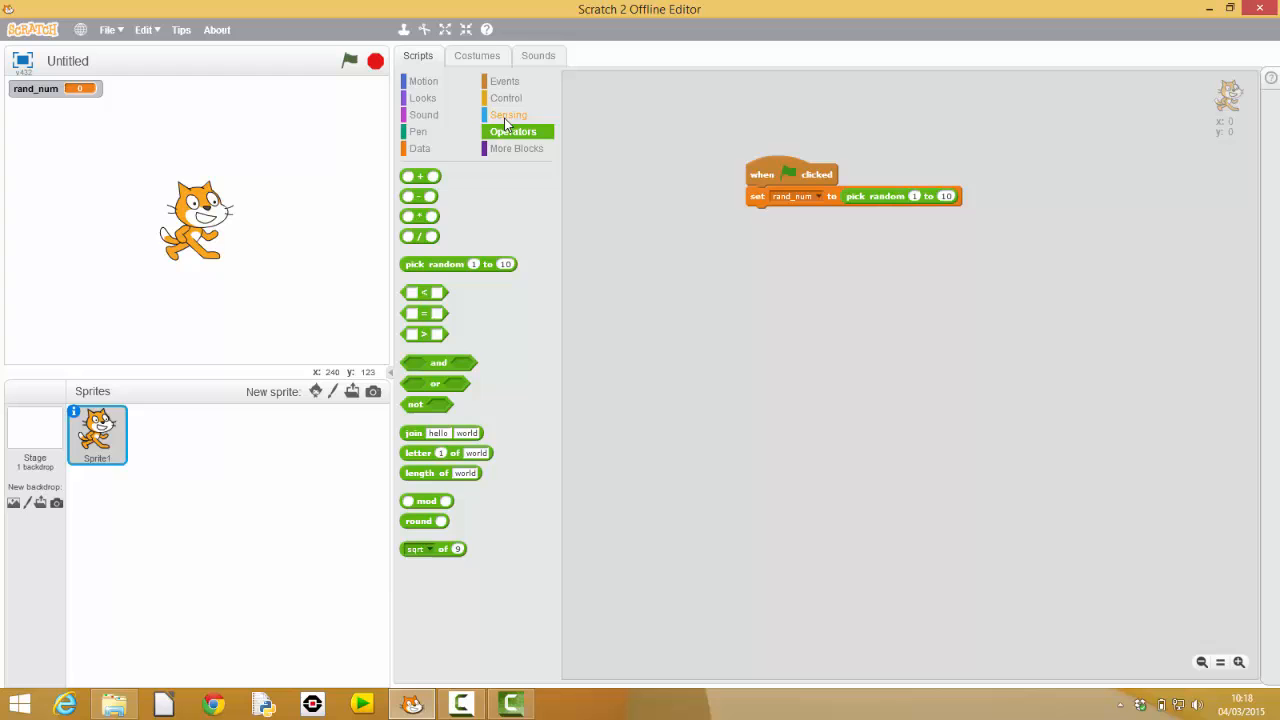
{"action": "left_click", "coordinate": [508, 114]}
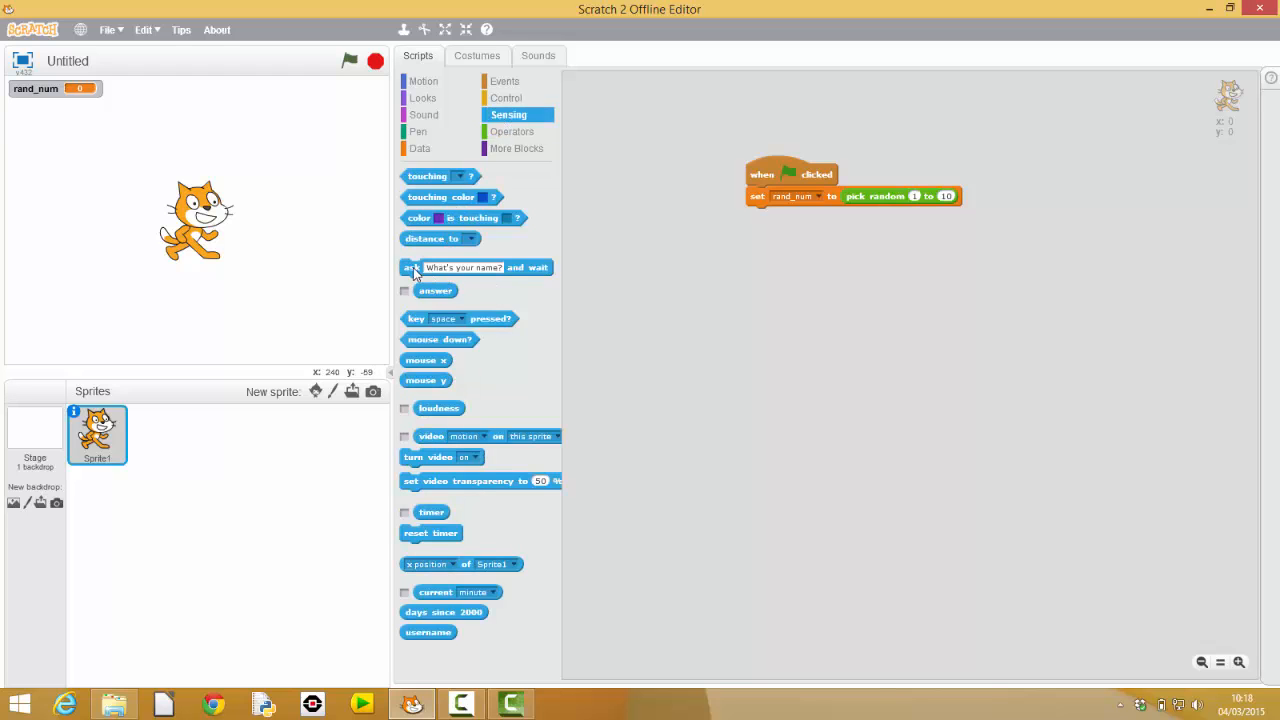
{"action": "left_click_drag", "start_coordinate": [412, 268], "coordinate": [790, 216]}
{"action": "type", "text": "What number am I thinking of?"}
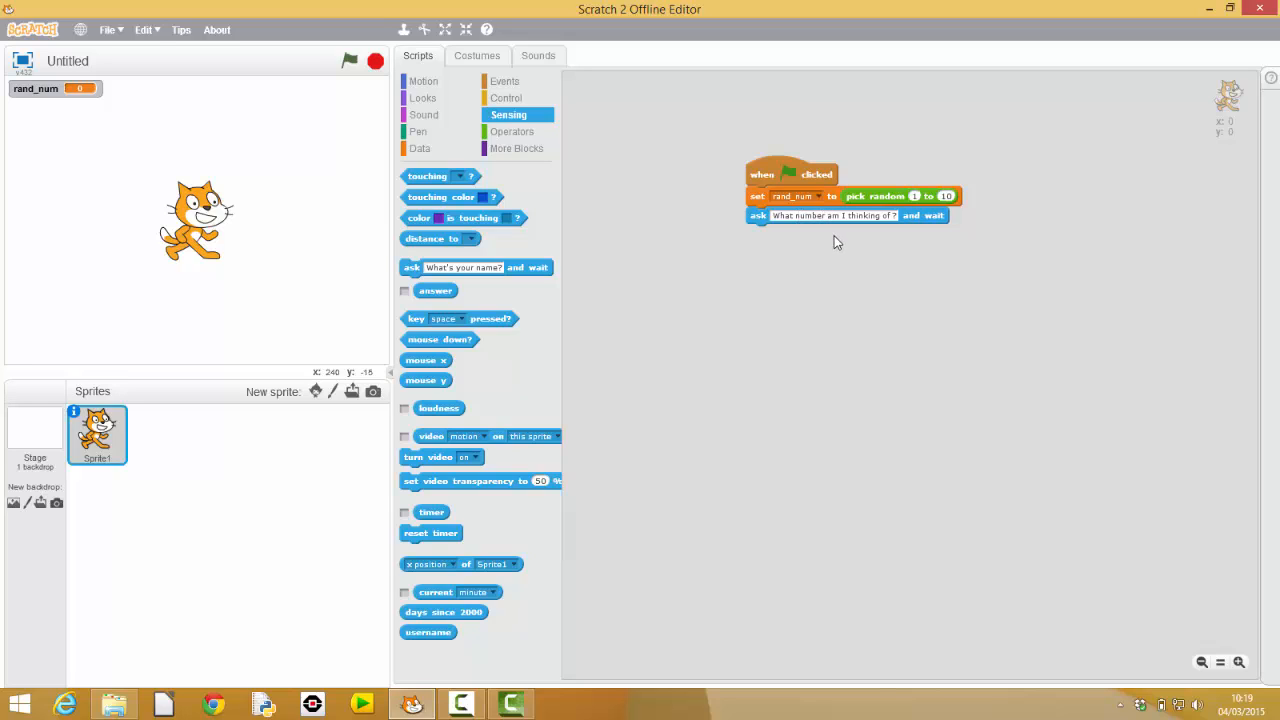
{"action": "mouse_move", "coordinate": [678, 256]}
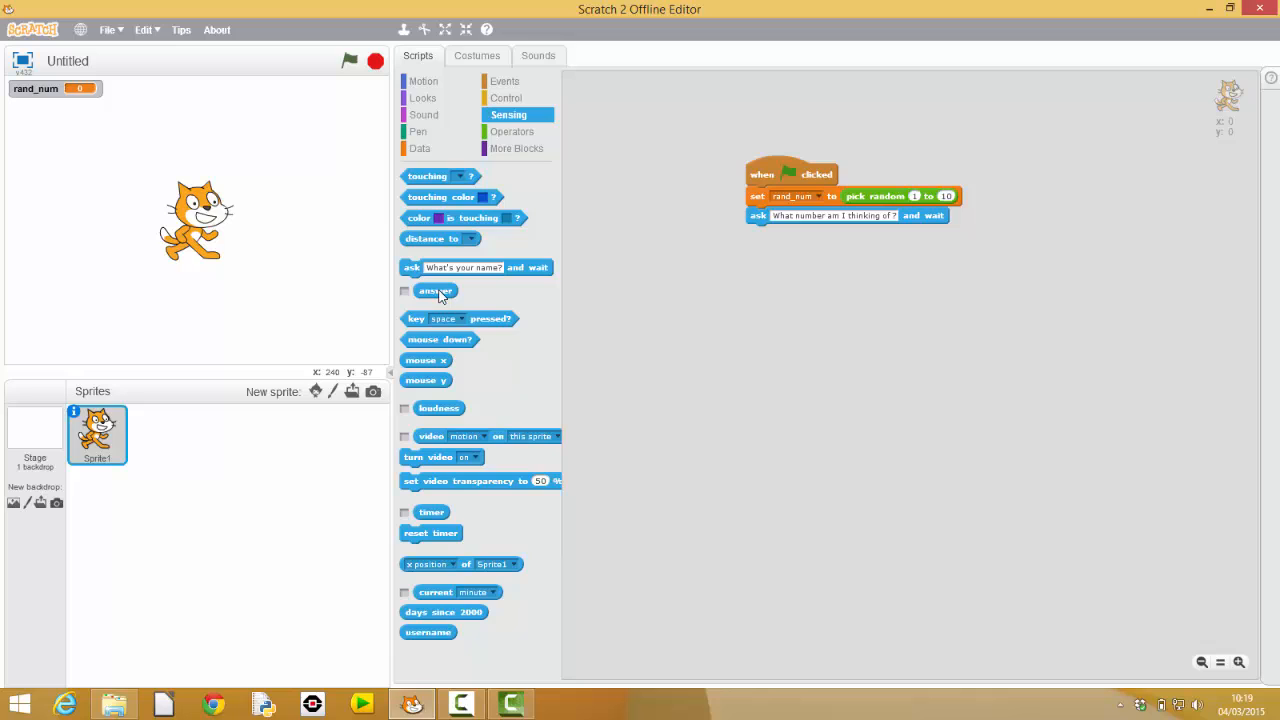
{"action": "mouse_move", "coordinate": [478, 308]}
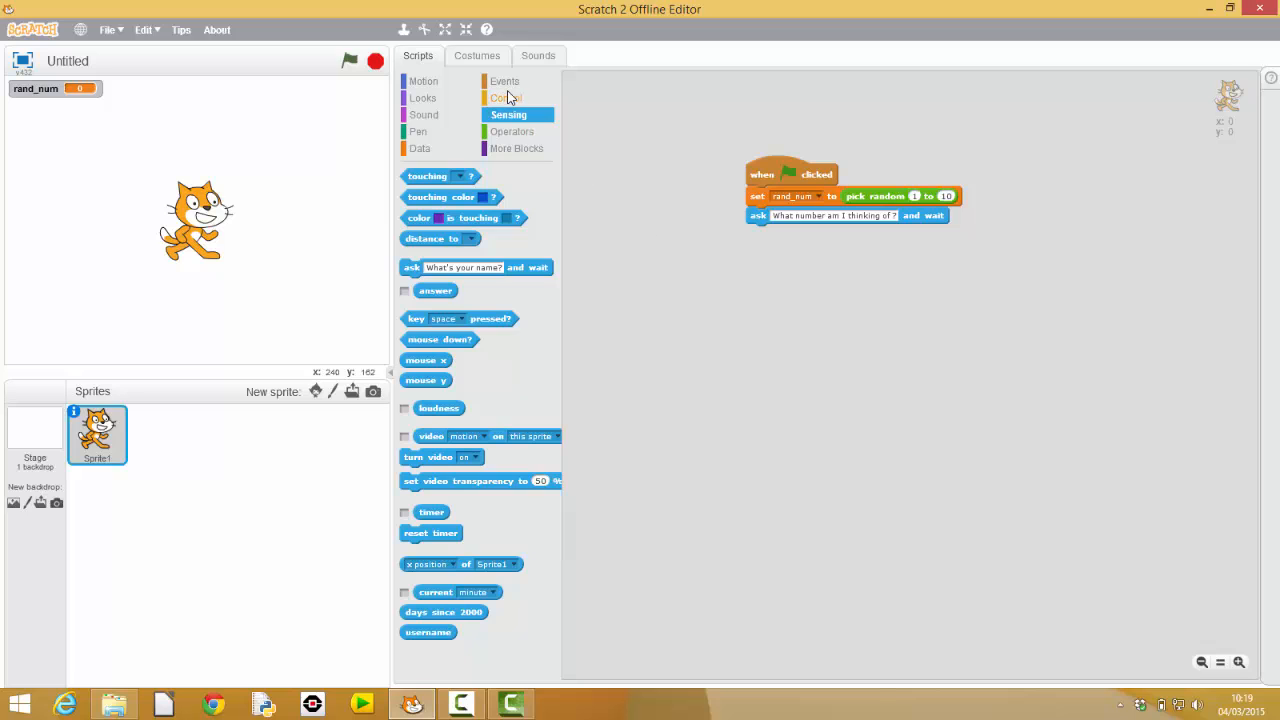
Attach an if-then block with an empty equals comparison under the ask step.
{"action": "left_click", "coordinate": [504, 80]}
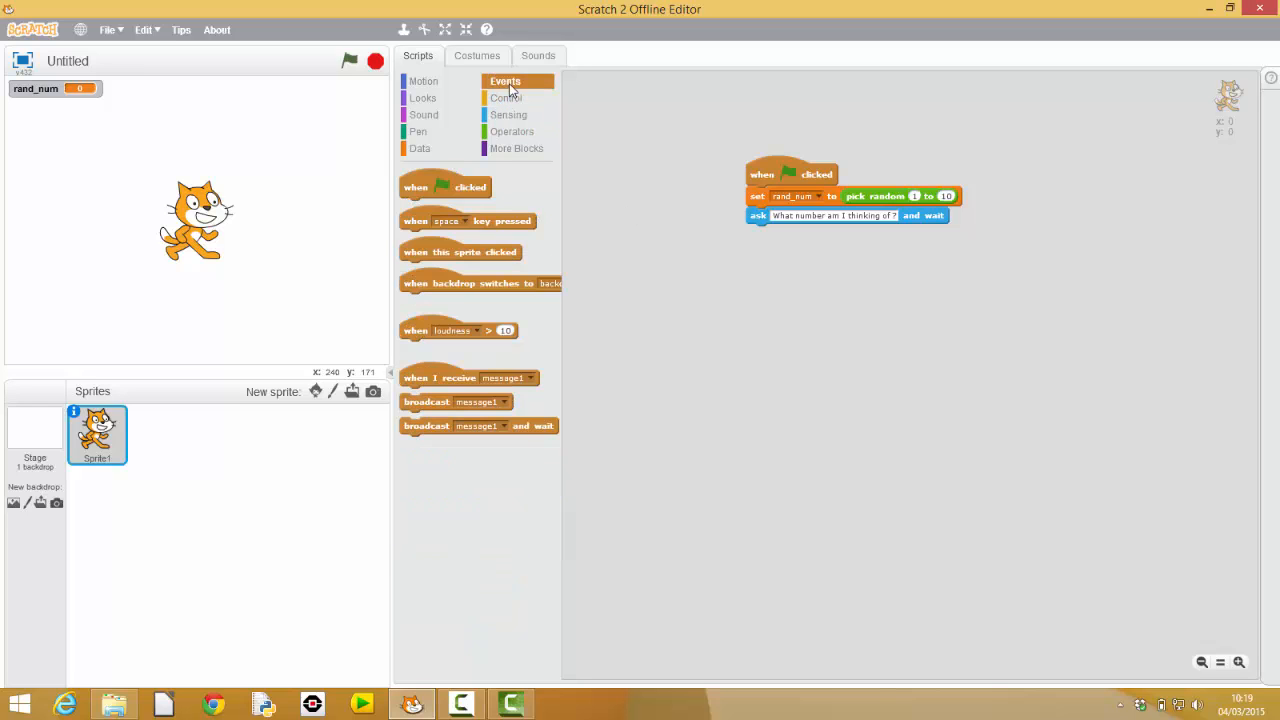
{"action": "left_click", "coordinate": [506, 96]}
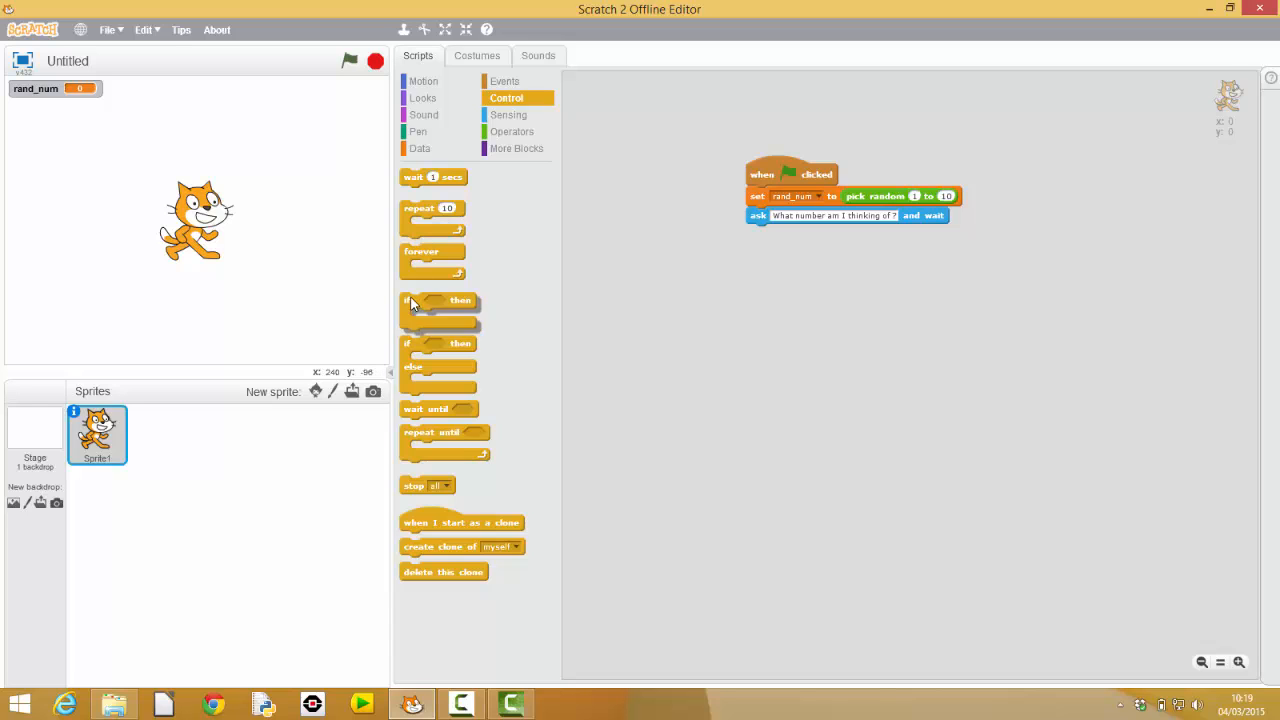
{"action": "left_click_drag", "start_coordinate": [438, 300], "coordinate": [732, 292]}
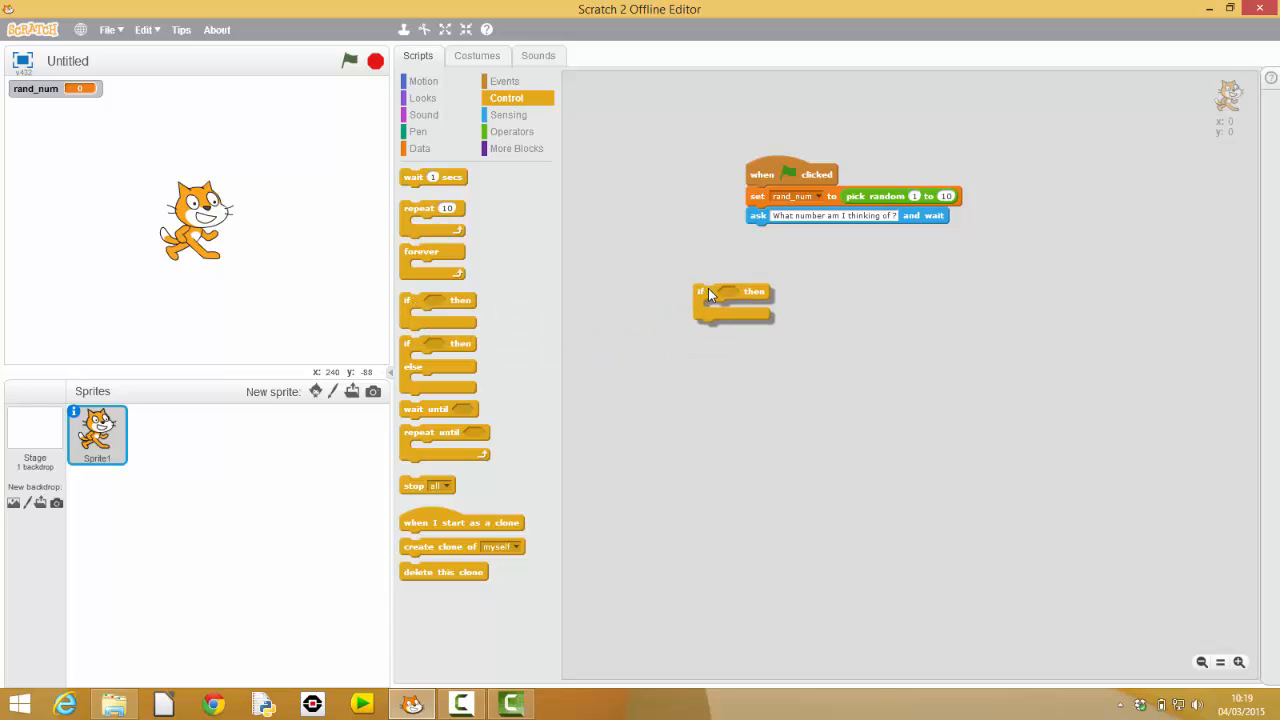
{"action": "left_click_drag", "start_coordinate": [732, 292], "coordinate": [784, 232]}
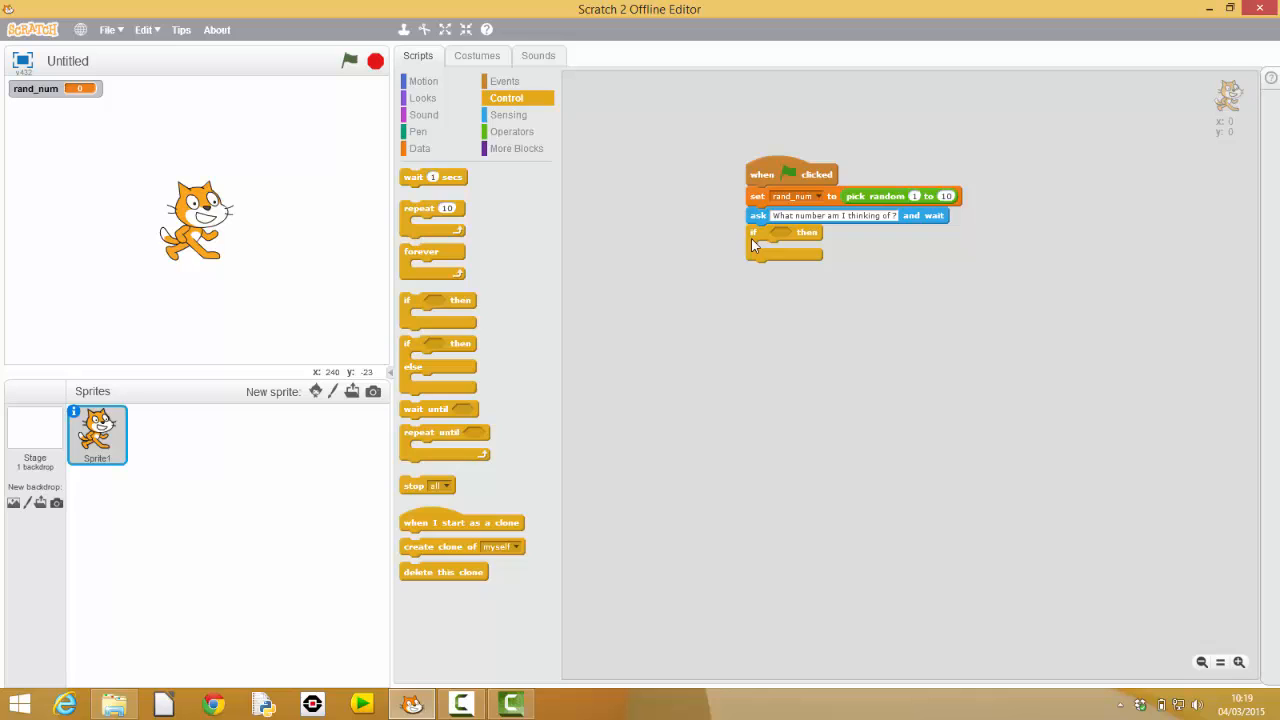
{"action": "mouse_move", "coordinate": [728, 248]}
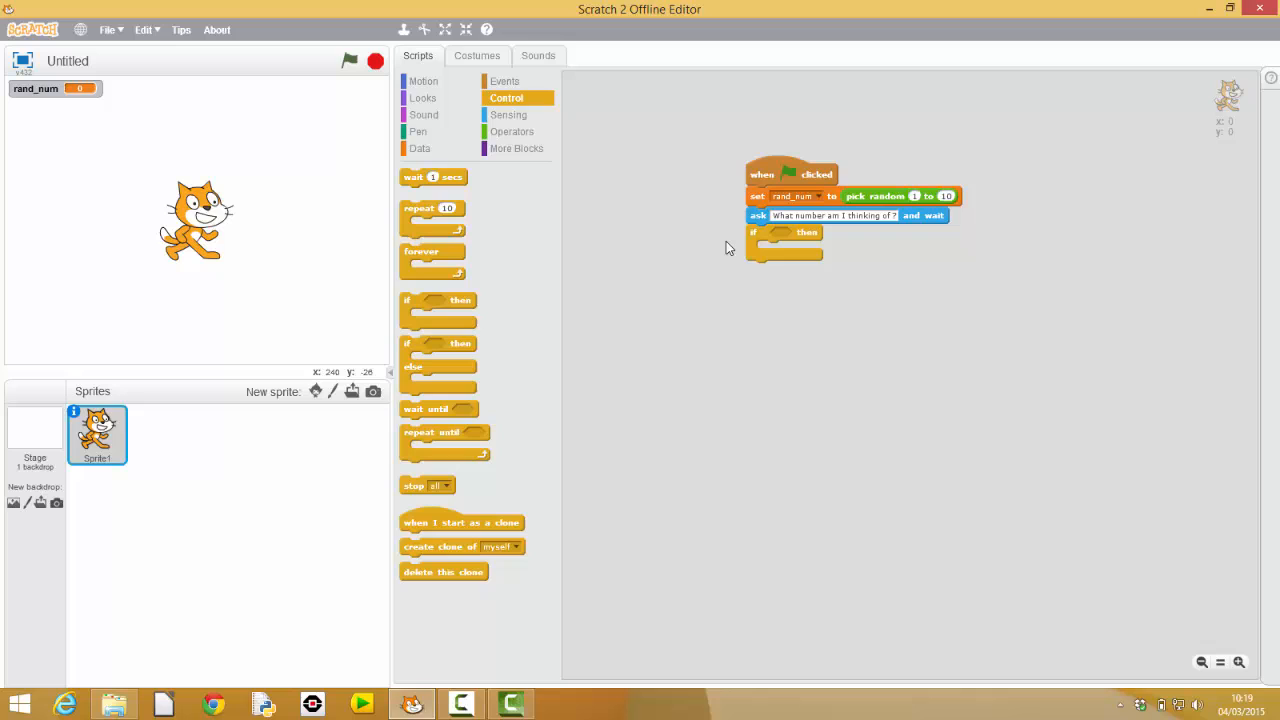
{"action": "mouse_move", "coordinate": [668, 274]}
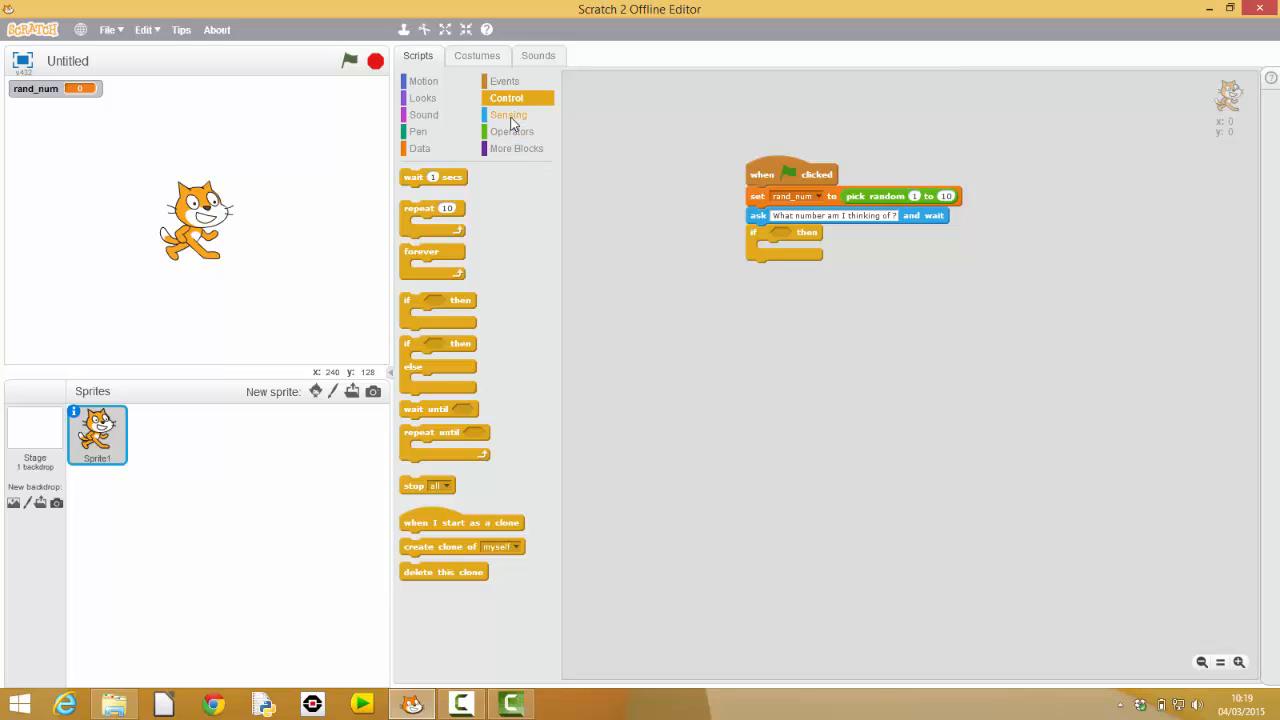
{"action": "left_click", "coordinate": [512, 132]}
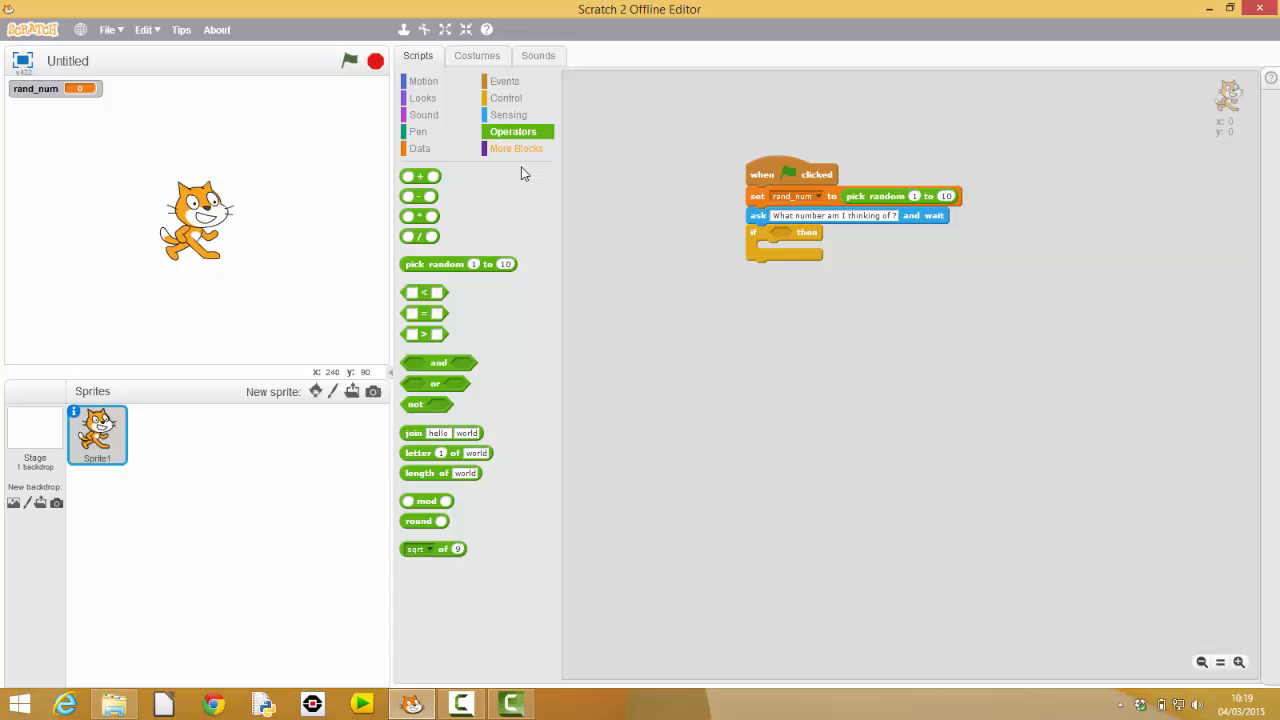
{"action": "mouse_move", "coordinate": [424, 318]}
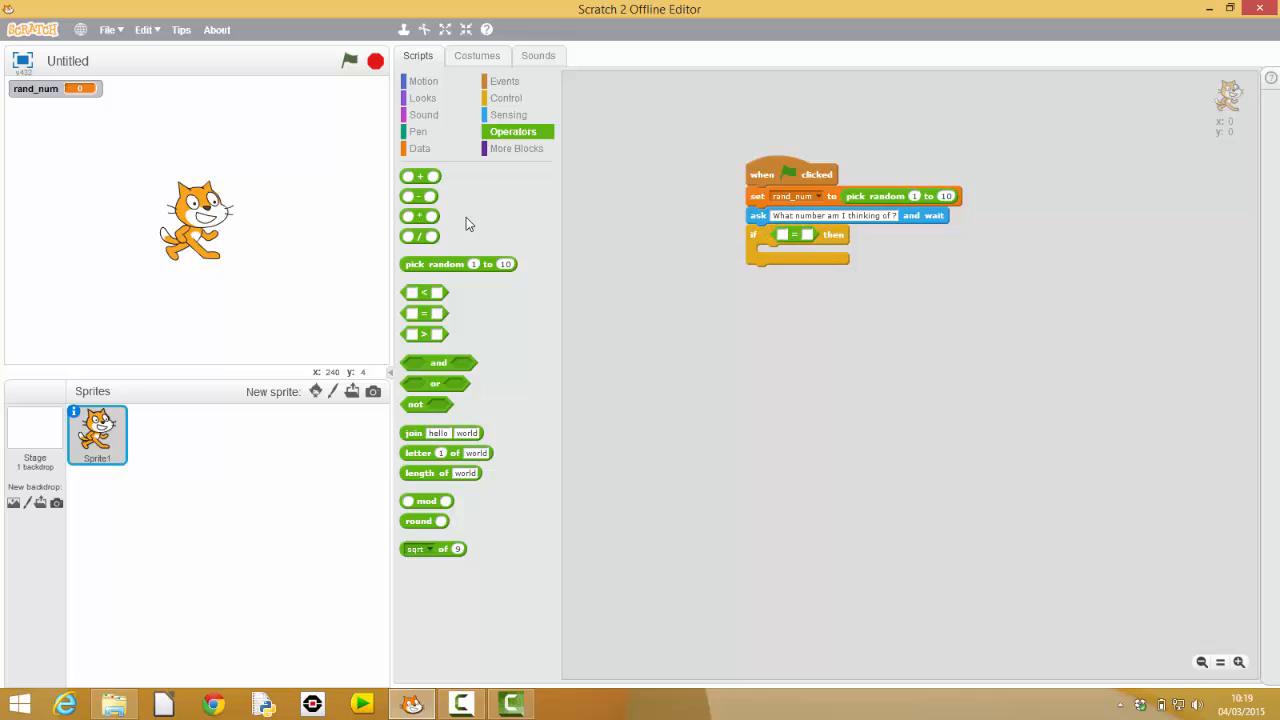
Fill the if condition so it checks rand_num = answer.
{"action": "left_click", "coordinate": [420, 148]}
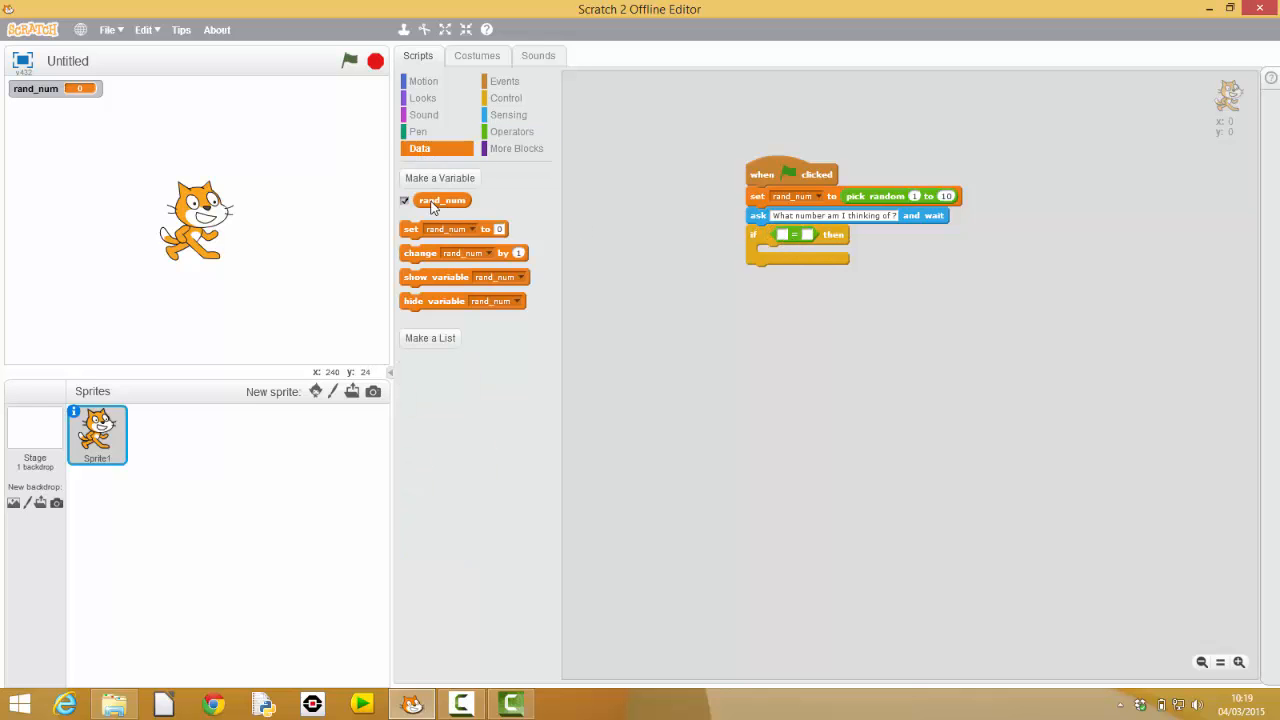
{"action": "left_click_drag", "start_coordinate": [442, 200], "coordinate": [782, 236]}
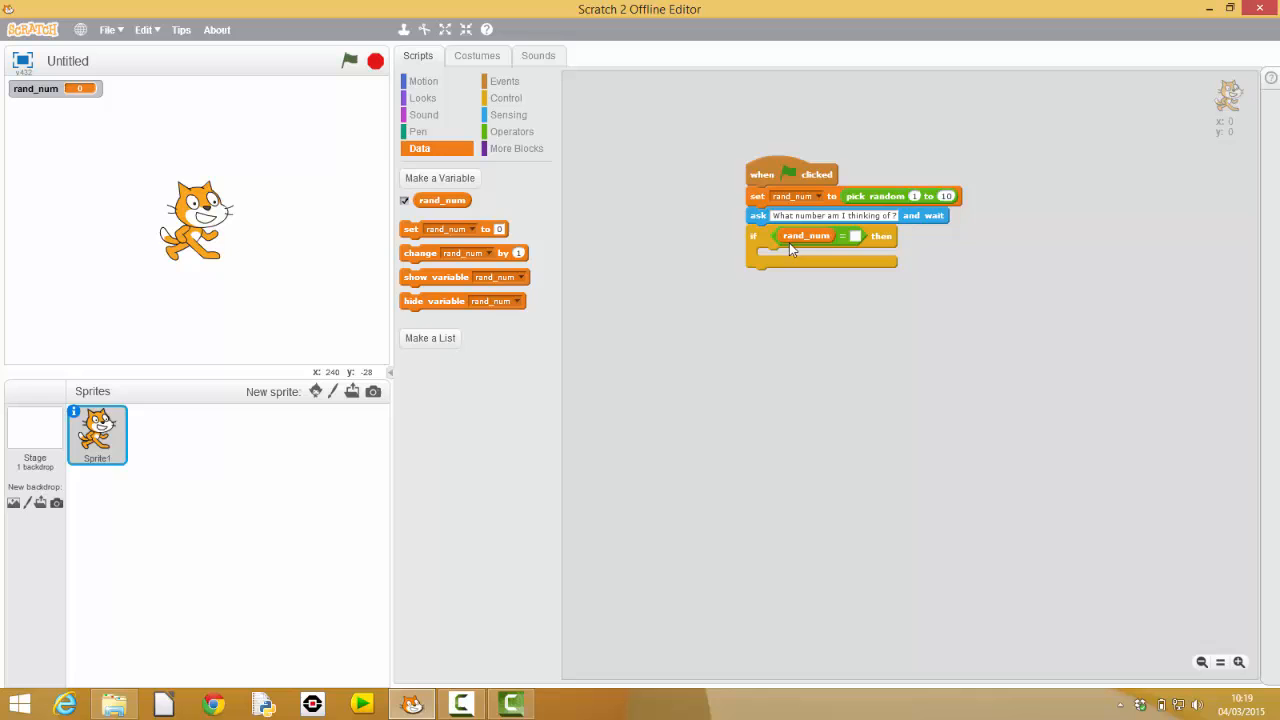
{"action": "mouse_move", "coordinate": [512, 132]}
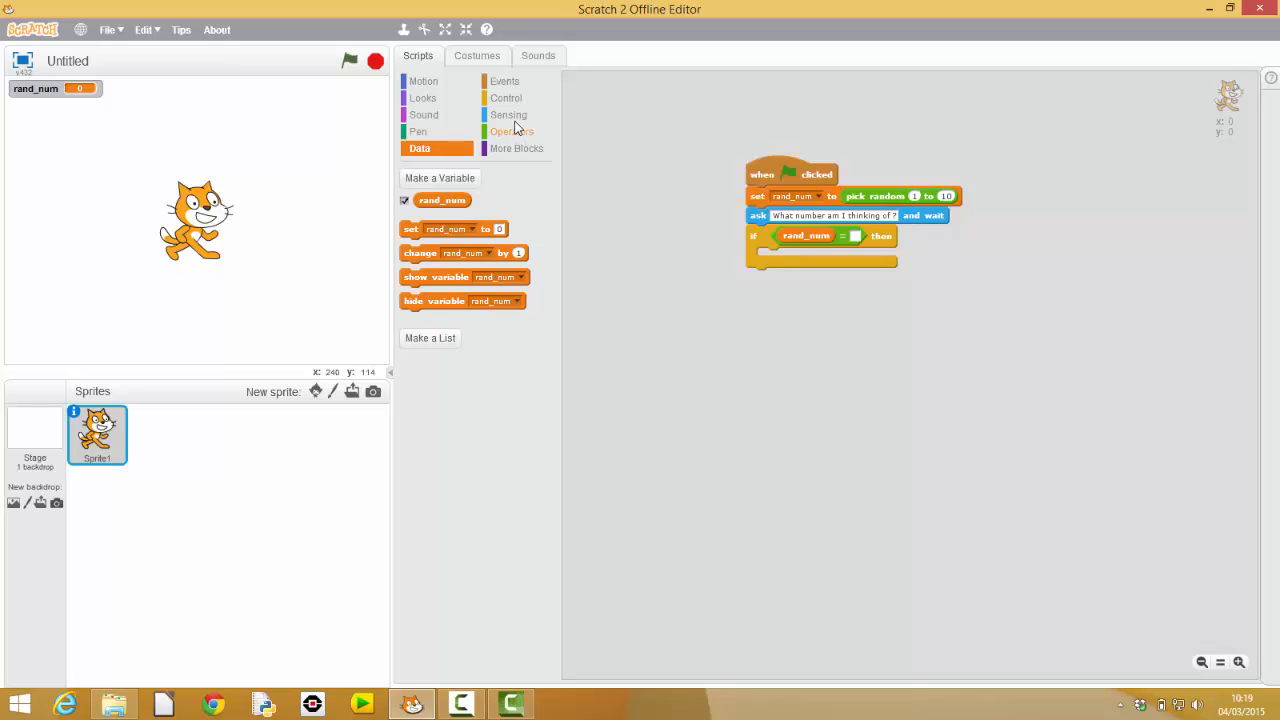
{"action": "left_click", "coordinate": [508, 114]}
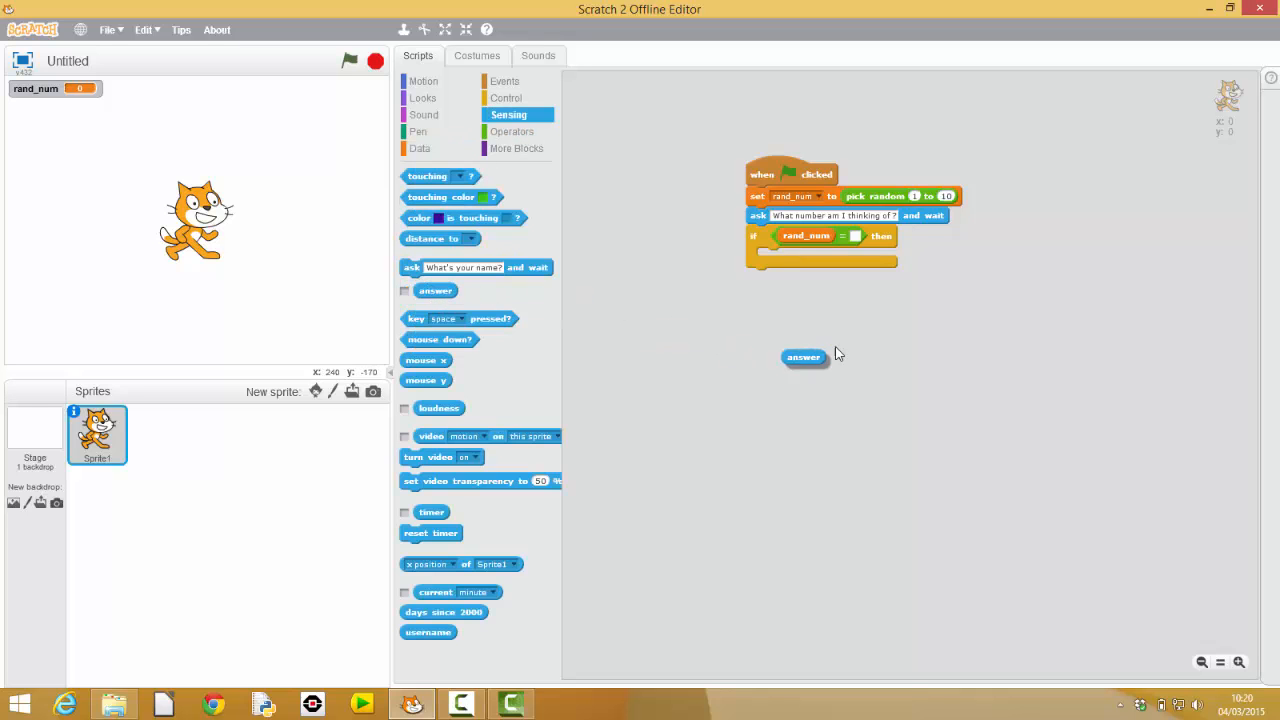
{"action": "left_click_drag", "start_coordinate": [804, 356], "coordinate": [870, 240]}
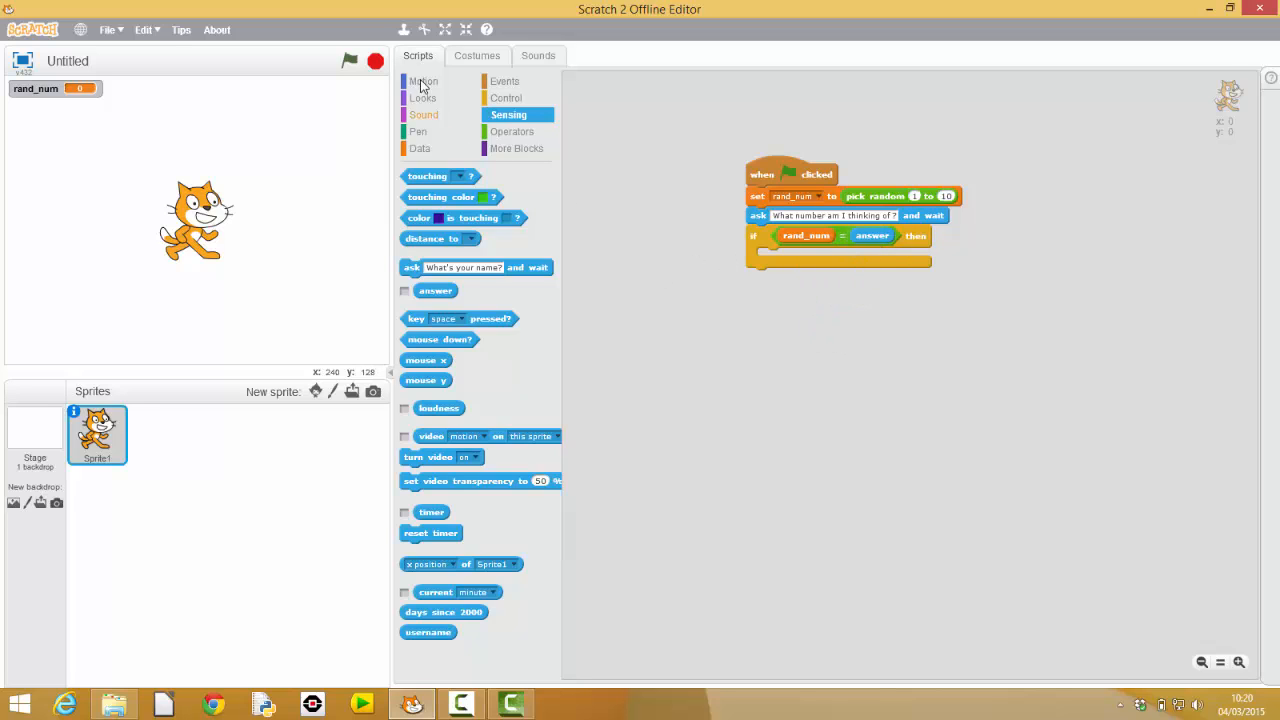
Inside the if, make the cat say 'Correct. Well done' for 2 seconds.
{"action": "left_click", "coordinate": [424, 80]}
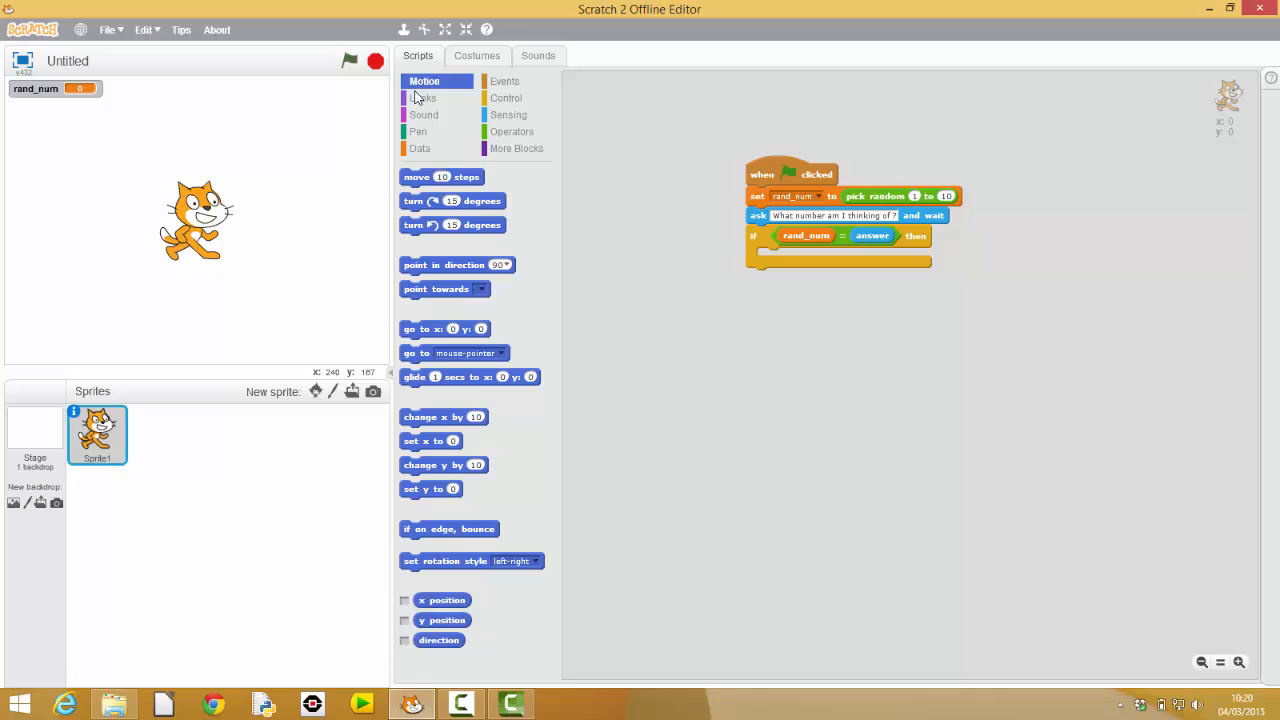
{"action": "left_click", "coordinate": [424, 96]}
{"action": "type", "text": "Correct."}
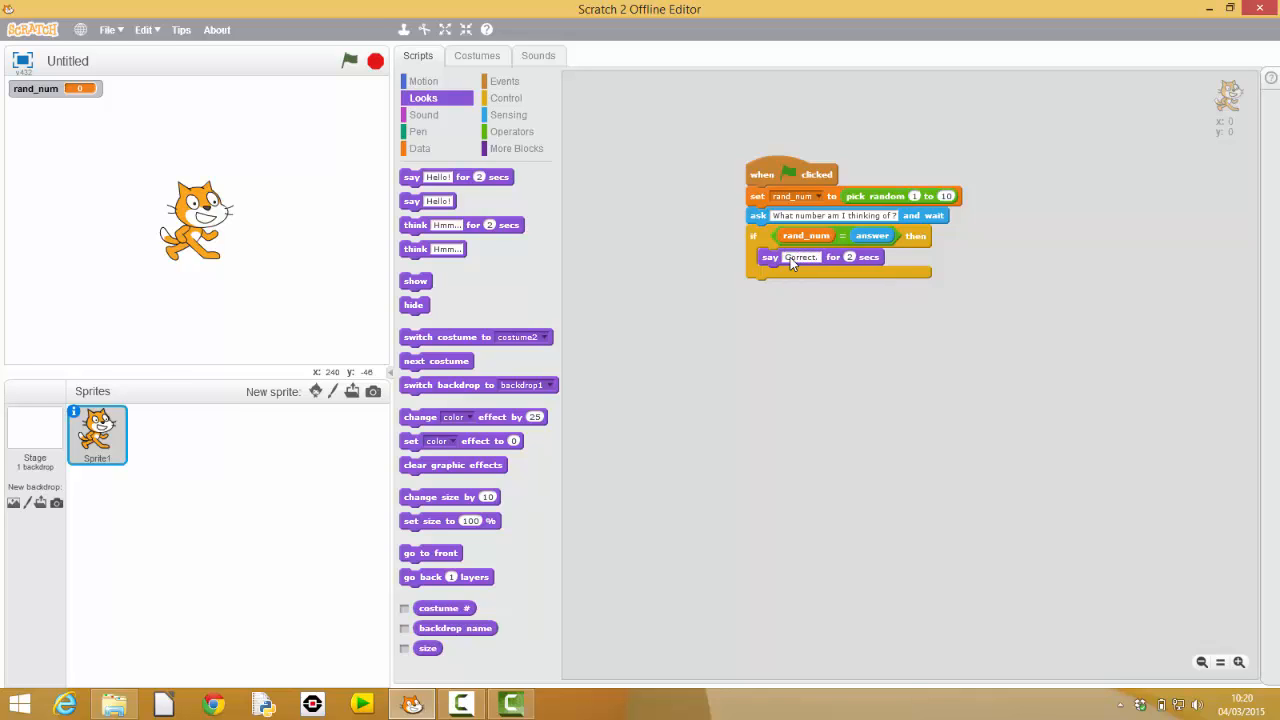
{"action": "type", "text": "Well"}
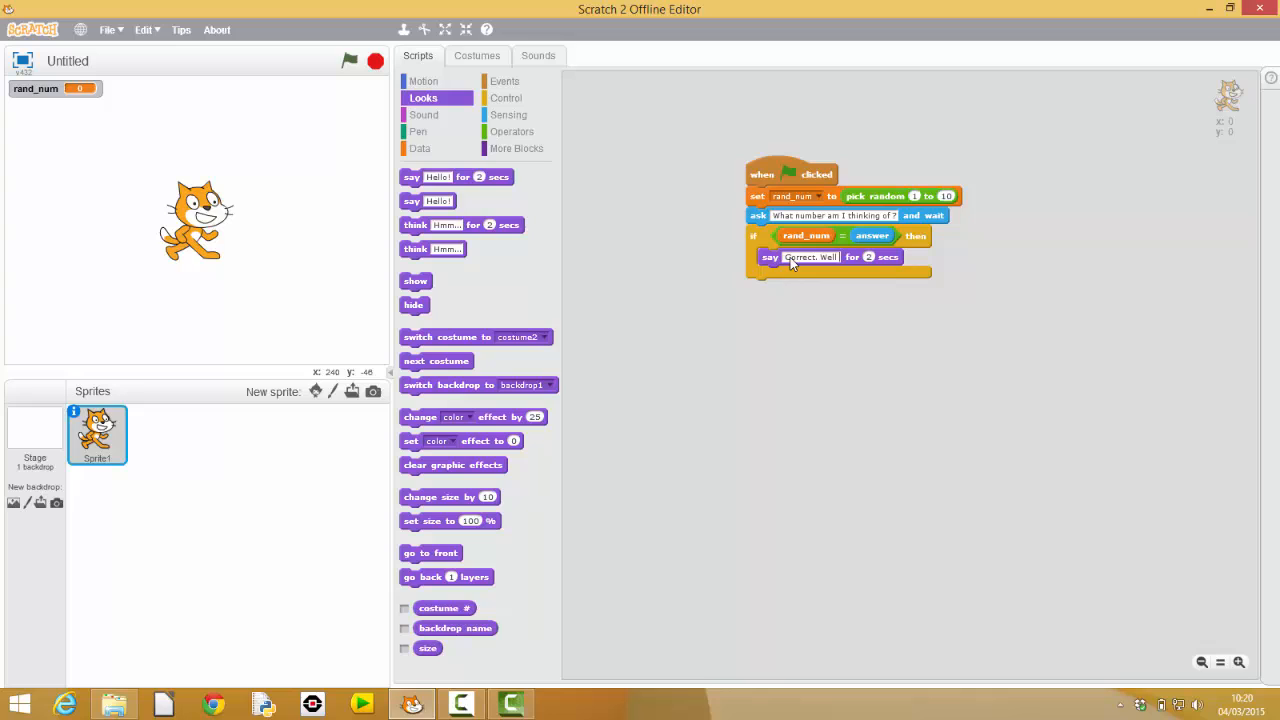
{"action": "type", "text": "done"}
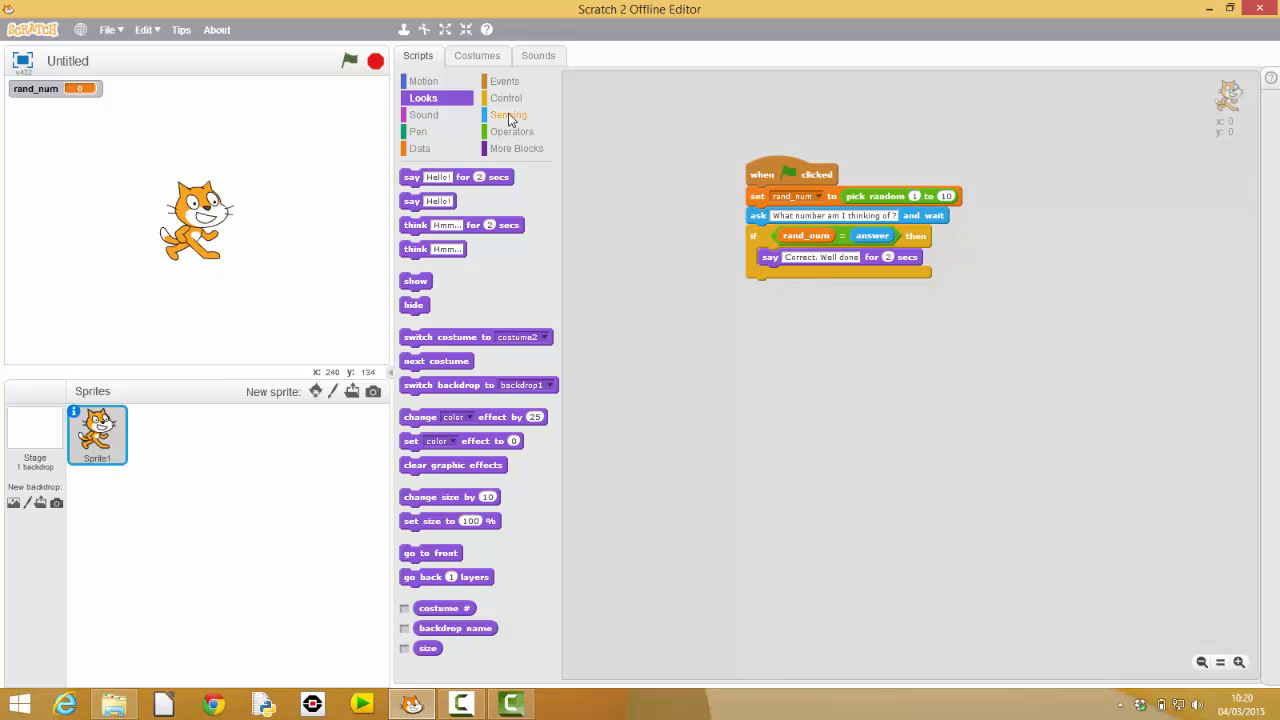
Add a second if checking answer < rand_num that says 'Too small' for 2 seconds.
{"action": "left_click", "coordinate": [506, 98]}
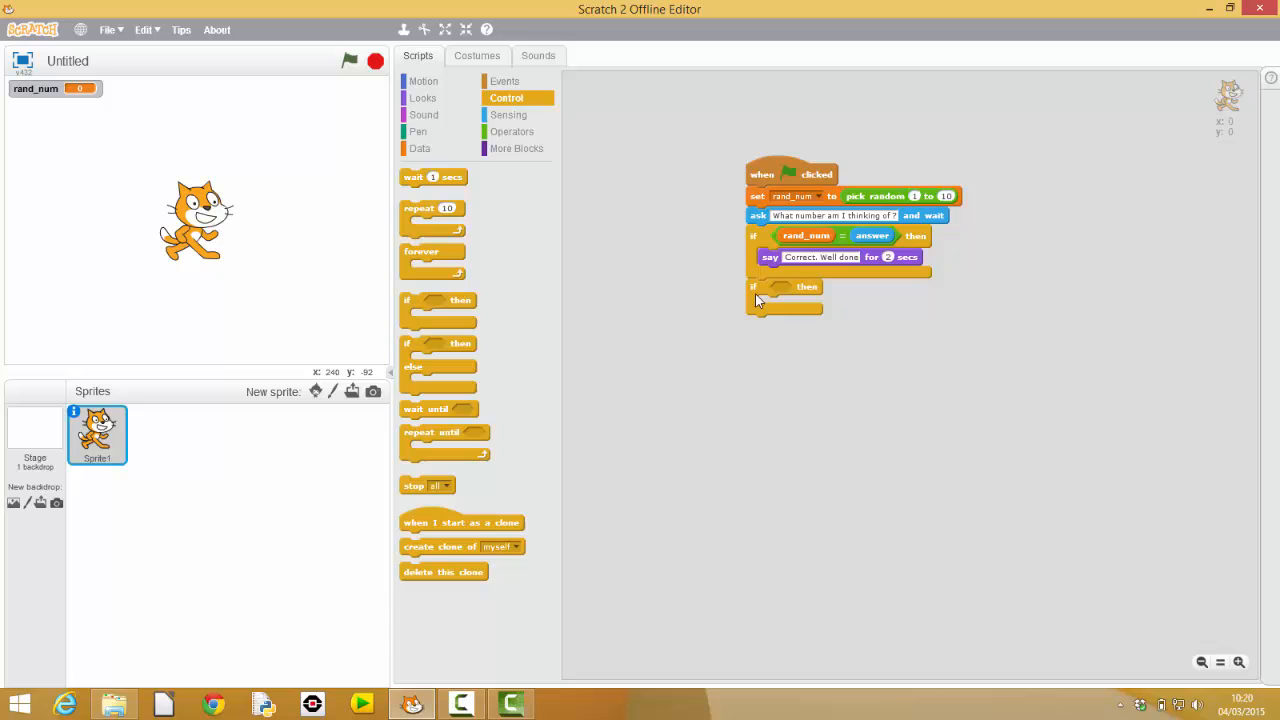
{"action": "left_click", "coordinate": [512, 132]}
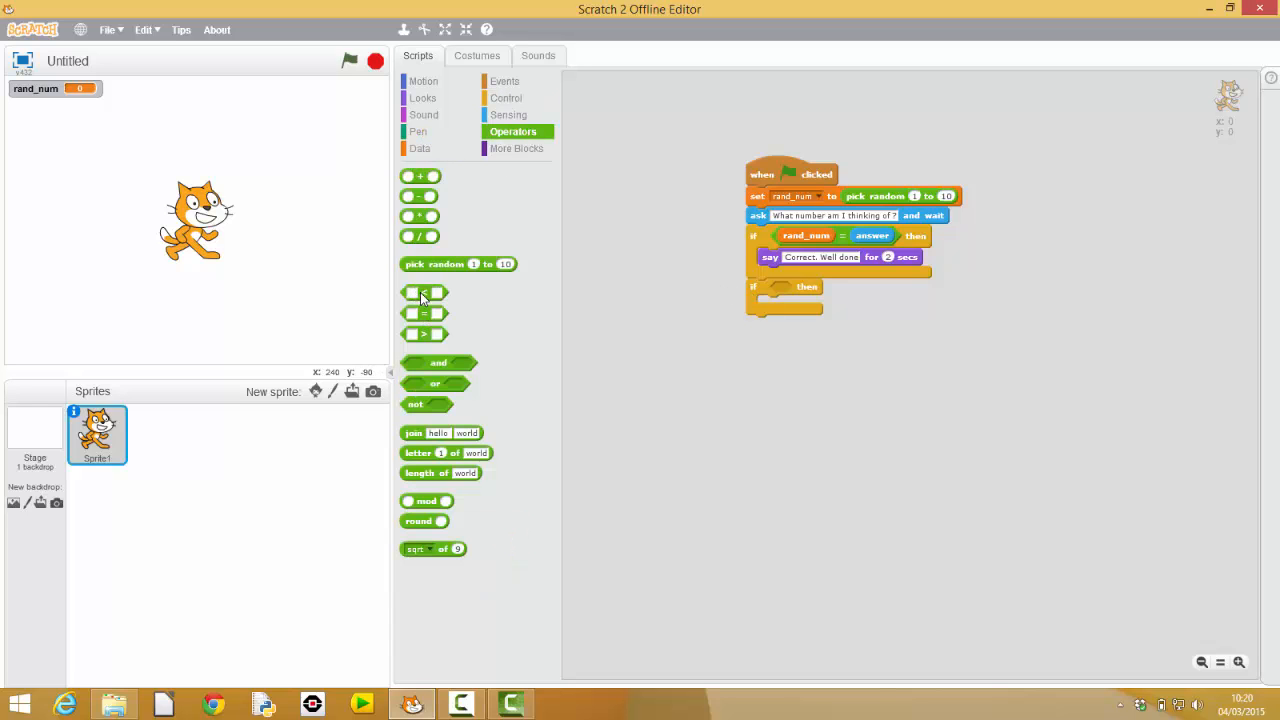
{"action": "left_click_drag", "start_coordinate": [422, 292], "coordinate": [784, 302]}
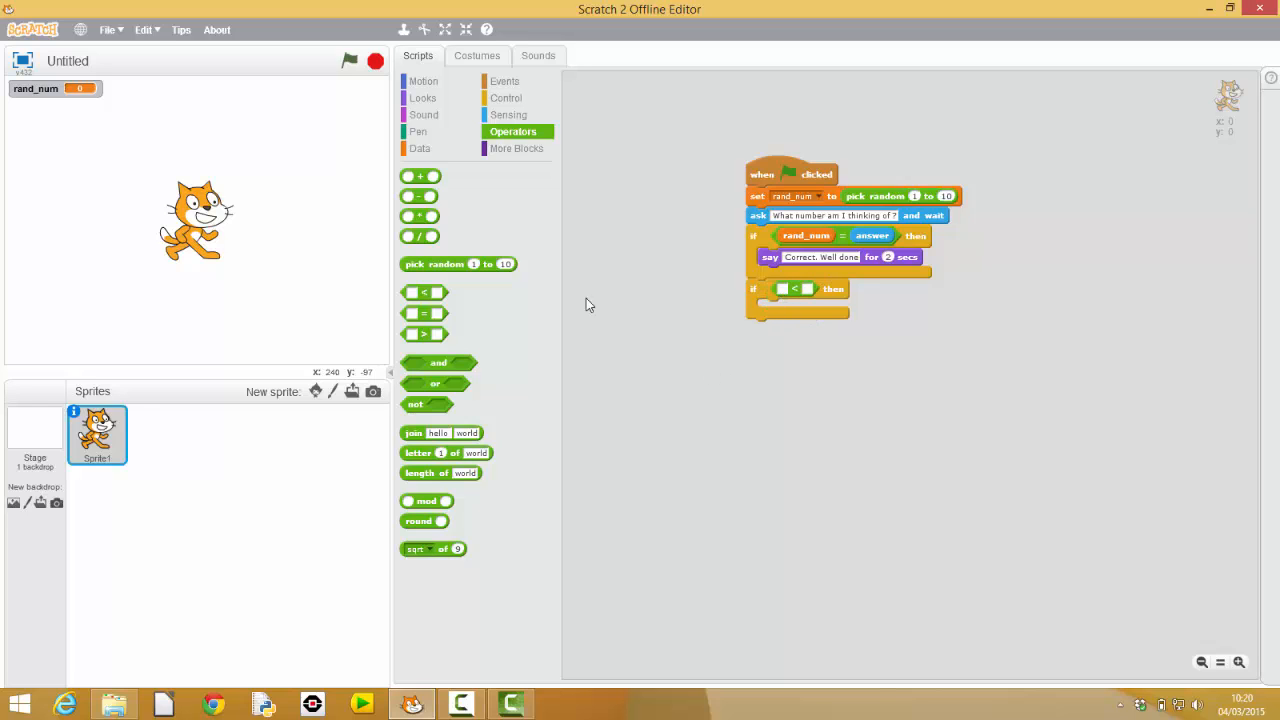
{"action": "left_click", "coordinate": [508, 114]}
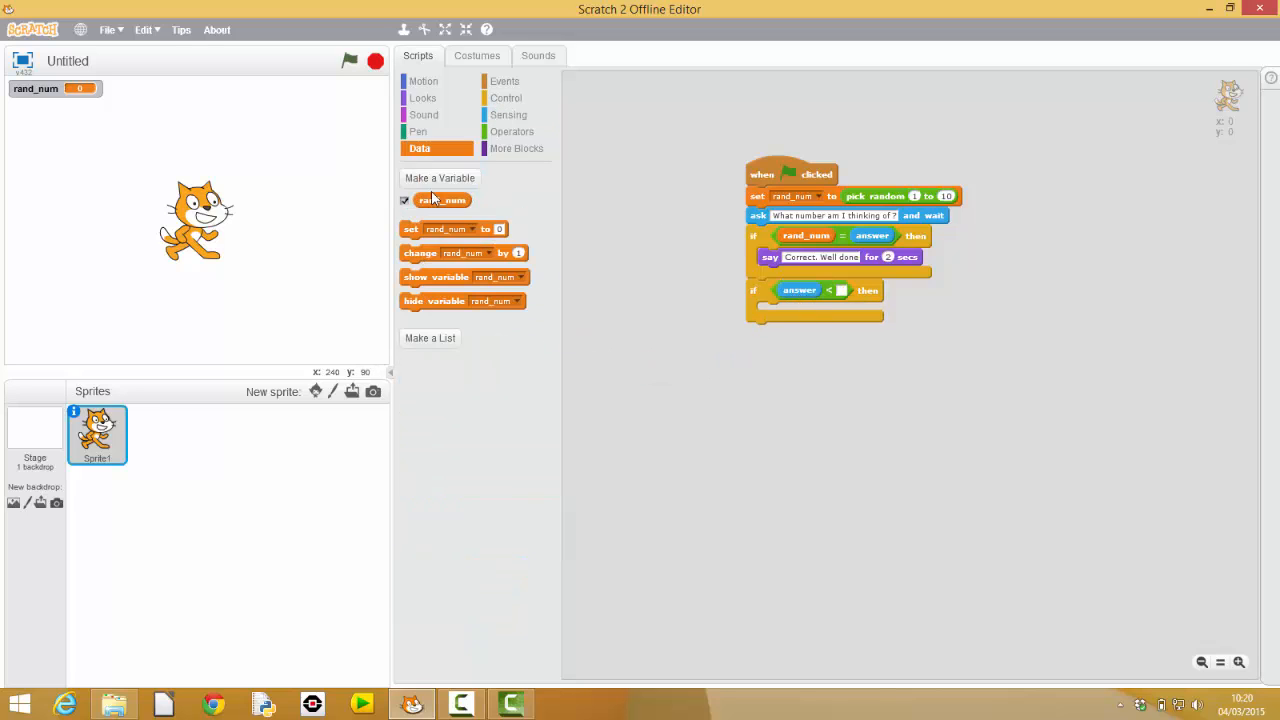
{"action": "left_click_drag", "start_coordinate": [442, 200], "coordinate": [856, 298]}
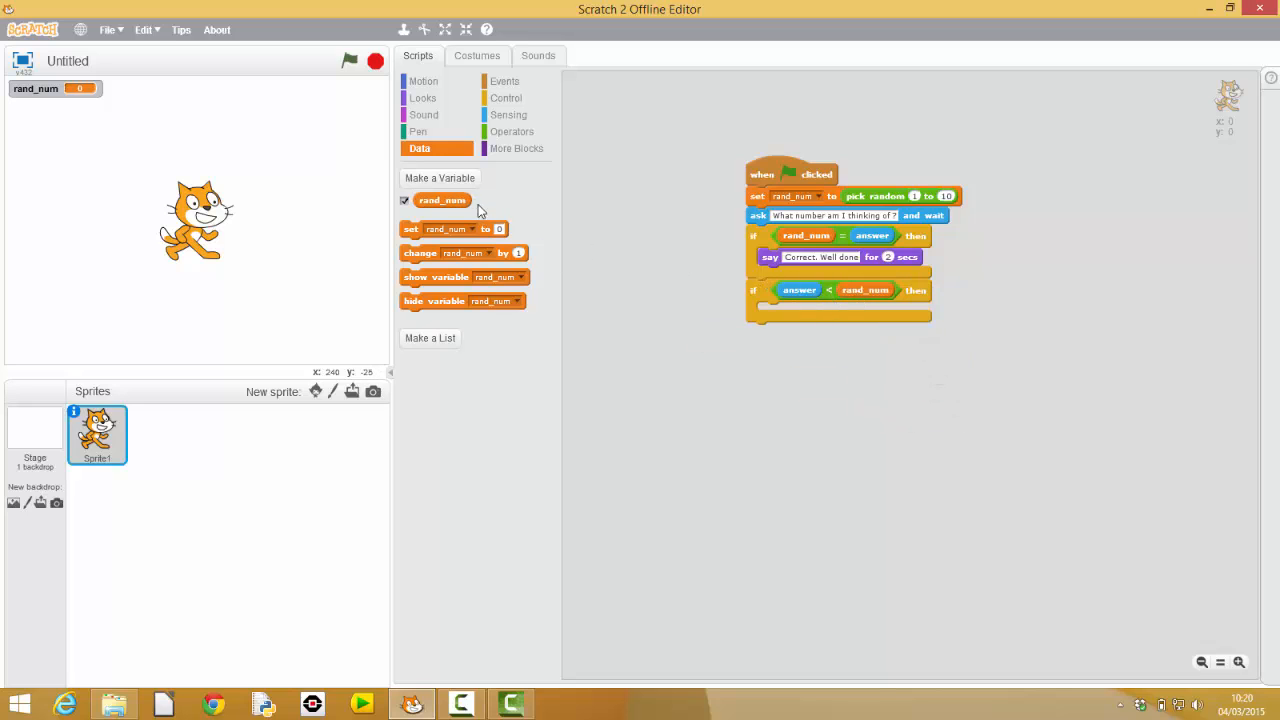
{"action": "left_click", "coordinate": [422, 96]}
{"action": "type", "text": "Too small"}
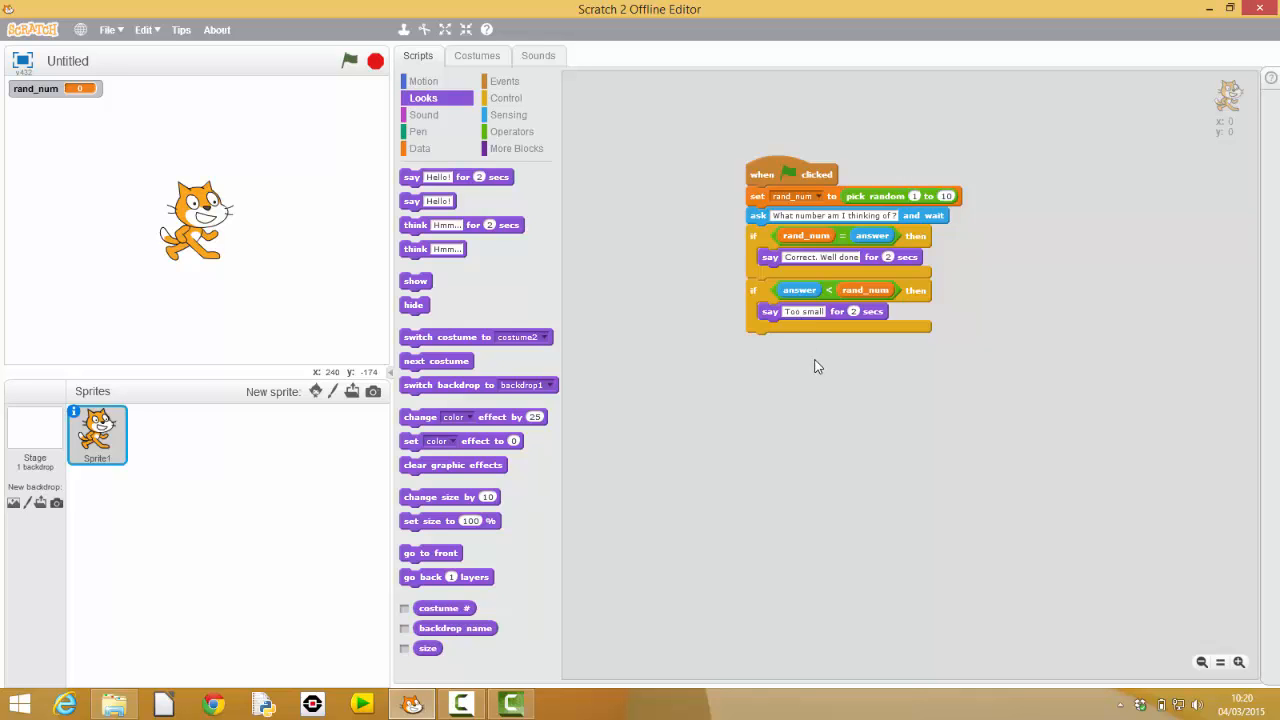
Add a third check by duplicating the Too small if block below it.
{"action": "left_click", "coordinate": [508, 114]}
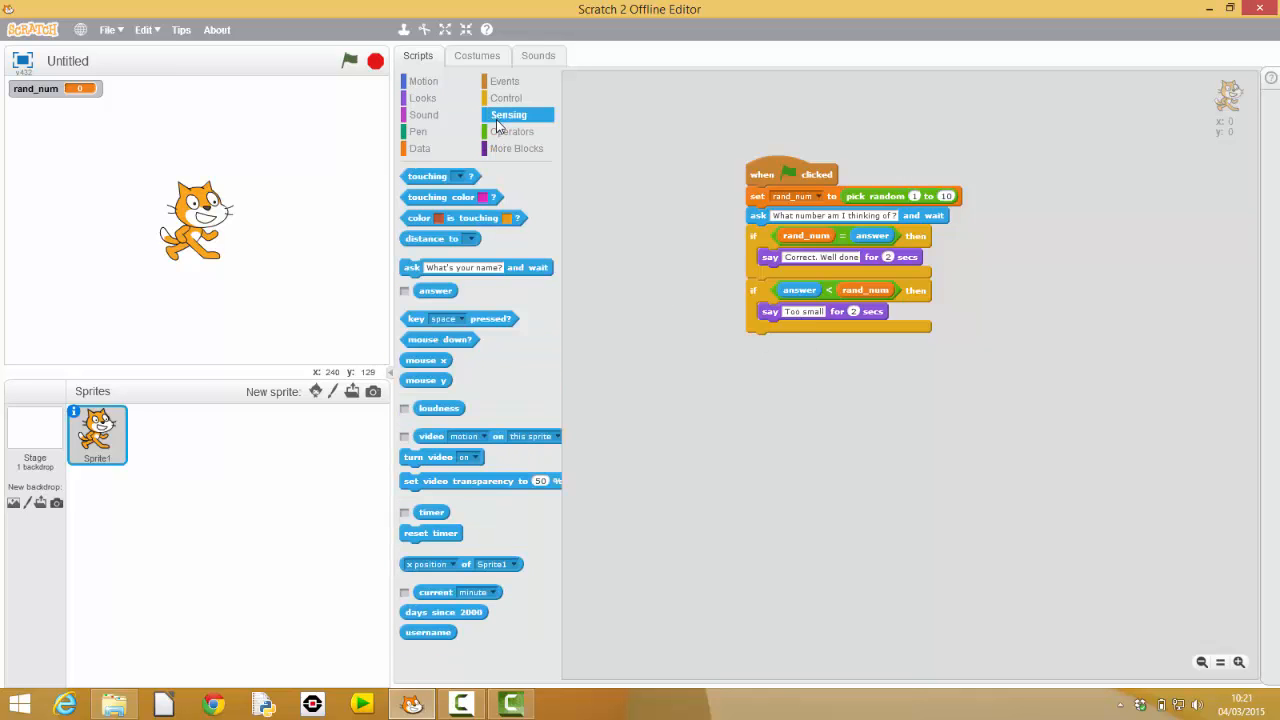
{"action": "left_click", "coordinate": [512, 132]}
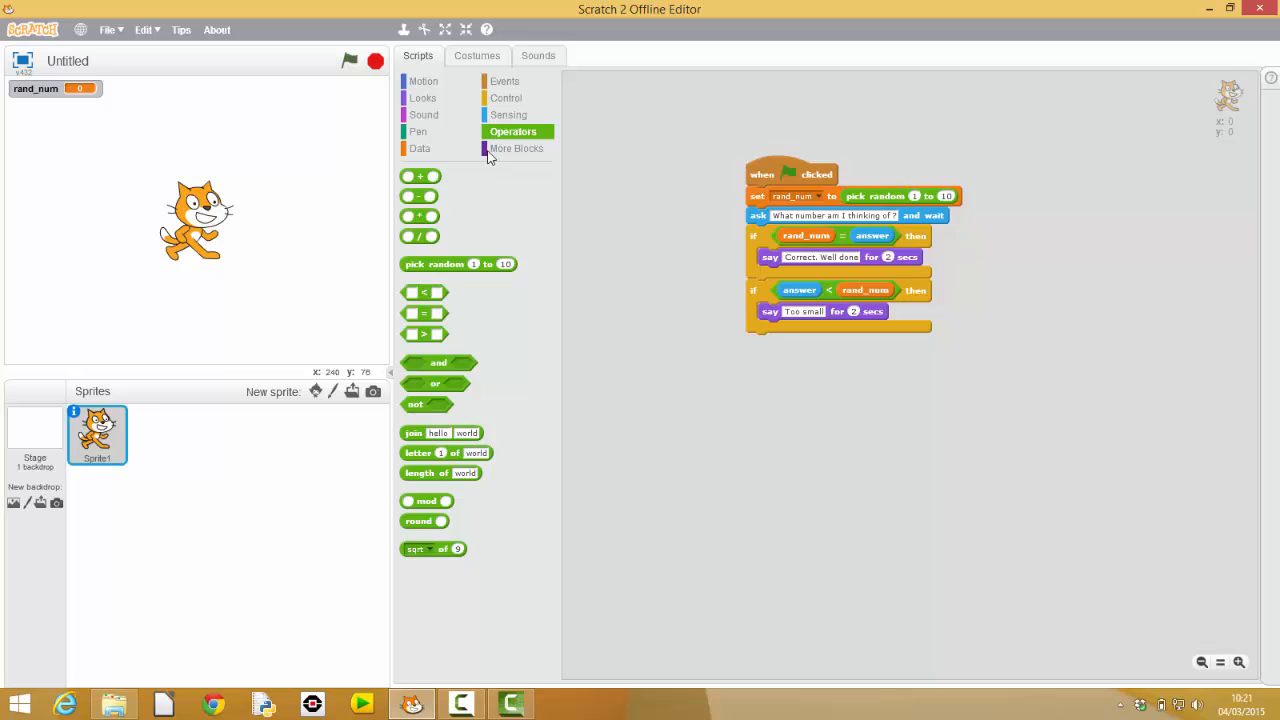
{"action": "left_click", "coordinate": [506, 96]}
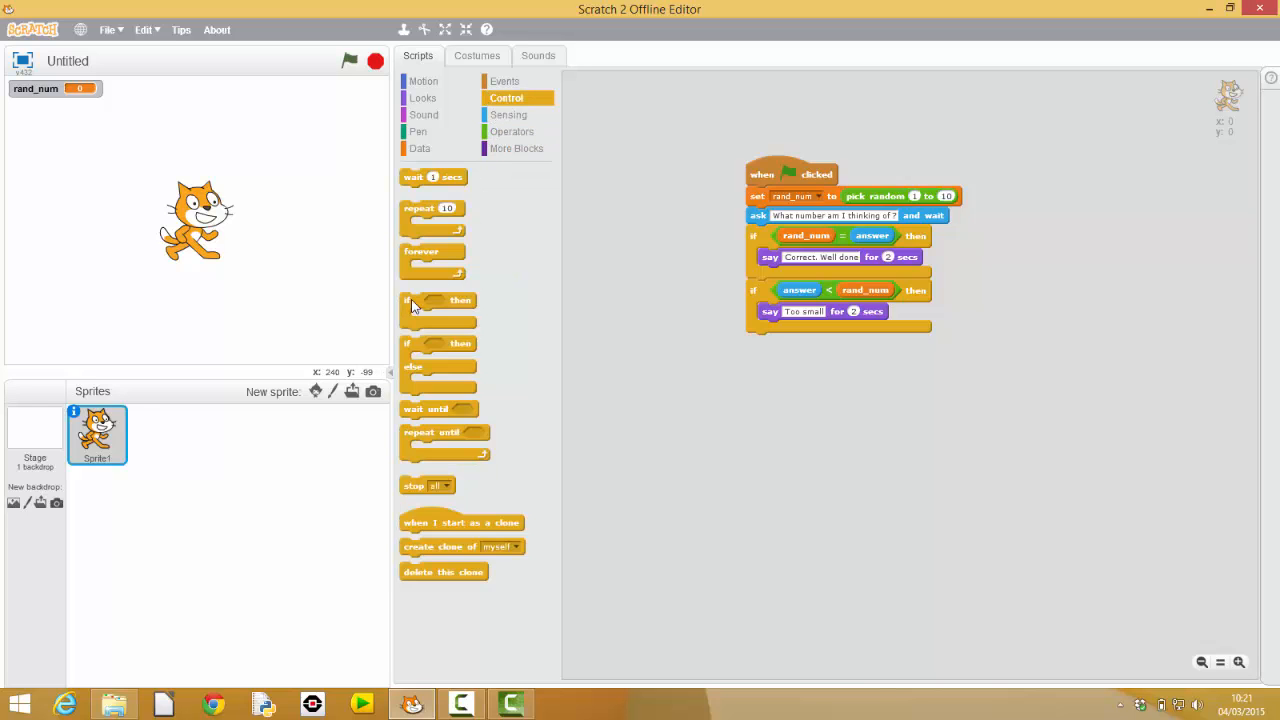
{"action": "left_click_drag", "start_coordinate": [436, 304], "coordinate": [784, 350]}
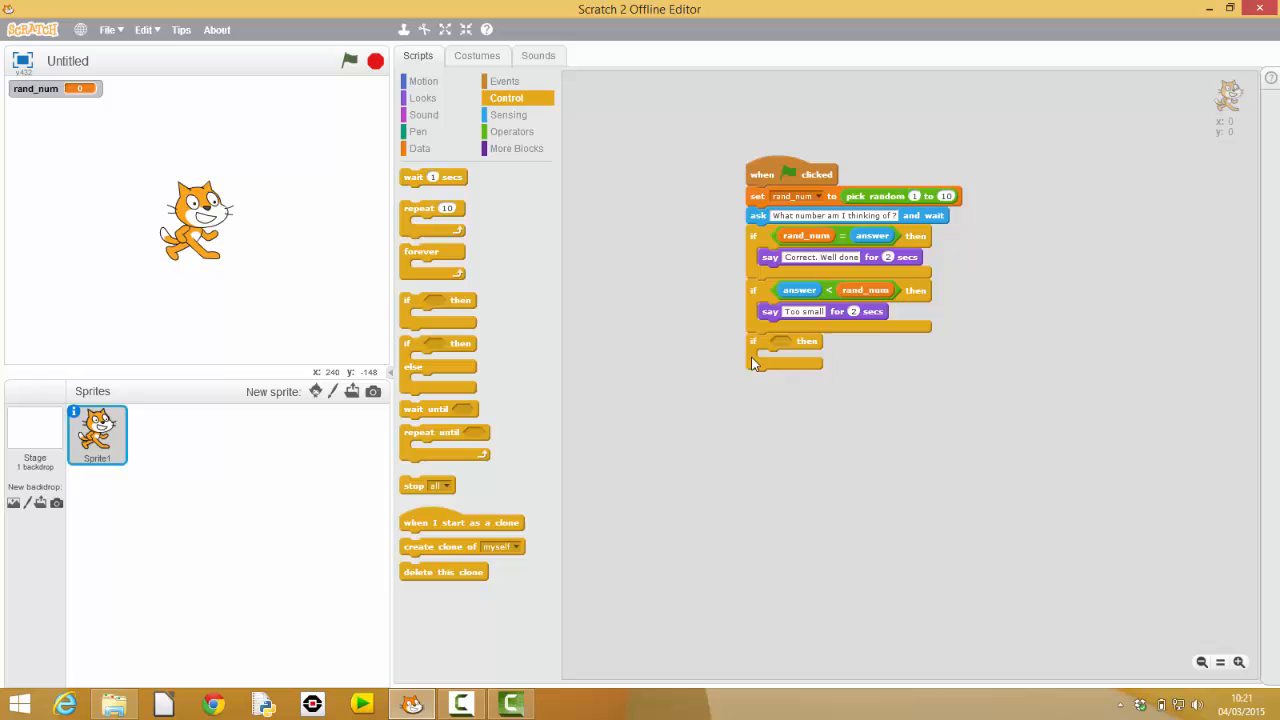
{"action": "left_click_drag", "start_coordinate": [784, 340], "coordinate": [778, 424]}
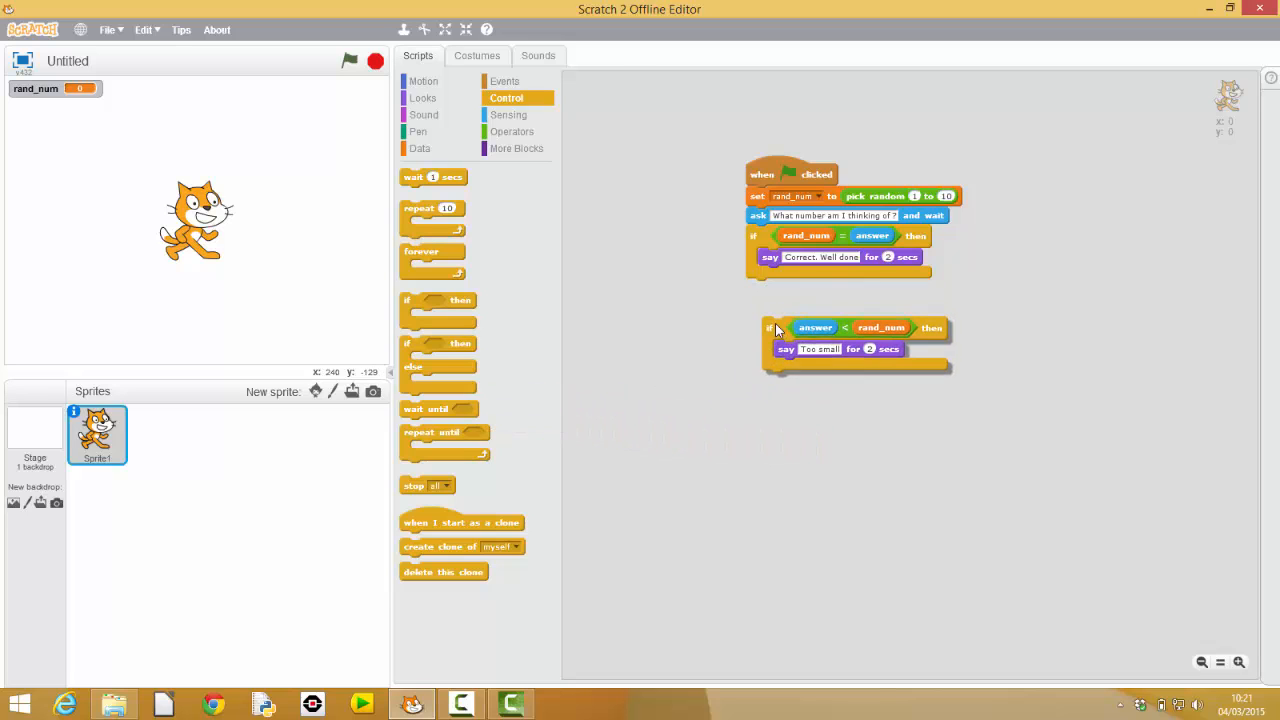
{"action": "left_click_drag", "start_coordinate": [780, 328], "coordinate": [812, 412]}
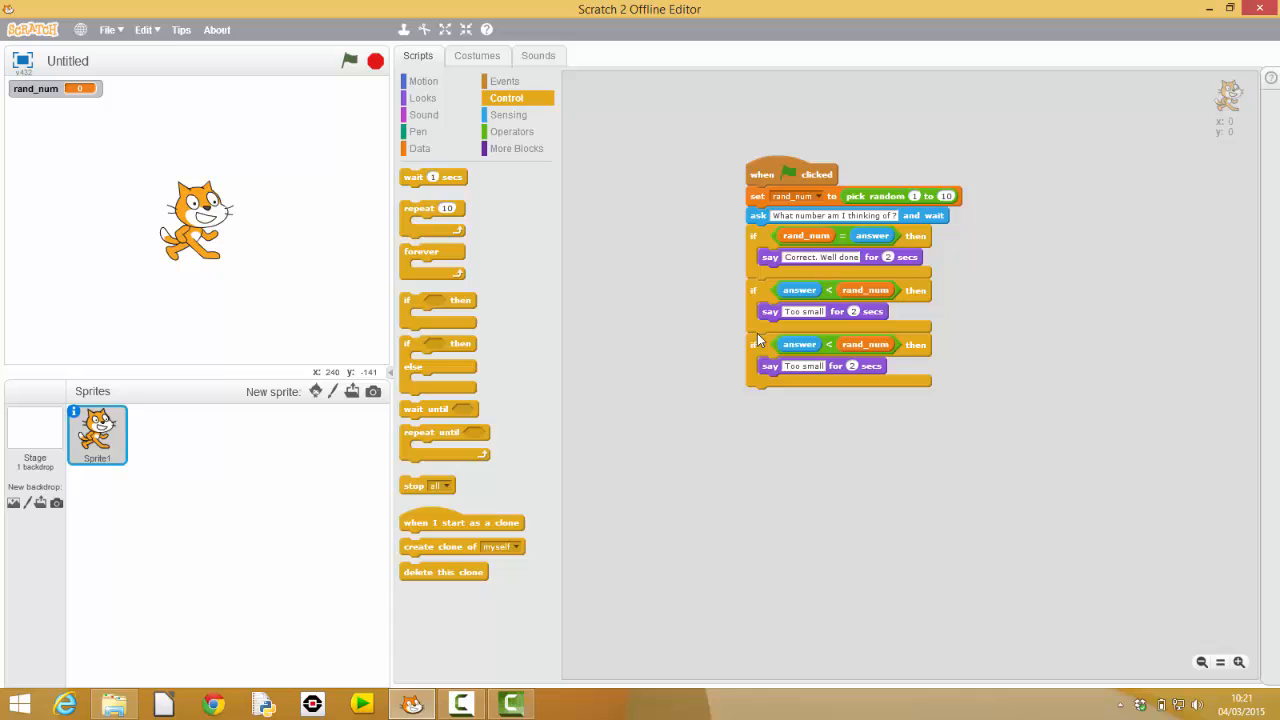
Make the third check test answer > rand_num and say 'Too big', discarding the old comparison.
{"action": "left_click_drag", "start_coordinate": [800, 344], "coordinate": [804, 412]}
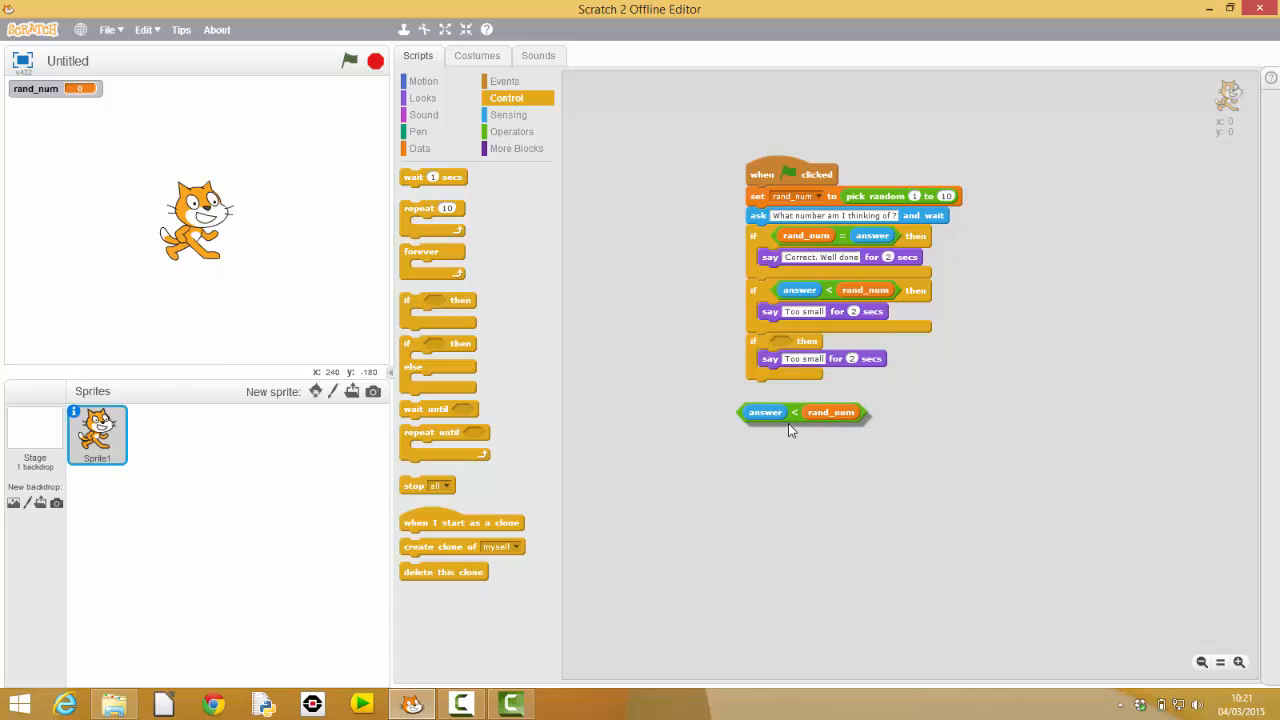
{"action": "left_click", "coordinate": [512, 132]}
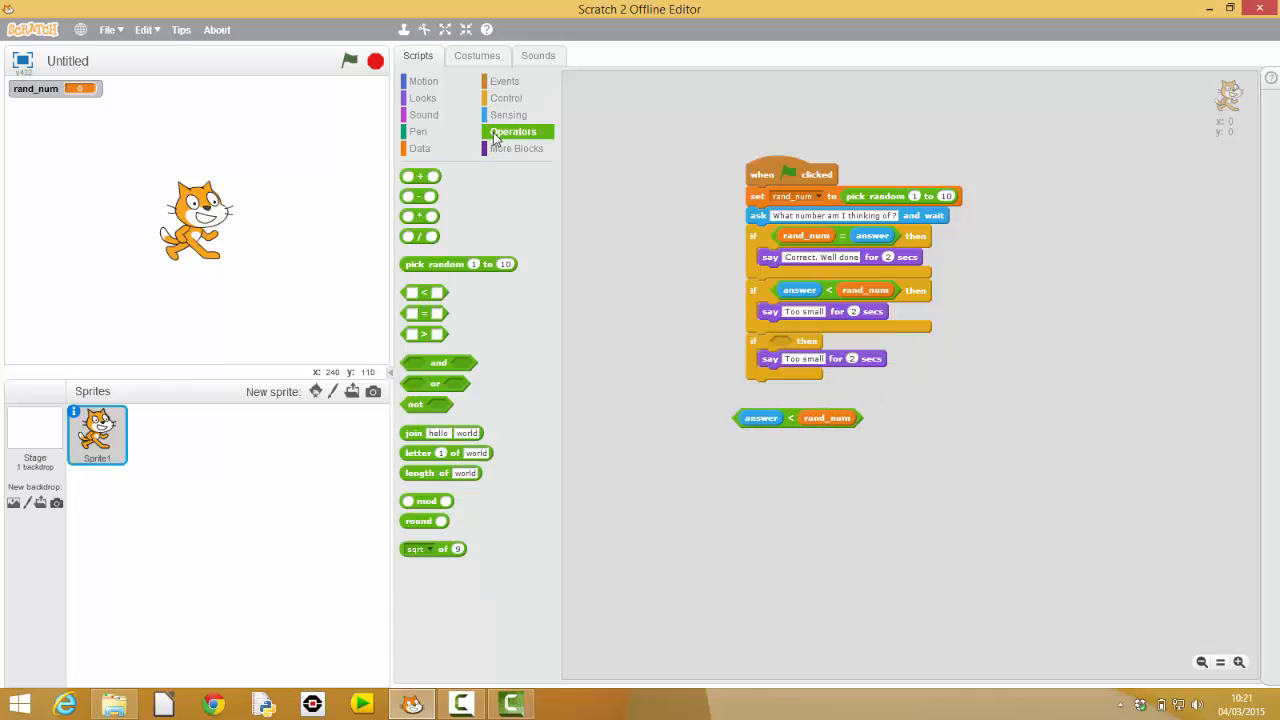
{"action": "left_click_drag", "start_coordinate": [424, 334], "coordinate": [556, 378]}
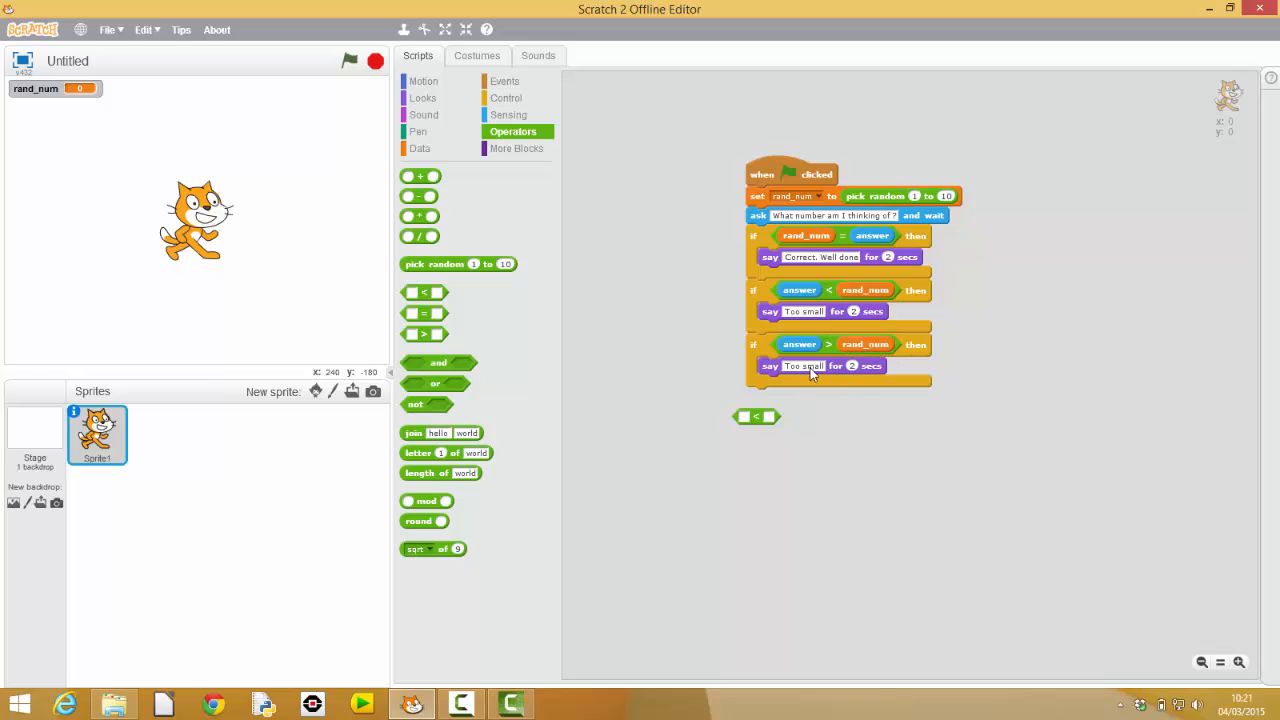
{"action": "left_click", "coordinate": [804, 364]}
{"action": "type", "text": "Too big"}
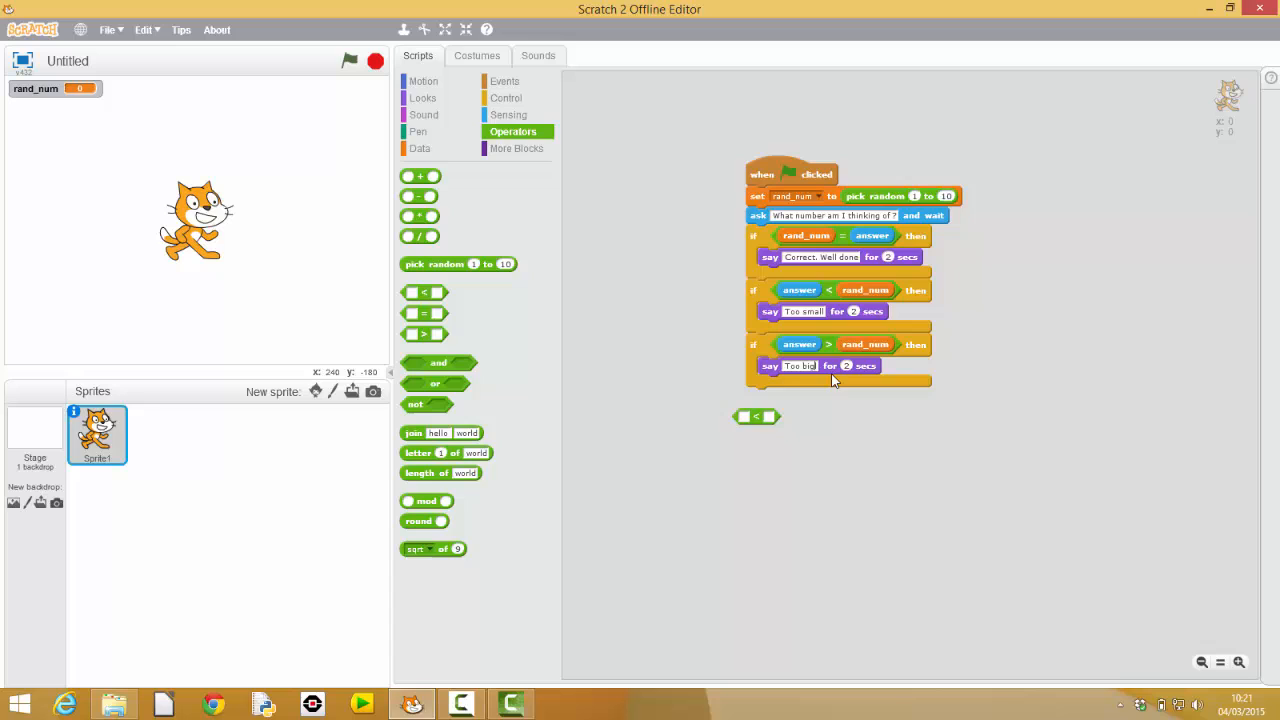
{"action": "left_click_drag", "start_coordinate": [756, 416], "coordinate": [612, 398]}
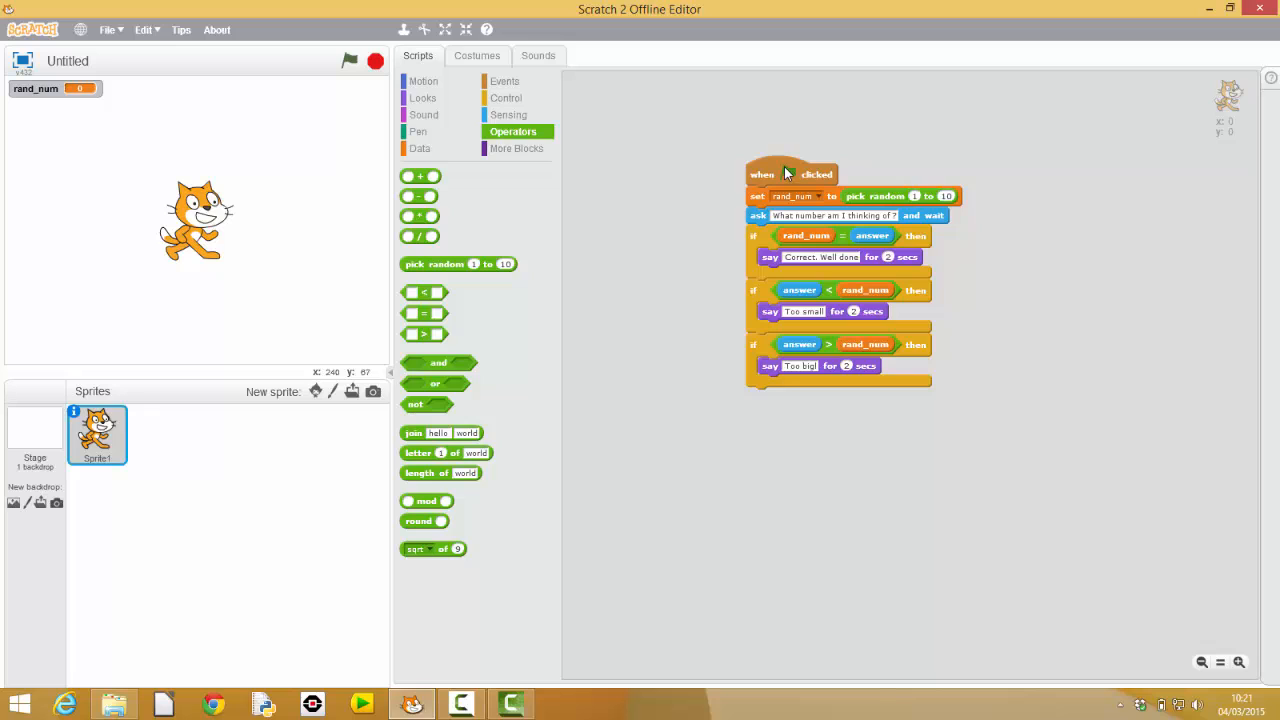
{"action": "left_click", "coordinate": [348, 60]}
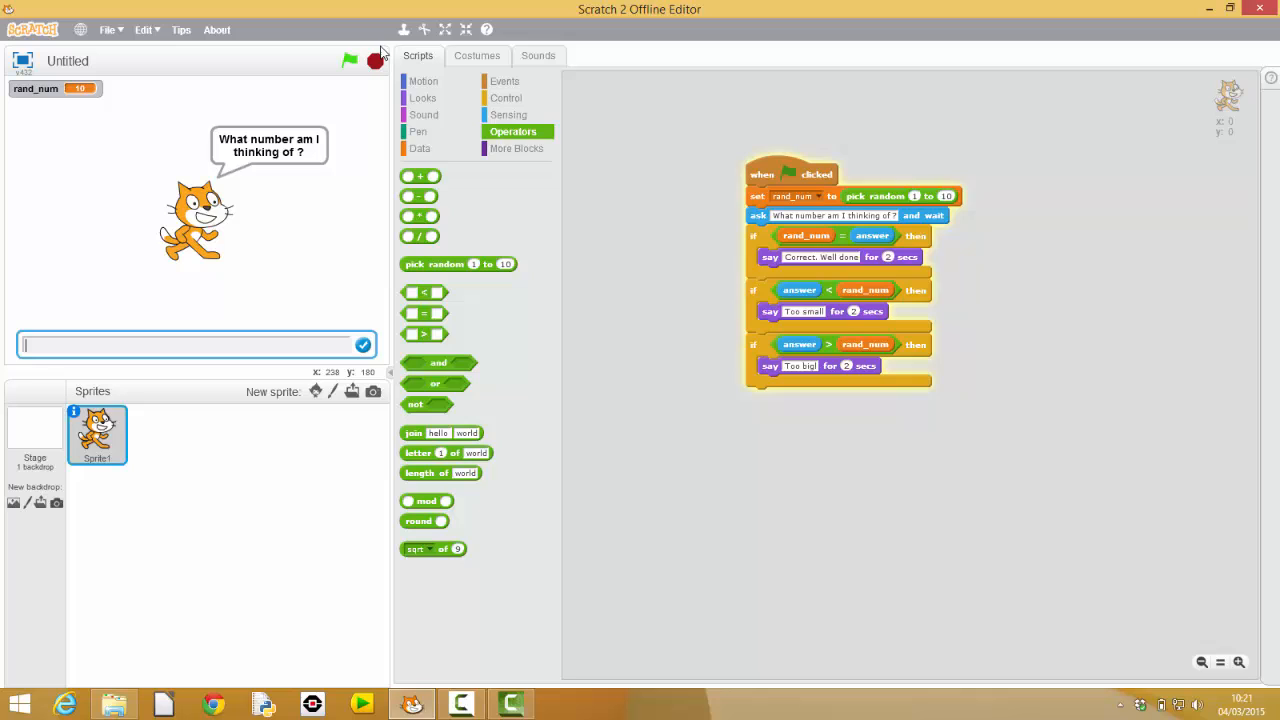
{"action": "left_click", "coordinate": [348, 60]}
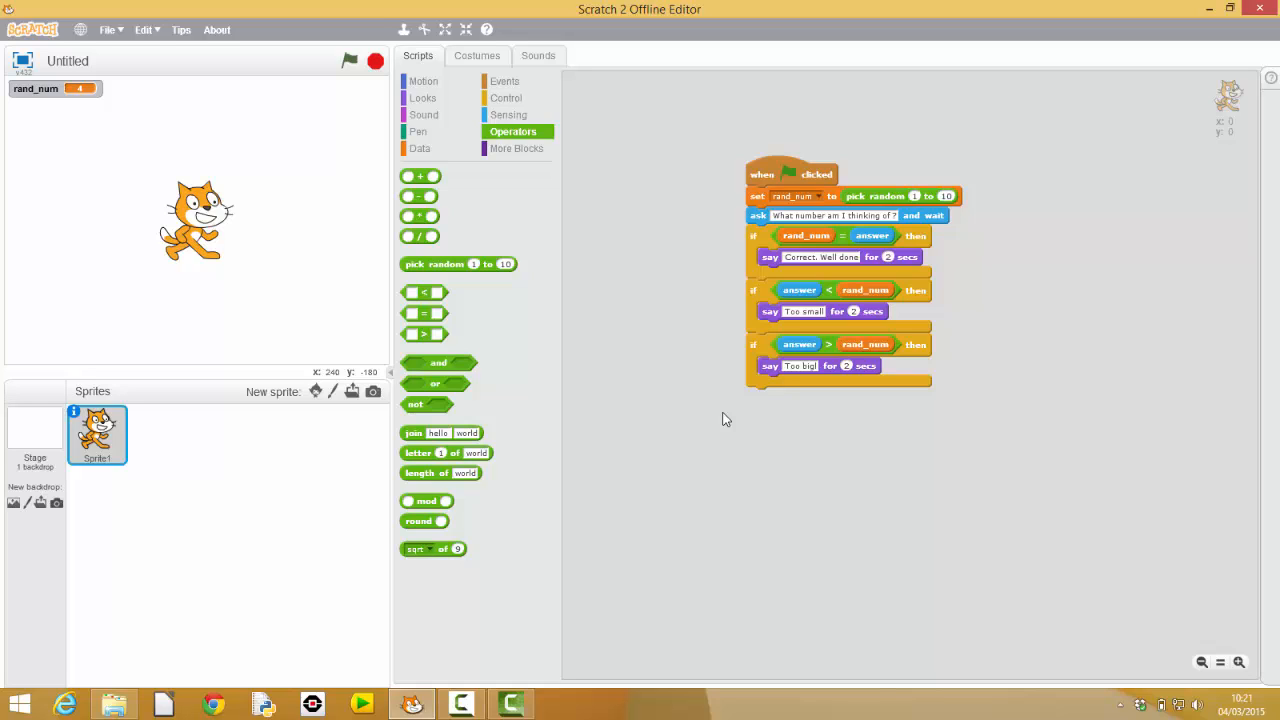
{"action": "mouse_move", "coordinate": [766, 244]}
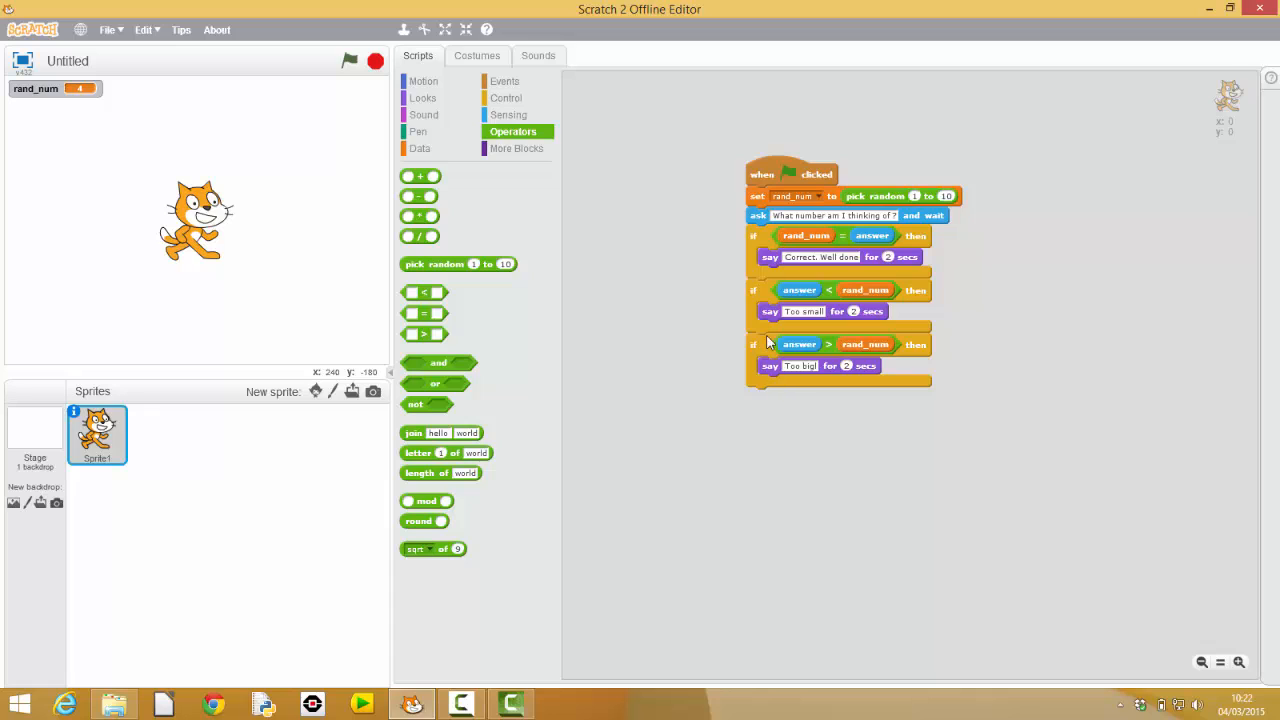
{"action": "mouse_move", "coordinate": [810, 238]}
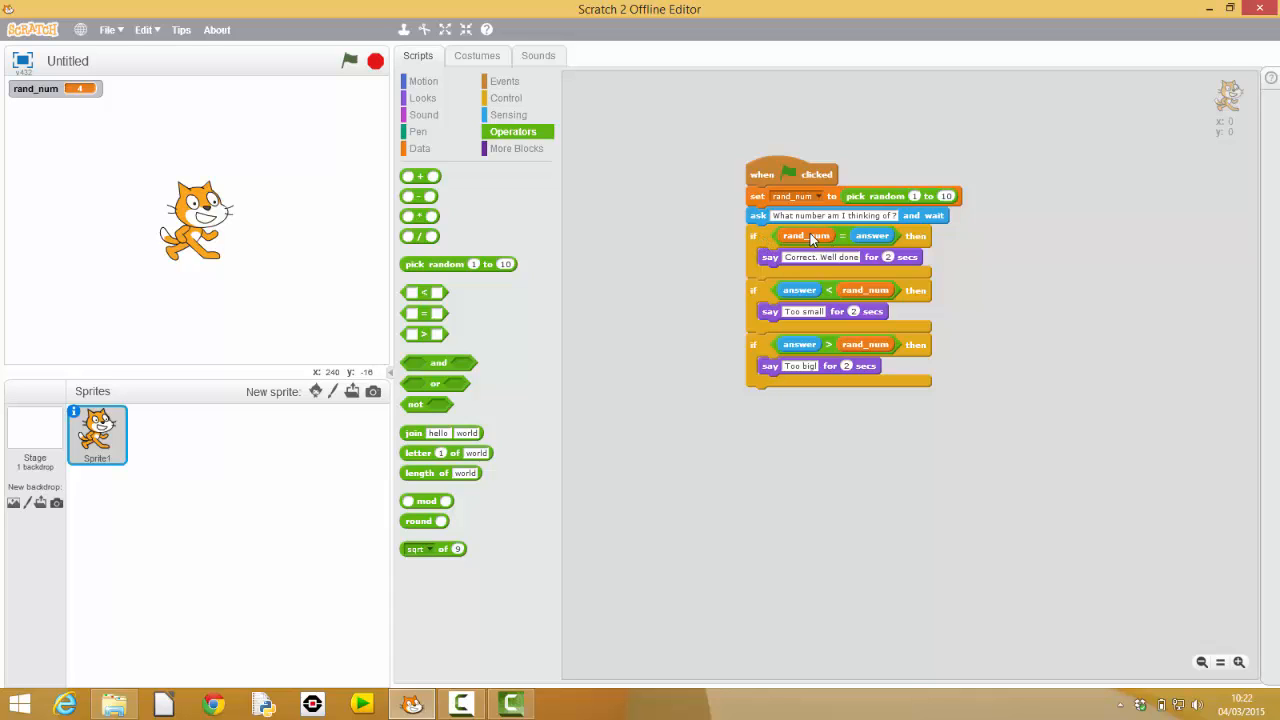
{"action": "mouse_move", "coordinate": [780, 264]}
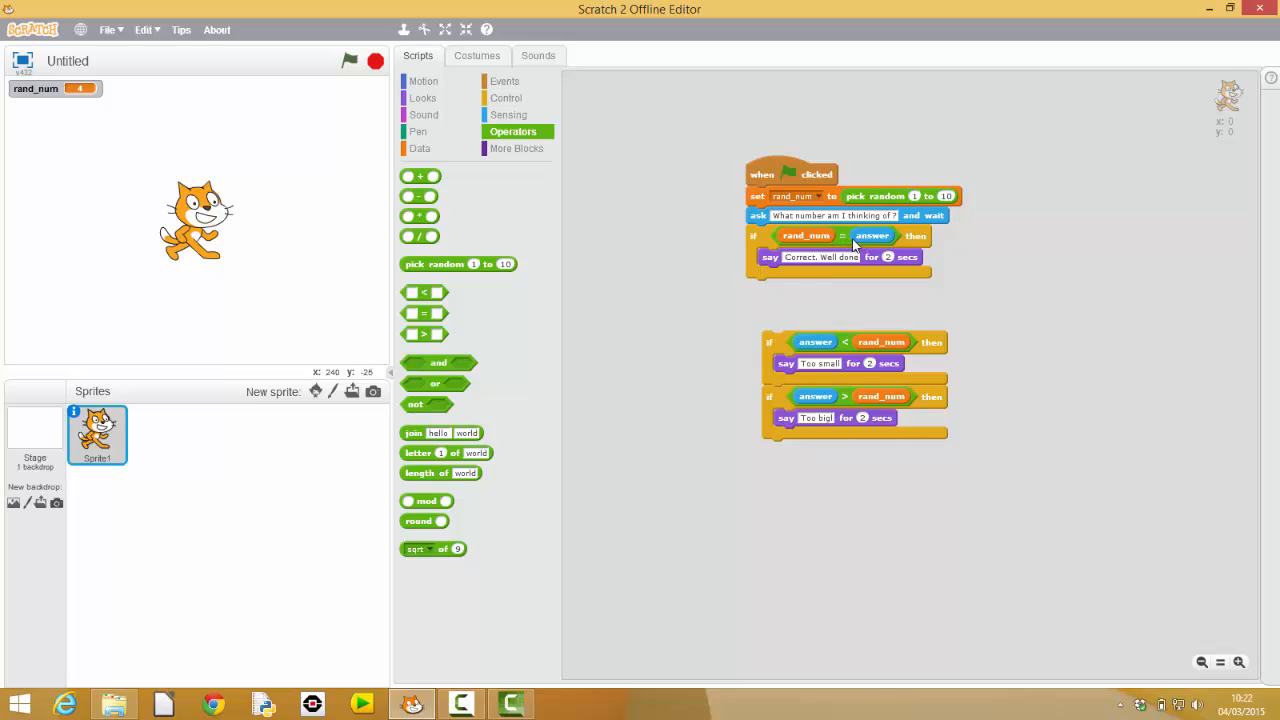
{"action": "mouse_move", "coordinate": [850, 260]}
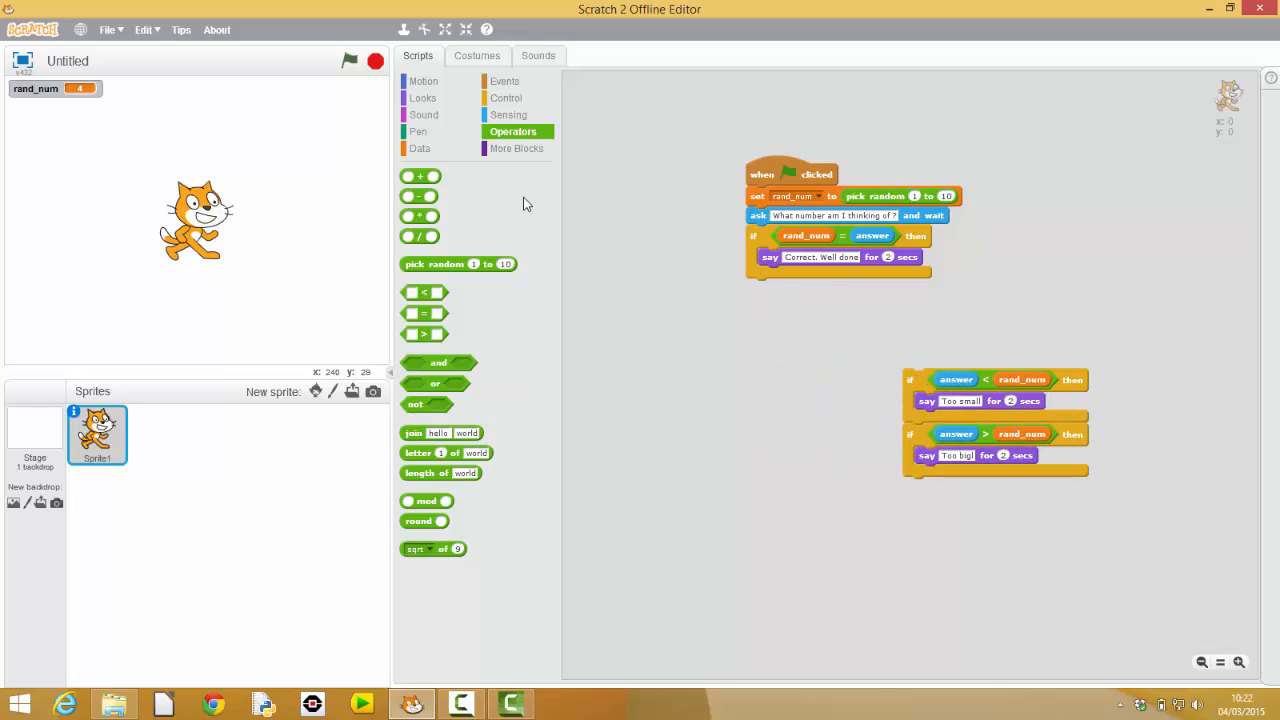
Move the rand_num = answer condition into an if-else block, detaching the other checks.
{"action": "left_click", "coordinate": [506, 96]}
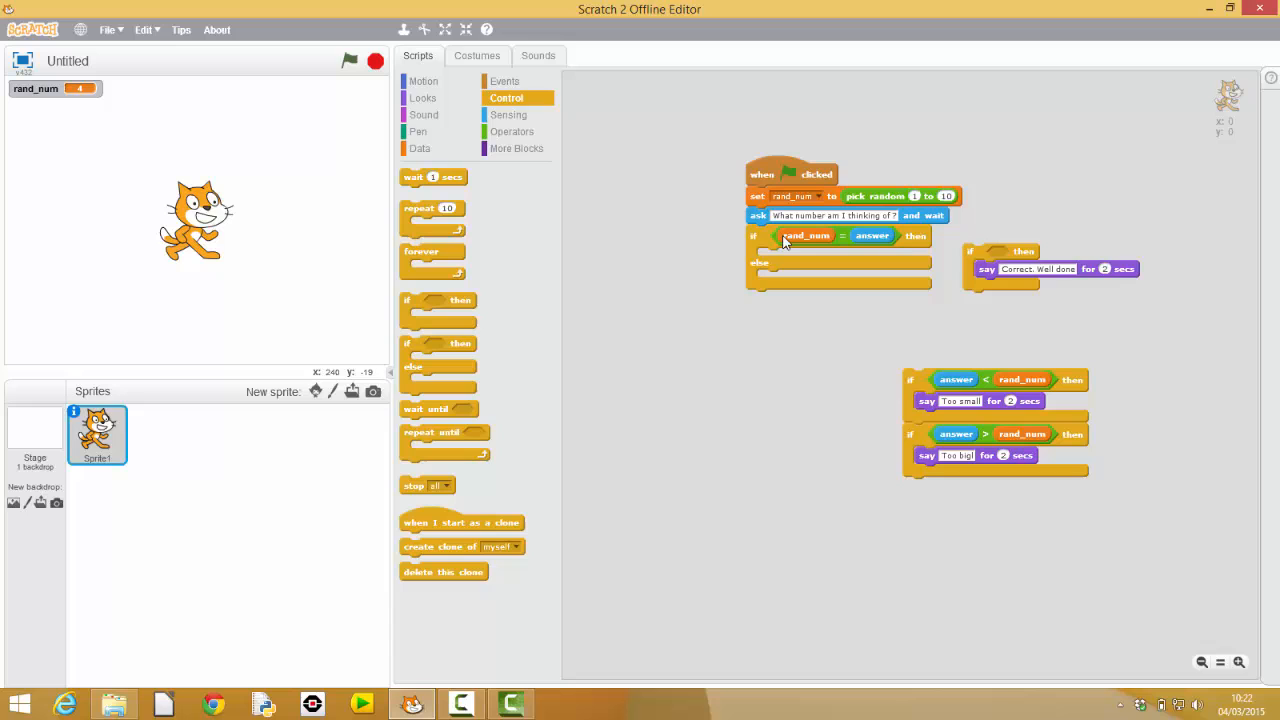
{"action": "mouse_move", "coordinate": [984, 276]}
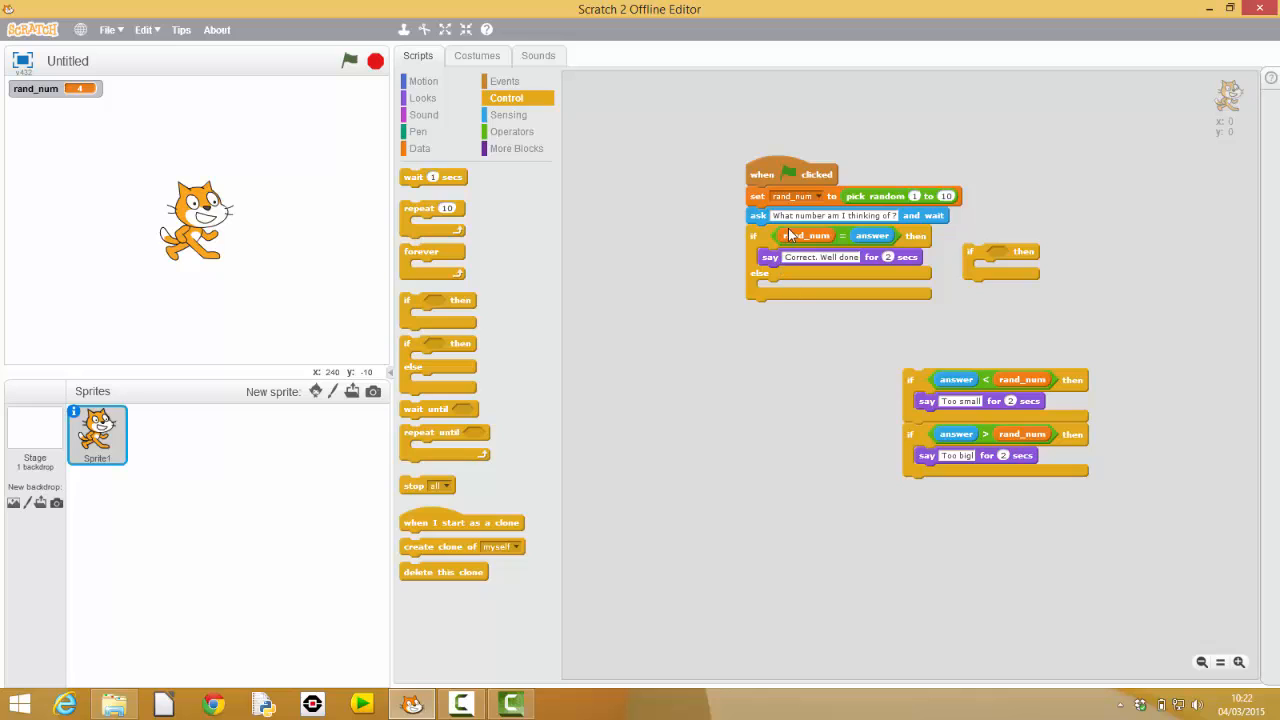
{"action": "mouse_move", "coordinate": [790, 304]}
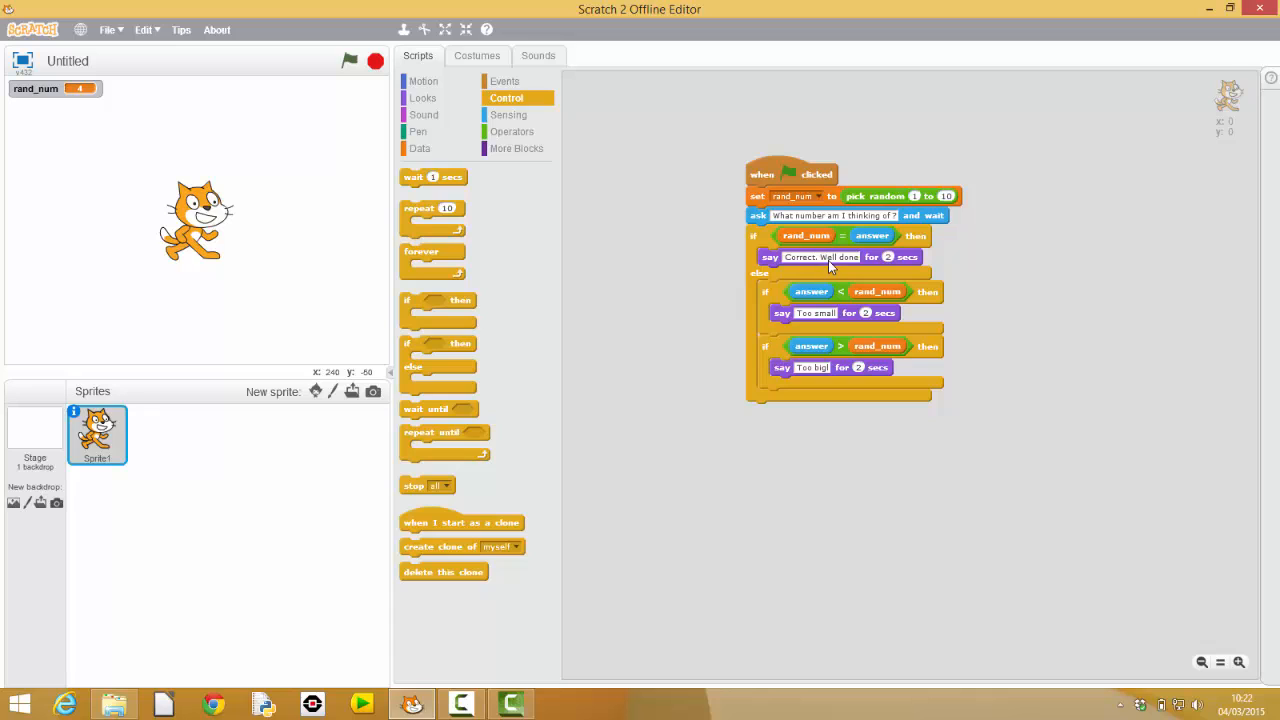
{"action": "mouse_move", "coordinate": [836, 328]}
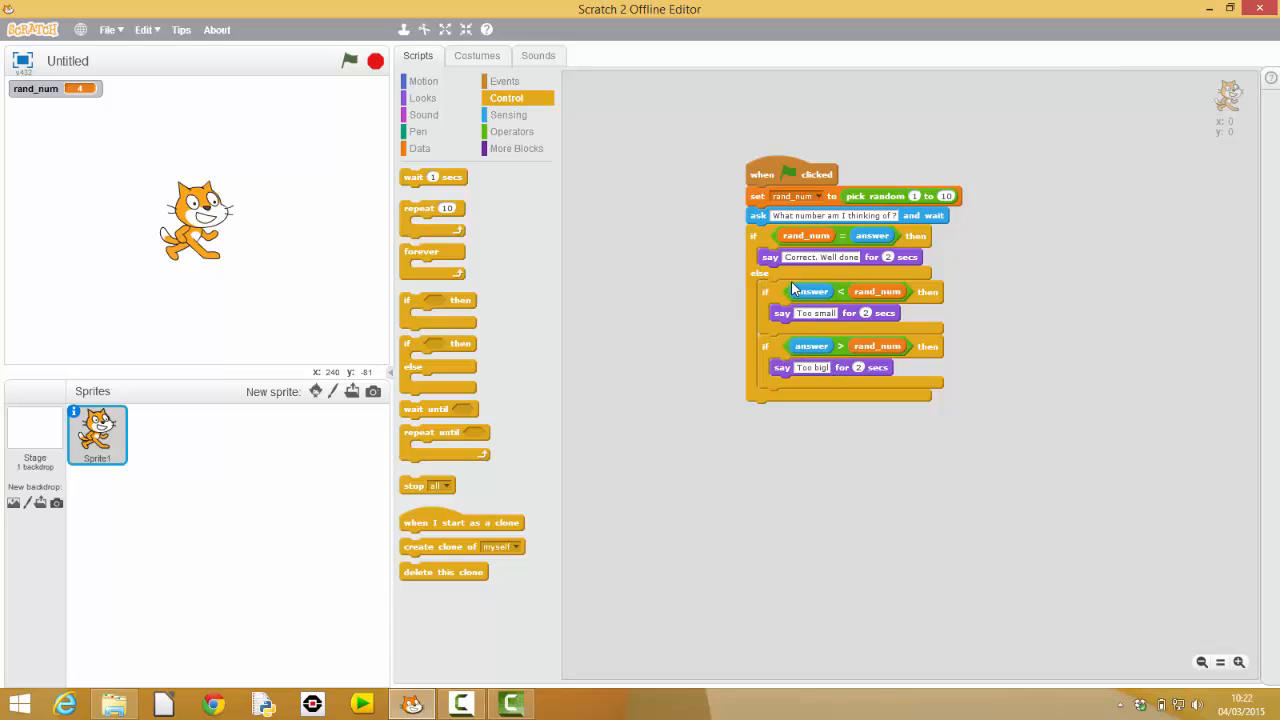
{"action": "mouse_move", "coordinate": [856, 300]}
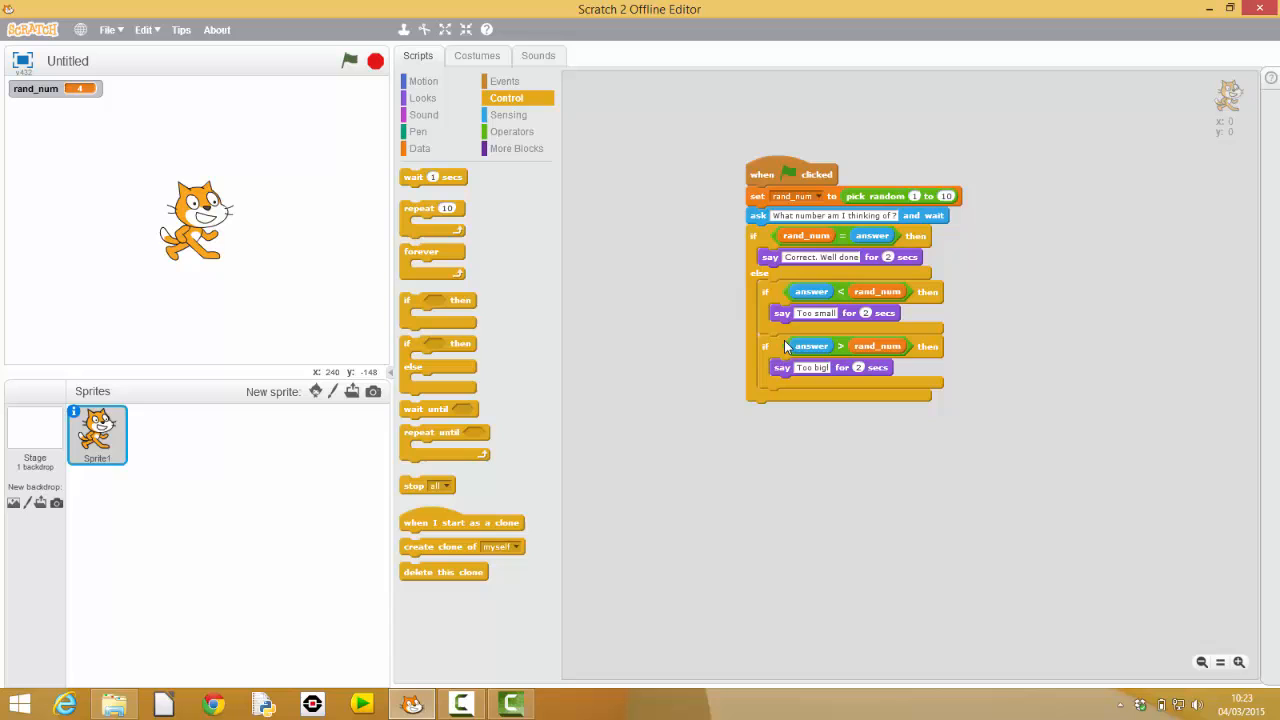
Nest an if-else in the else branch where answer < rand_num says 'Too small'.
{"action": "left_click_drag", "start_coordinate": [810, 346], "coordinate": [810, 408]}
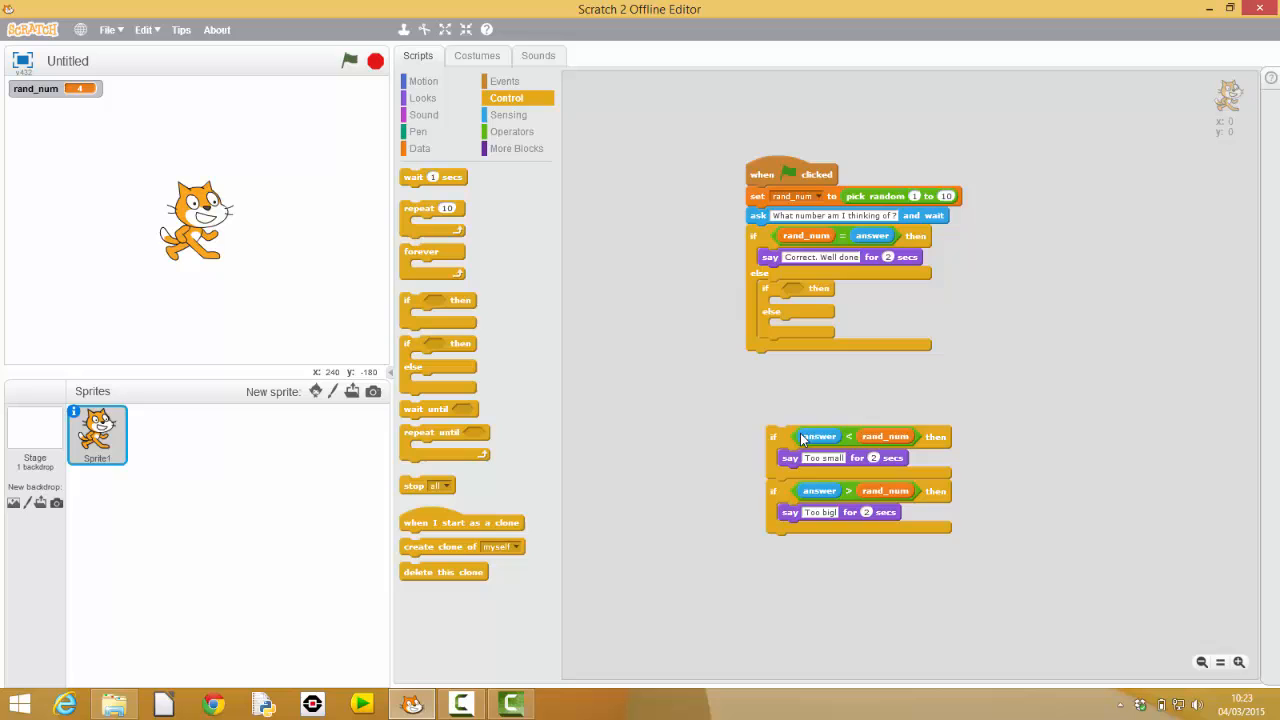
{"action": "left_click_drag", "start_coordinate": [820, 436], "coordinate": [790, 306]}
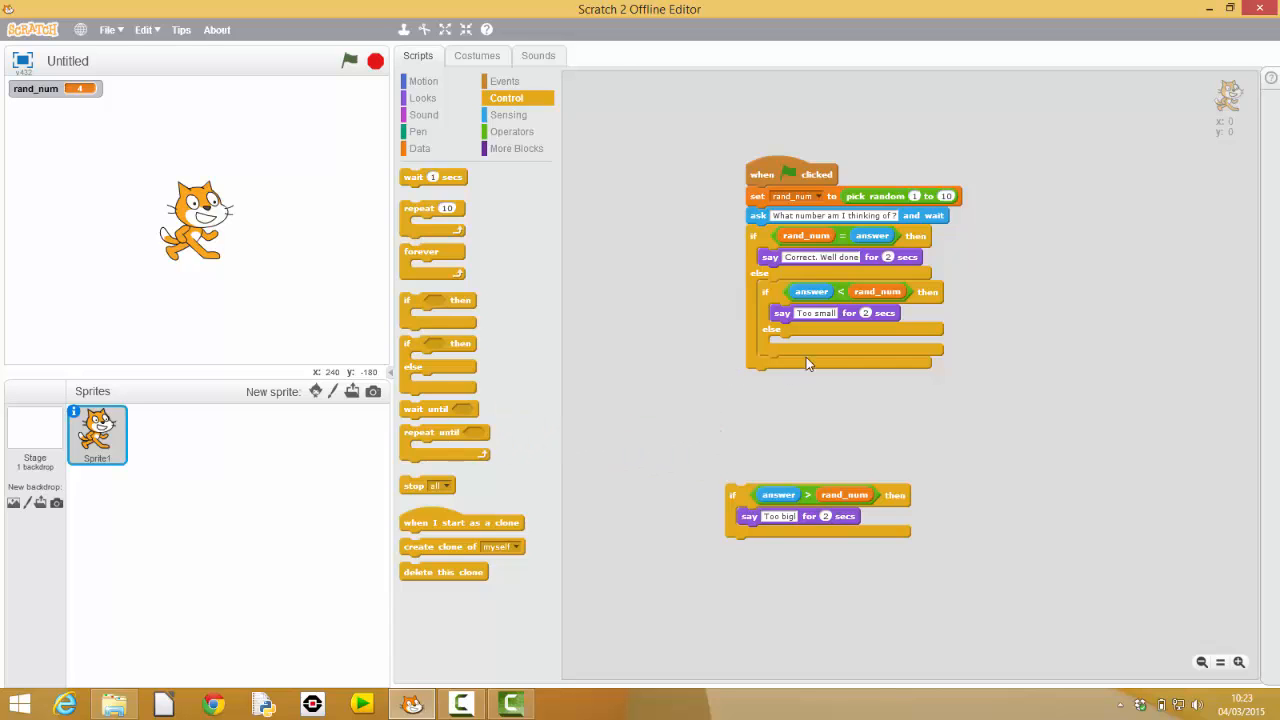
{"action": "mouse_move", "coordinate": [876, 298]}
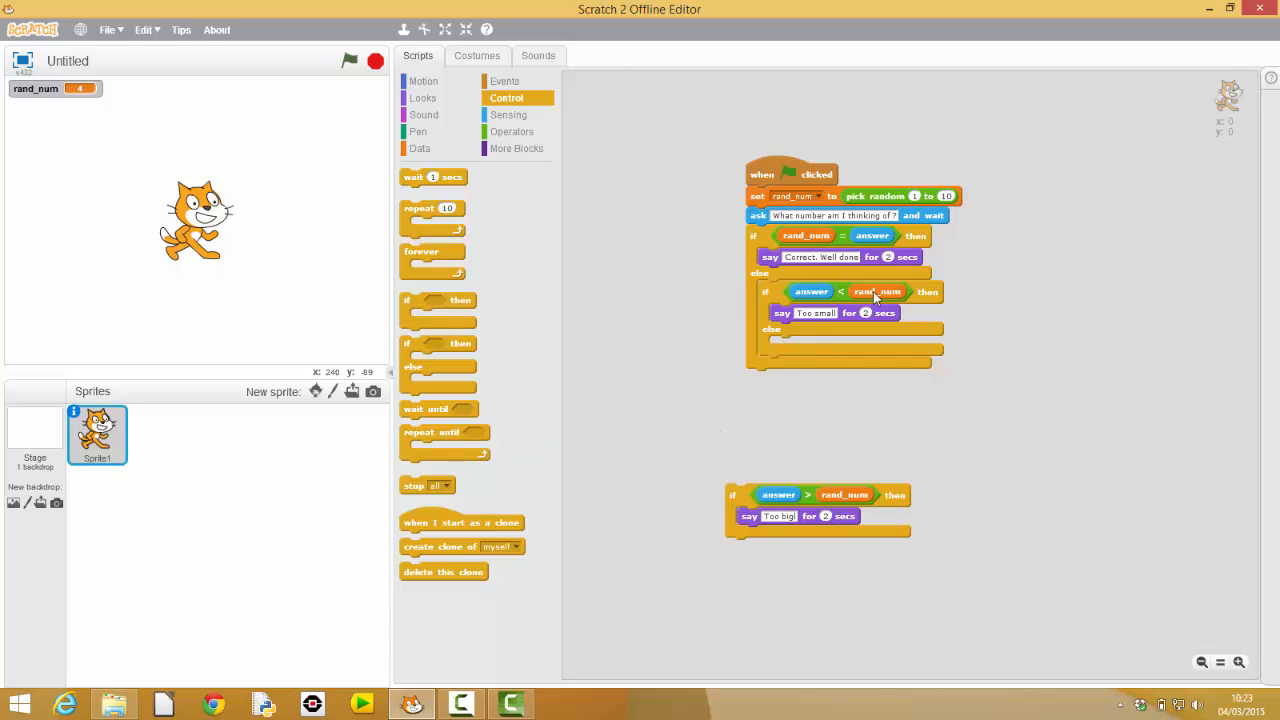
{"action": "mouse_move", "coordinate": [840, 250]}
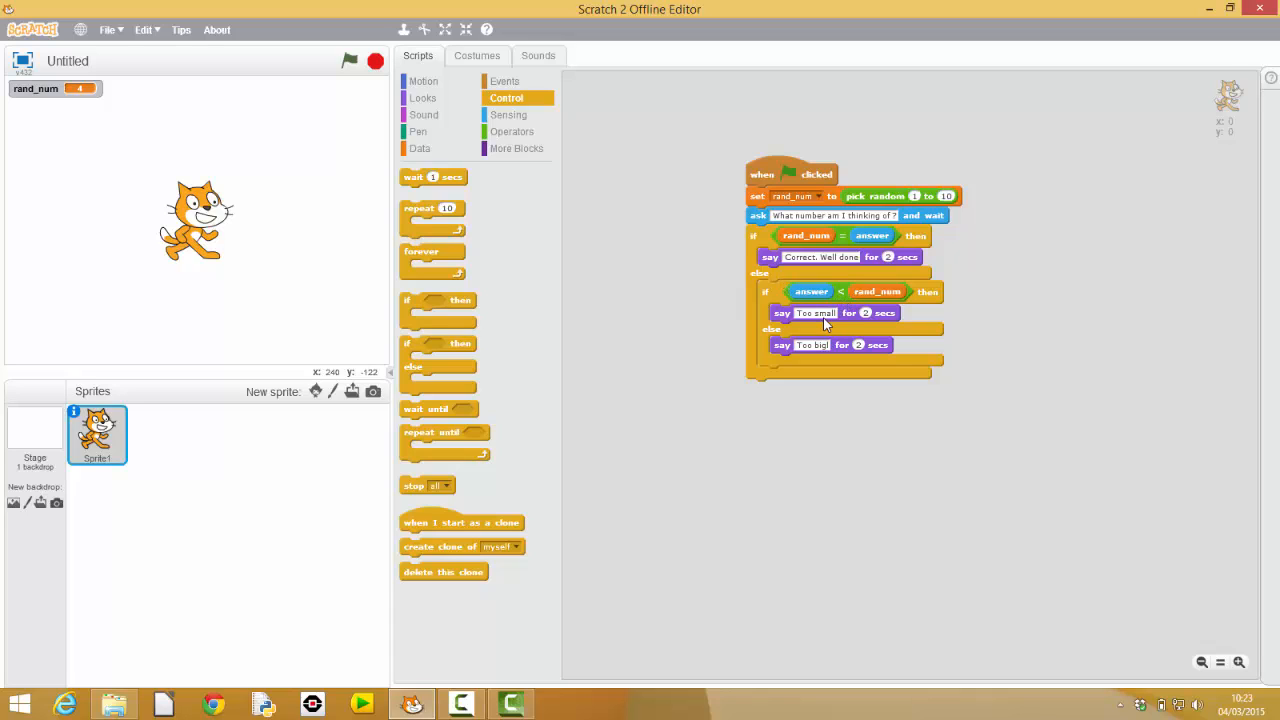
{"action": "mouse_move", "coordinate": [884, 442]}
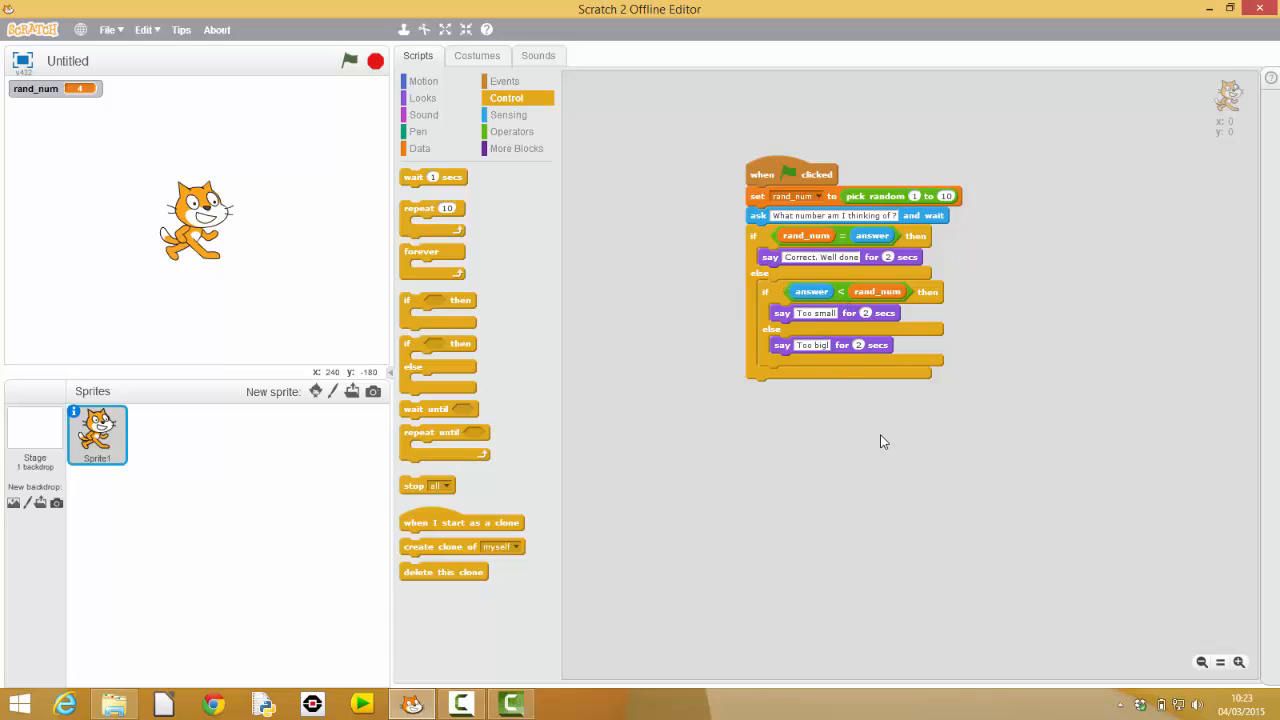
{"action": "mouse_move", "coordinate": [546, 216]}
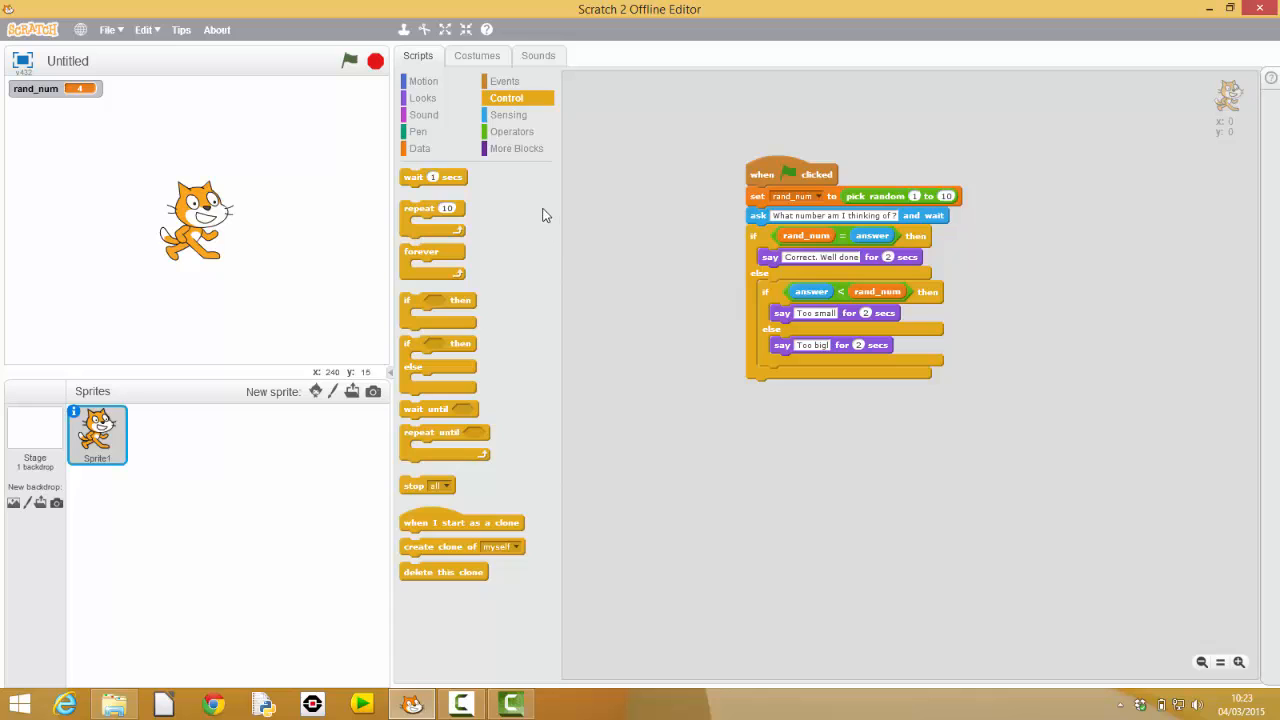
Run the game and guess 8 to see the 'Too big' response.
{"action": "left_click", "coordinate": [348, 60]}
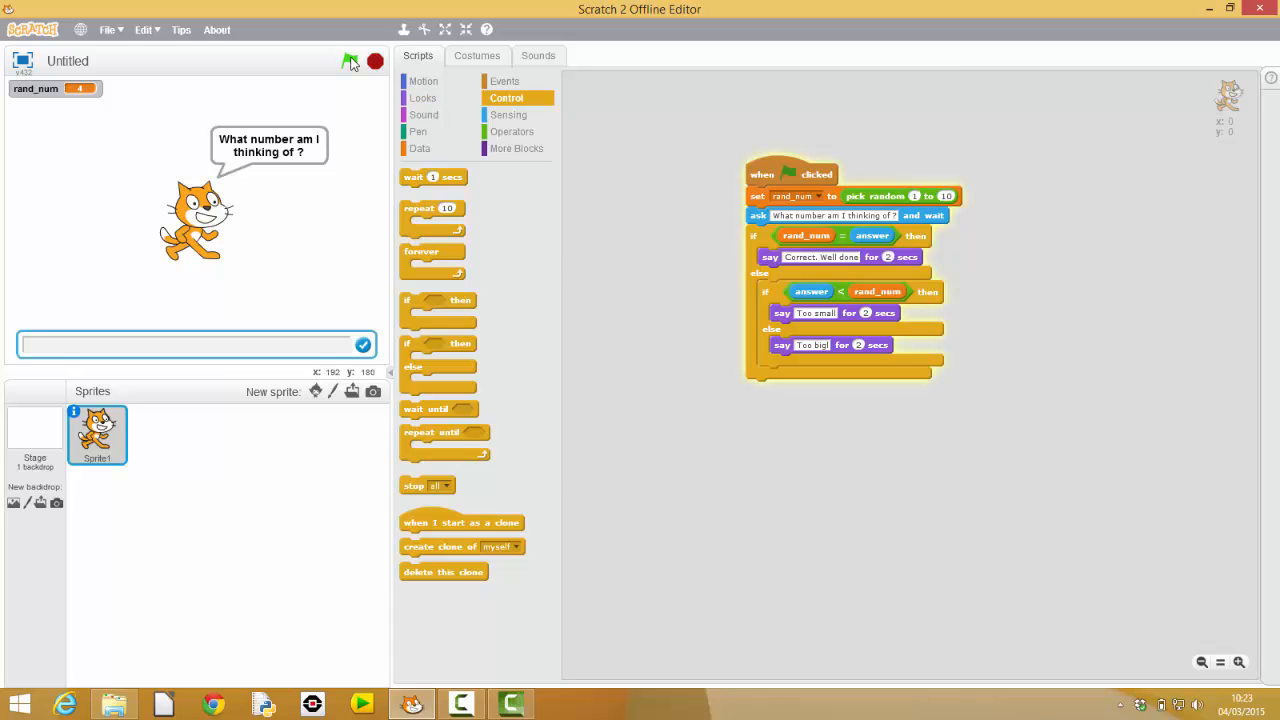
{"action": "left_click", "coordinate": [348, 60]}
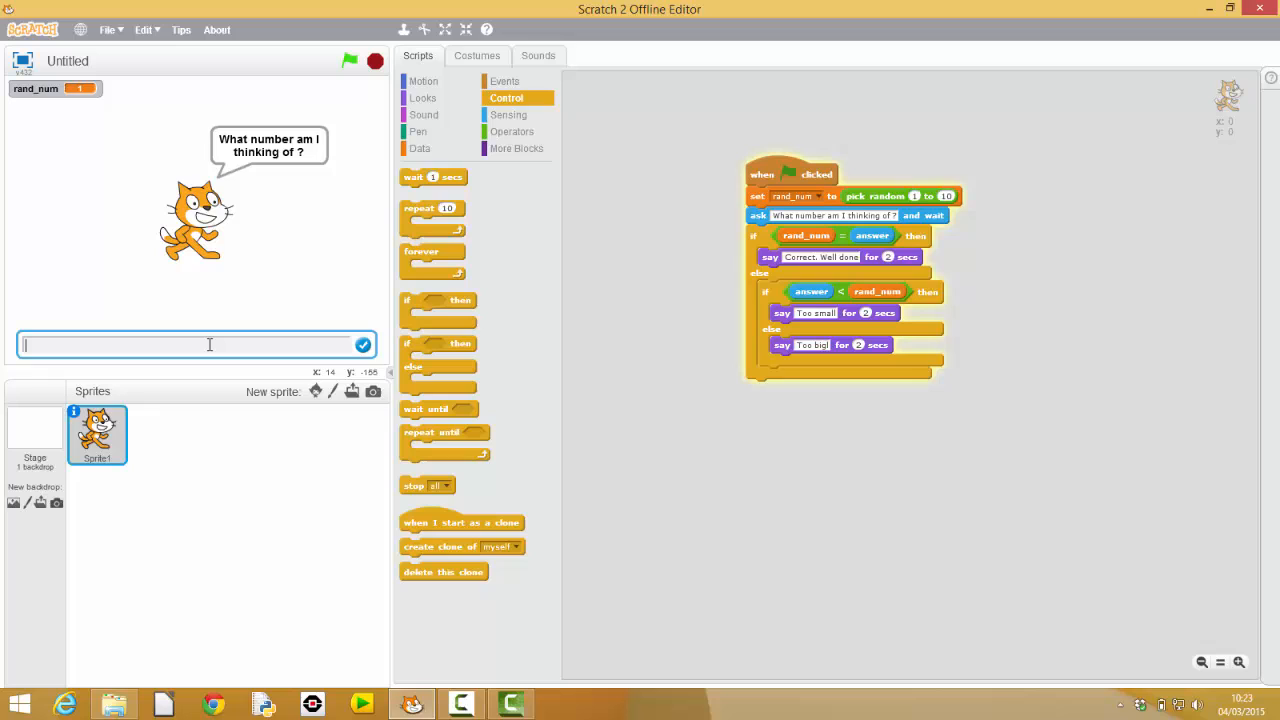
{"action": "left_click", "coordinate": [364, 344]}
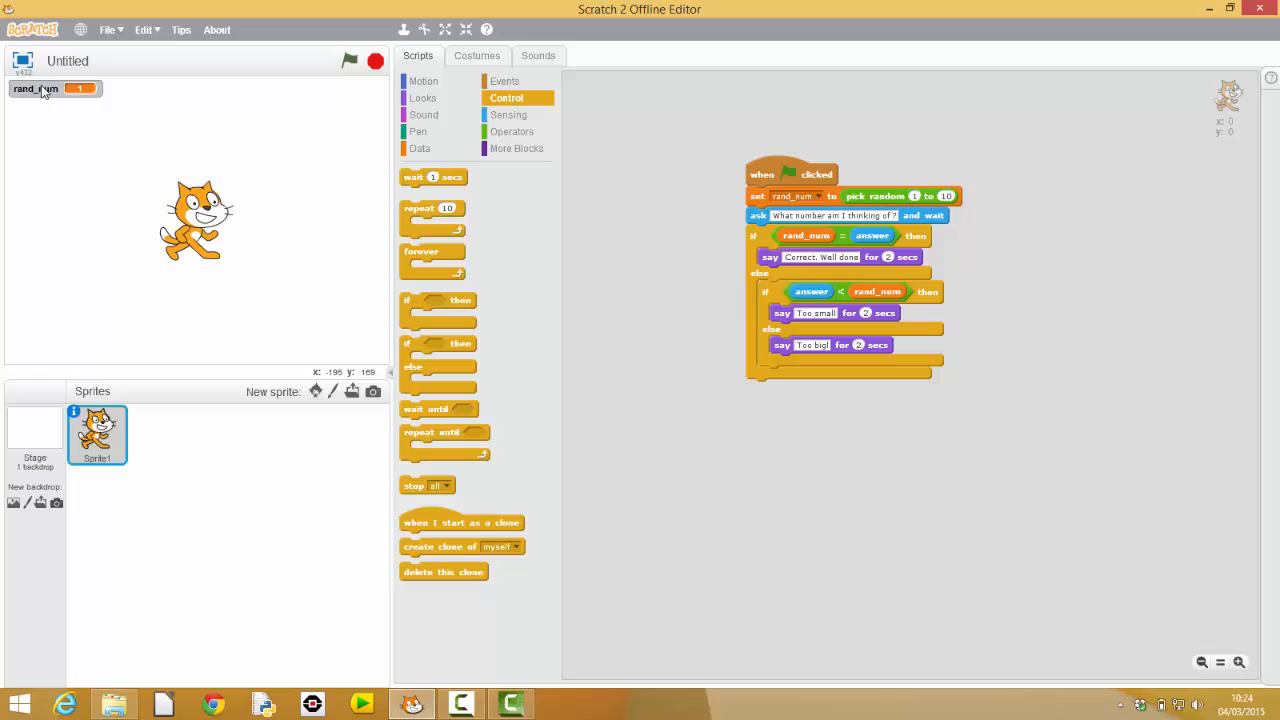
{"action": "mouse_move", "coordinate": [362, 168]}
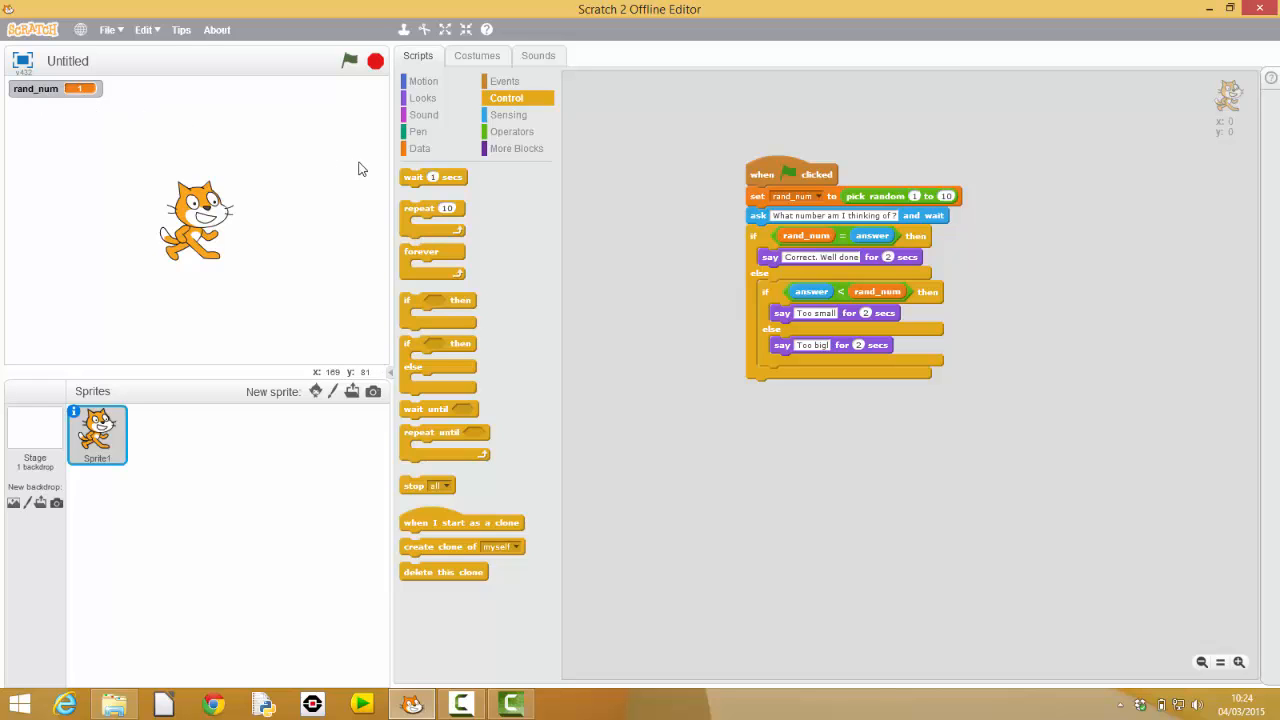
{"action": "left_click", "coordinate": [420, 148]}
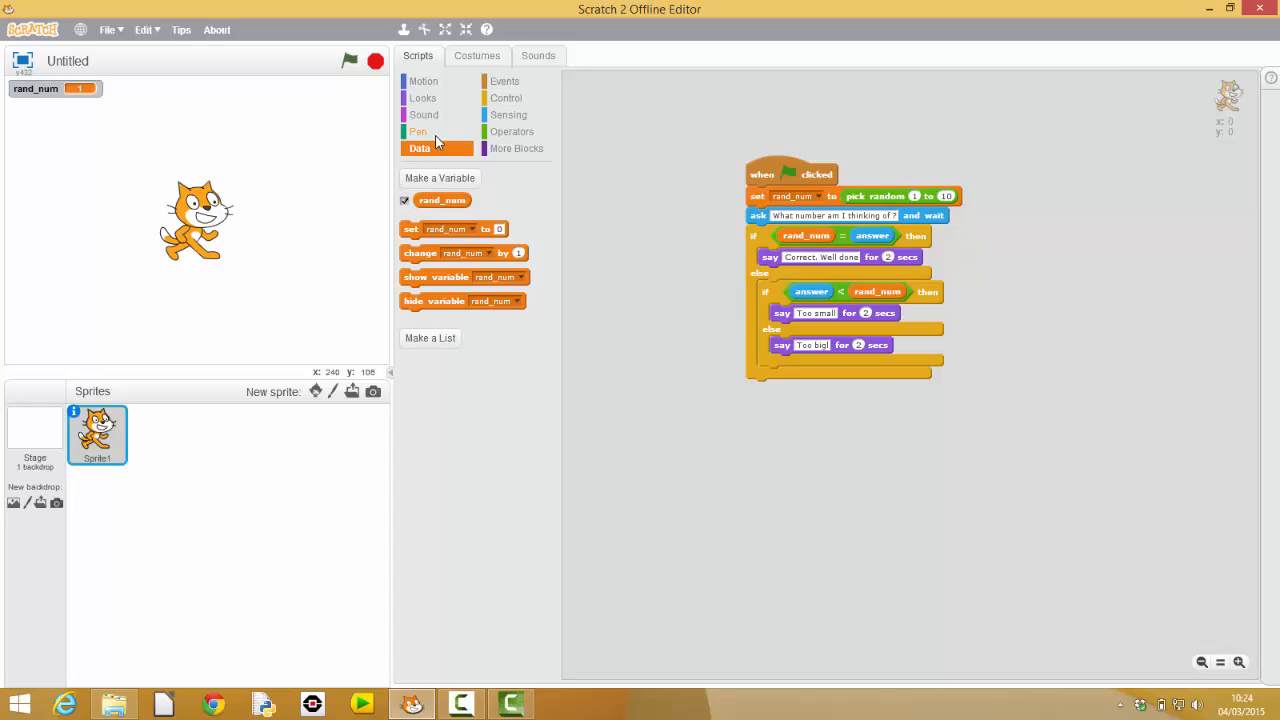
{"action": "left_click", "coordinate": [348, 60]}
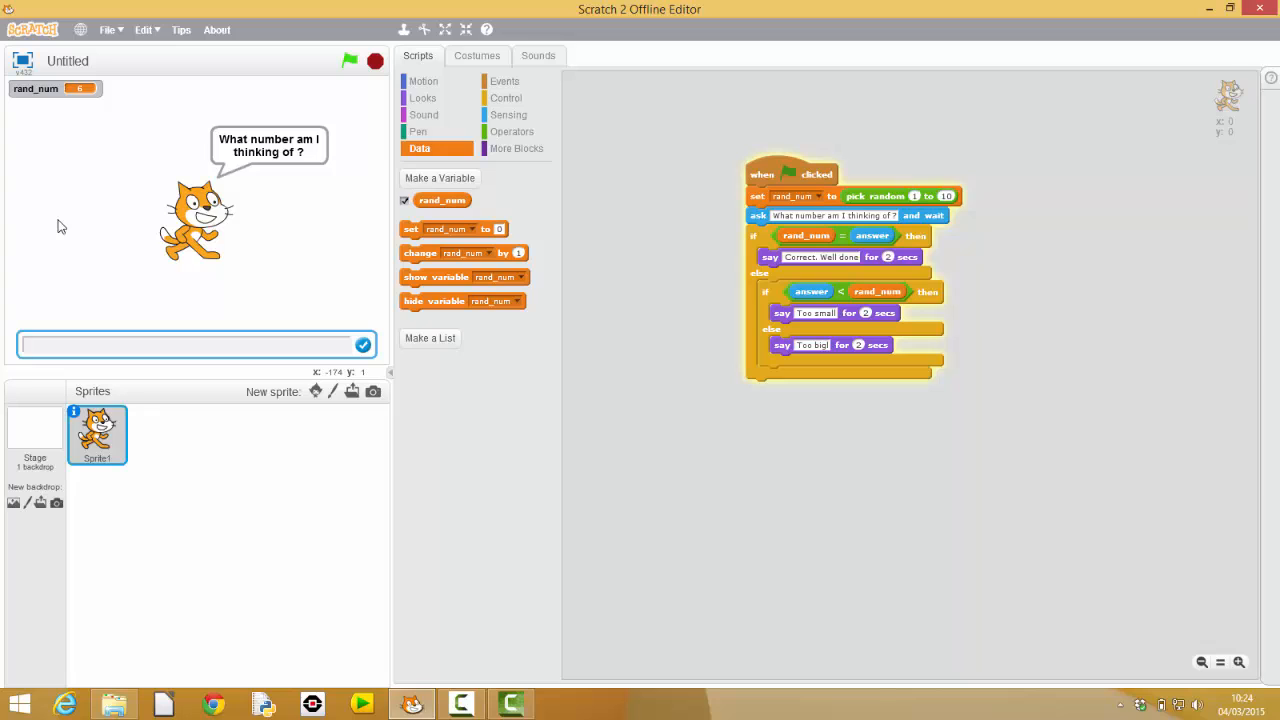
{"action": "type", "text": "8"}
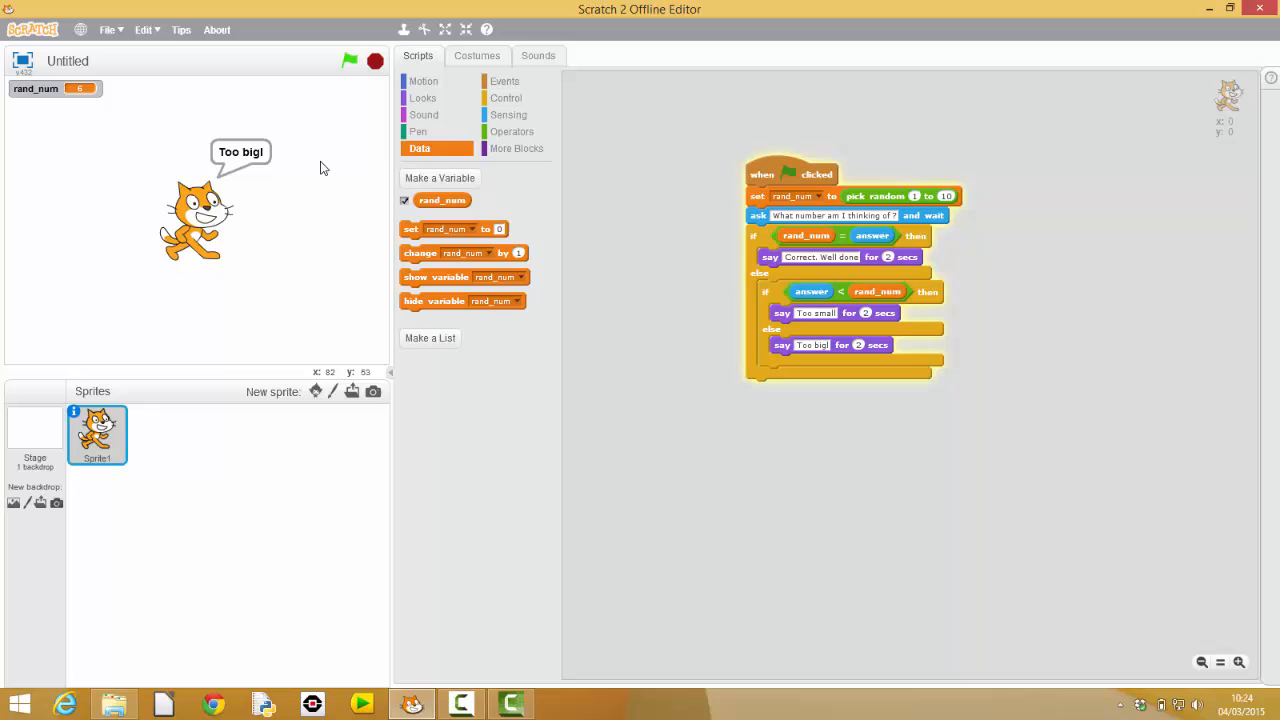
Restart the game and guess 5 to see the 'Too small' response.
{"action": "left_click", "coordinate": [348, 60]}
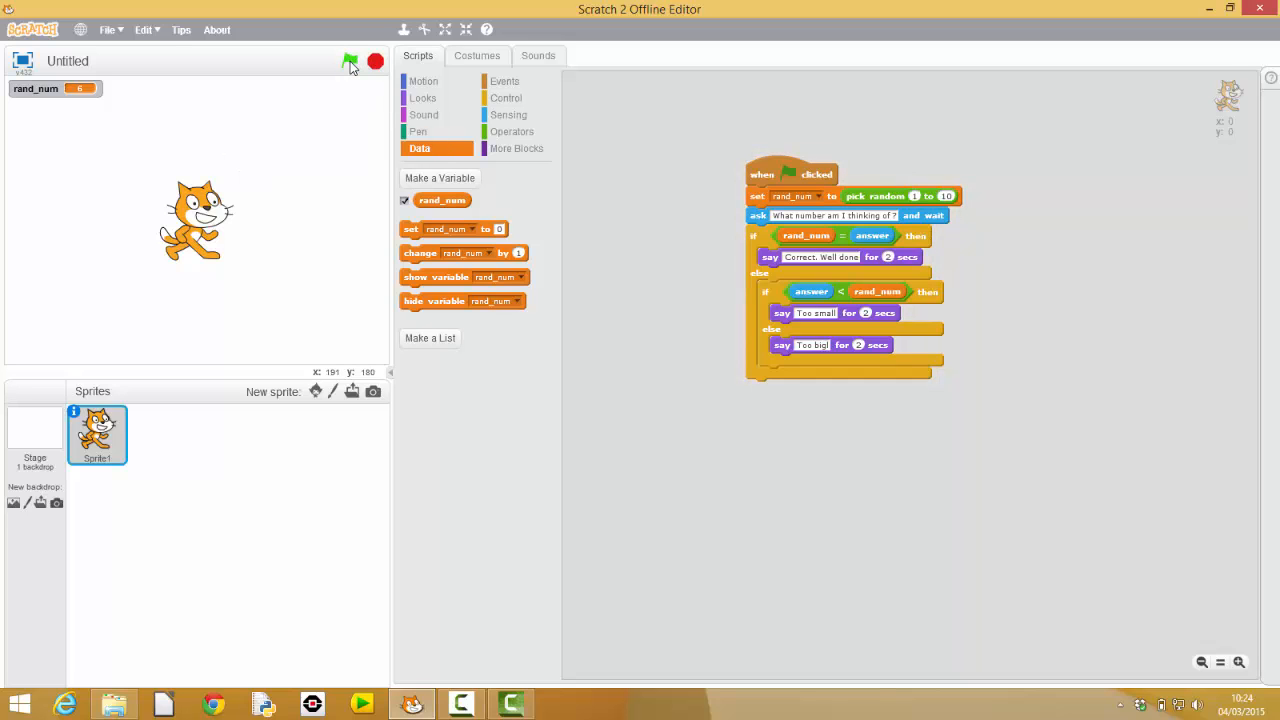
{"action": "left_click", "coordinate": [350, 60]}
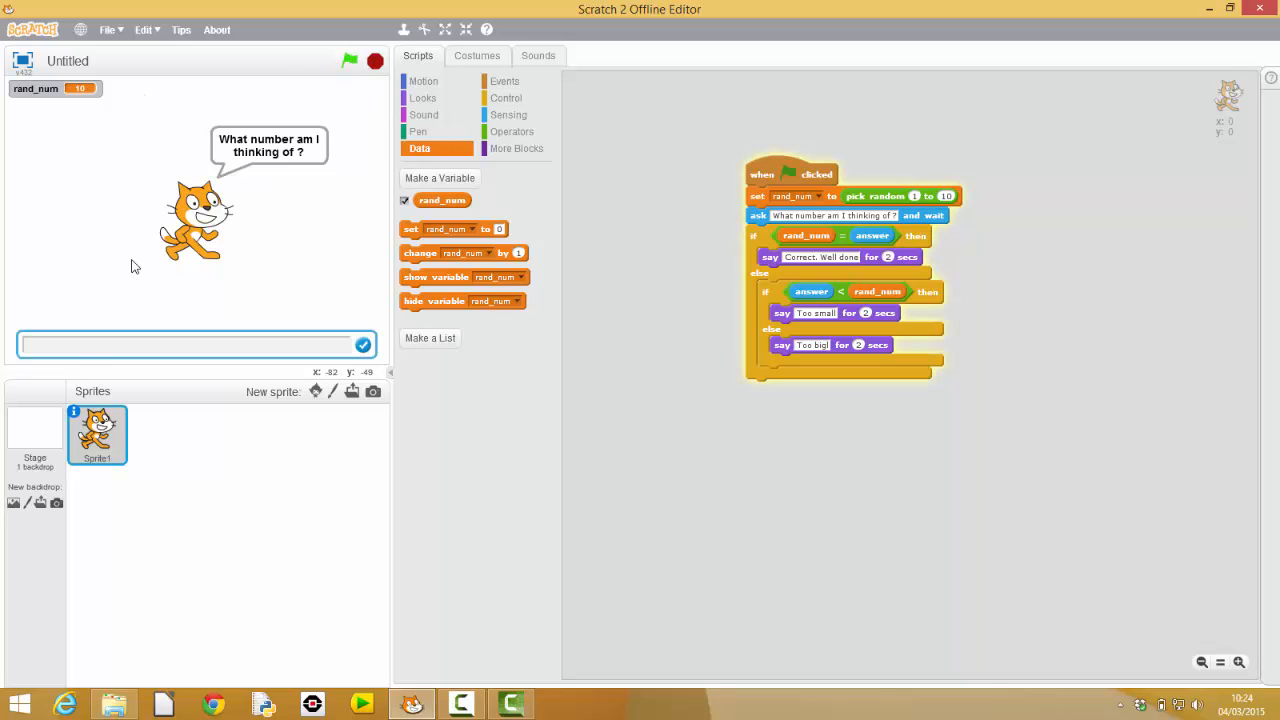
{"action": "type", "text": "5"}
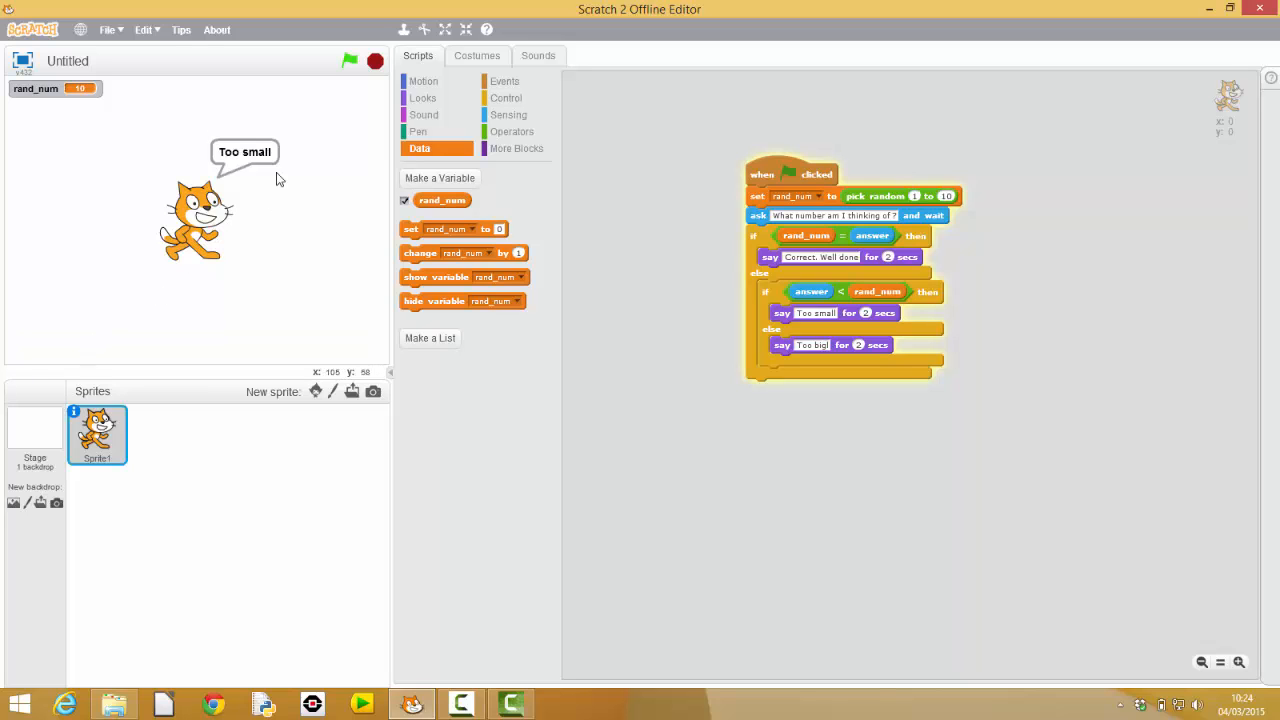
{"action": "left_click", "coordinate": [348, 60]}
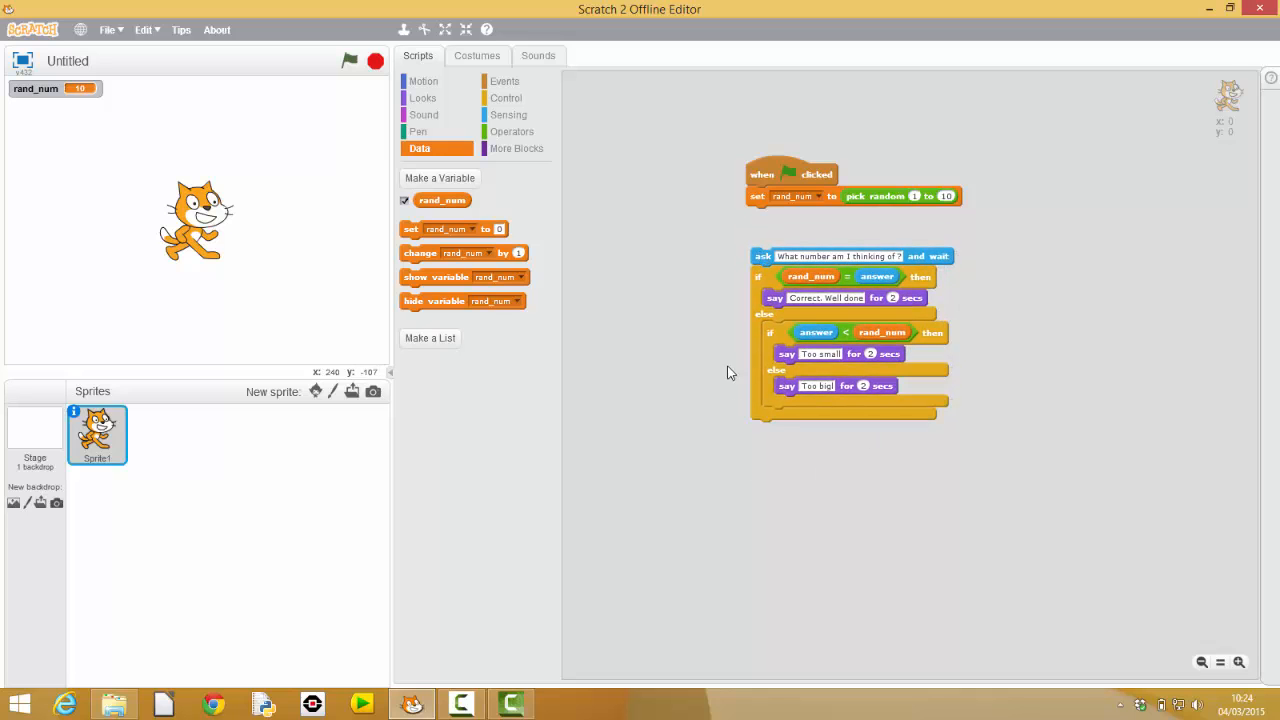
{"action": "mouse_move", "coordinate": [830, 276]}
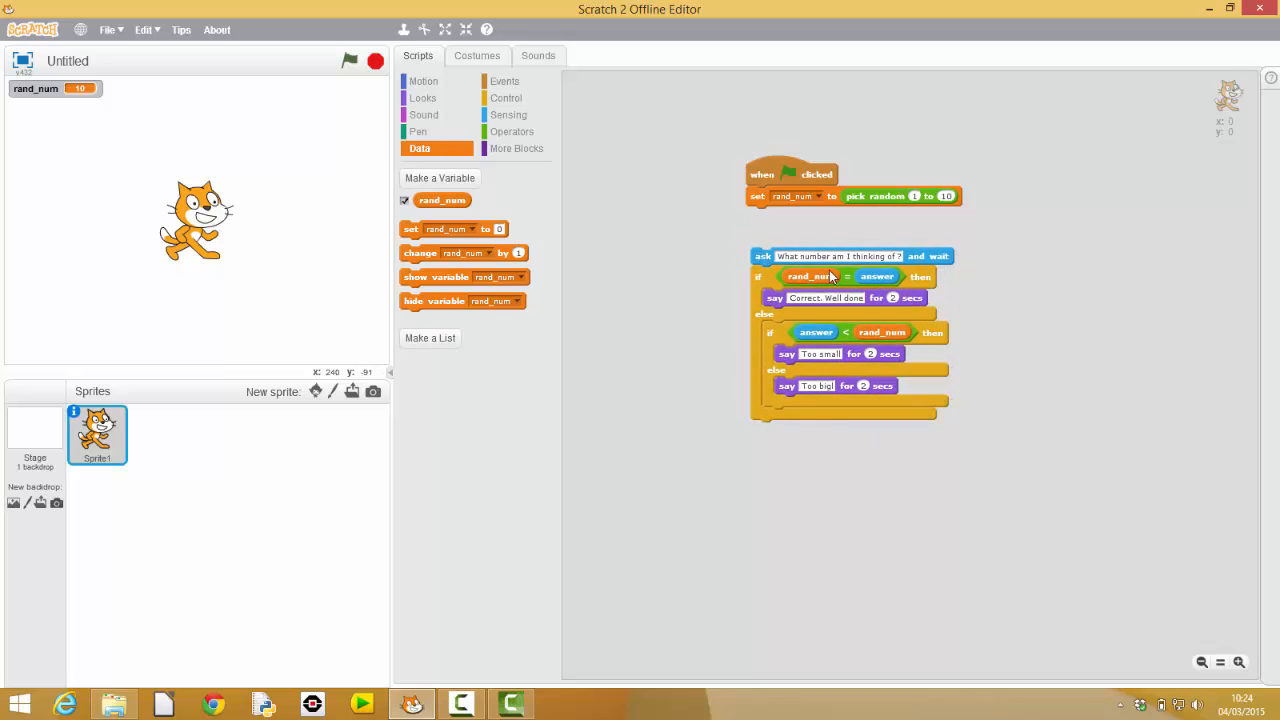
{"action": "mouse_move", "coordinate": [818, 286]}
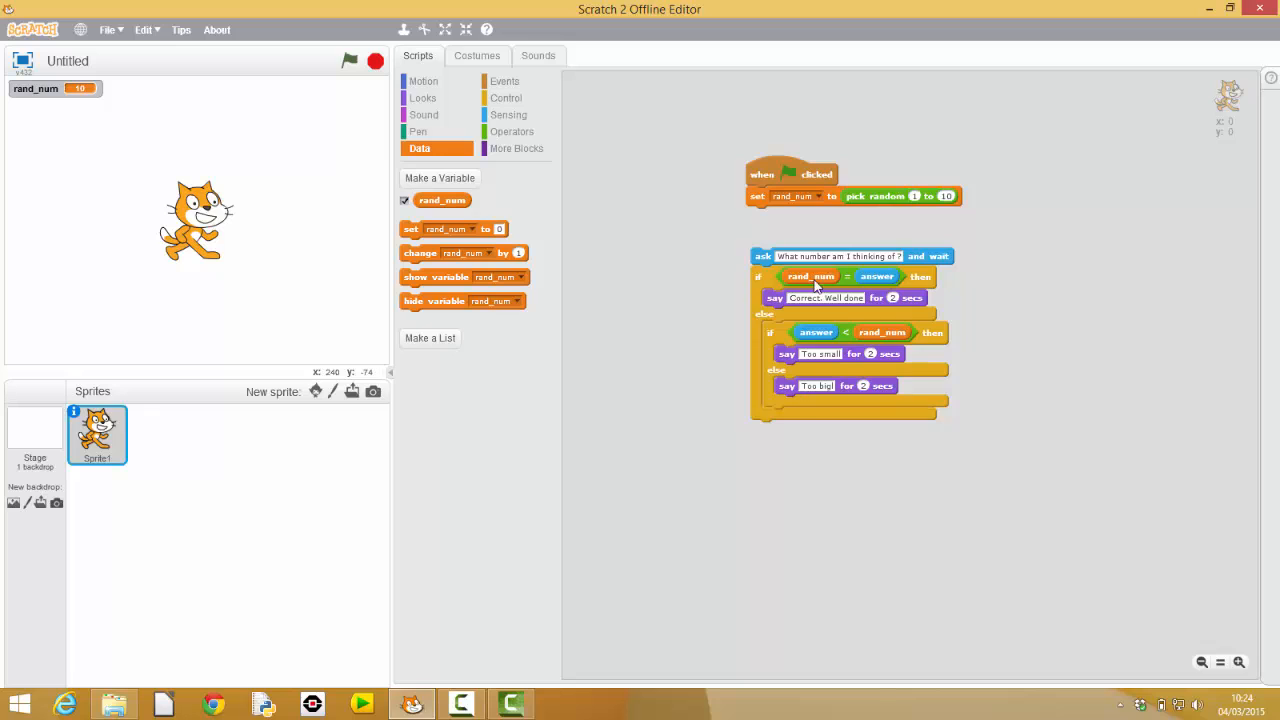
{"action": "mouse_move", "coordinate": [756, 356]}
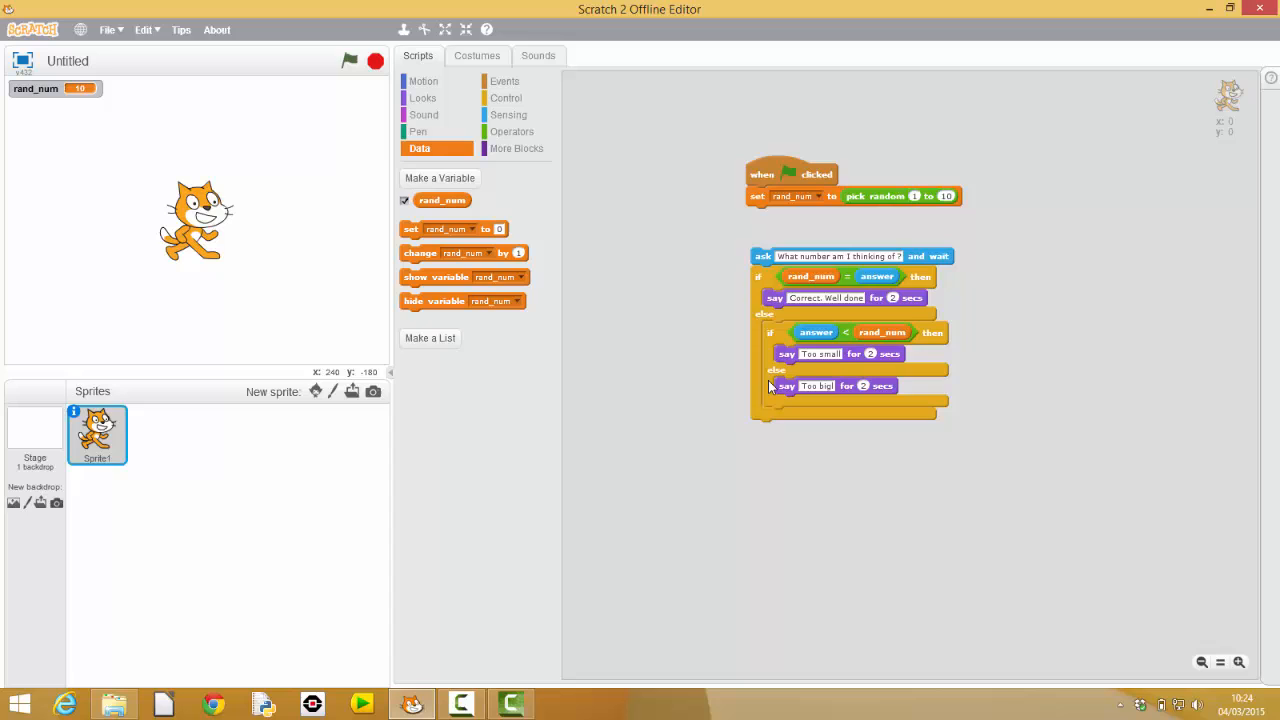
Wrap the ask block and answer checks in a repeat-until loop from Control.
{"action": "left_click", "coordinate": [506, 96]}
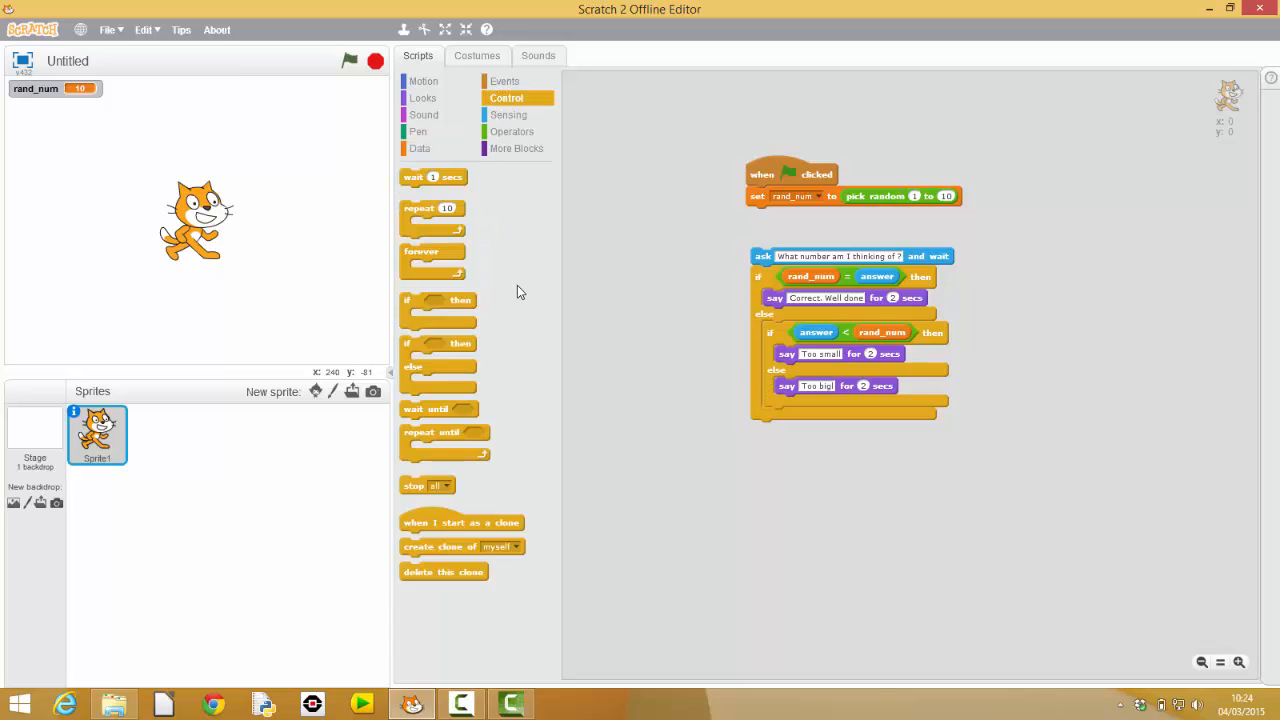
{"action": "mouse_move", "coordinate": [448, 440]}
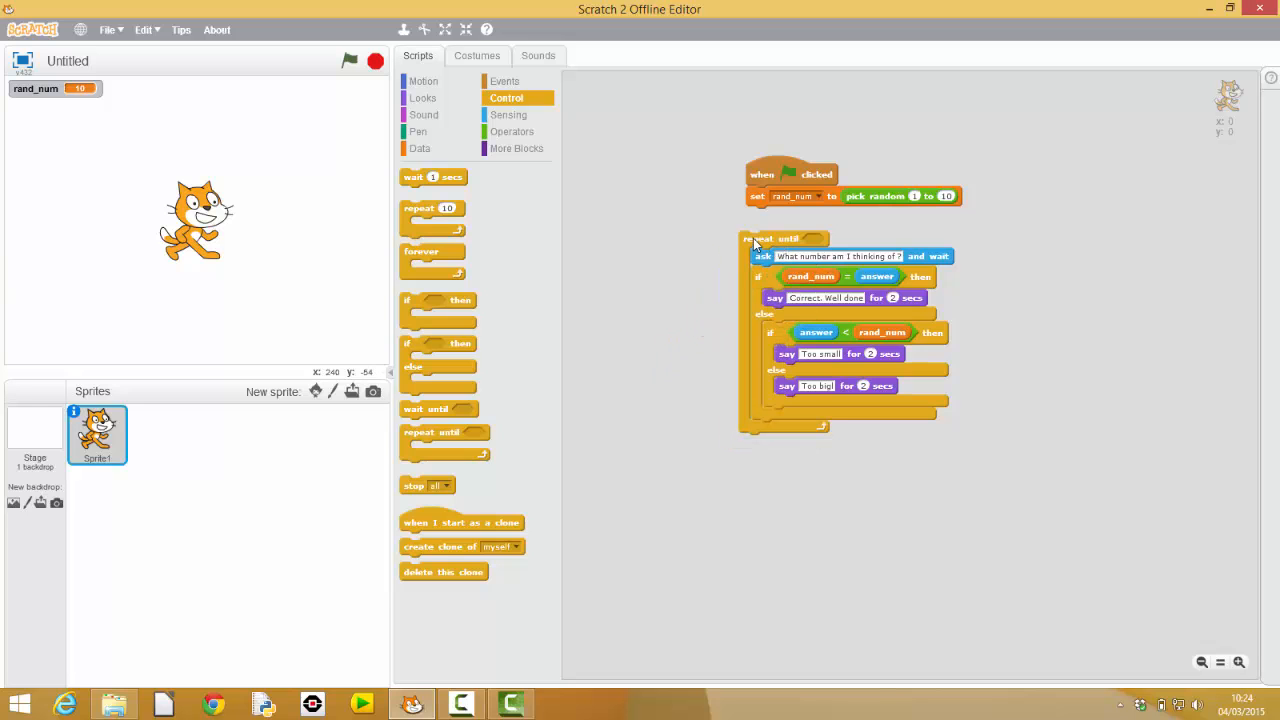
{"action": "left_click_drag", "start_coordinate": [784, 238], "coordinate": [804, 276]}
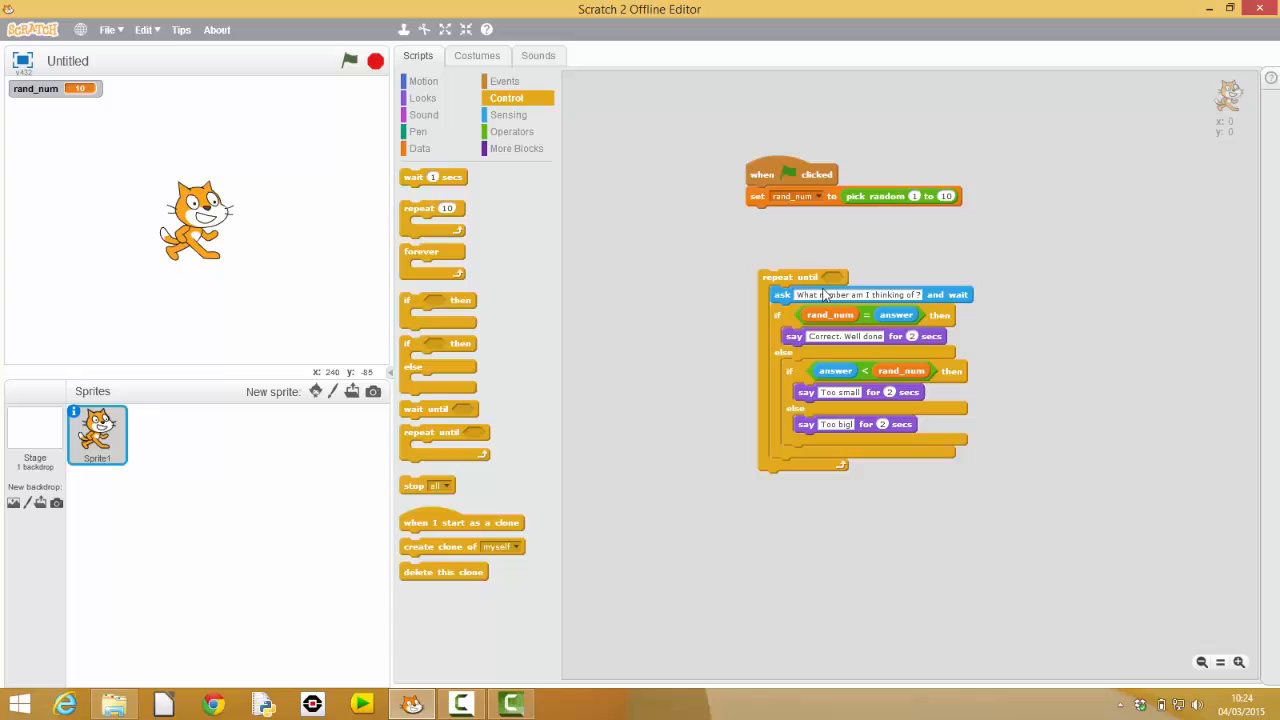
{"action": "mouse_move", "coordinate": [832, 290]}
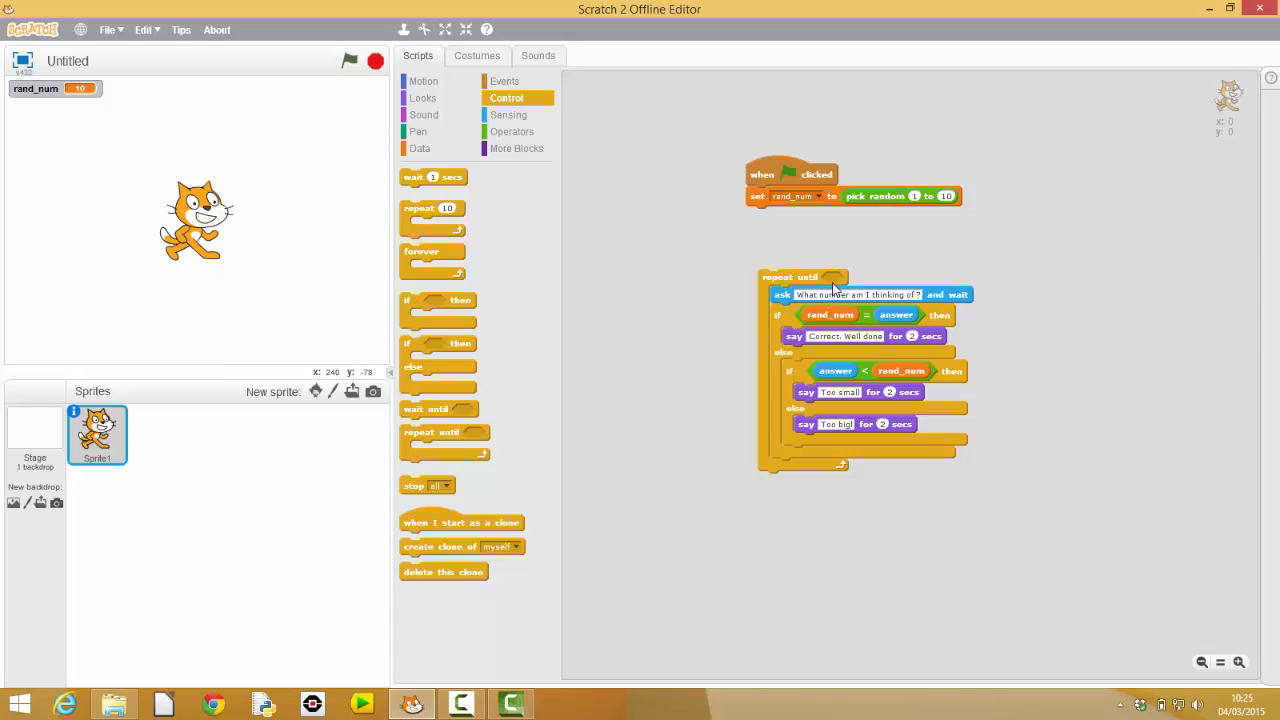
{"action": "mouse_move", "coordinate": [784, 276]}
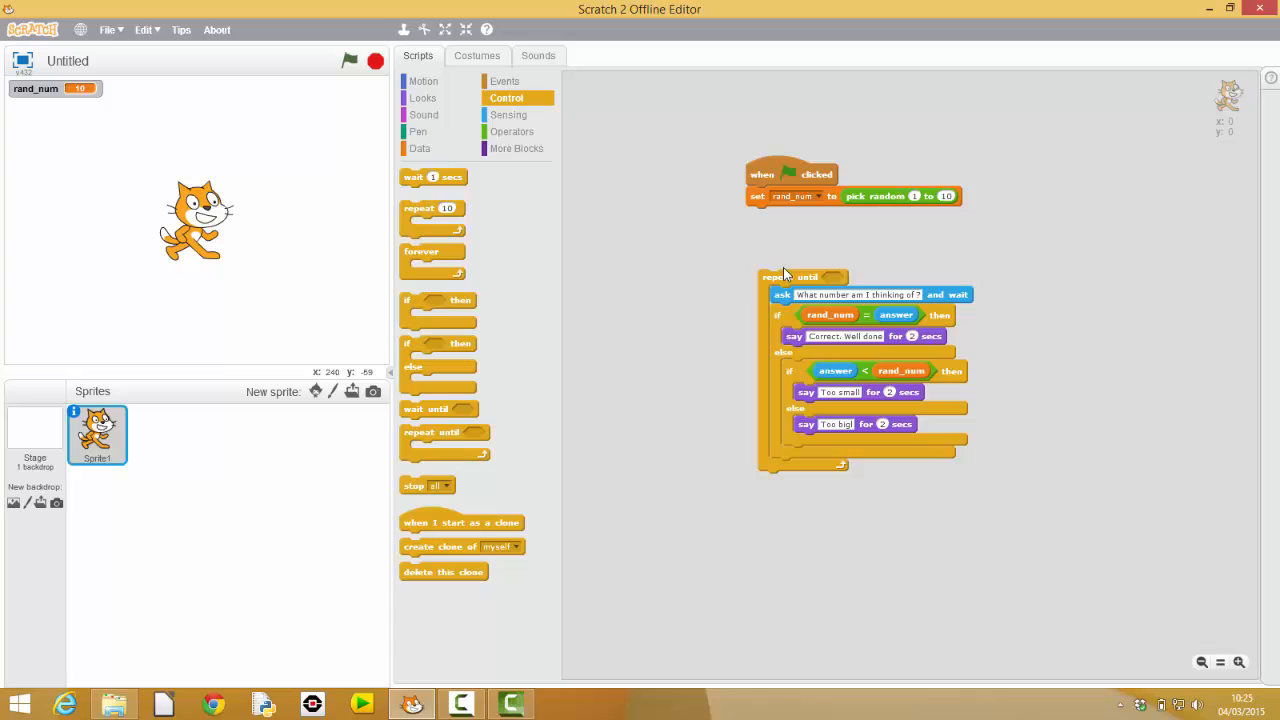
{"action": "mouse_move", "coordinate": [830, 282]}
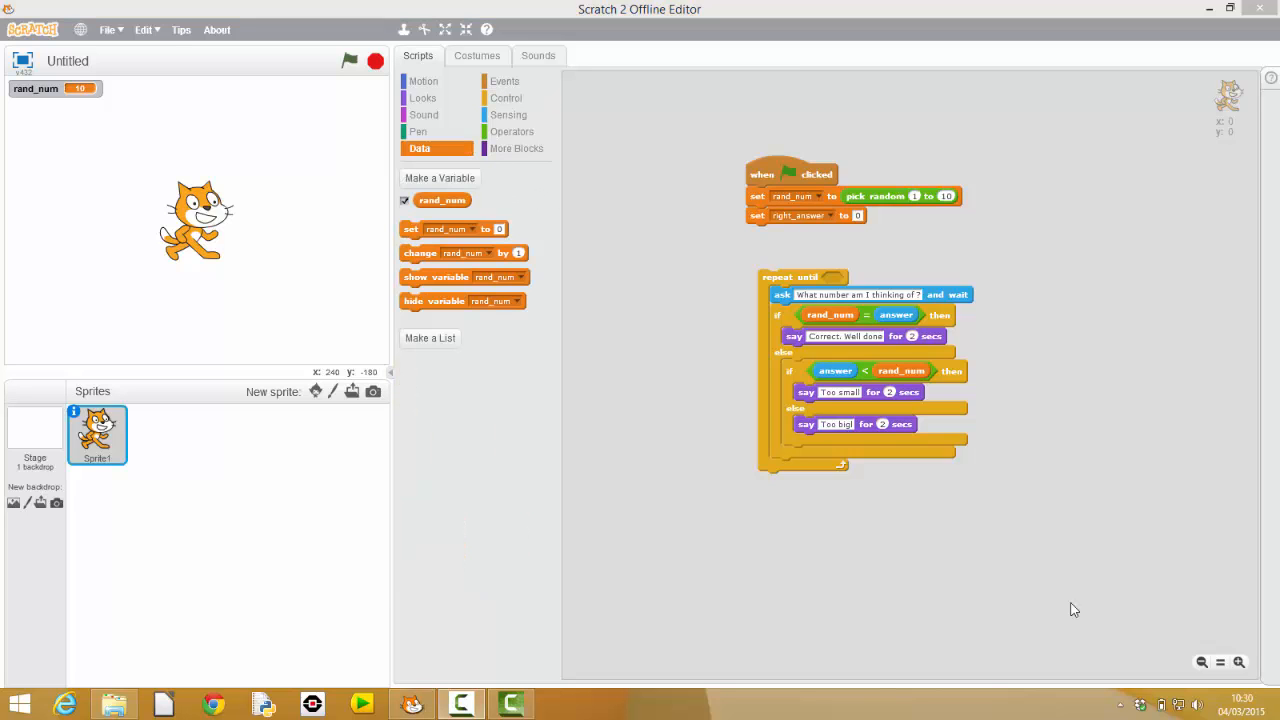
{"action": "mouse_move", "coordinate": [830, 278]}
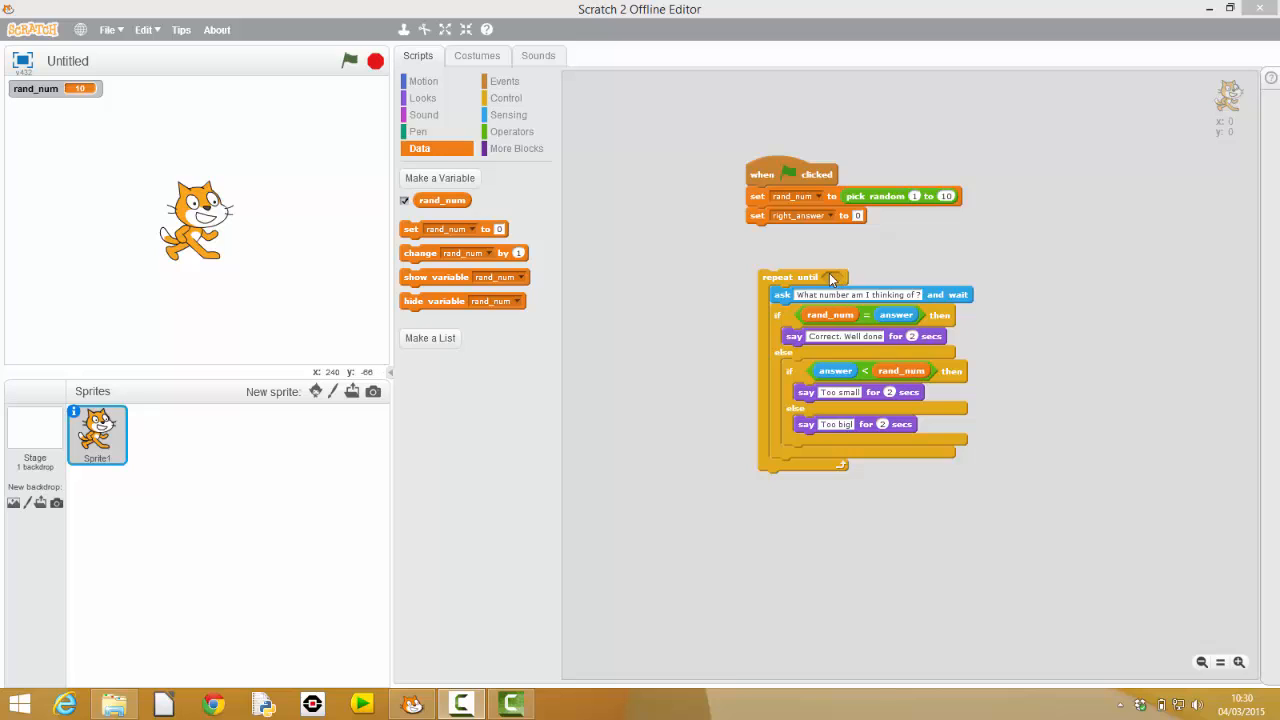
{"action": "mouse_move", "coordinate": [804, 310]}
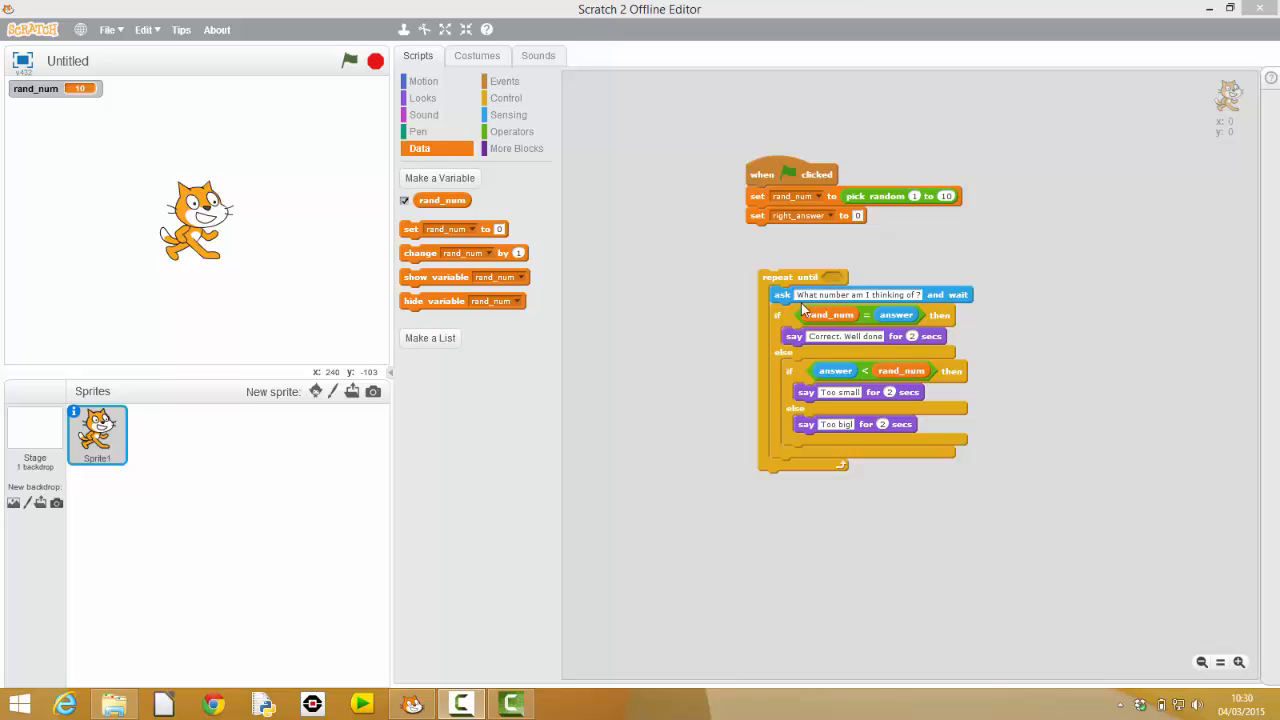
{"action": "mouse_move", "coordinate": [440, 178]}
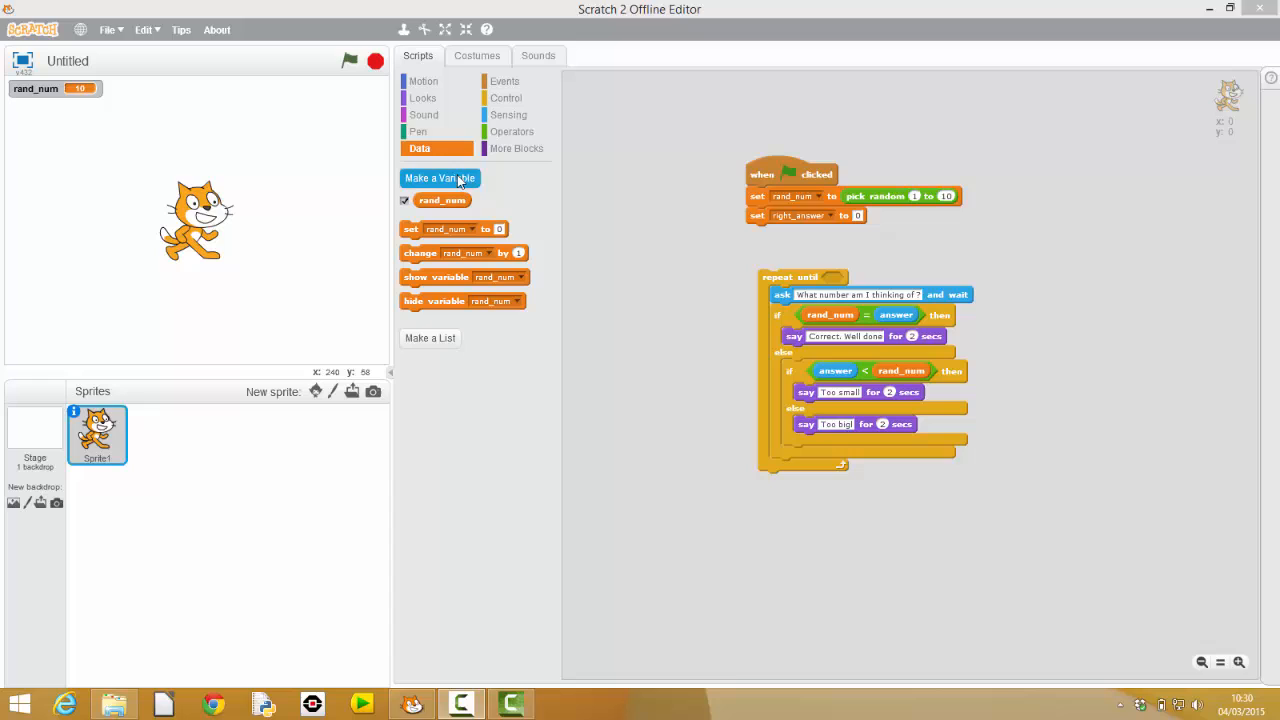
Create a new variable named right_answer for all sprites.
{"action": "left_click", "coordinate": [440, 178]}
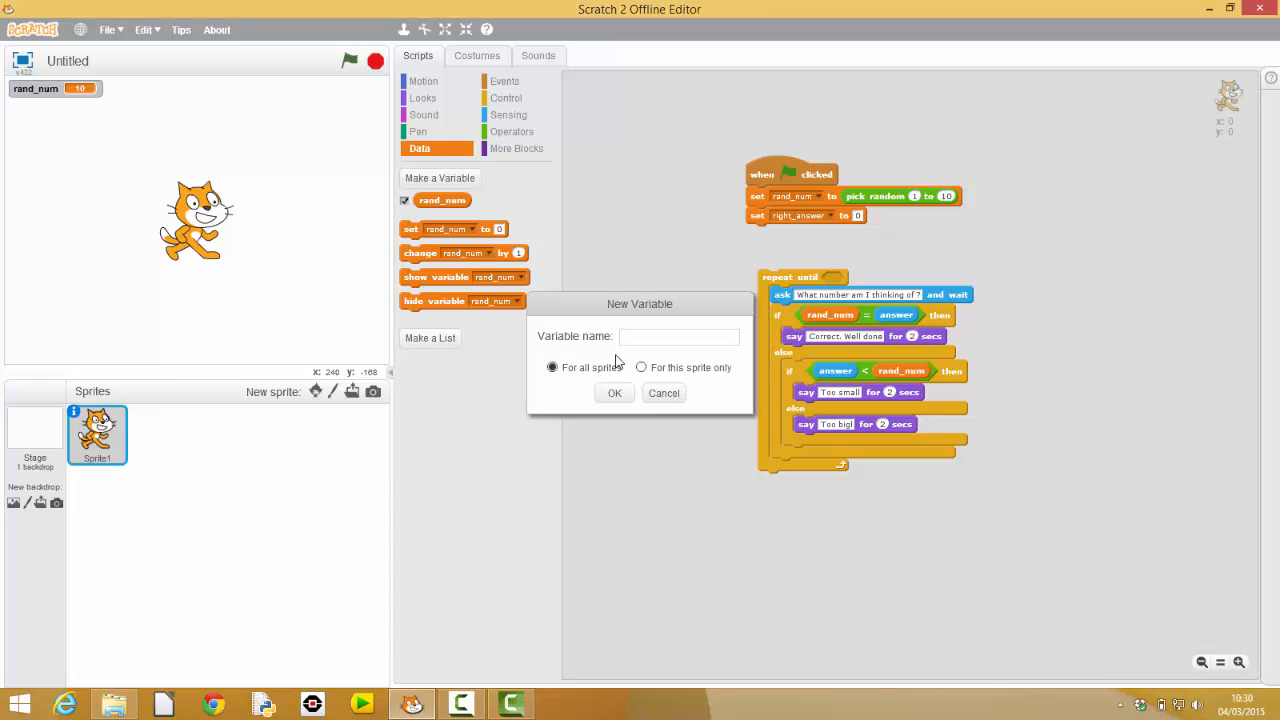
{"action": "type", "text": "right_answ"}
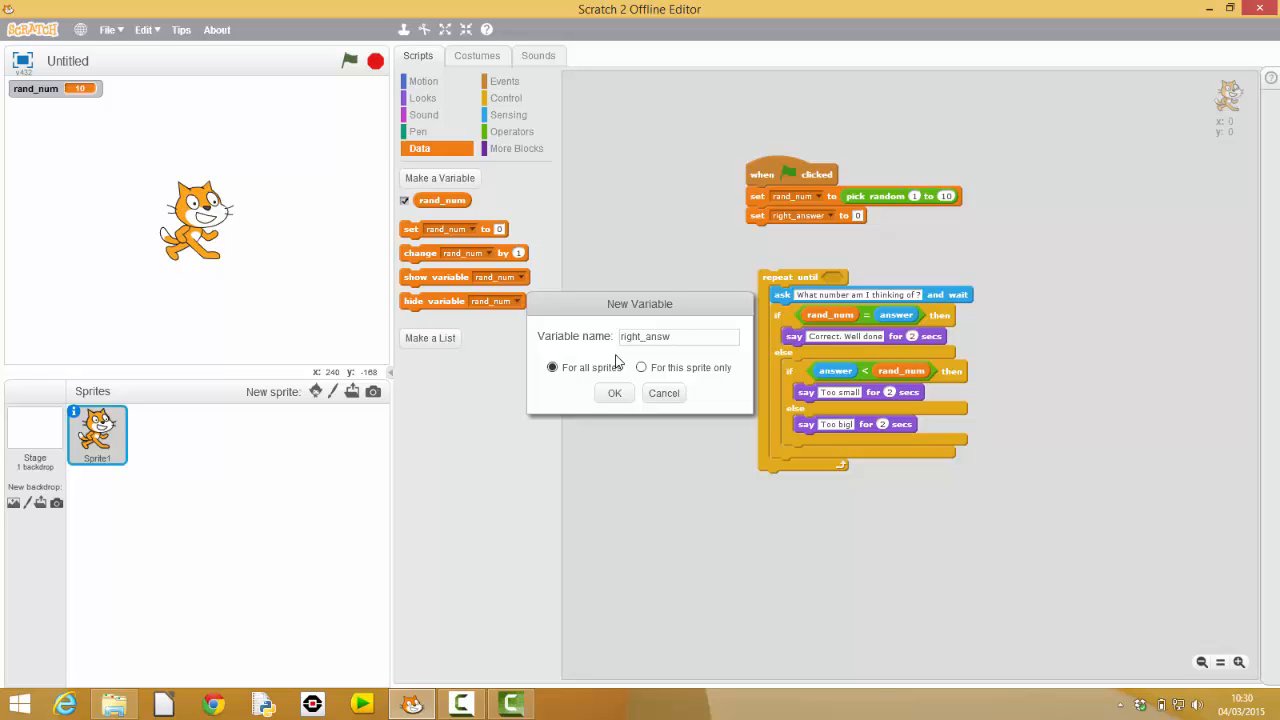
{"action": "type", "text": "er"}
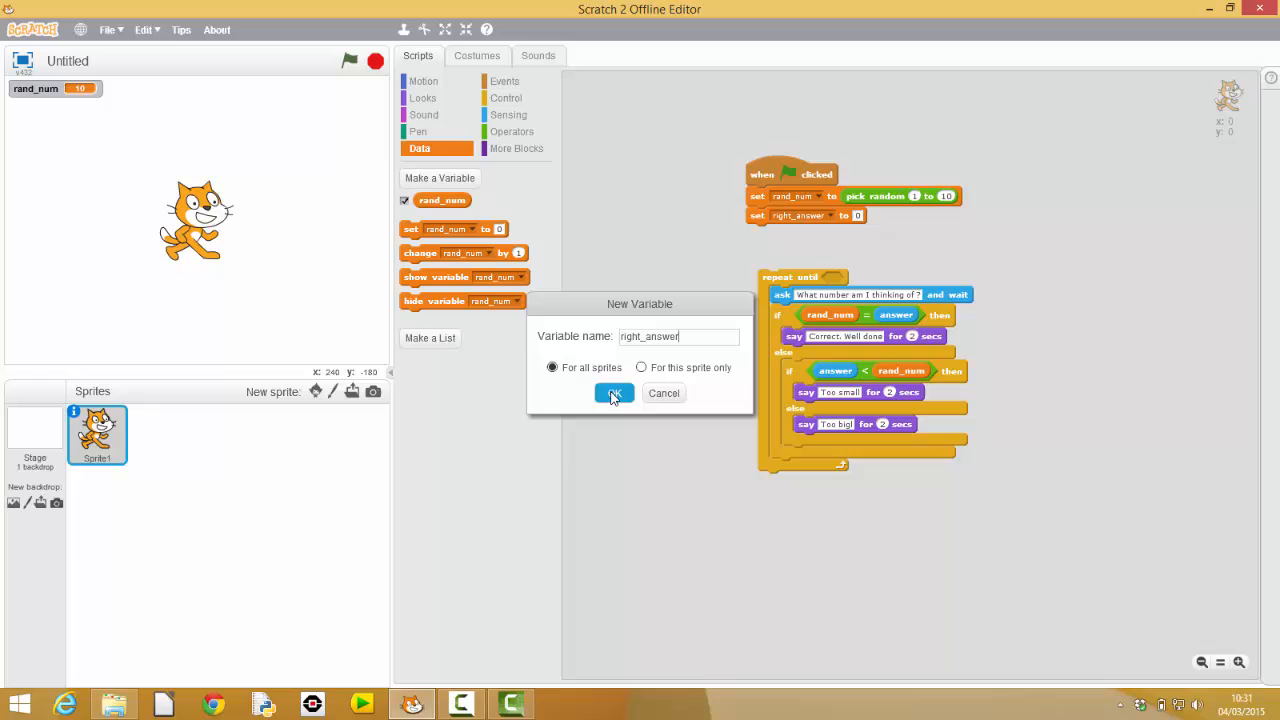
{"action": "left_click", "coordinate": [612, 392]}
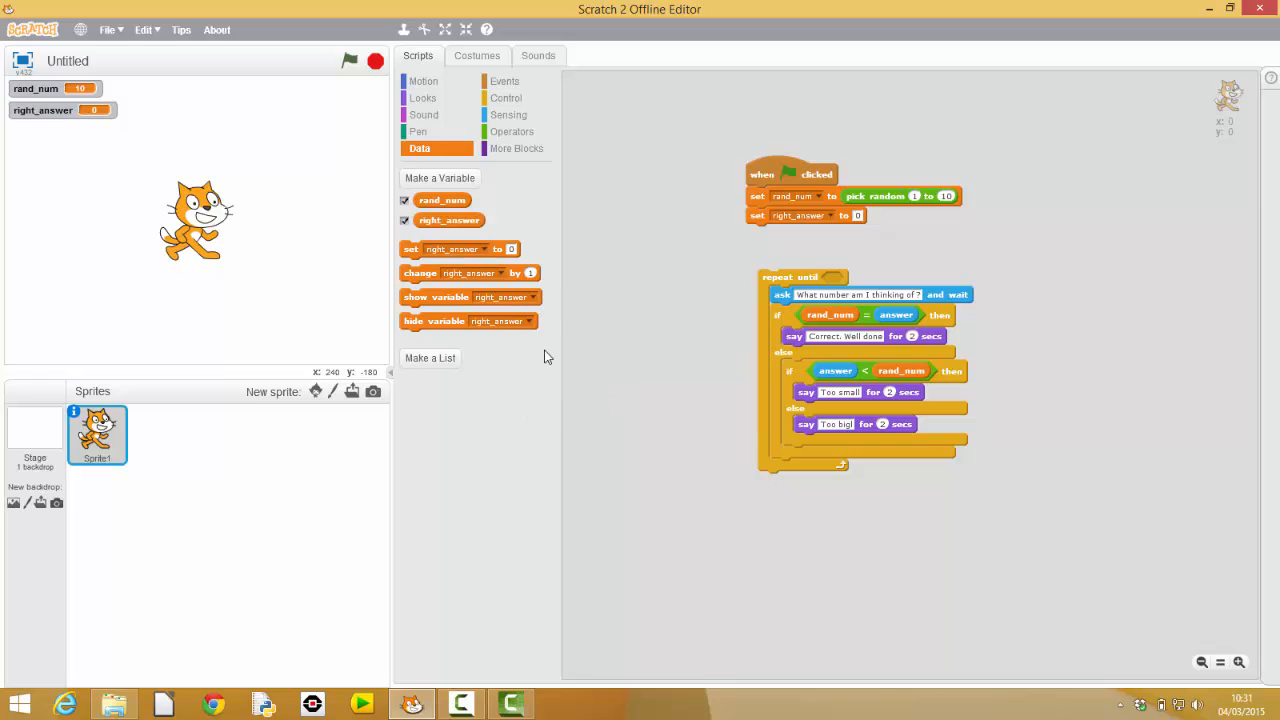
{"action": "mouse_move", "coordinate": [444, 220]}
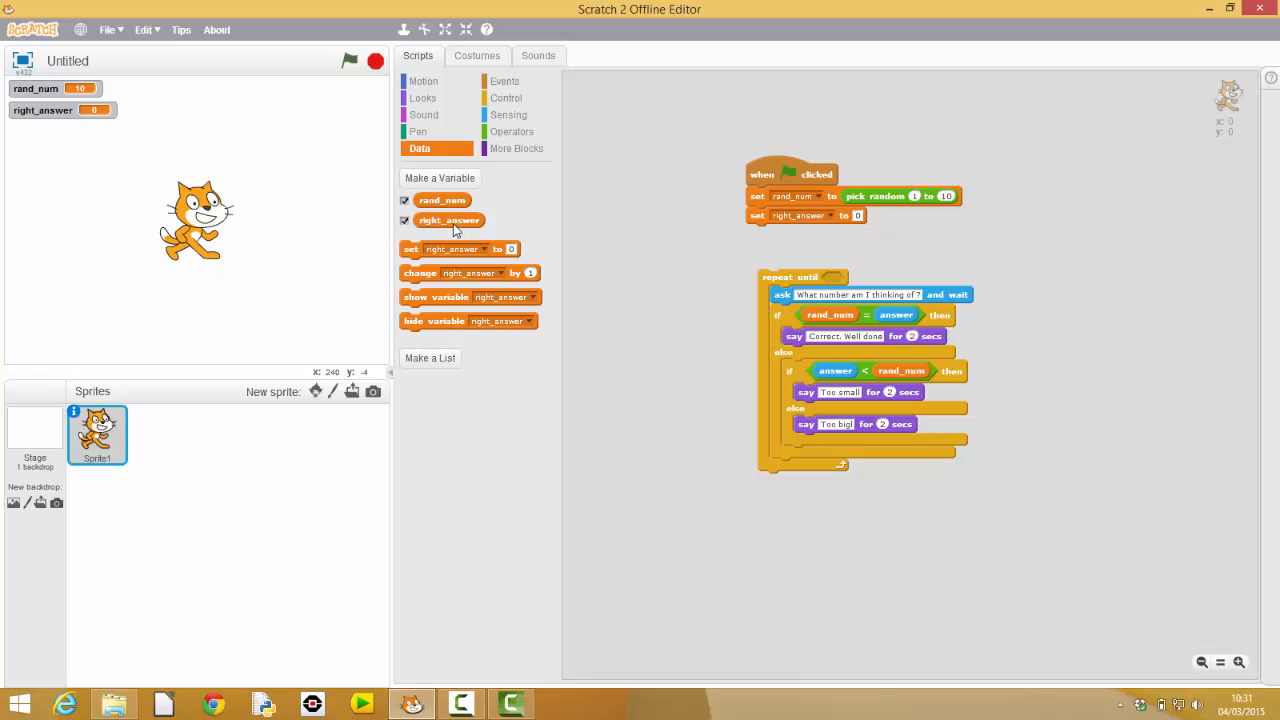
{"action": "mouse_move", "coordinate": [488, 262]}
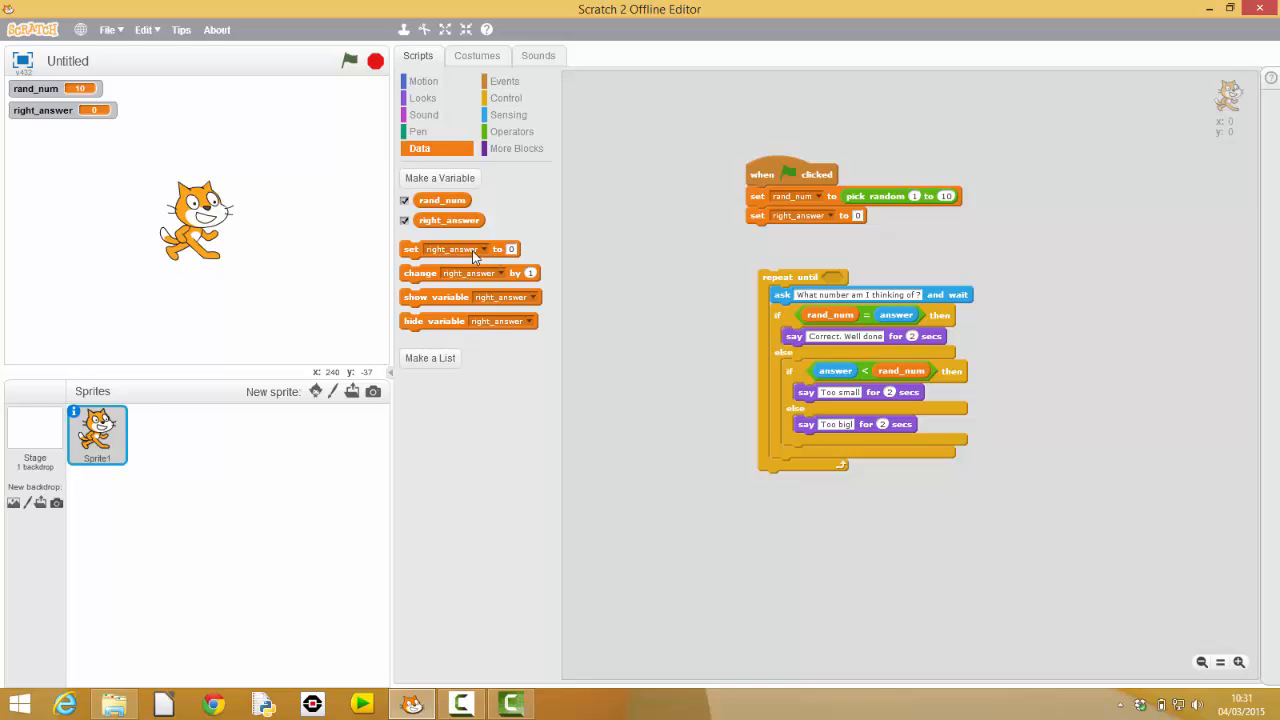
{"action": "mouse_move", "coordinate": [512, 252]}
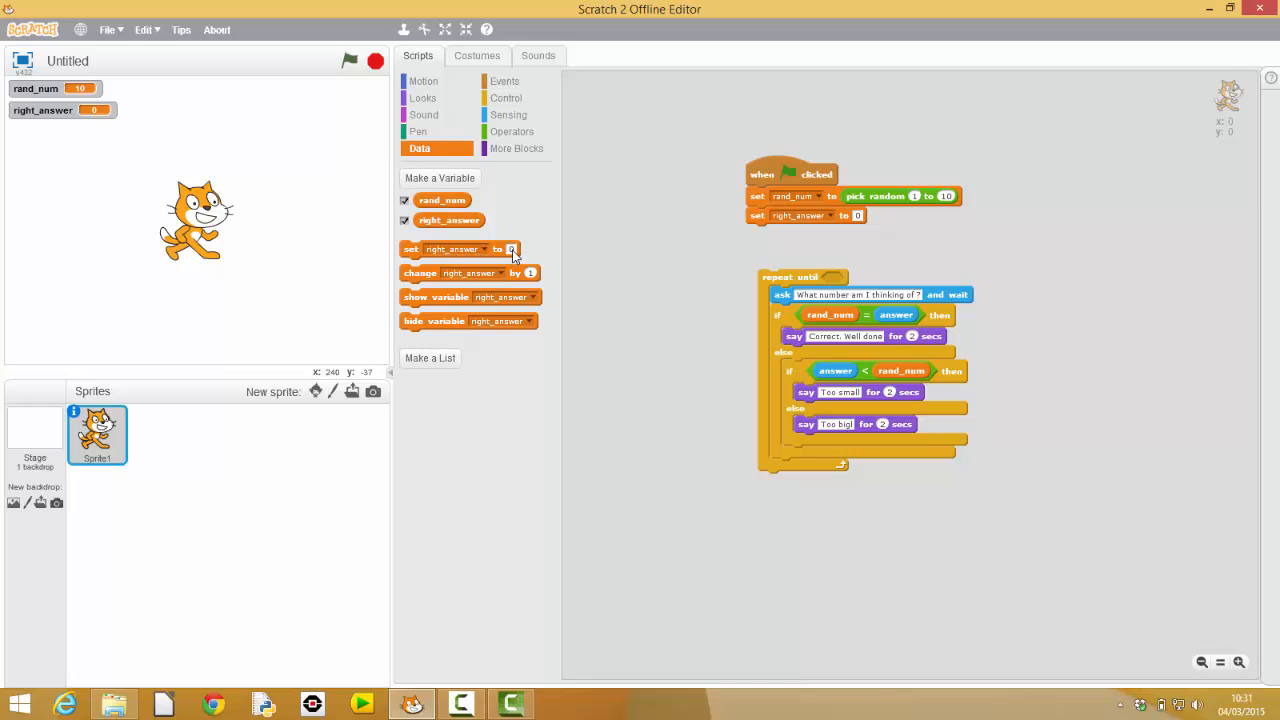
{"action": "mouse_move", "coordinate": [470, 252]}
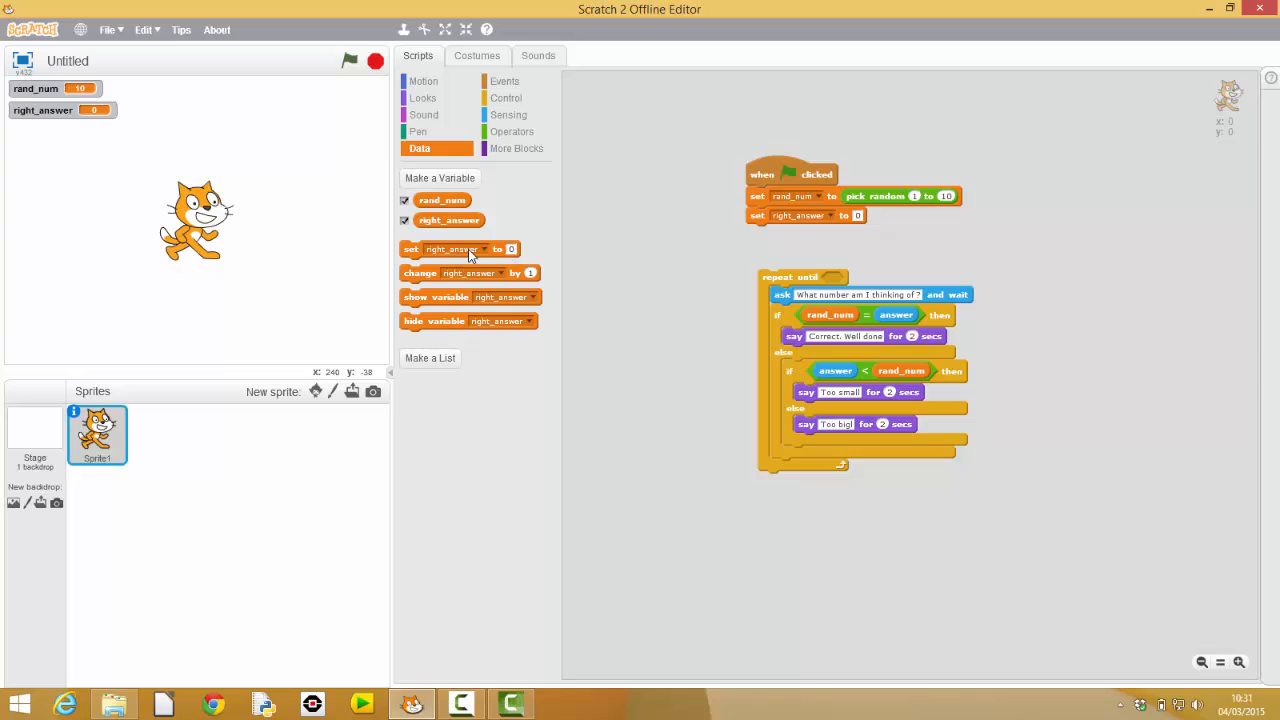
{"action": "mouse_move", "coordinate": [518, 250]}
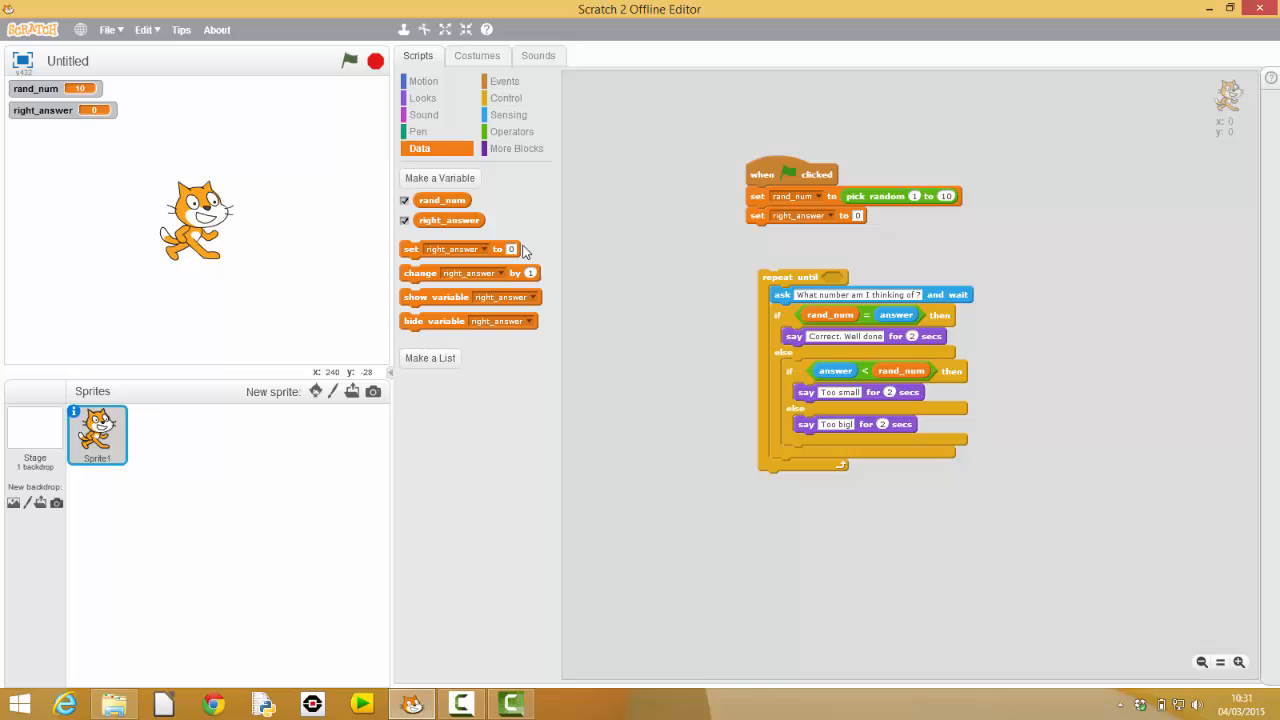
Add a script comment noting right_answer = 0 when wrong, right_answer = 1 when correct.
{"action": "right_click", "coordinate": [1050, 260]}
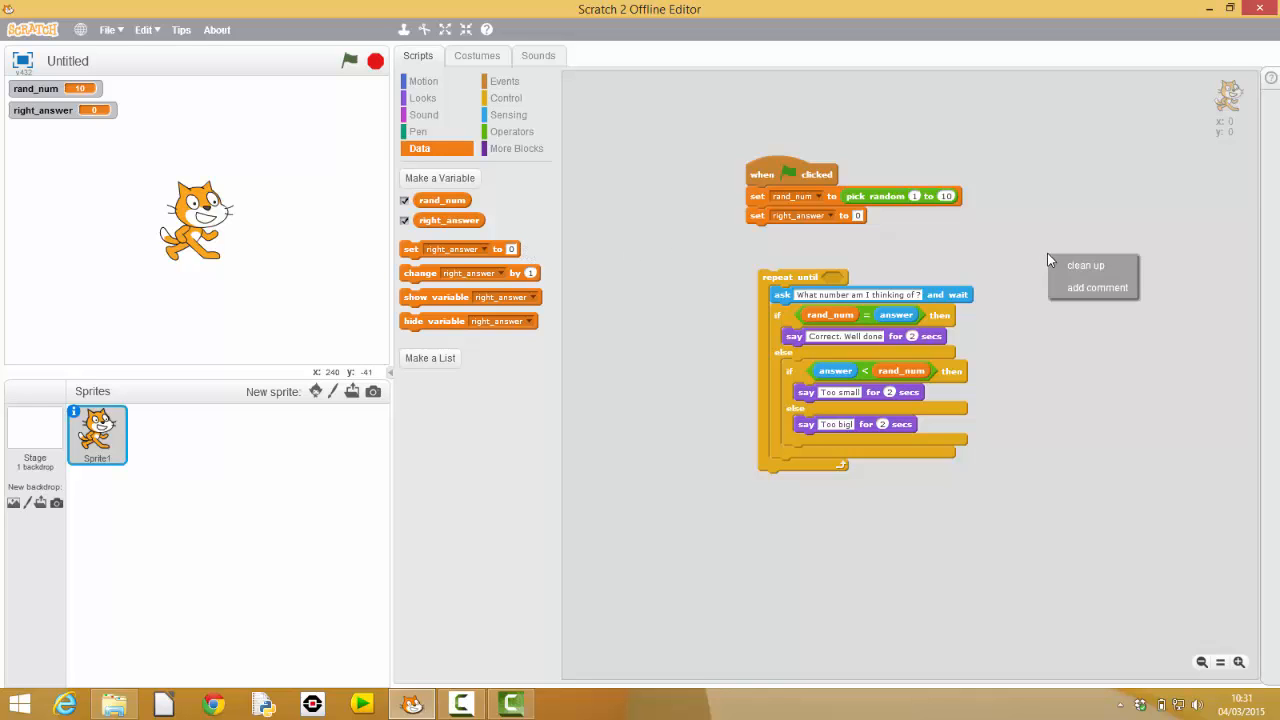
{"action": "left_click", "coordinate": [1096, 288]}
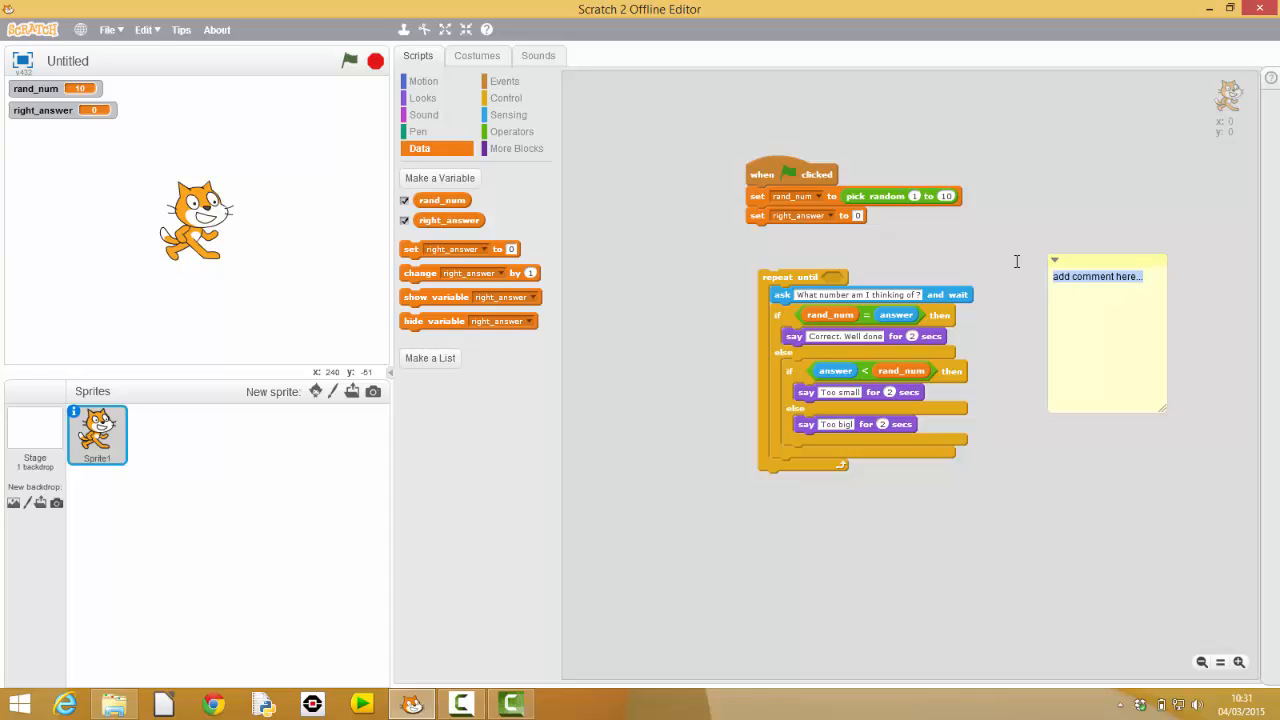
{"action": "type", "text": "right_answer ="}
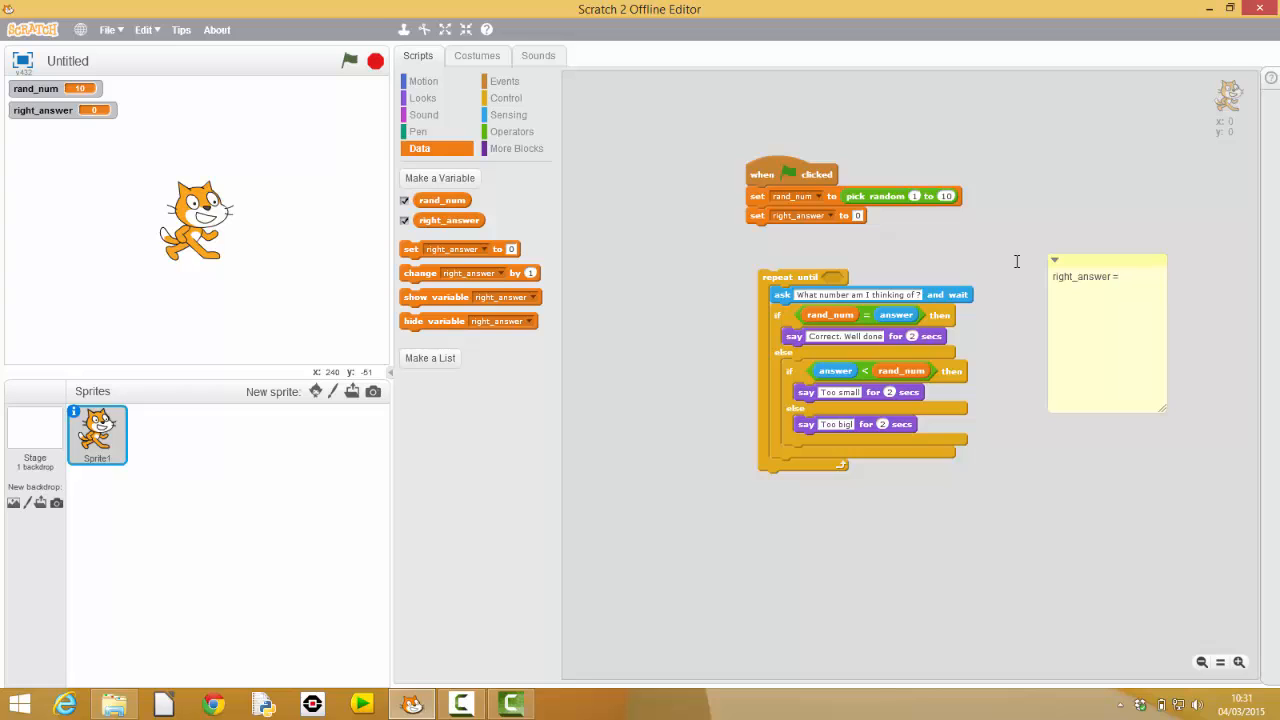
{"action": "type", "text": ","}
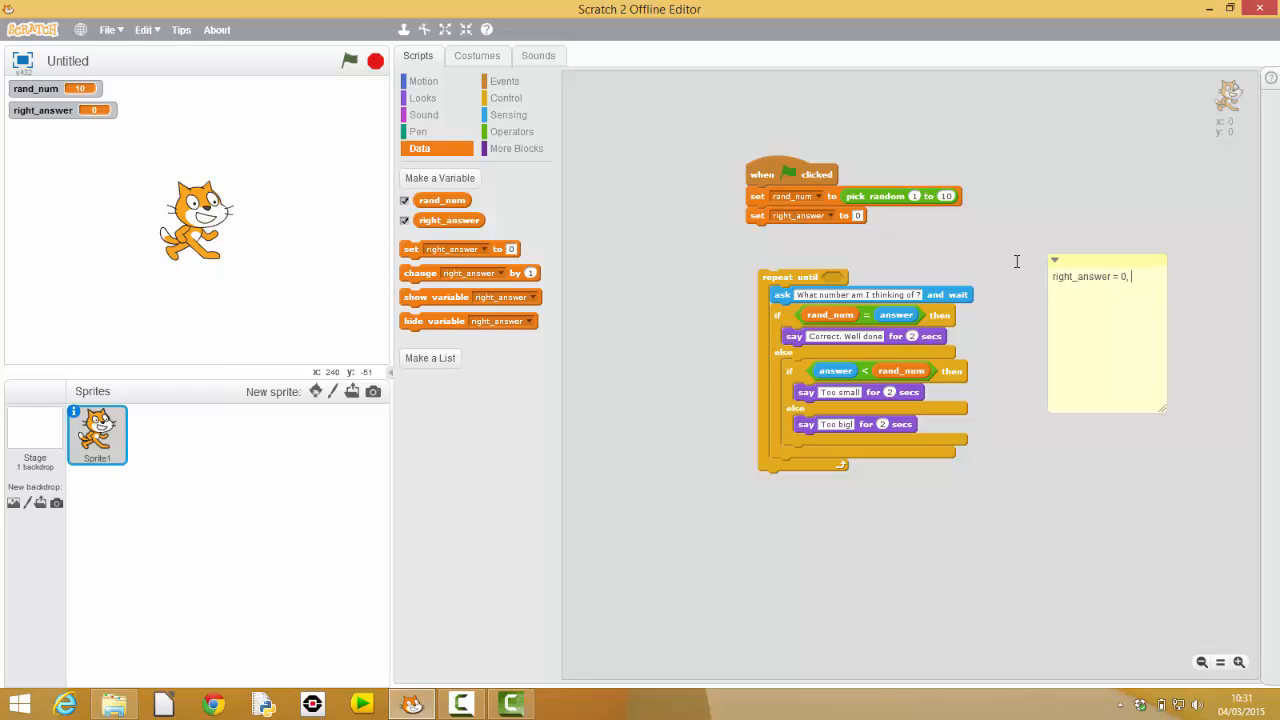
{"action": "type", "text": "when wrong"}
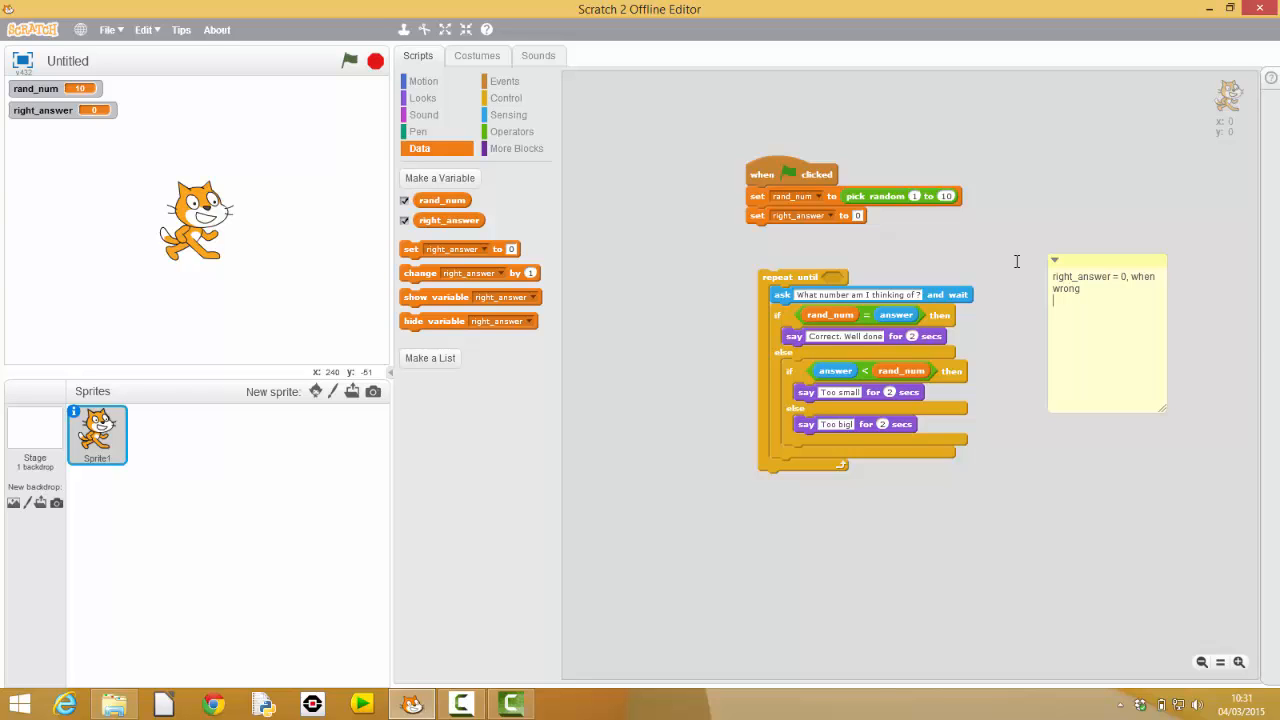
{"action": "type", "text": "right"}
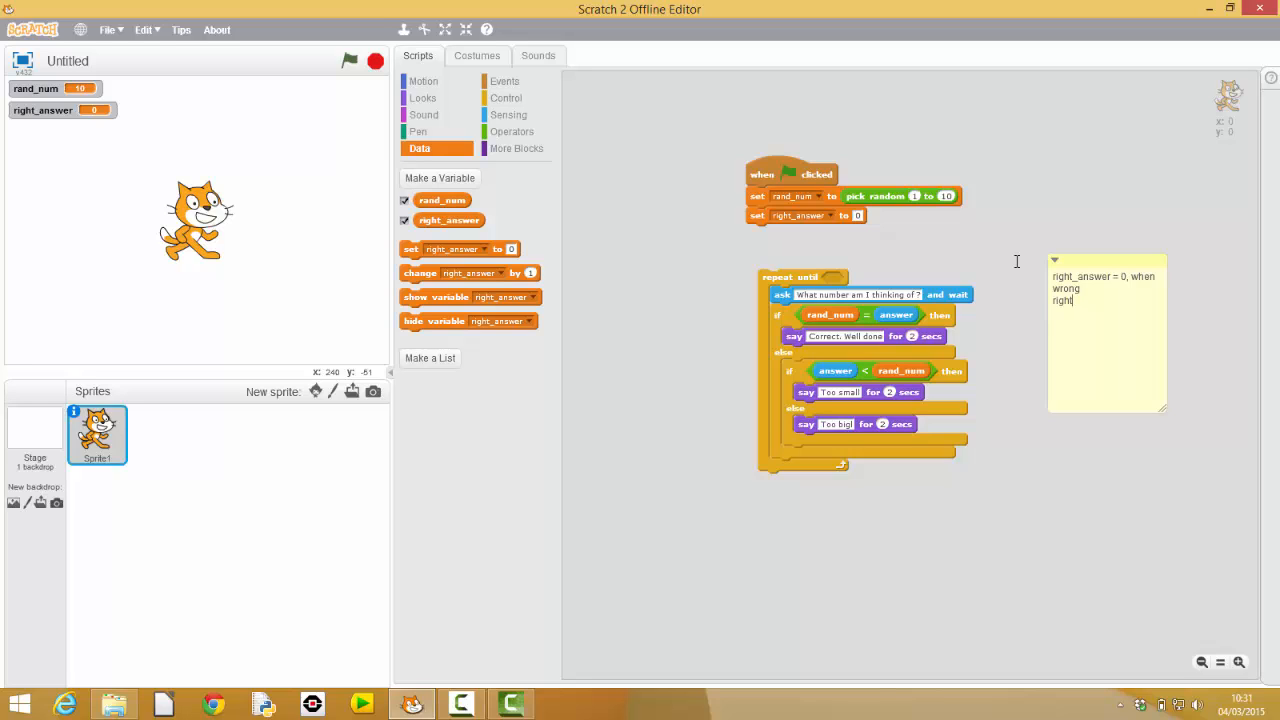
{"action": "type", "text": "_answer = 1, when correct"}
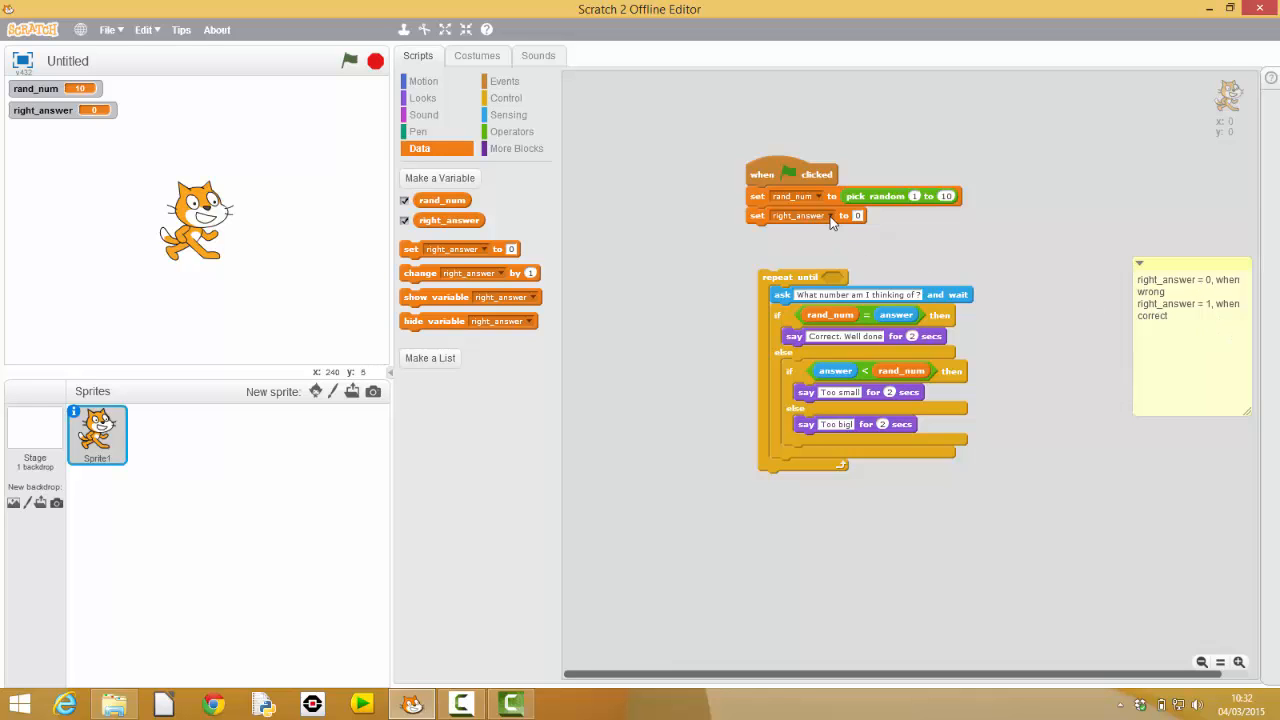
{"action": "mouse_move", "coordinate": [808, 270]}
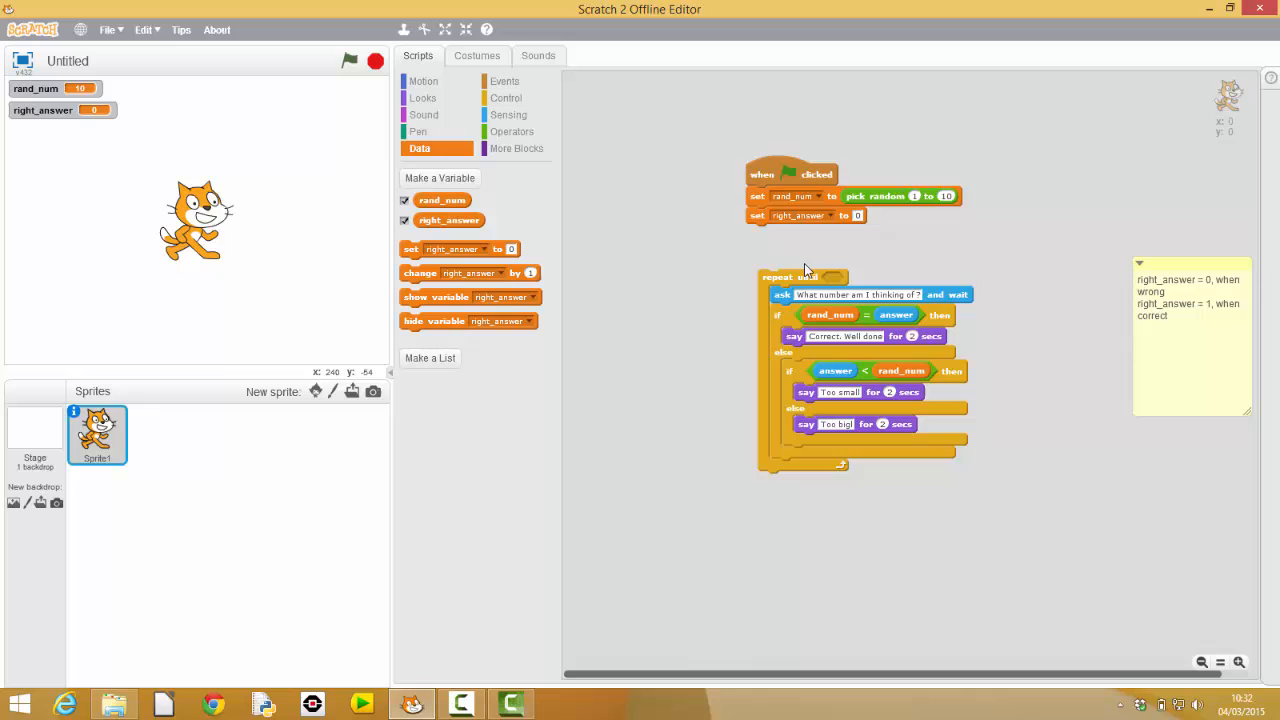
Set the loop condition to right_answer = 1 using an equals operator block.
{"action": "left_click", "coordinate": [512, 132]}
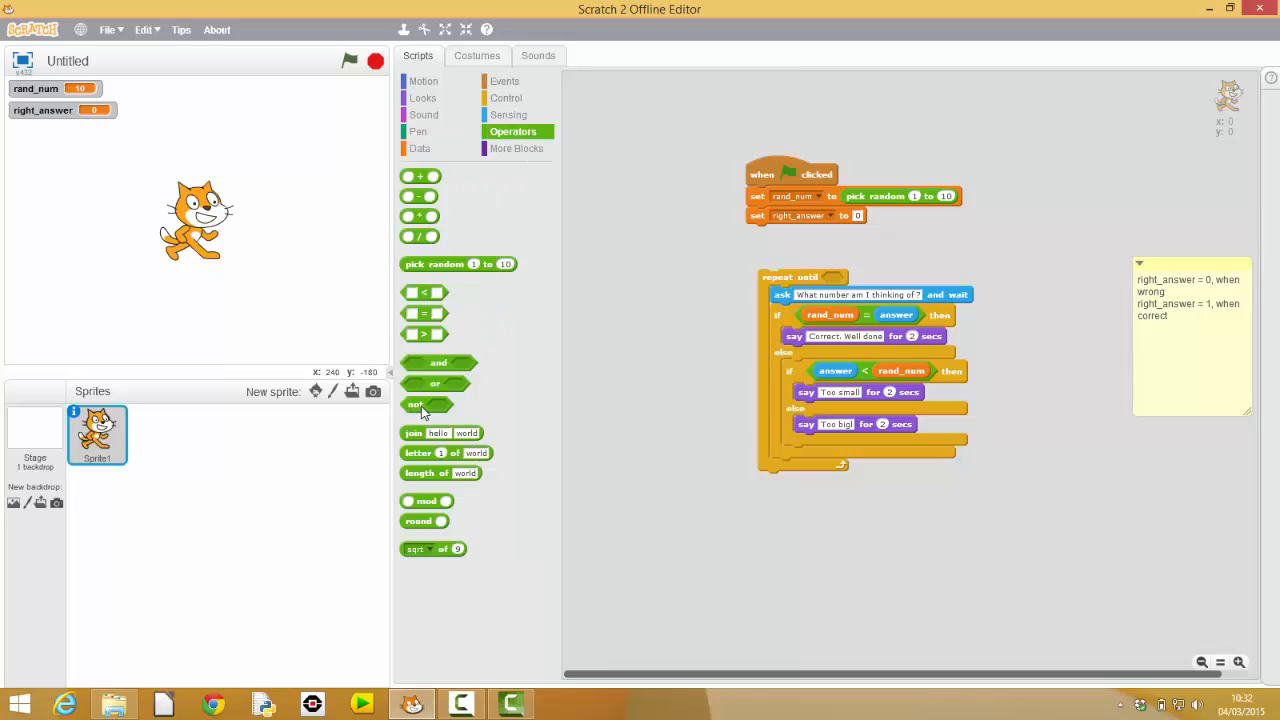
{"action": "left_click_drag", "start_coordinate": [428, 404], "coordinate": [540, 422]}
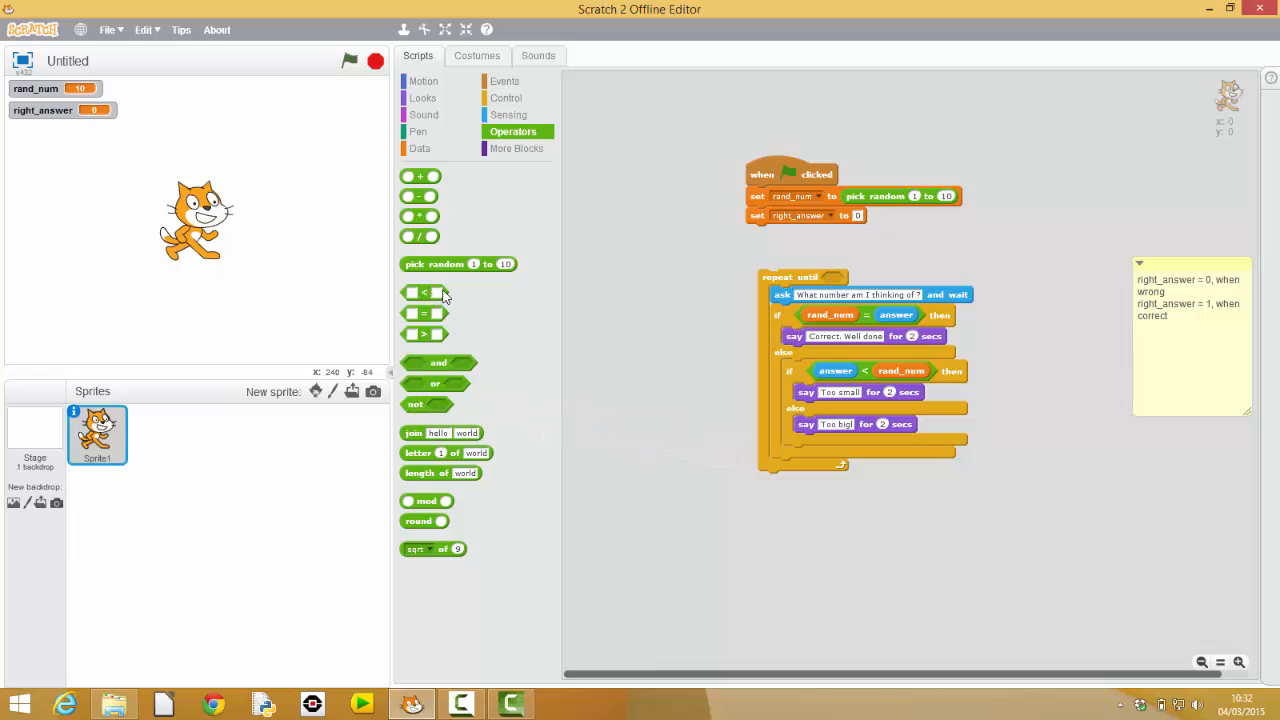
{"action": "mouse_move", "coordinate": [822, 280]}
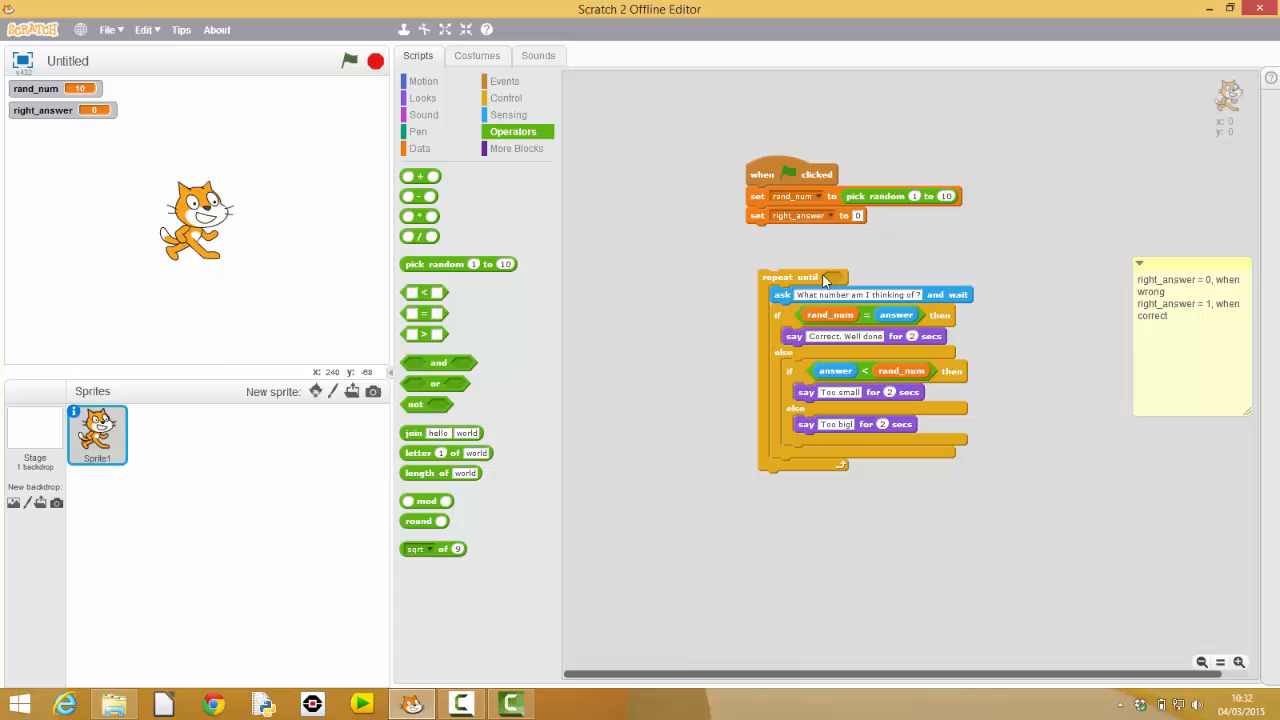
{"action": "mouse_move", "coordinate": [836, 282]}
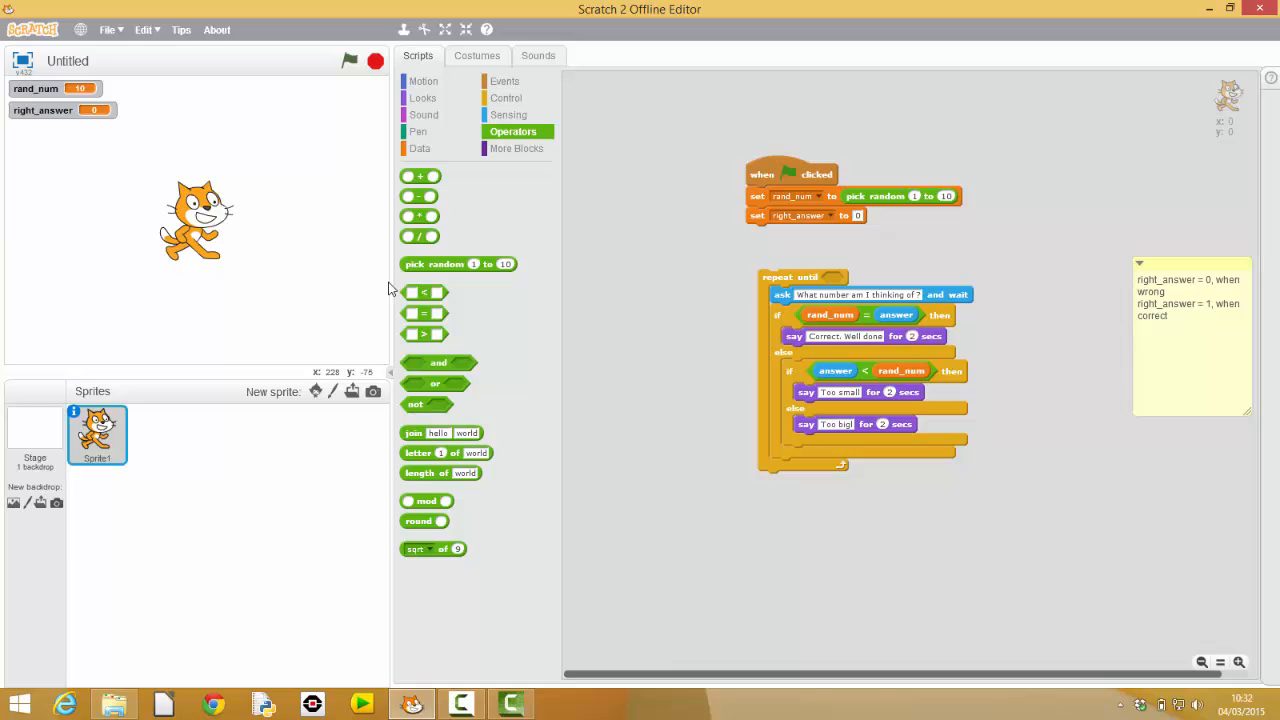
{"action": "mouse_move", "coordinate": [420, 318]}
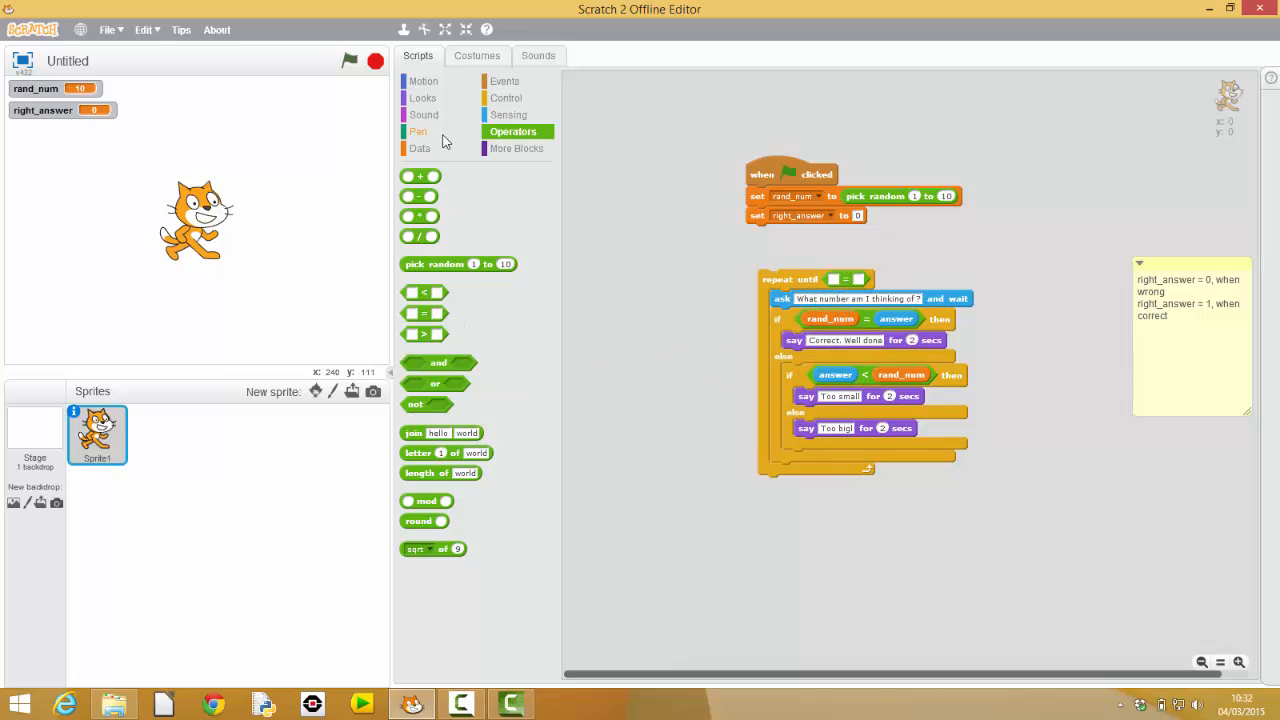
{"action": "left_click", "coordinate": [420, 148]}
{"action": "type", "text": "1"}
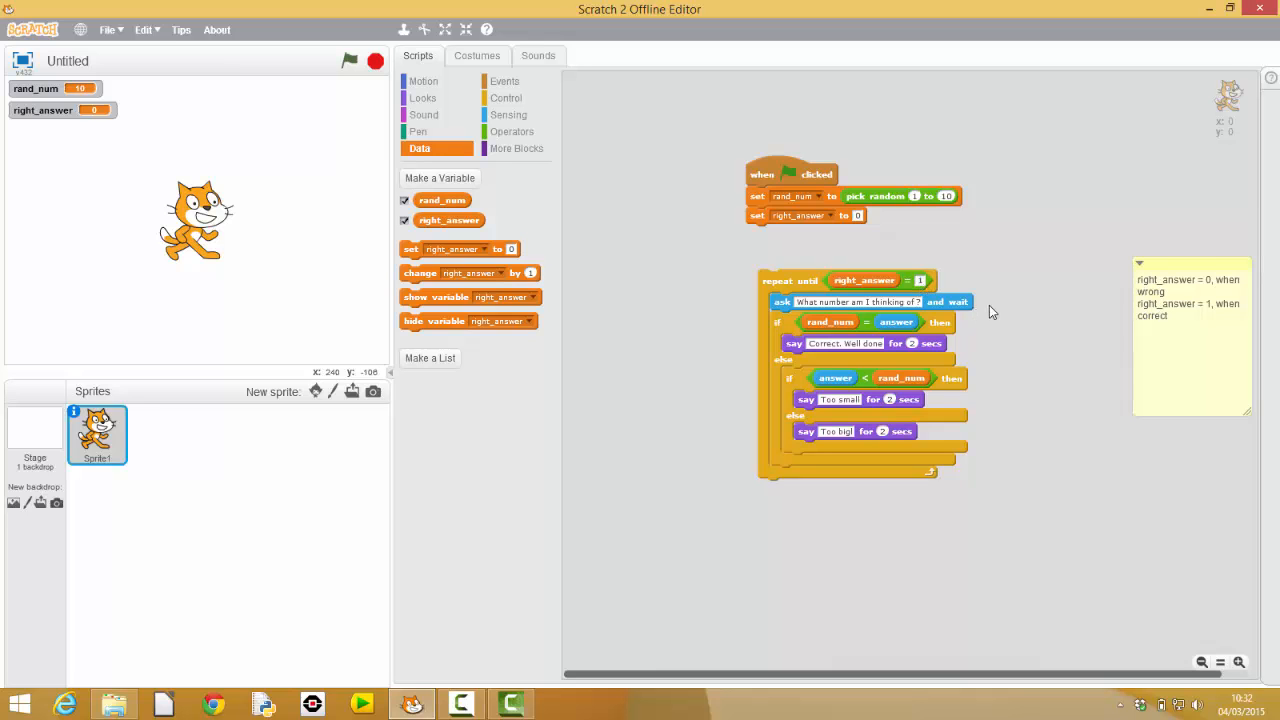
{"action": "left_click_drag", "start_coordinate": [790, 280], "coordinate": [800, 240]}
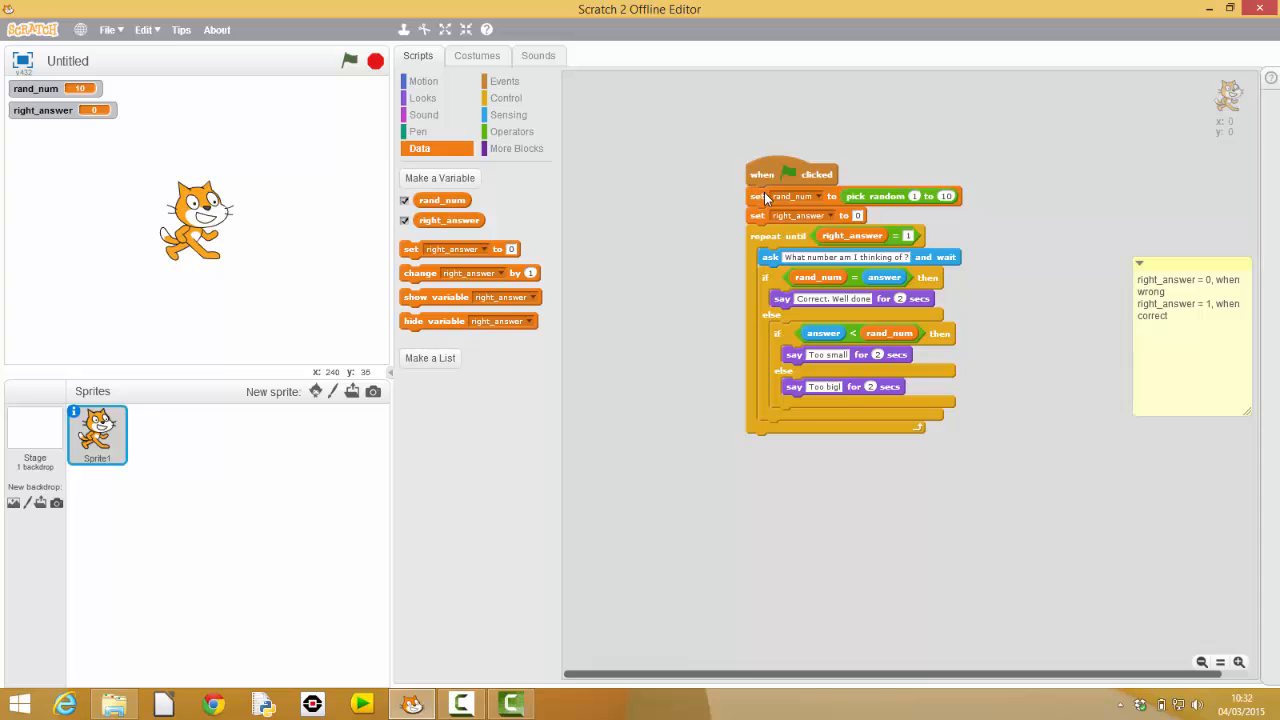
{"action": "mouse_move", "coordinate": [776, 192]}
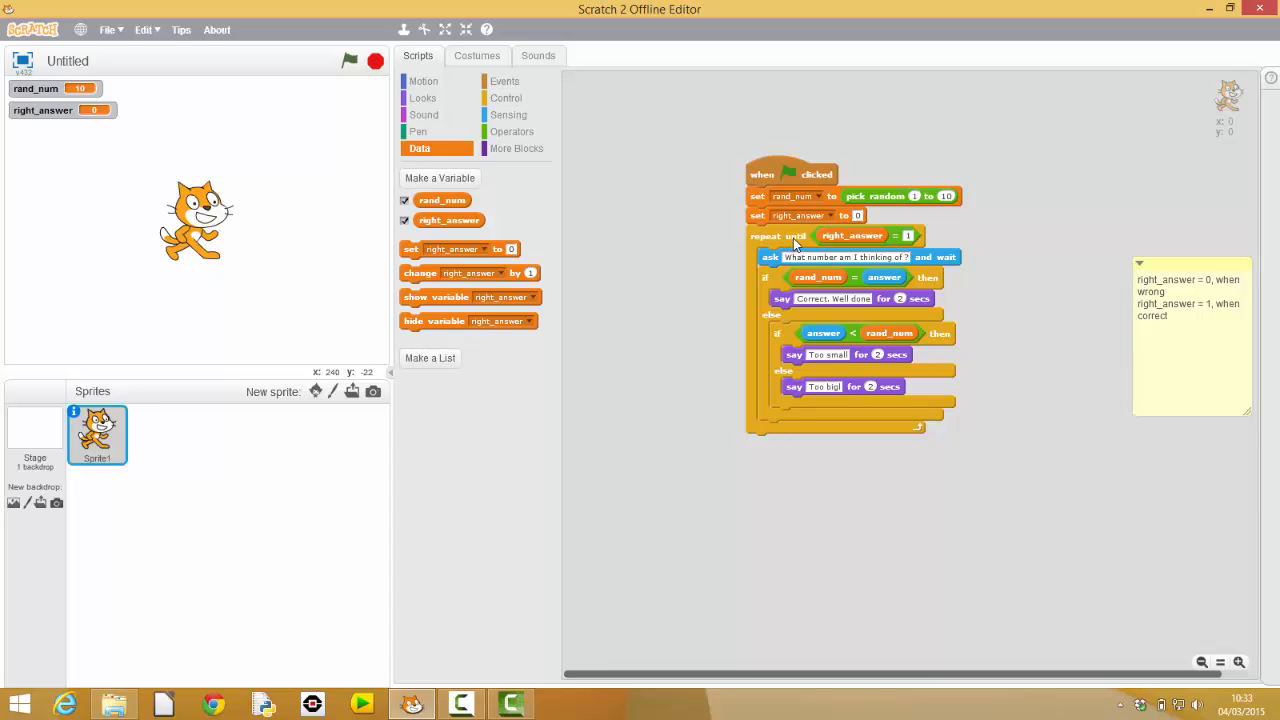
{"action": "mouse_move", "coordinate": [808, 240]}
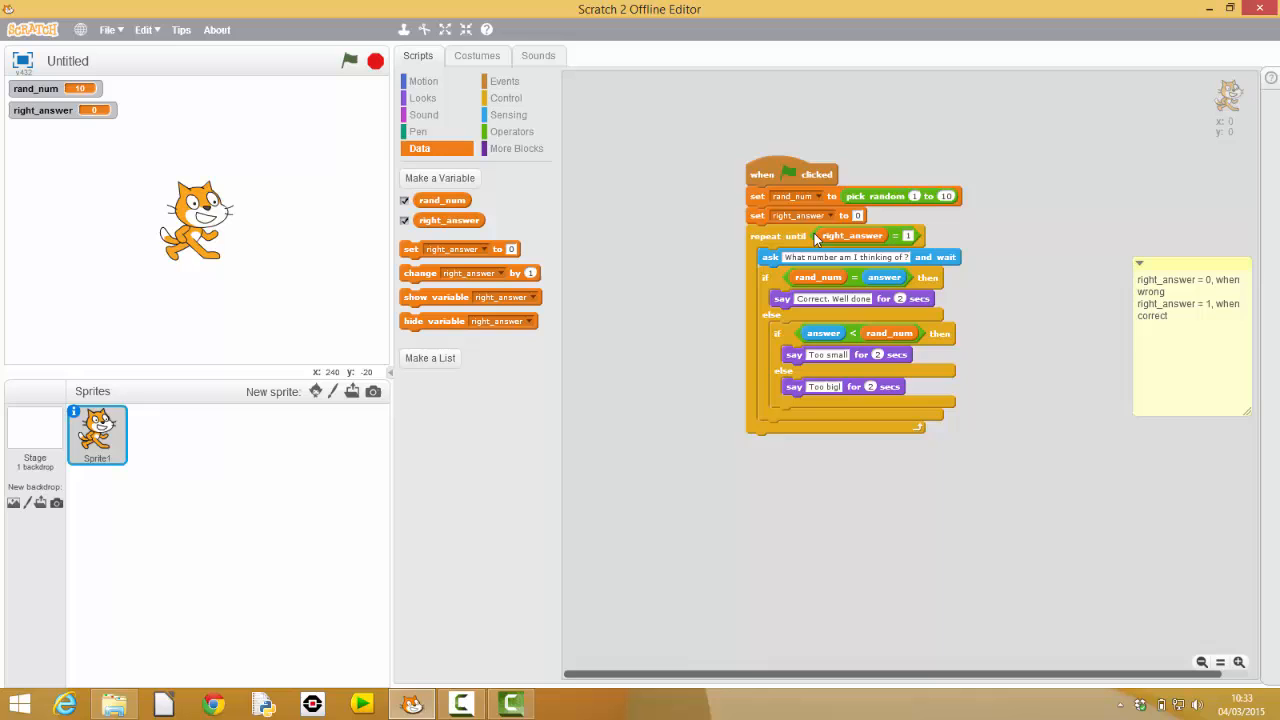
{"action": "mouse_move", "coordinate": [464, 184]}
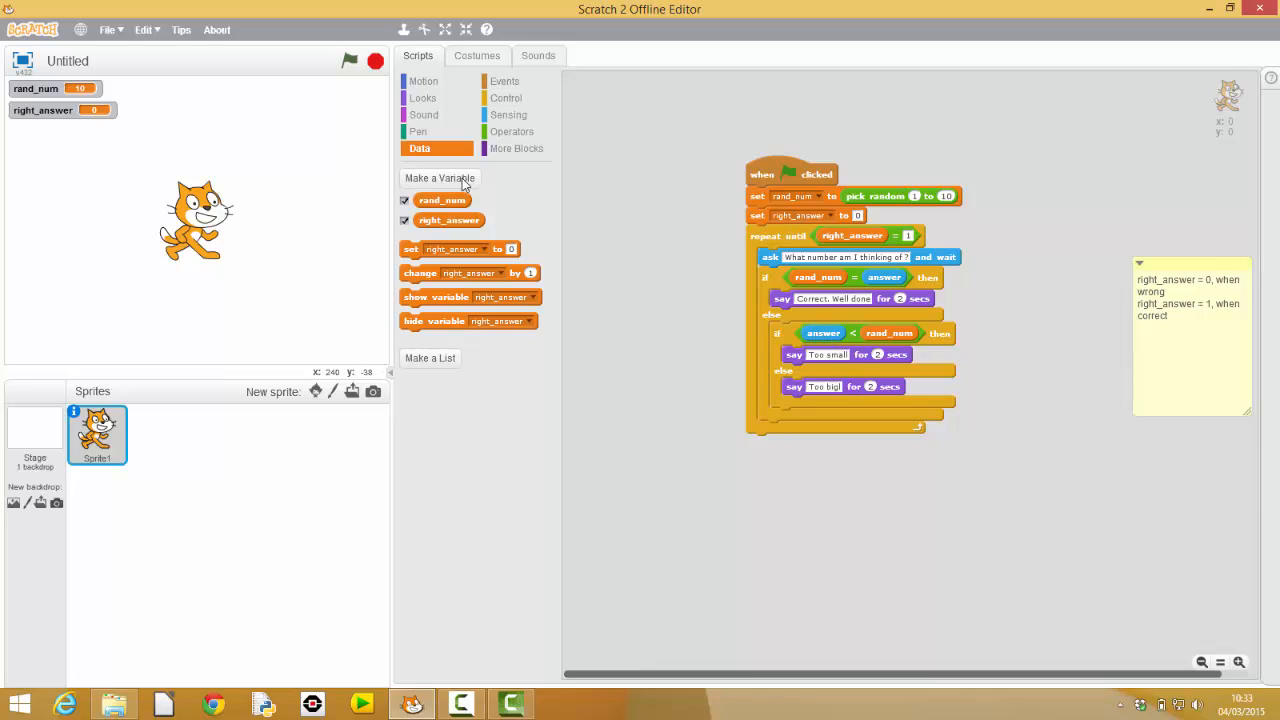
{"action": "mouse_move", "coordinate": [380, 106]}
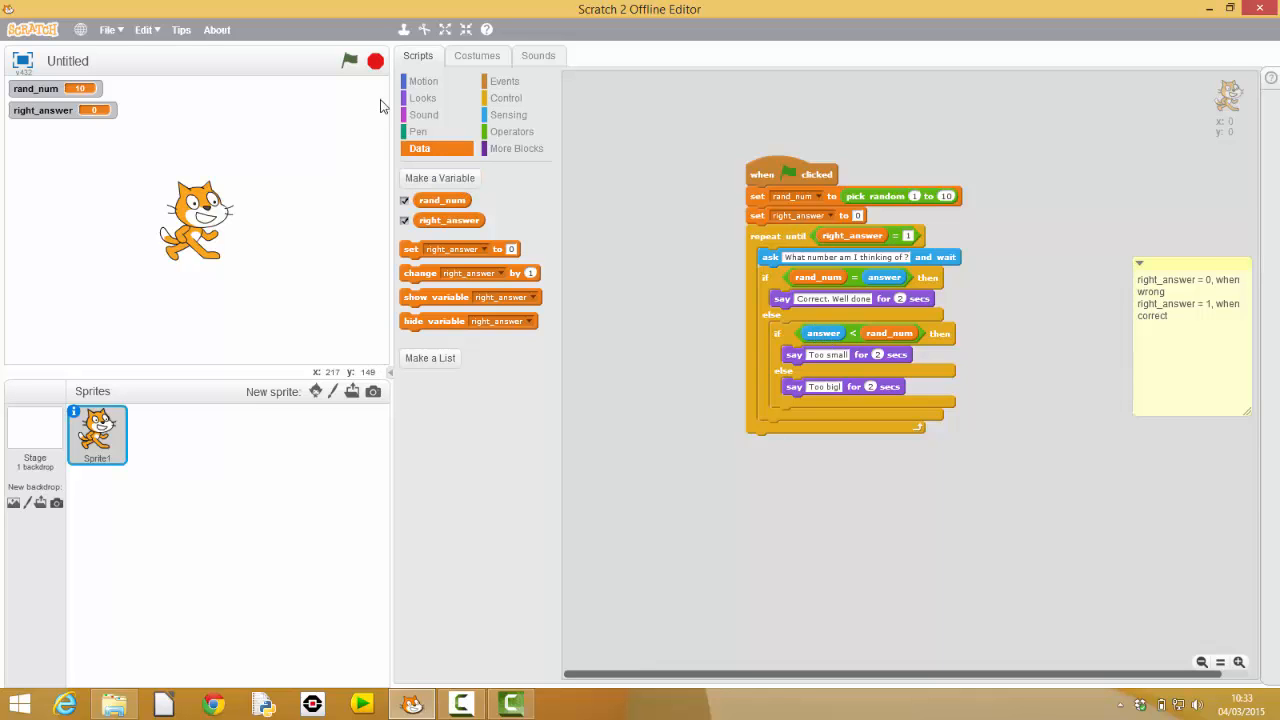
Run the game with the green flag and answer the cat's question with 1.
{"action": "left_click", "coordinate": [350, 60]}
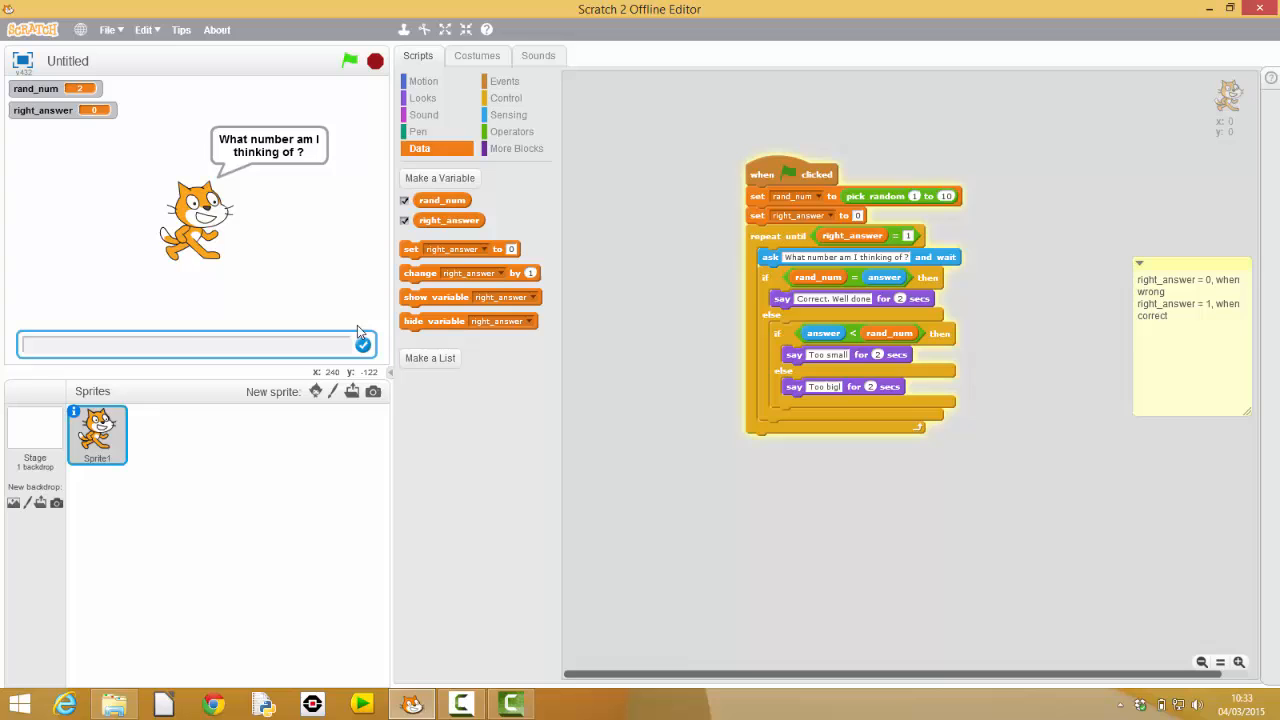
{"action": "mouse_move", "coordinate": [28, 342]}
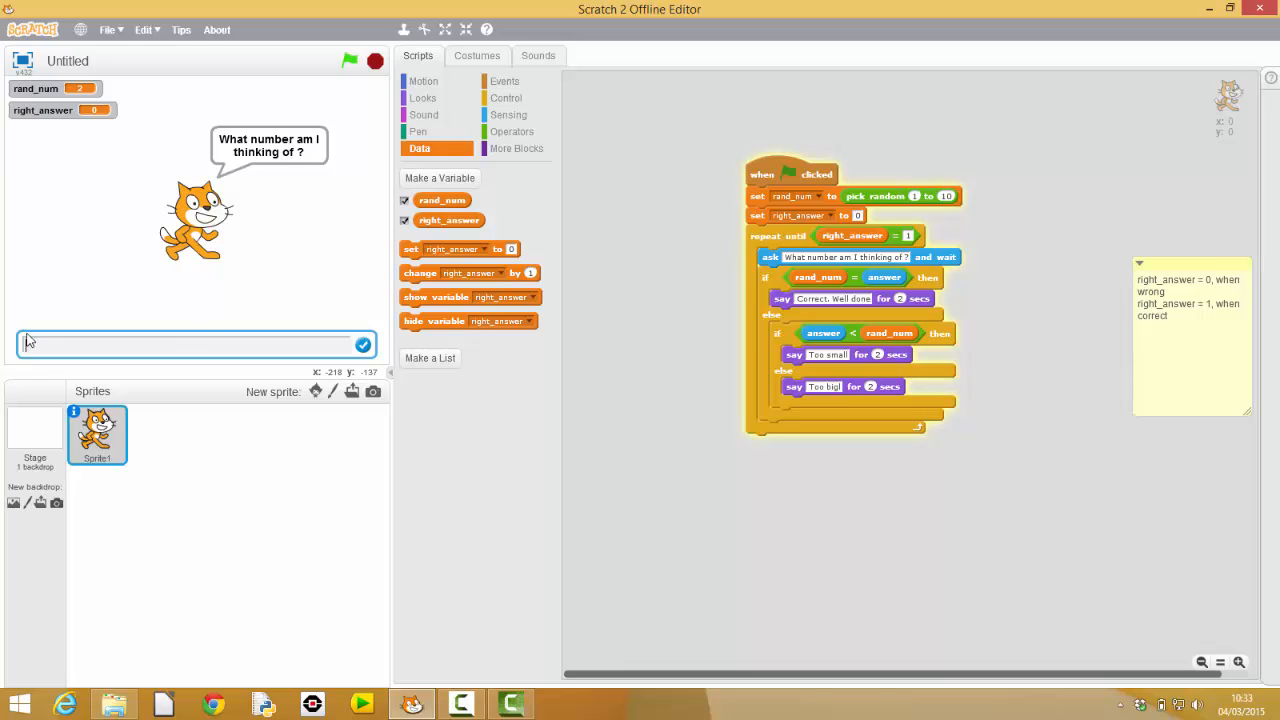
{"action": "mouse_move", "coordinate": [250, 154]}
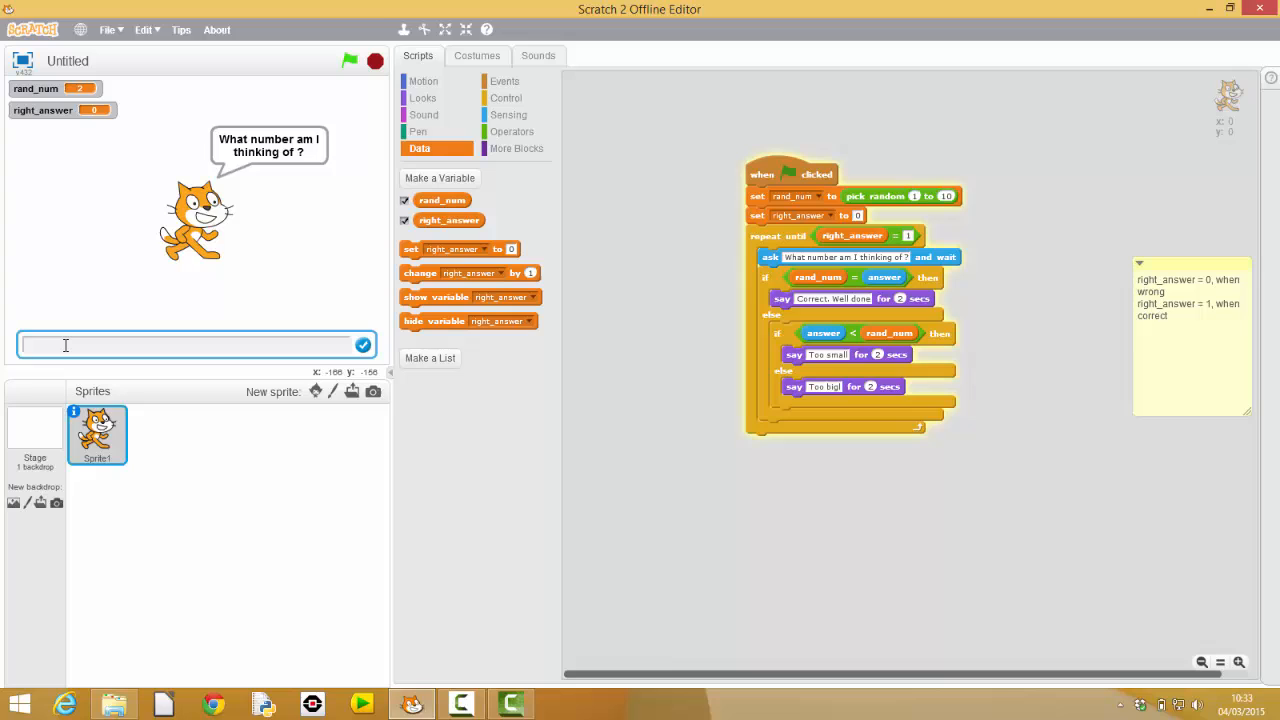
{"action": "type", "text": "1"}
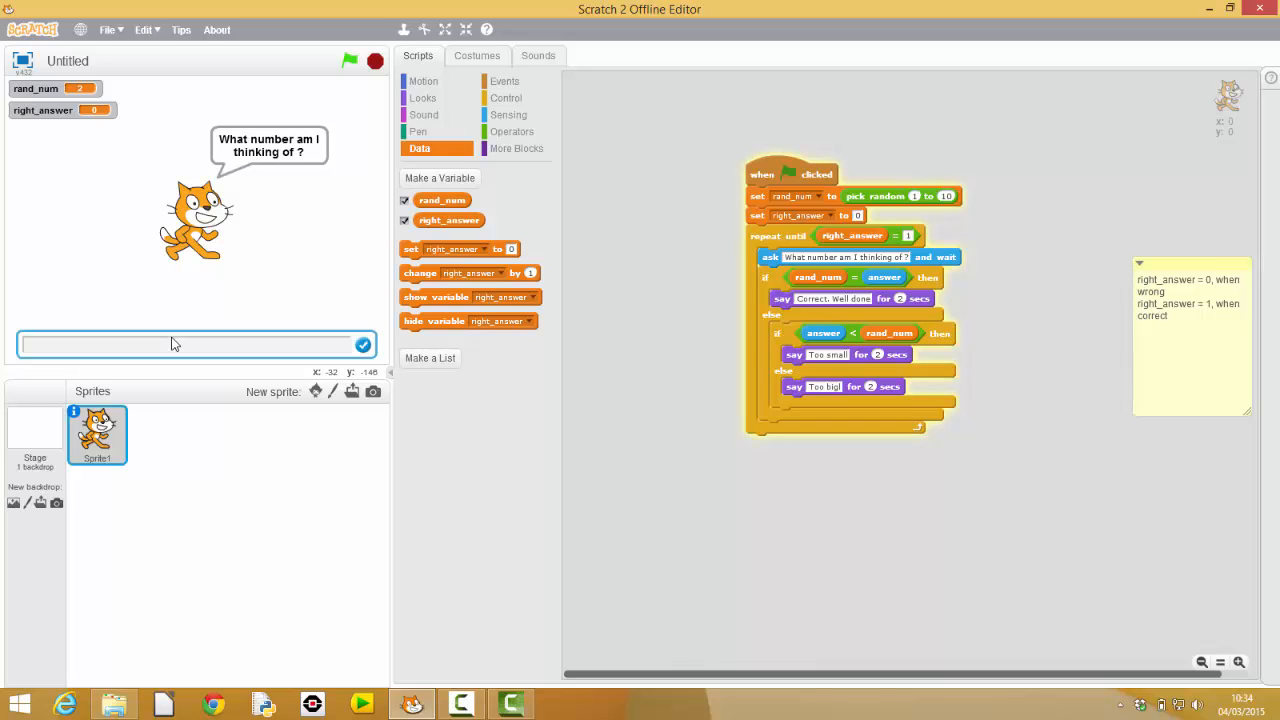
{"action": "mouse_move", "coordinate": [44, 344]}
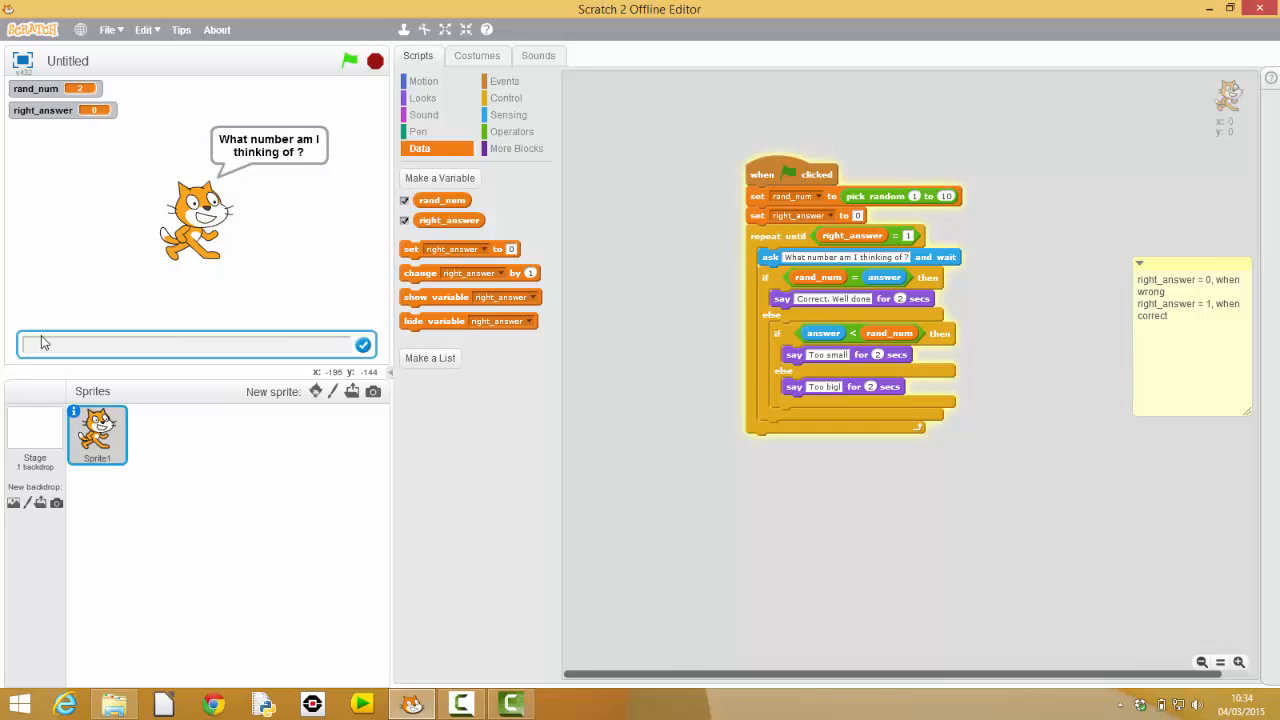
{"action": "mouse_move", "coordinate": [564, 376]}
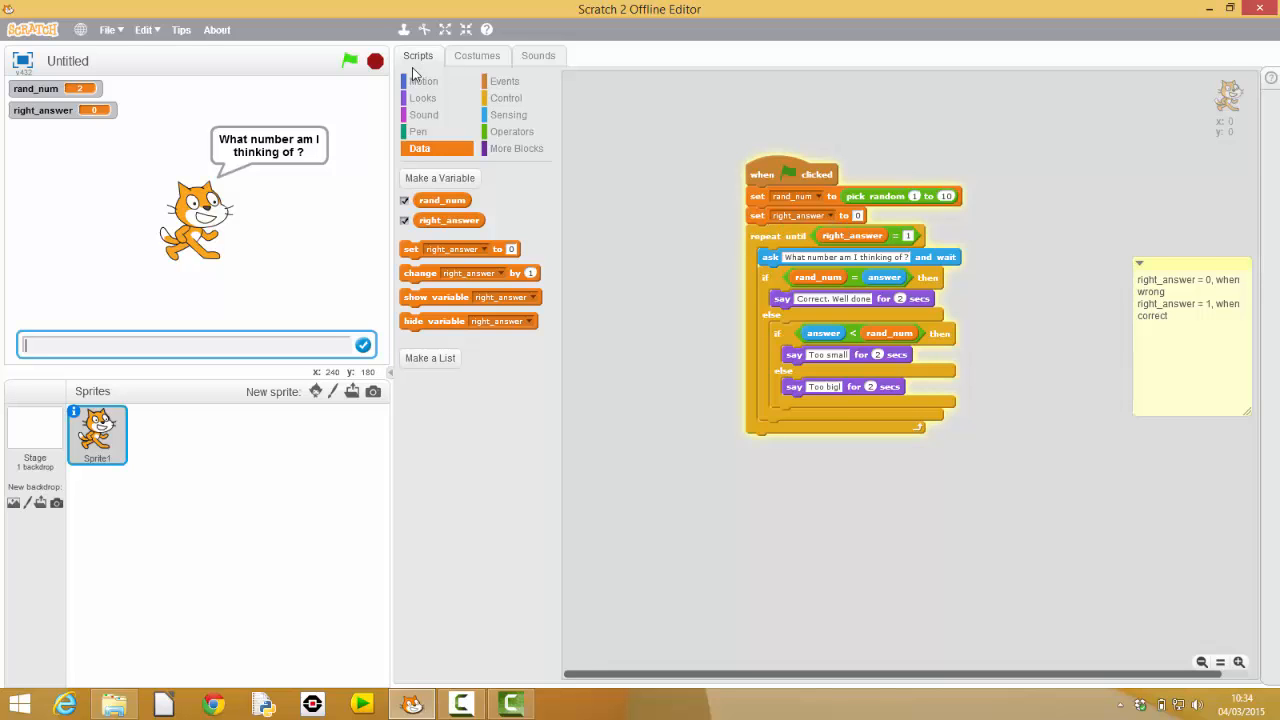
Stop the running game with the stop sign.
{"action": "left_click", "coordinate": [374, 60]}
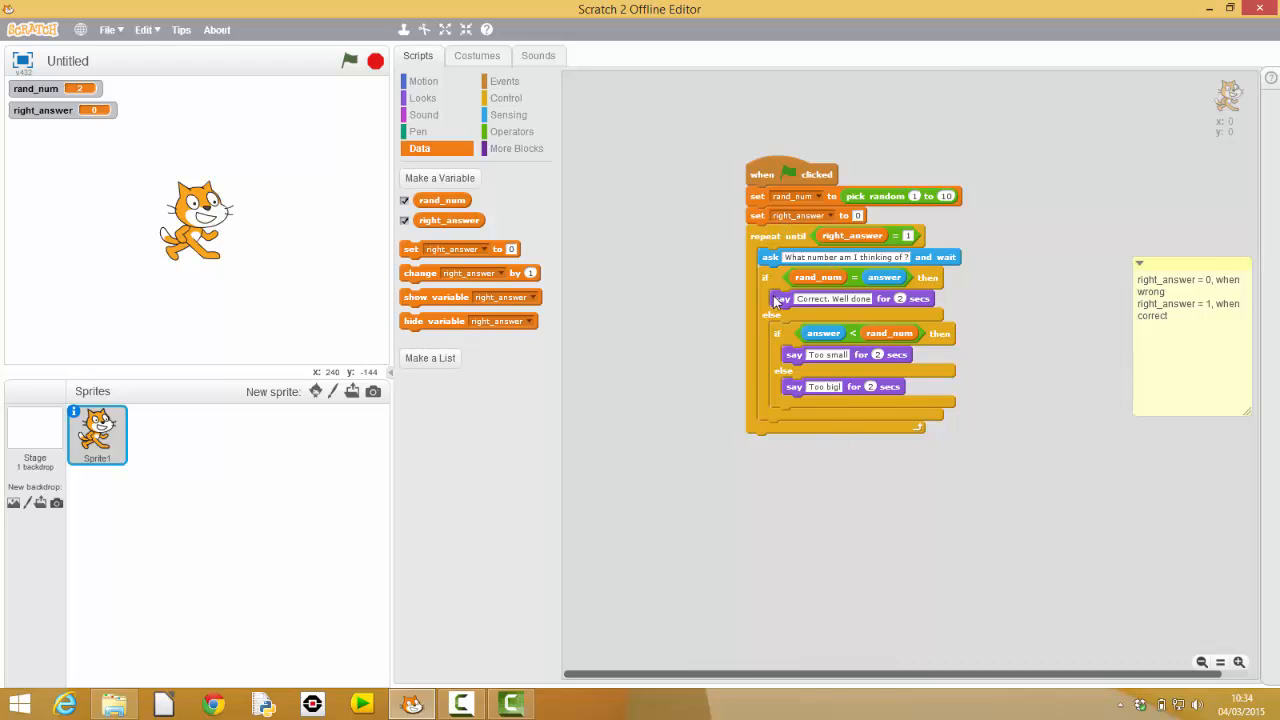
{"action": "mouse_move", "coordinate": [890, 366]}
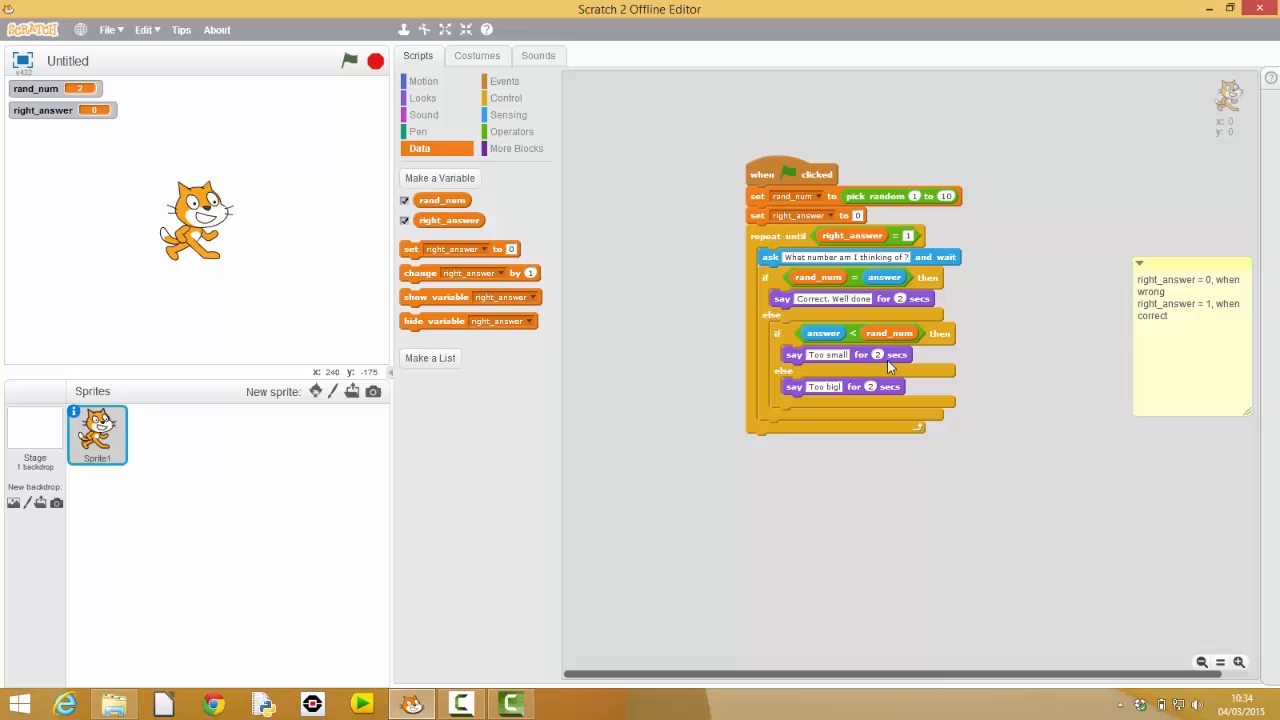
{"action": "mouse_move", "coordinate": [440, 240]}
{"action": "type", "text": "1"}
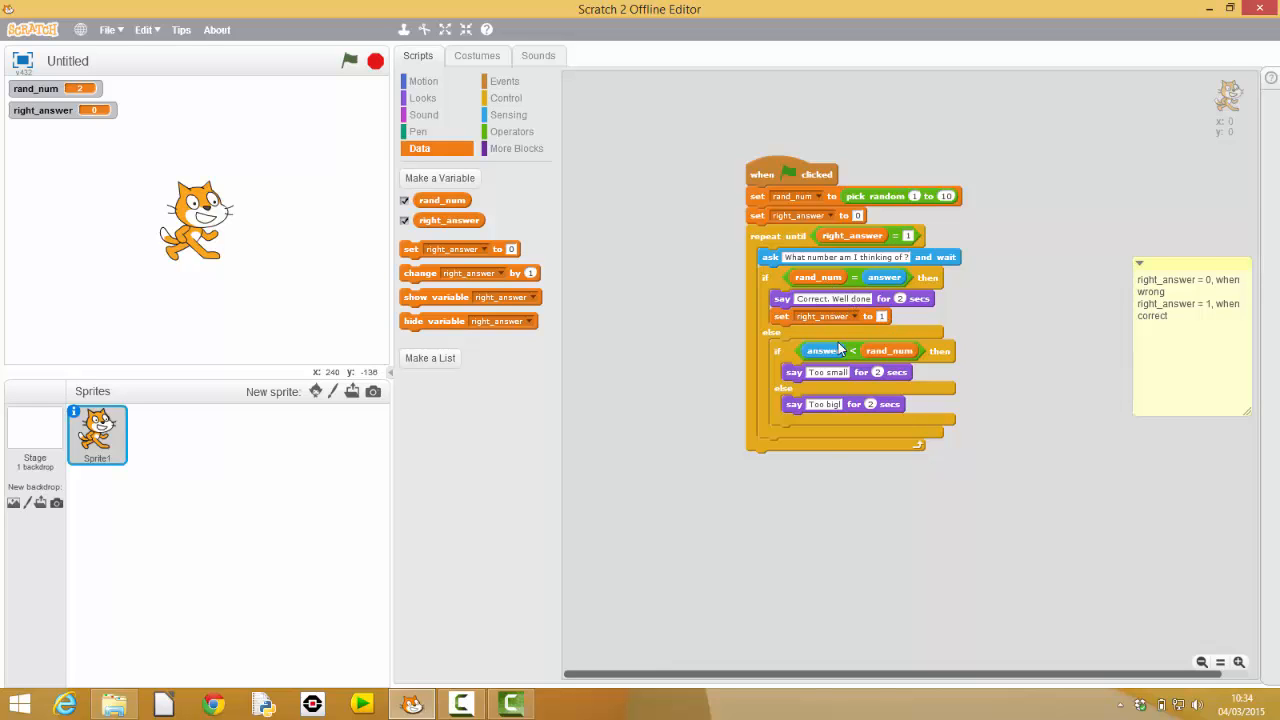
{"action": "mouse_move", "coordinate": [764, 248]}
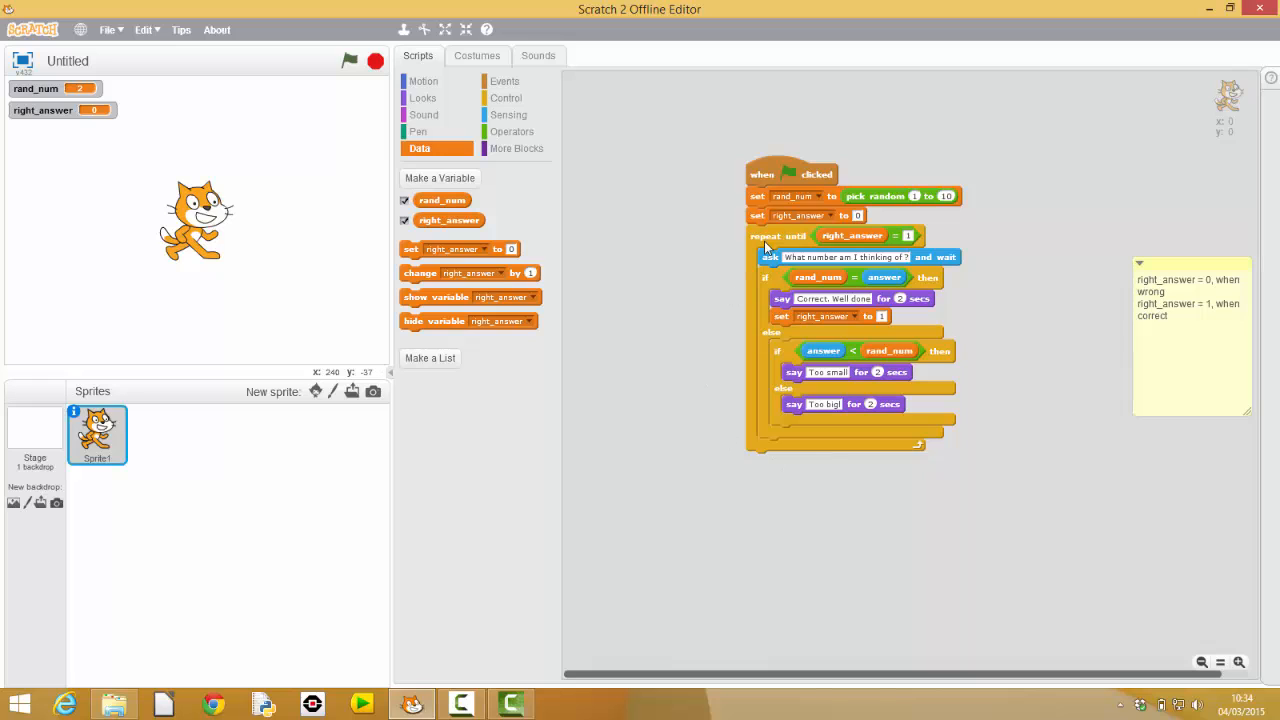
{"action": "mouse_move", "coordinate": [344, 70]}
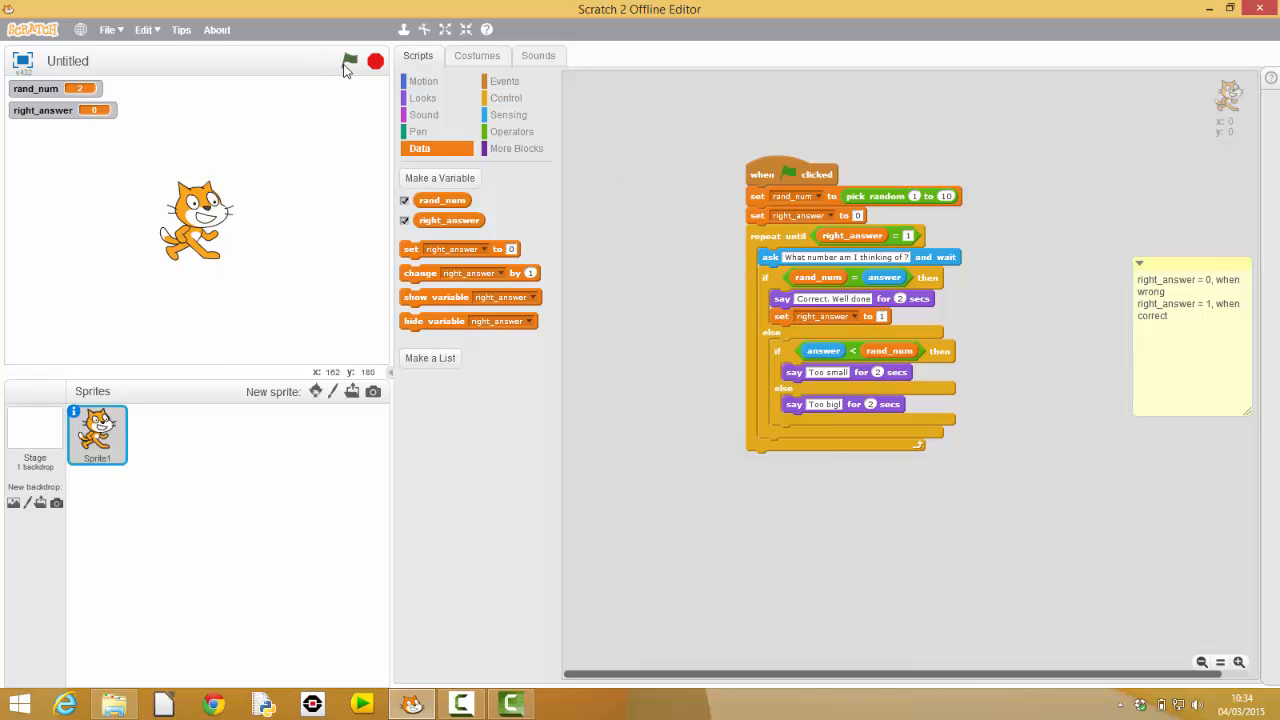
{"action": "left_click", "coordinate": [348, 60]}
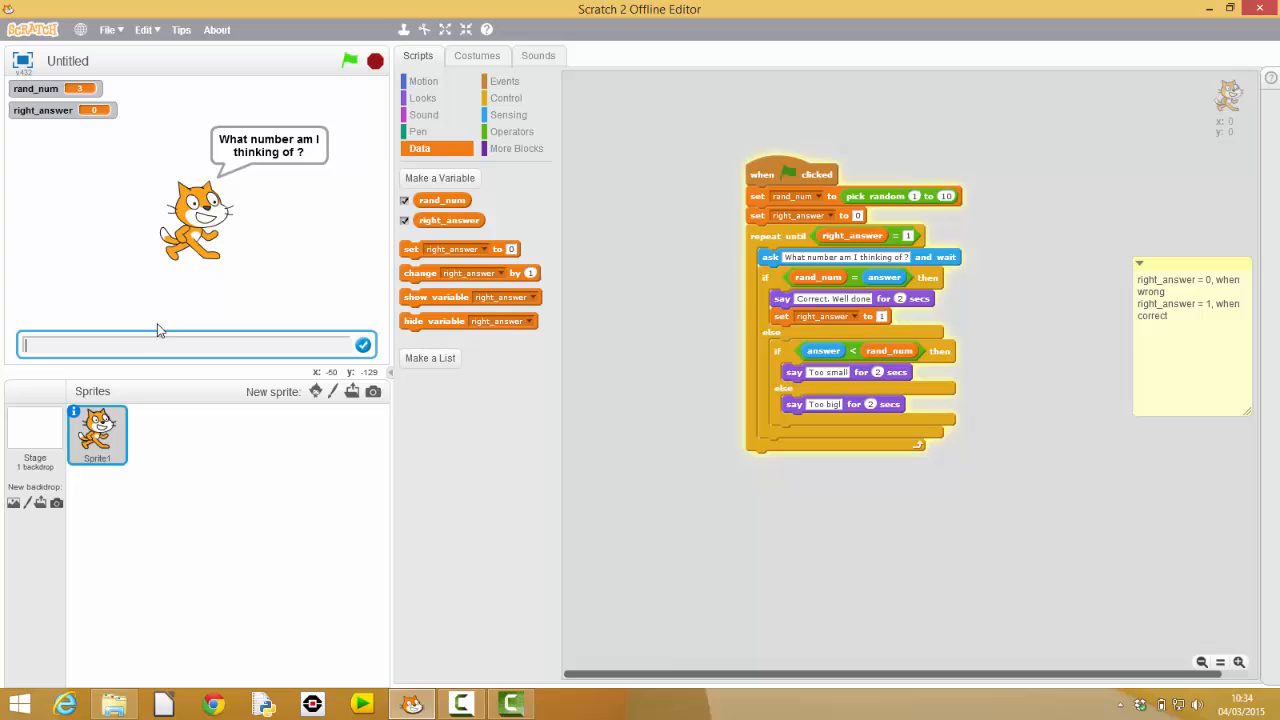
{"action": "type", "text": "4"}
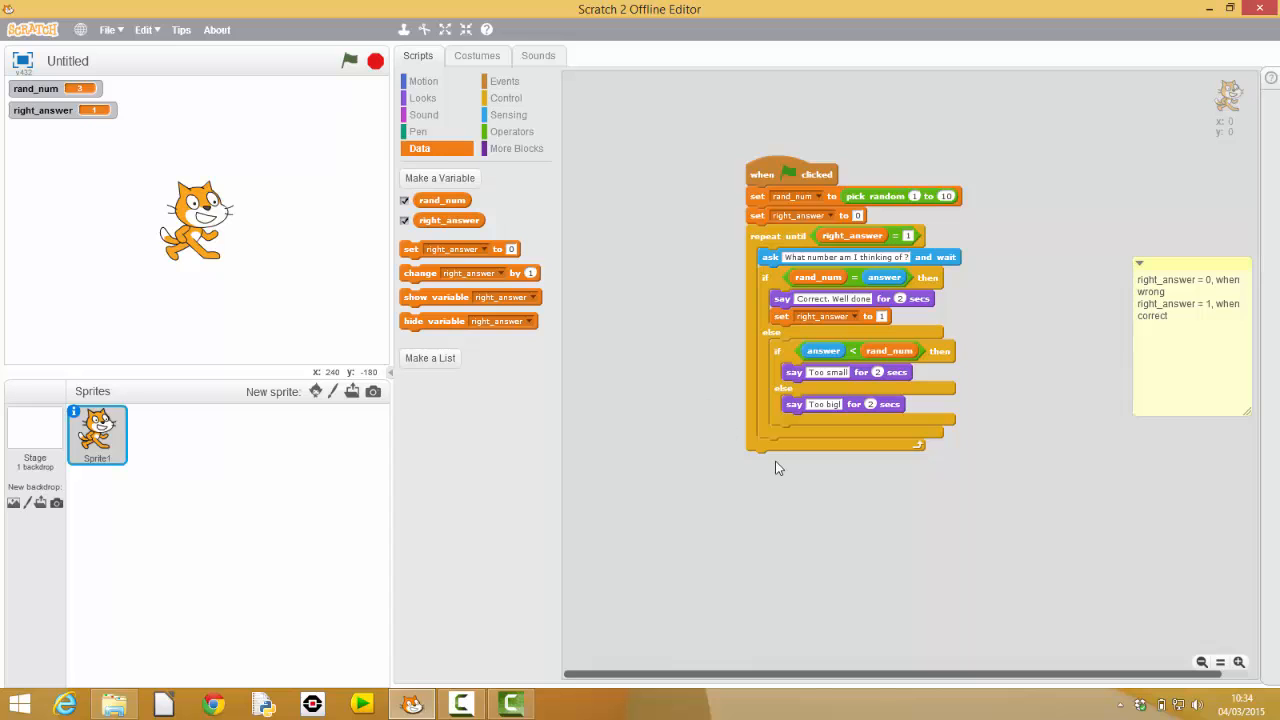
{"action": "left_click", "coordinate": [422, 96]}
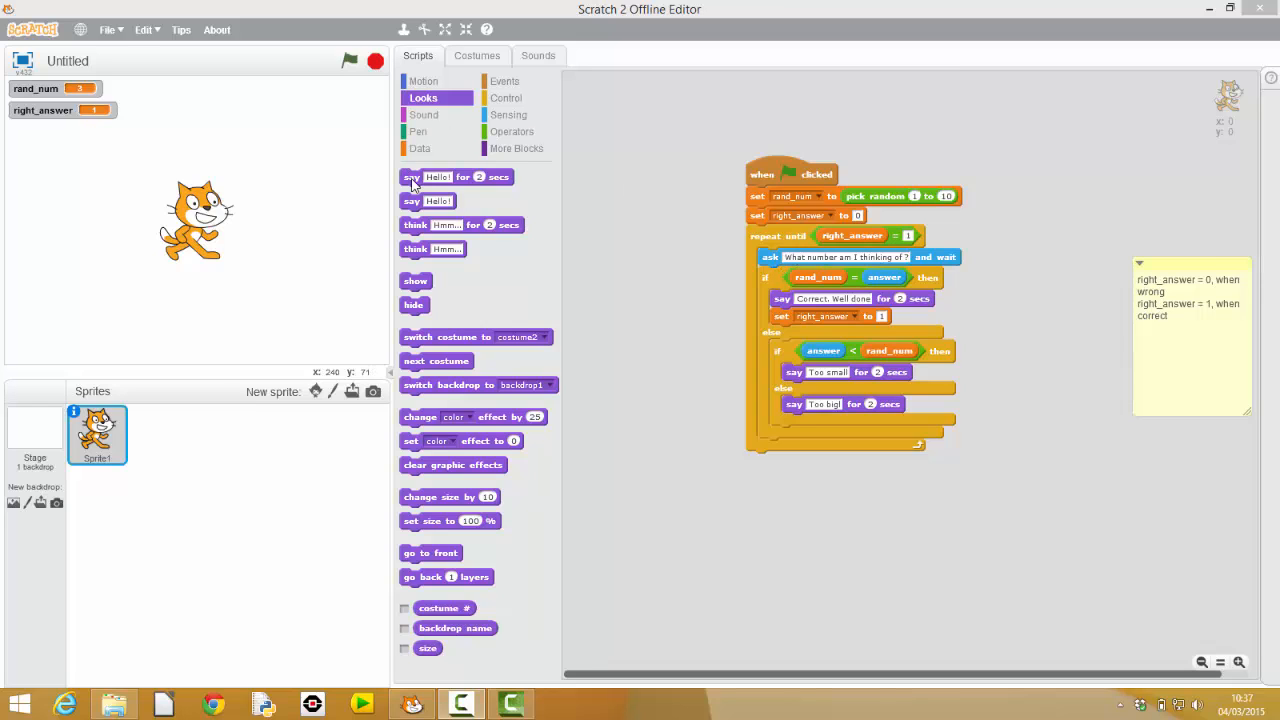
Add a 'say Have another go for 2 secs' block at the end of the loop.
{"action": "left_click", "coordinate": [412, 176]}
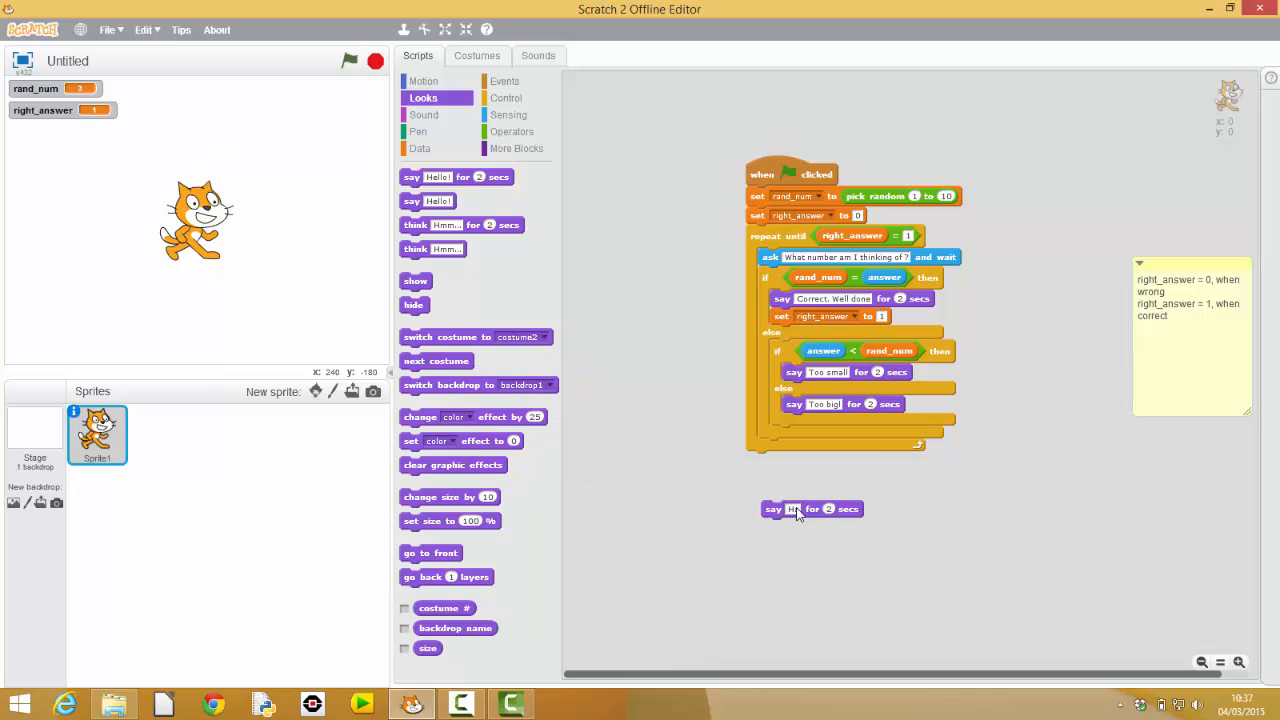
{"action": "type", "text": "Have another go"}
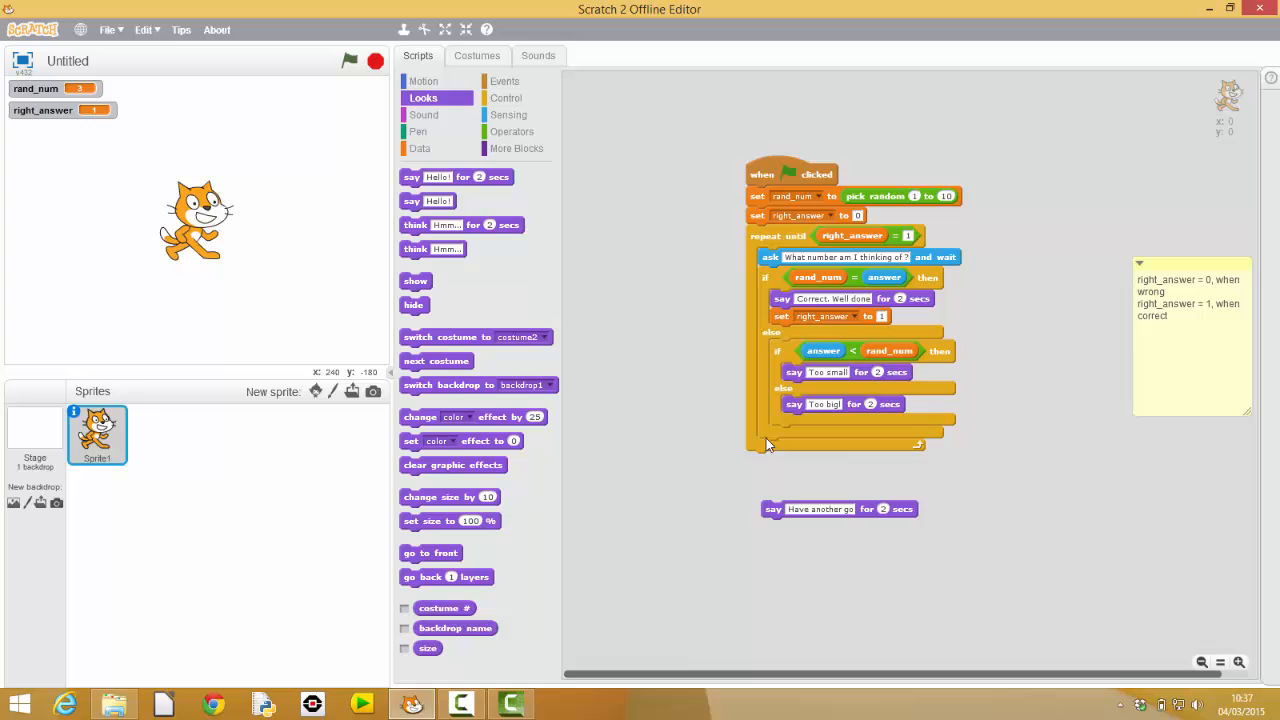
{"action": "left_click_drag", "start_coordinate": [772, 510], "coordinate": [768, 472]}
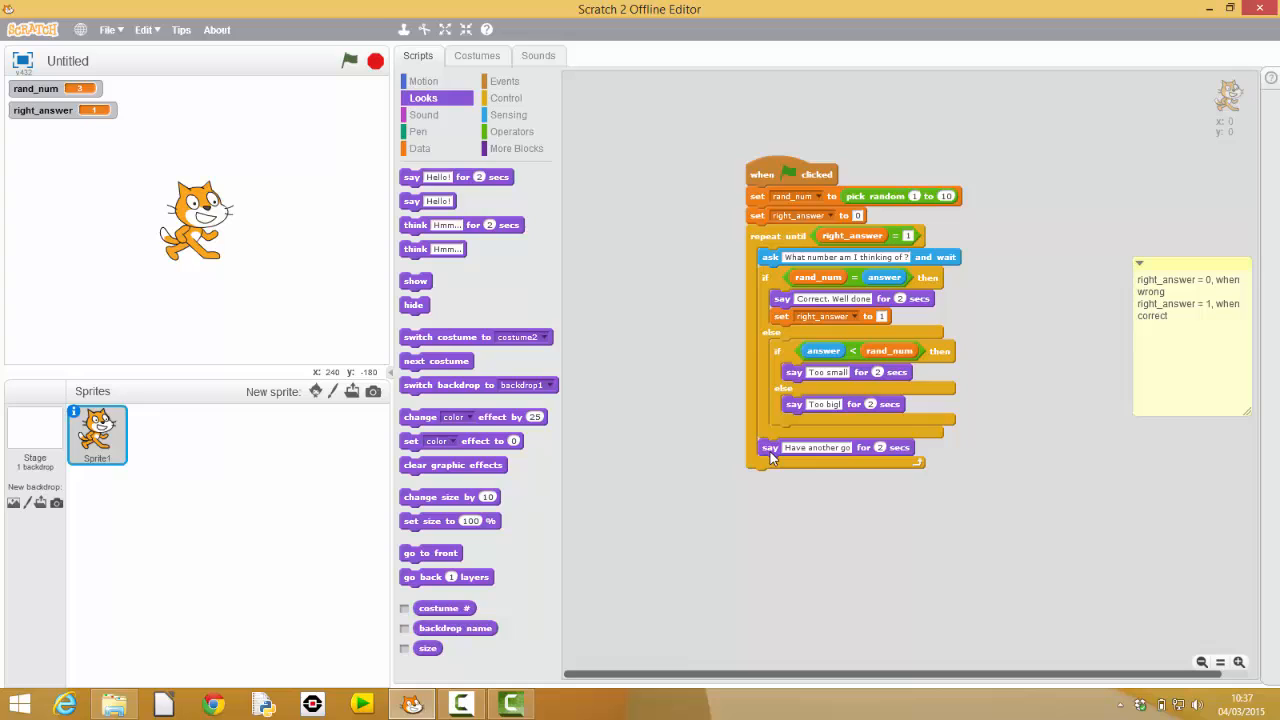
{"action": "mouse_move", "coordinate": [812, 240]}
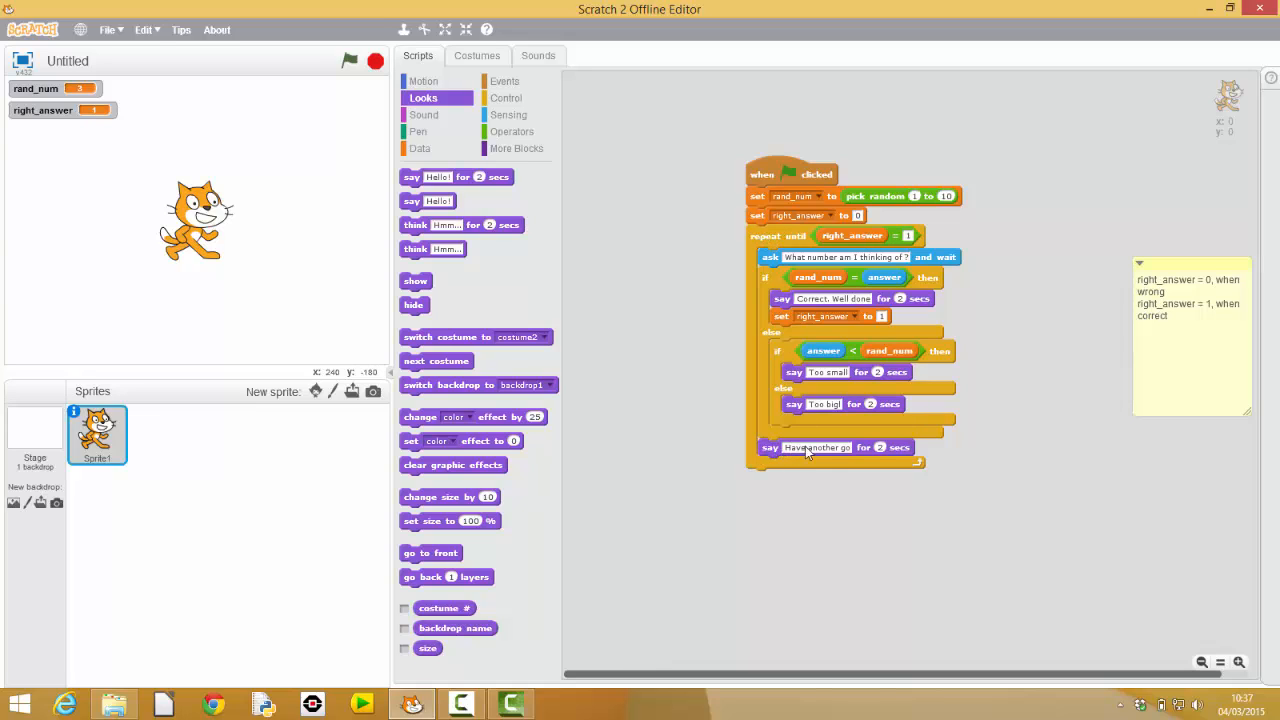
{"action": "mouse_move", "coordinate": [848, 584]}
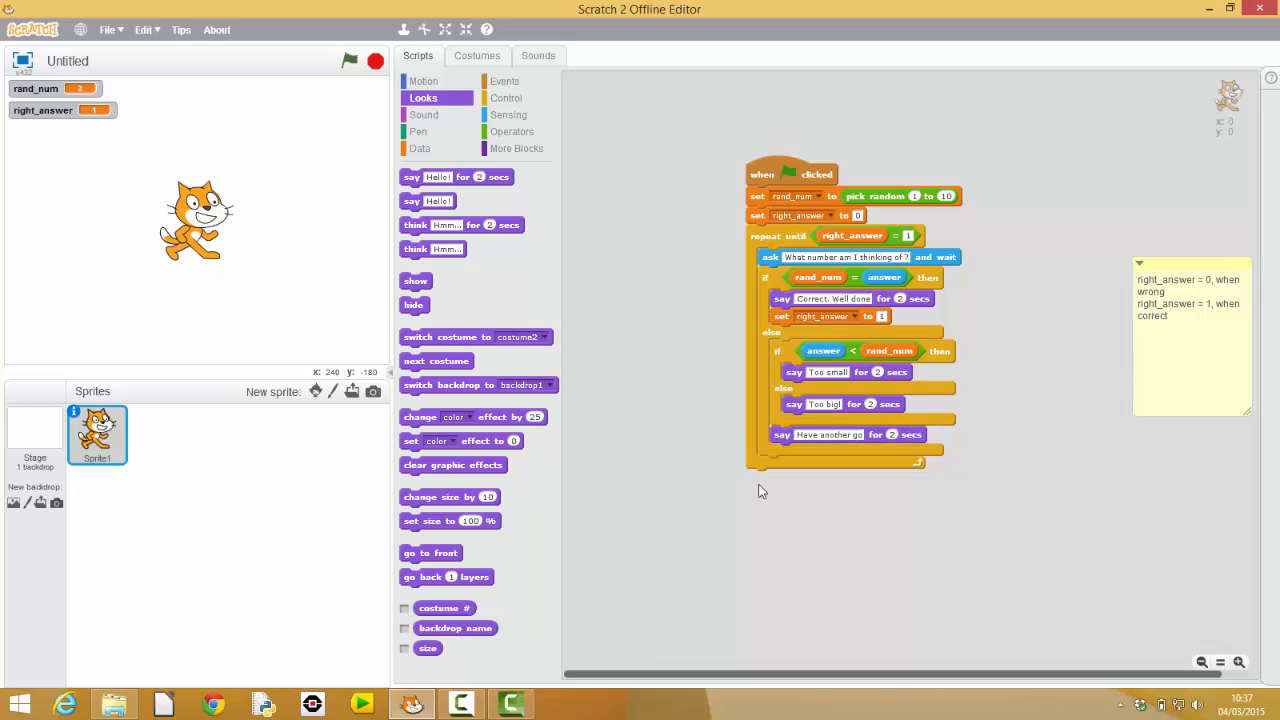
{"action": "mouse_move", "coordinate": [790, 316]}
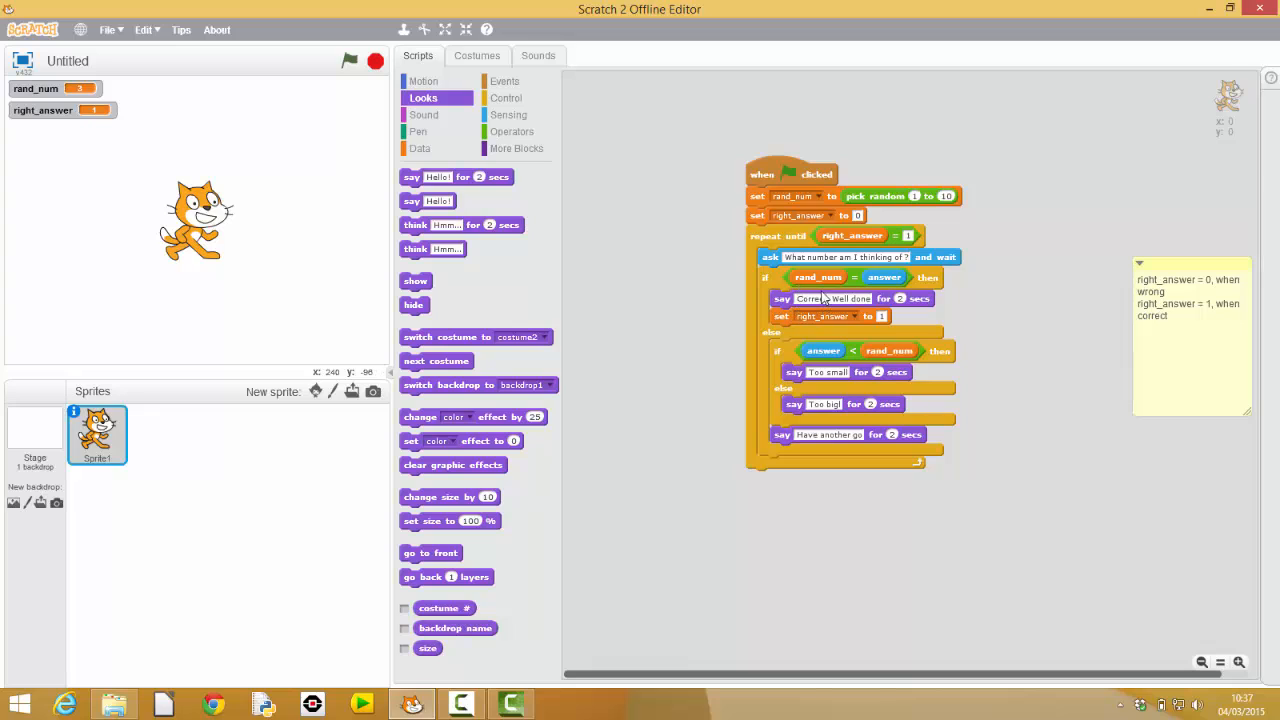
{"action": "mouse_move", "coordinate": [780, 344]}
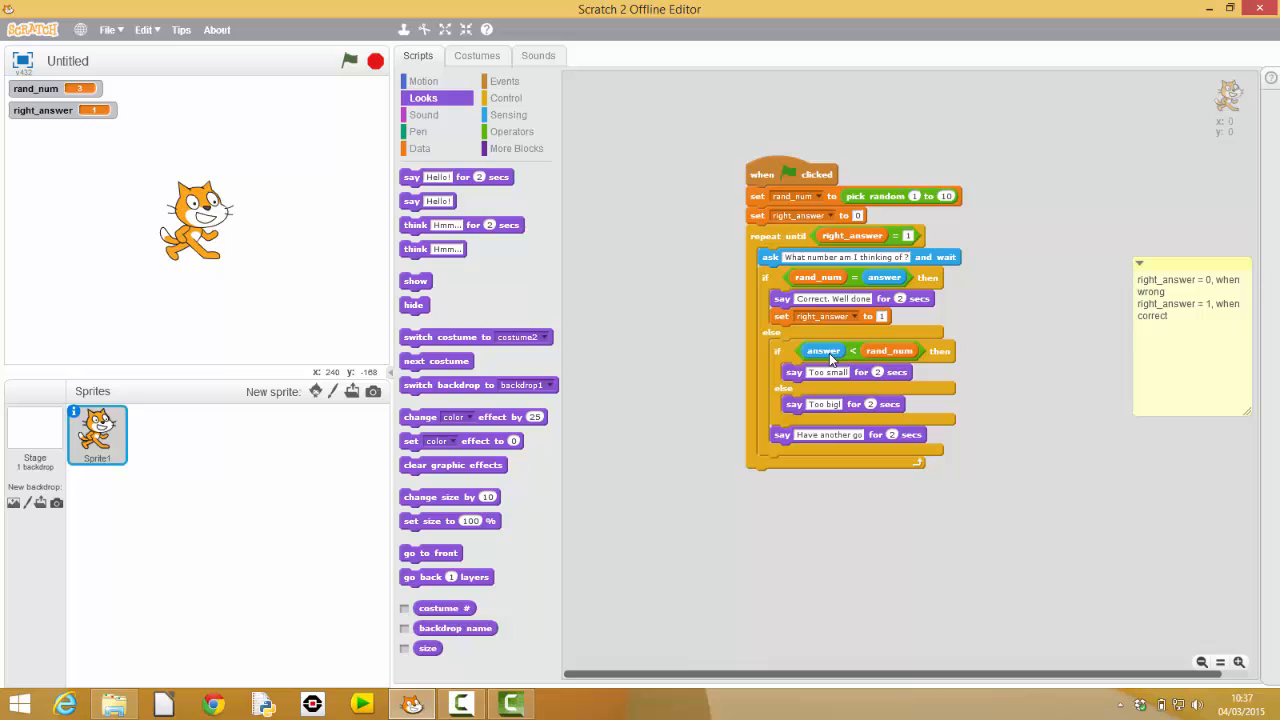
{"action": "mouse_move", "coordinate": [824, 436]}
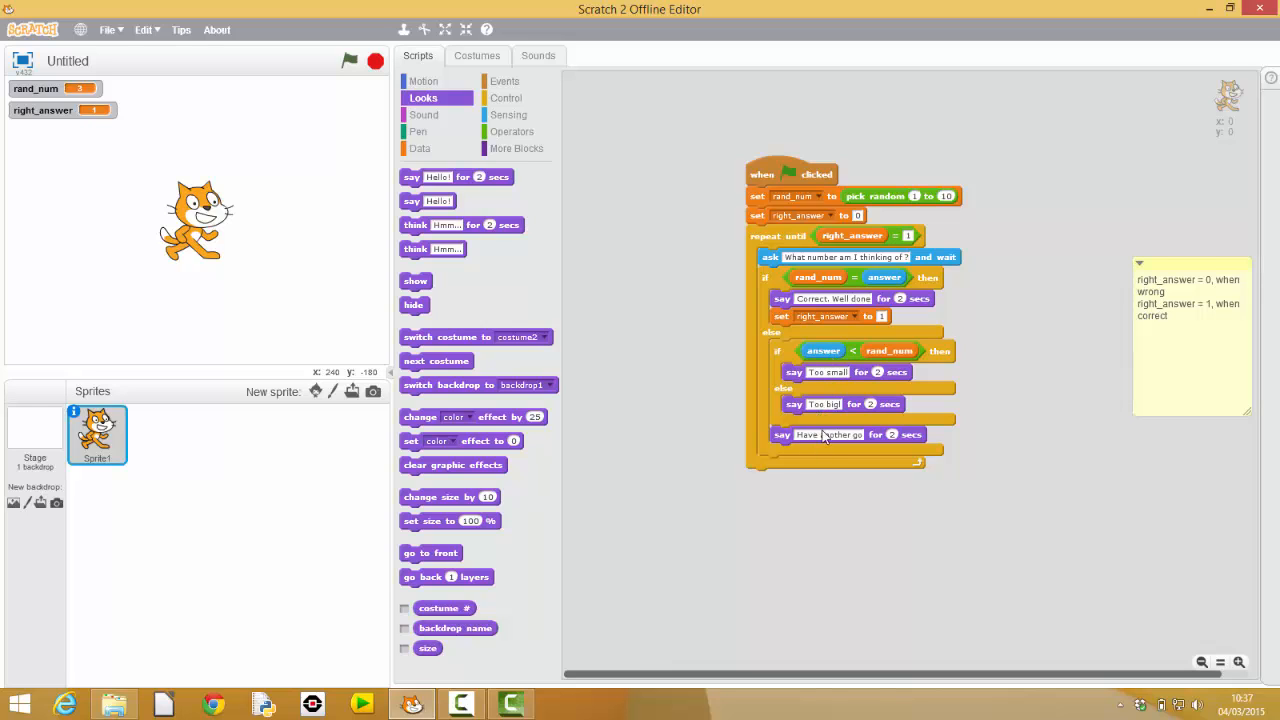
{"action": "left_click", "coordinate": [348, 60]}
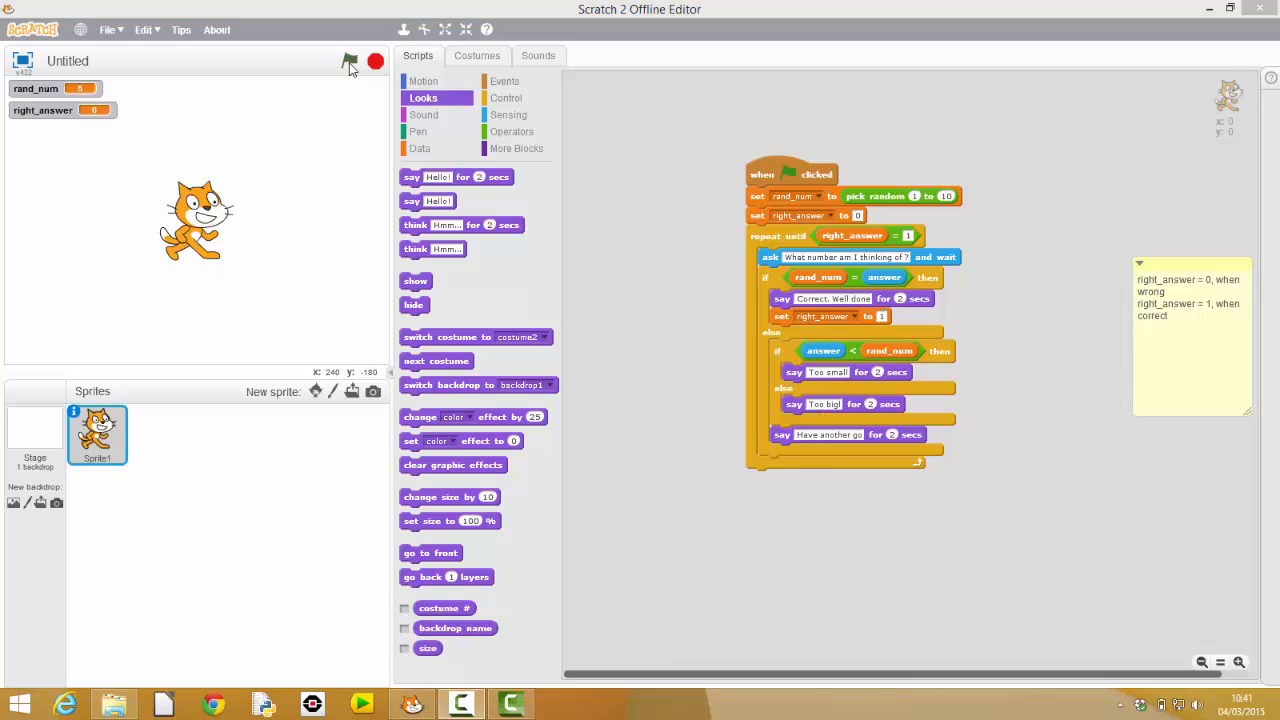
{"action": "left_click", "coordinate": [348, 60]}
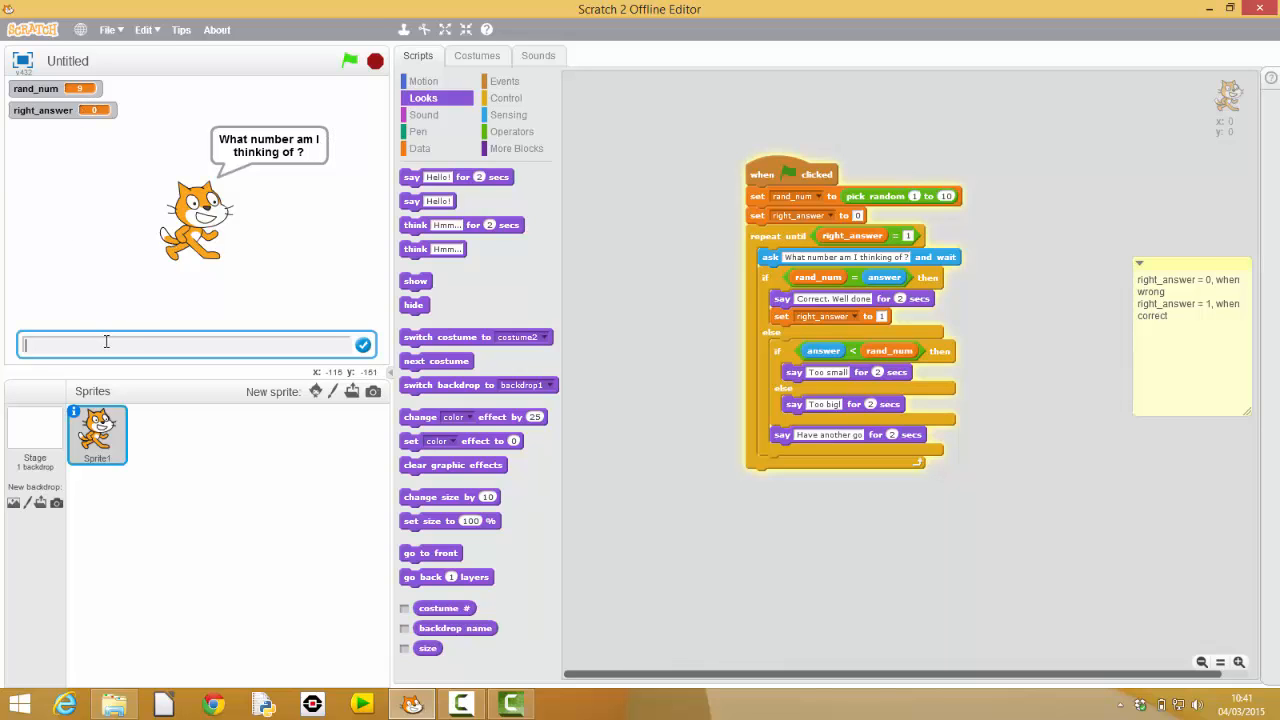
{"action": "type", "text": "8"}
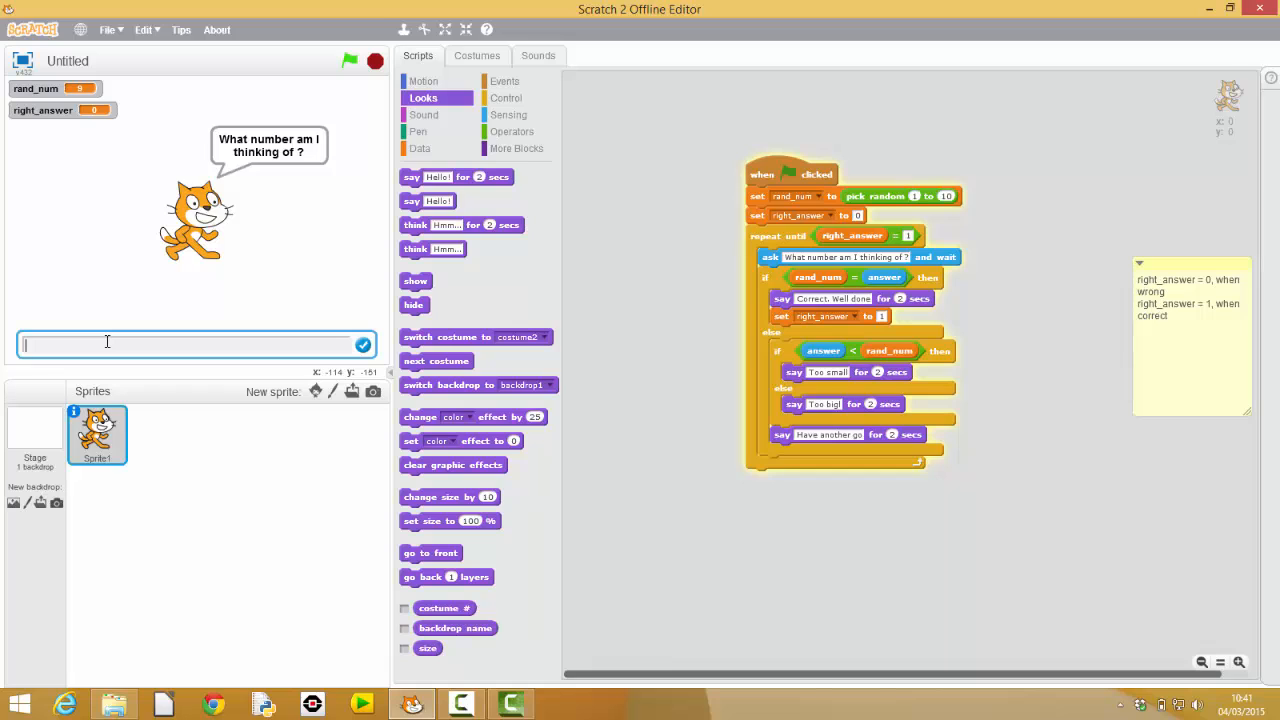
{"action": "type", "text": "10"}
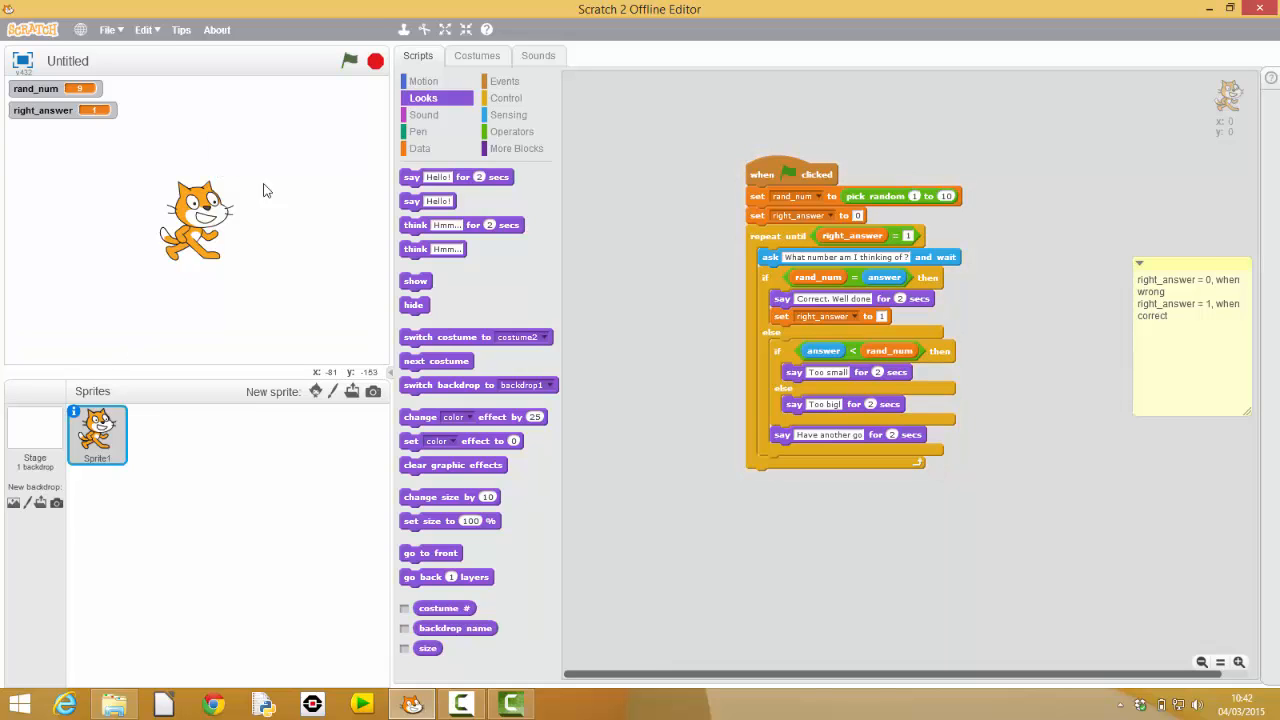
{"action": "mouse_move", "coordinate": [930, 520]}
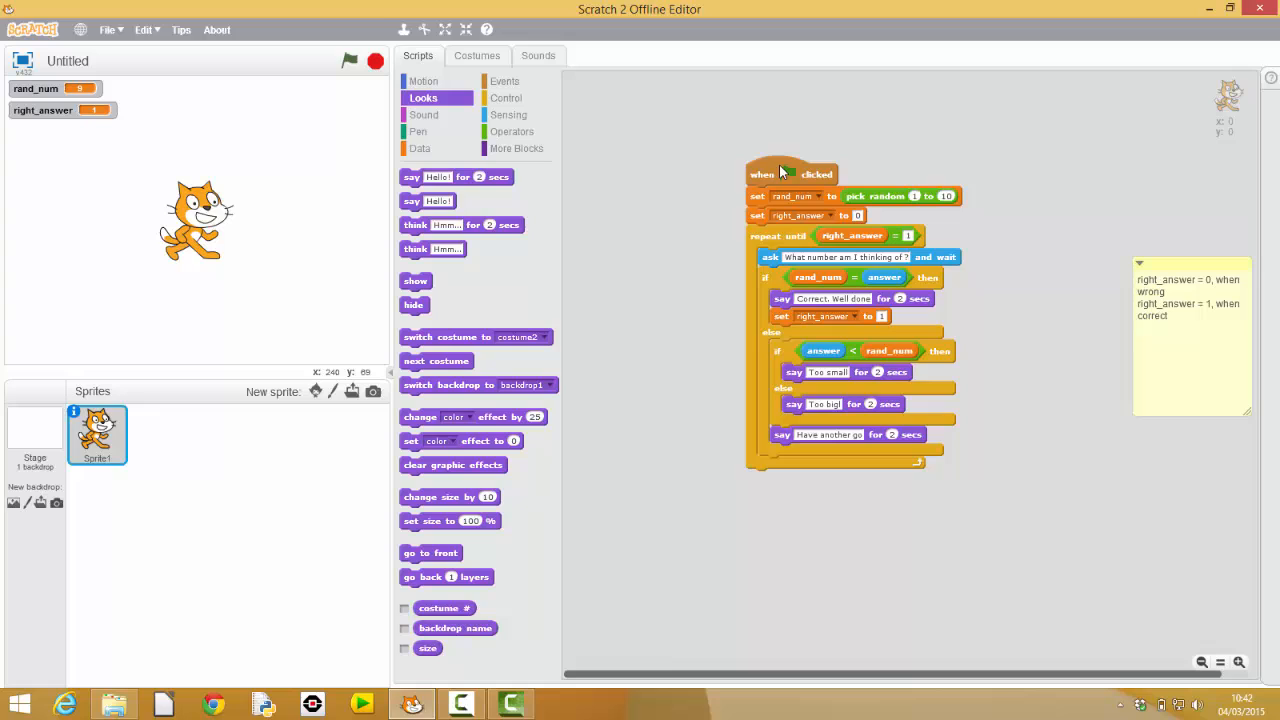
{"action": "mouse_move", "coordinate": [798, 242]}
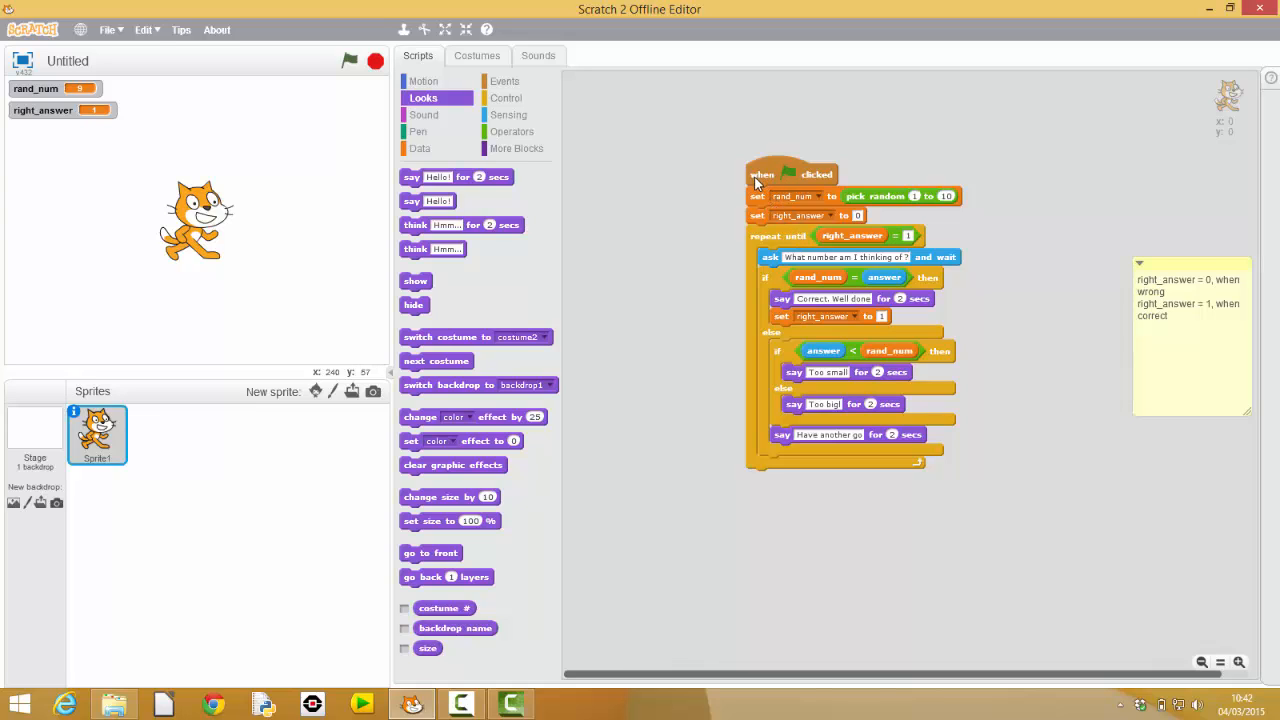
{"action": "mouse_move", "coordinate": [804, 236]}
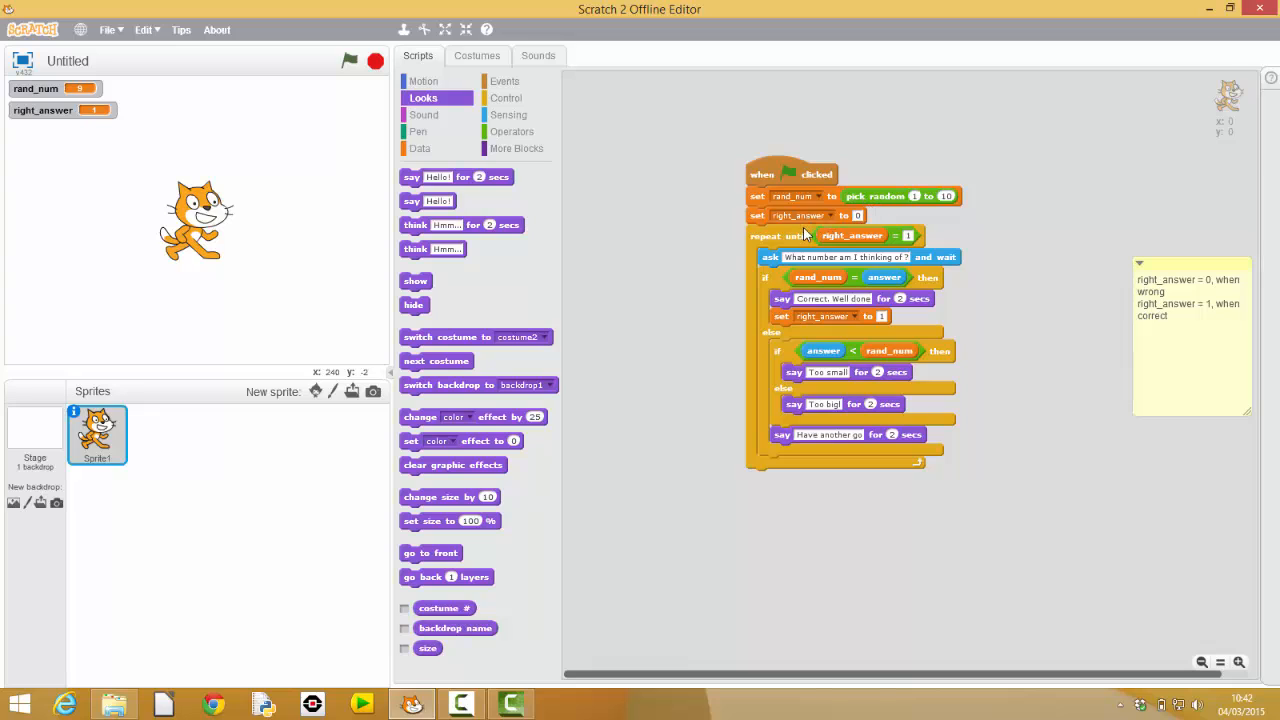
{"action": "mouse_move", "coordinate": [792, 264]}
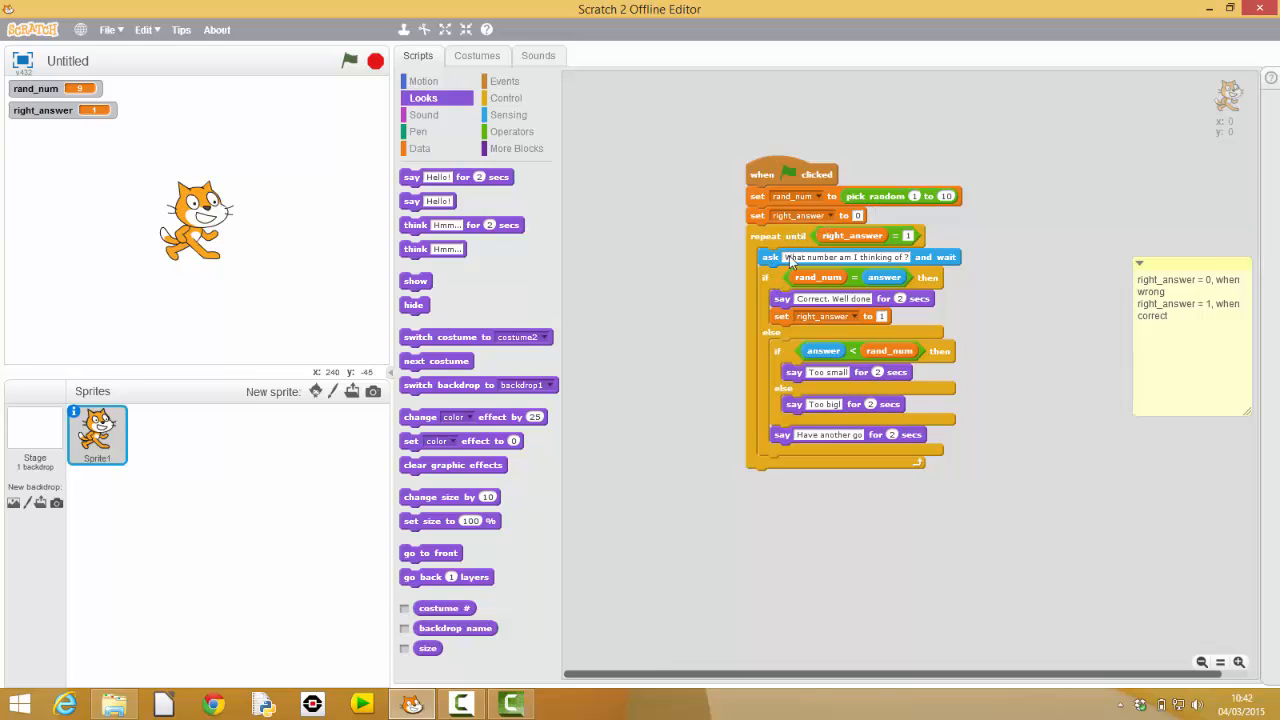
{"action": "mouse_move", "coordinate": [880, 350]}
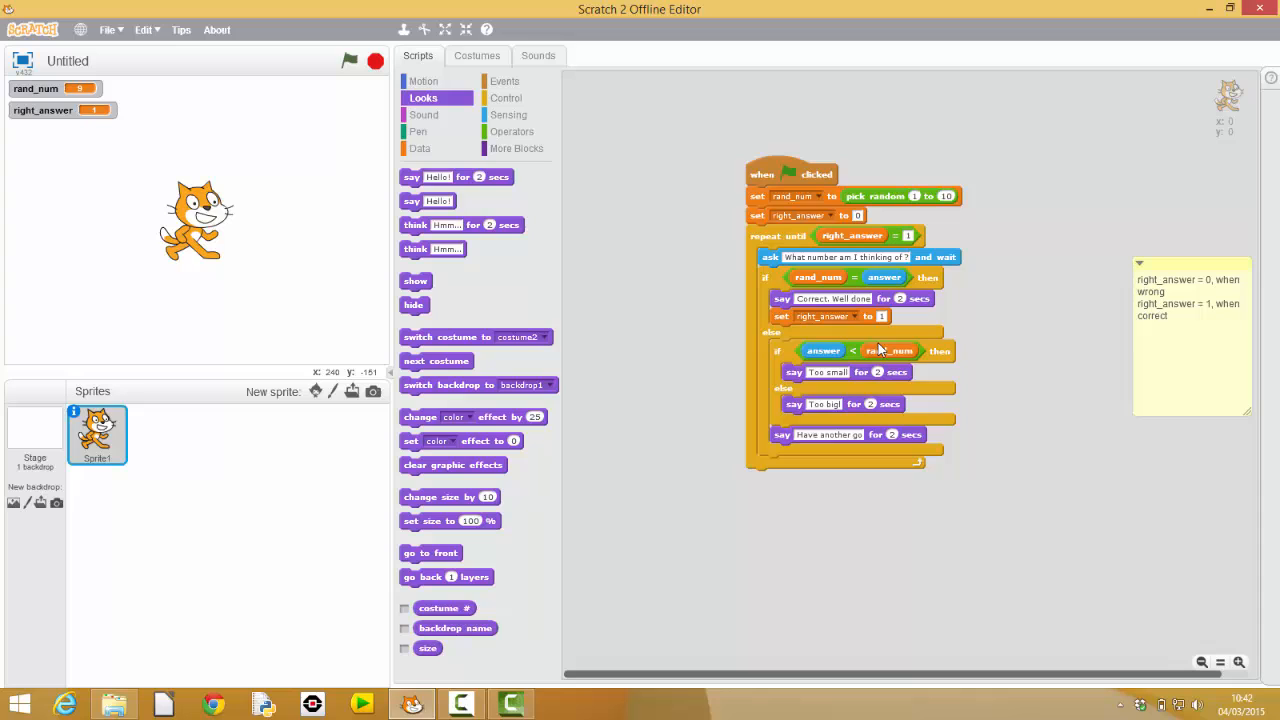
{"action": "mouse_move", "coordinate": [768, 322]}
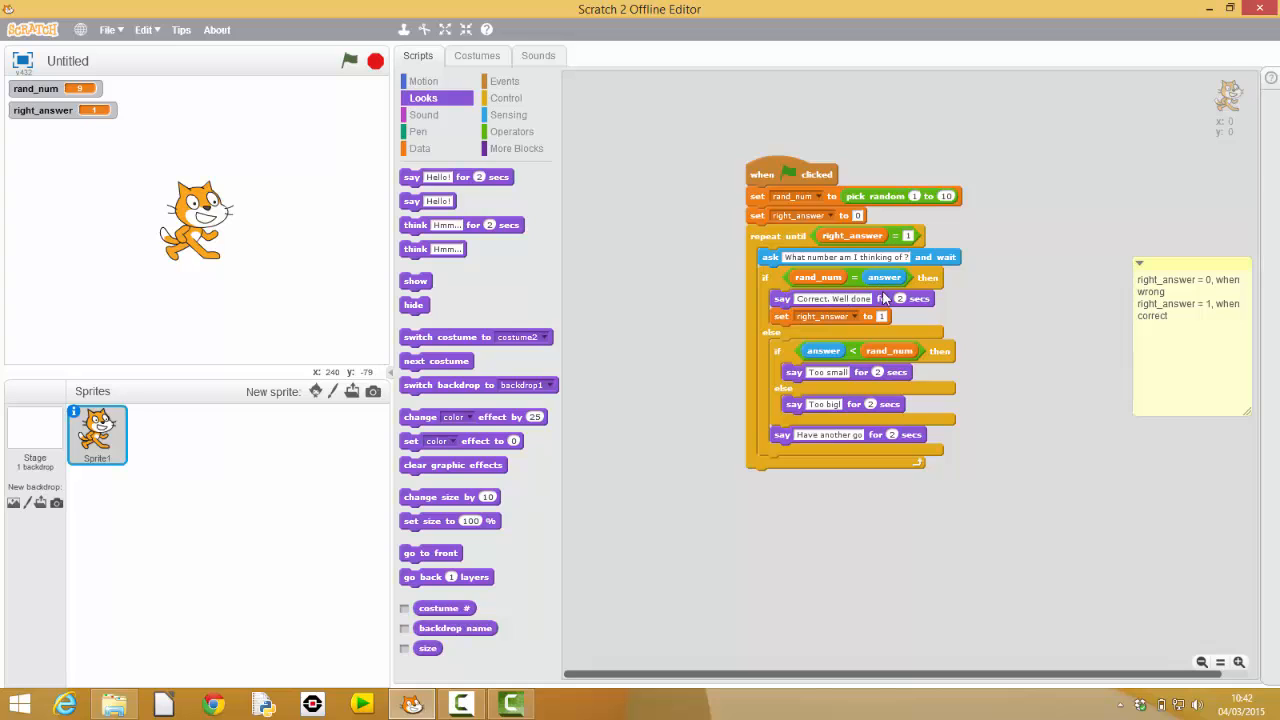
{"action": "mouse_move", "coordinate": [850, 312]}
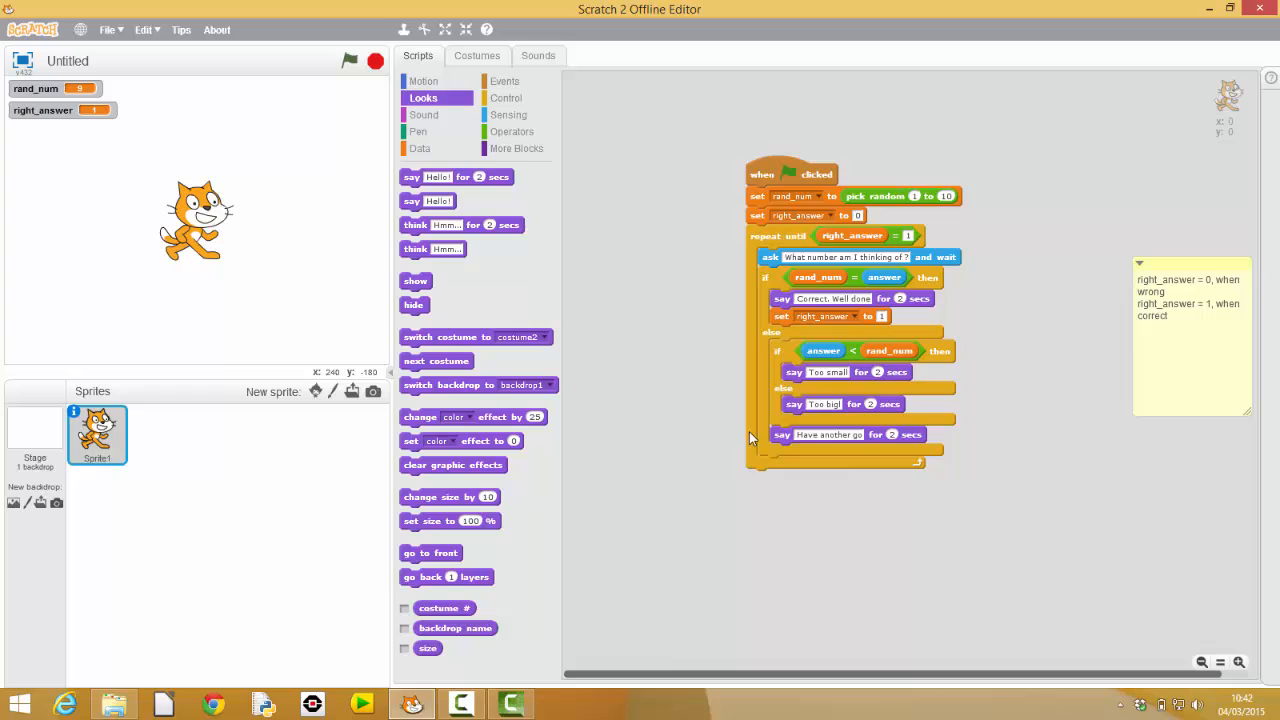
{"action": "mouse_move", "coordinate": [726, 432]}
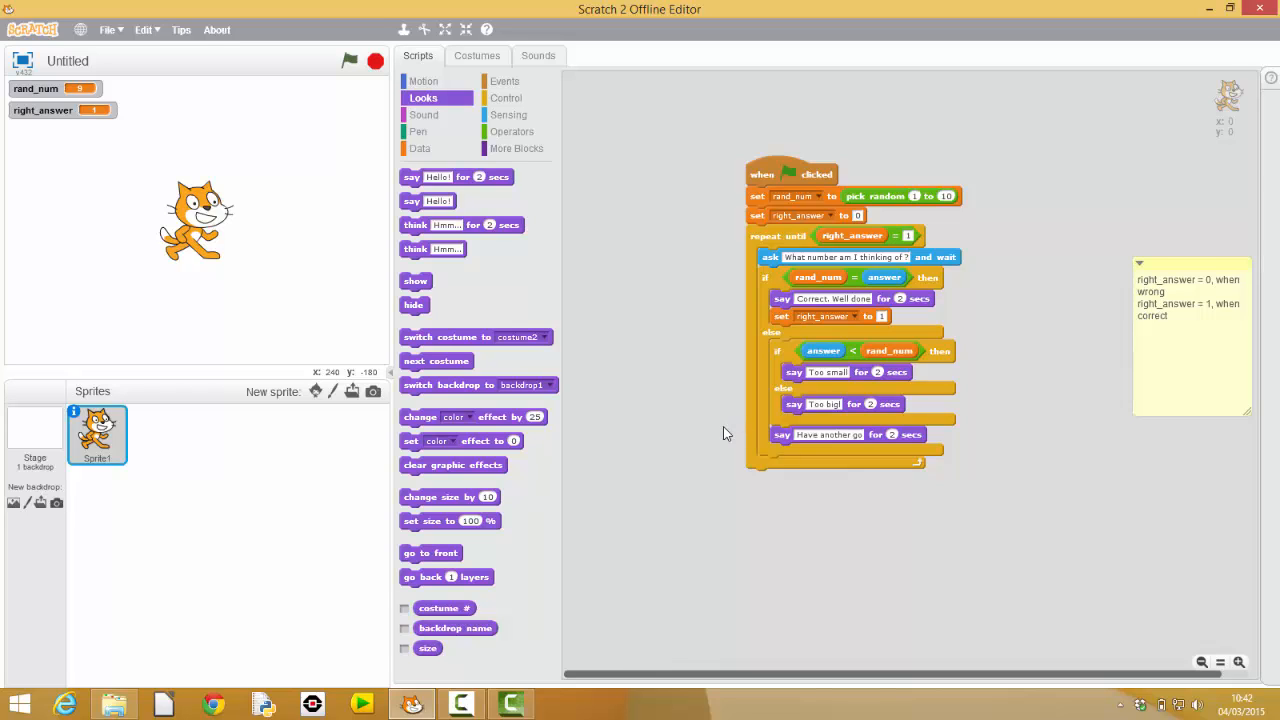
{"action": "mouse_move", "coordinate": [812, 180]}
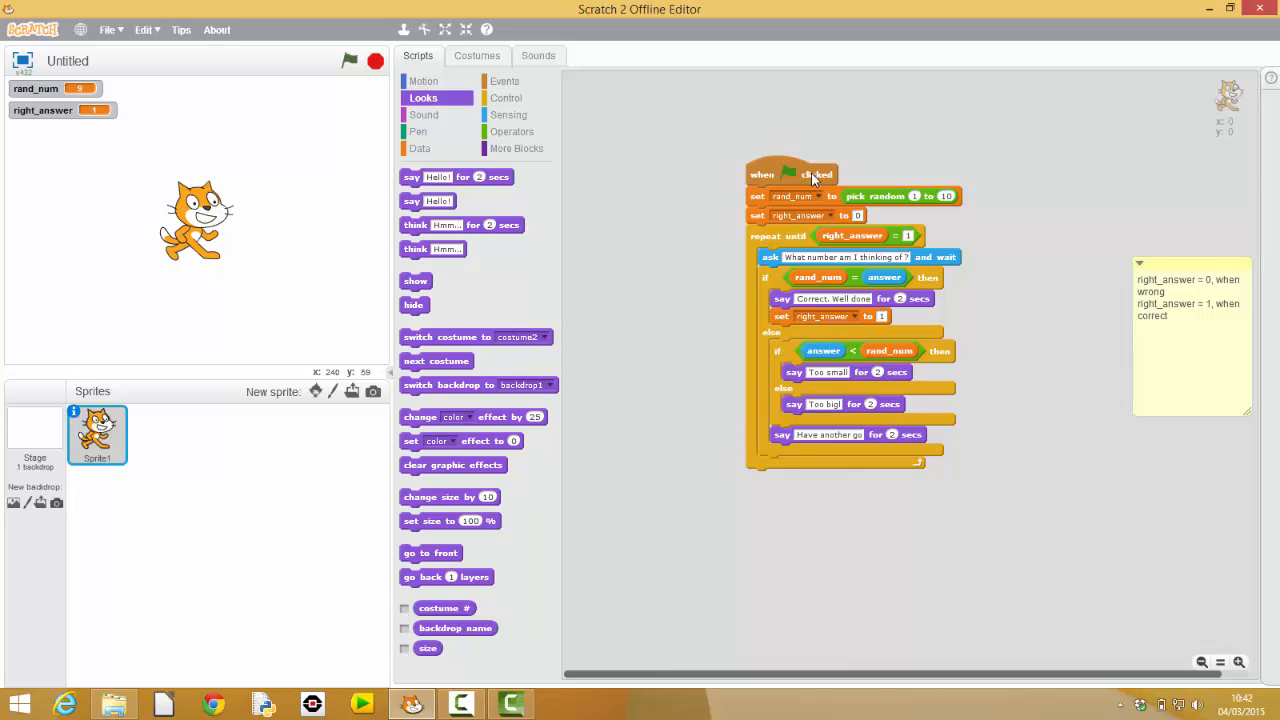